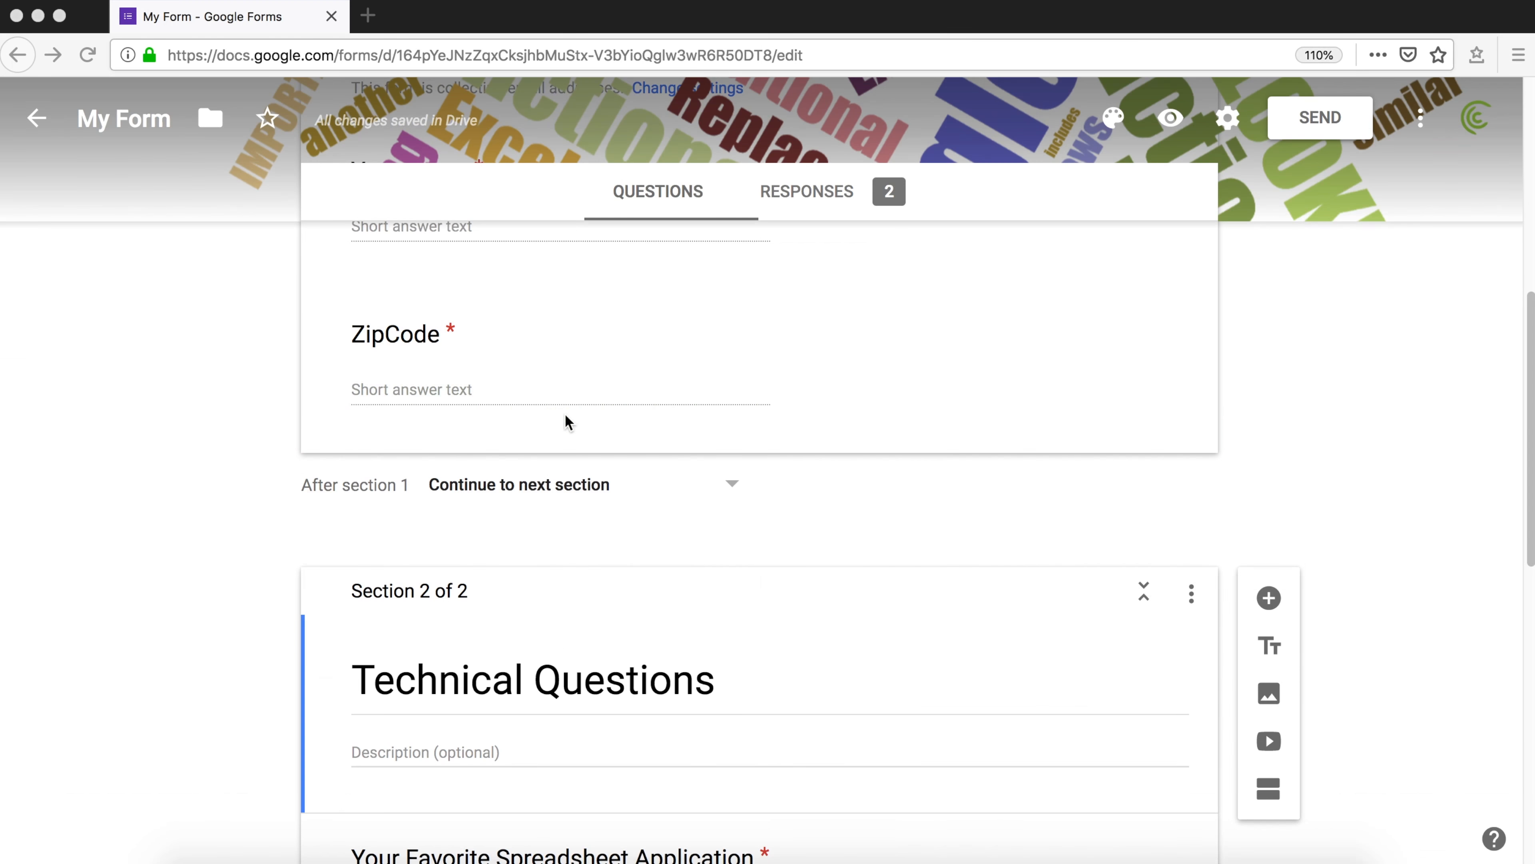
- Duplicate the Technical Questions section from its section menu
scroll(up, 3)
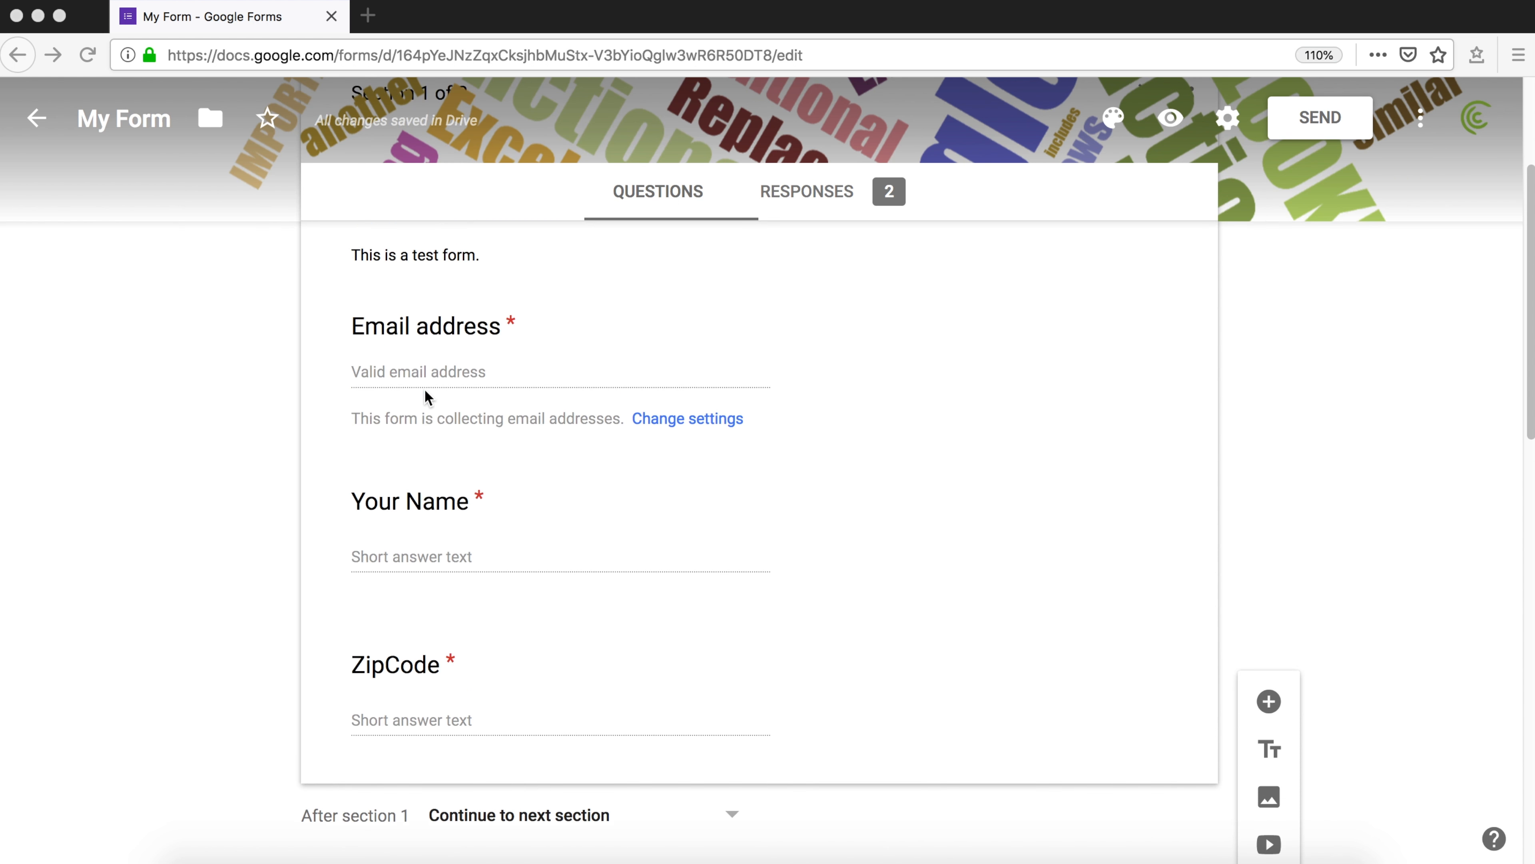
scroll(up, 3)
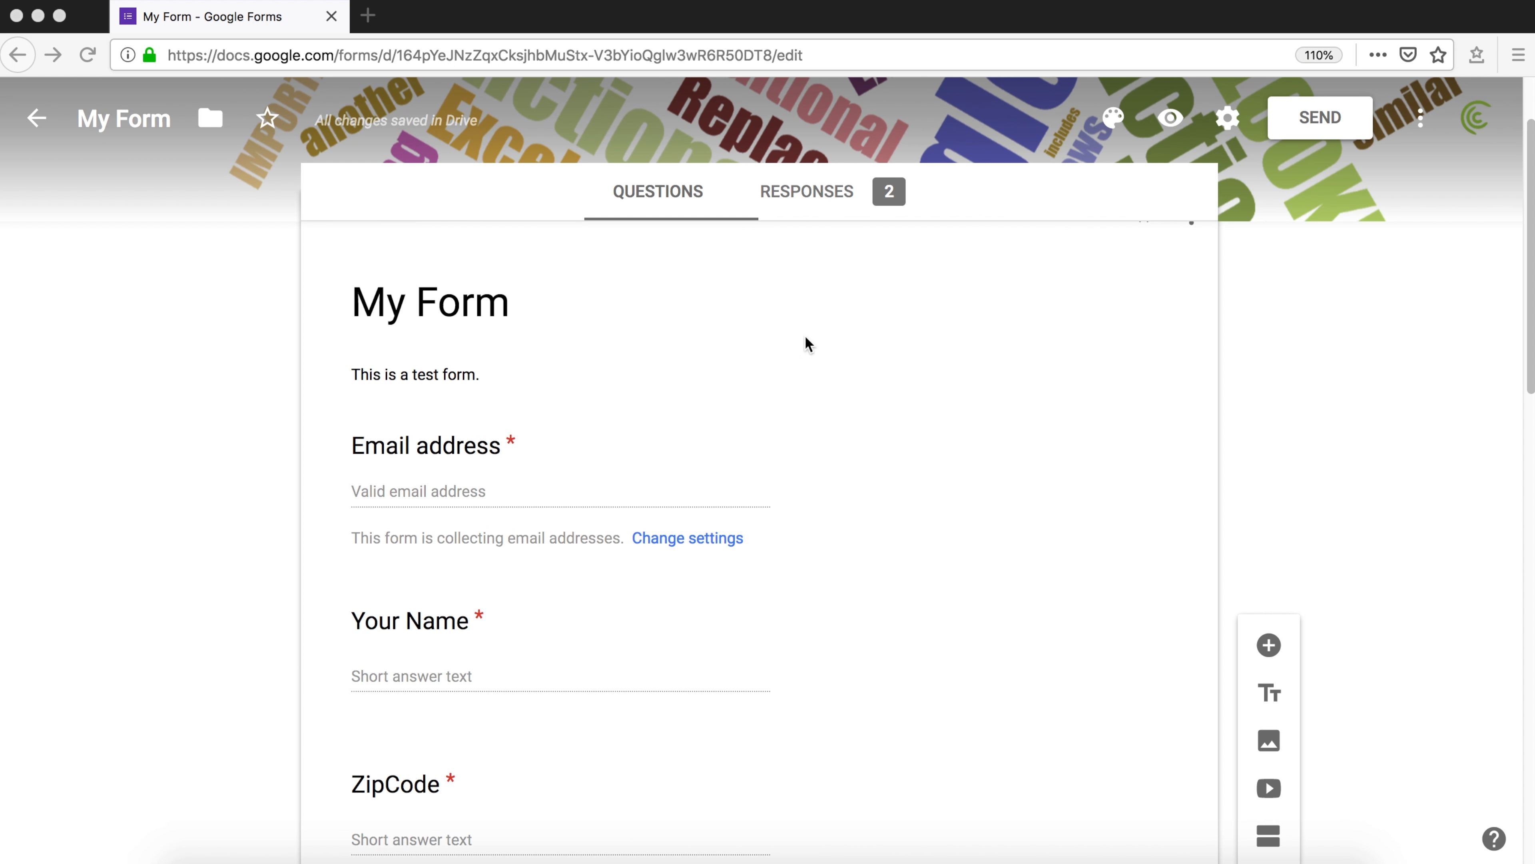
scroll(up, 3)
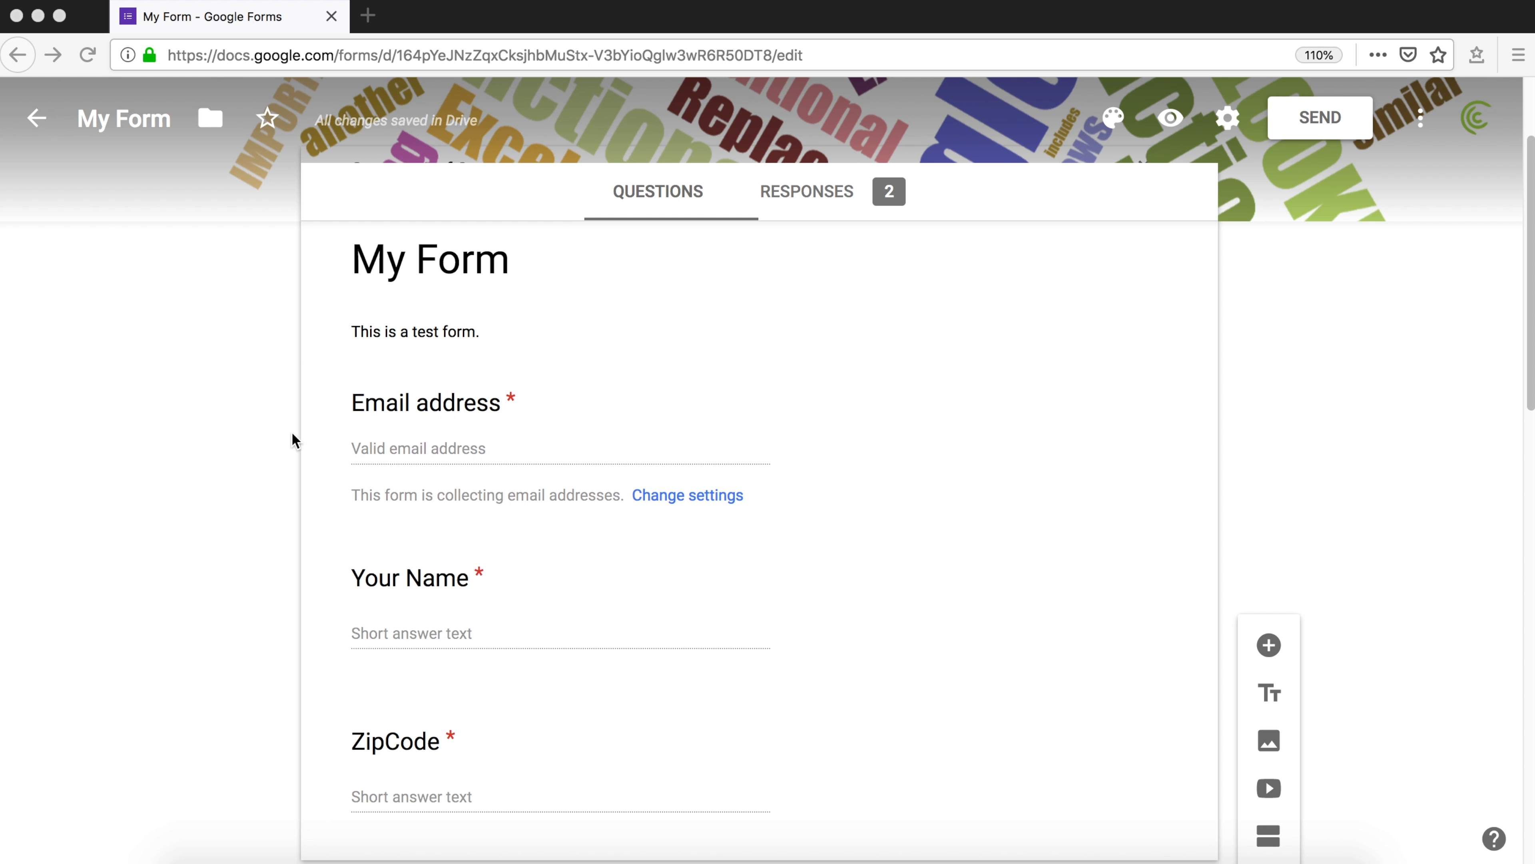
scroll(down, 3)
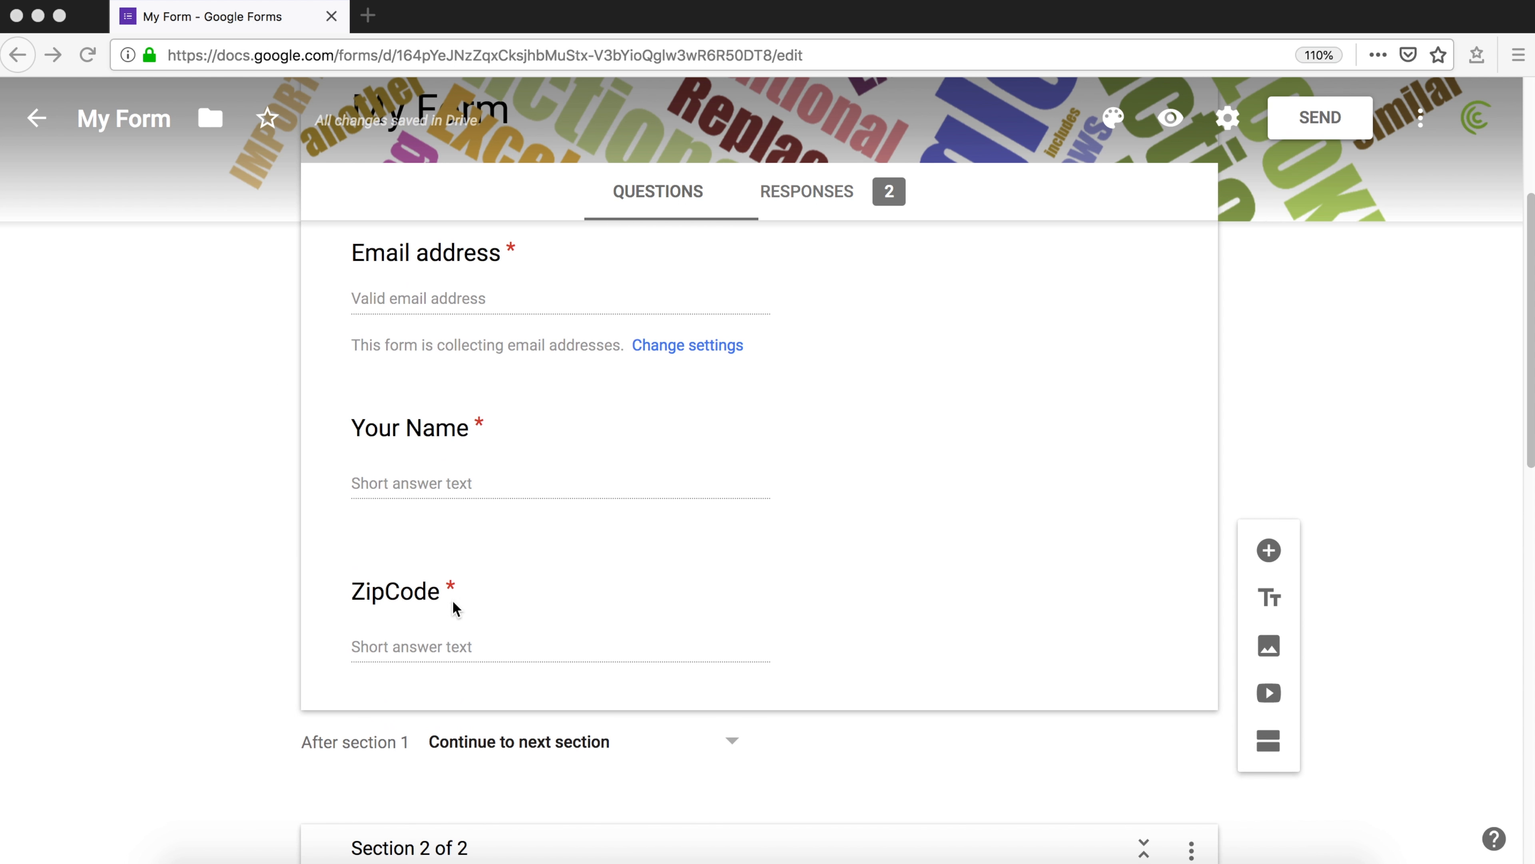
scroll(down, 3)
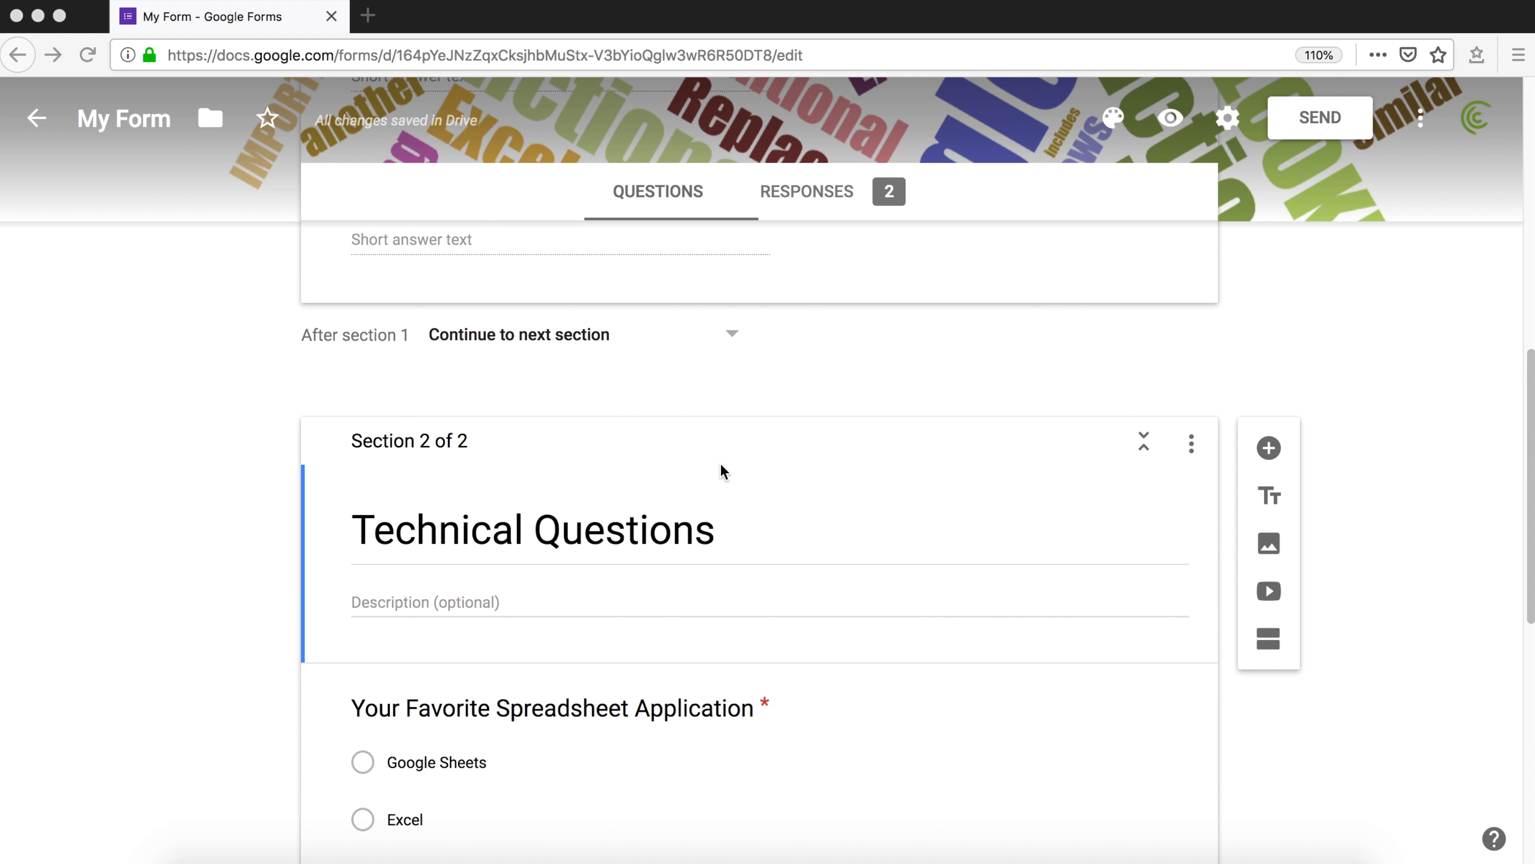
scroll(down, 3)
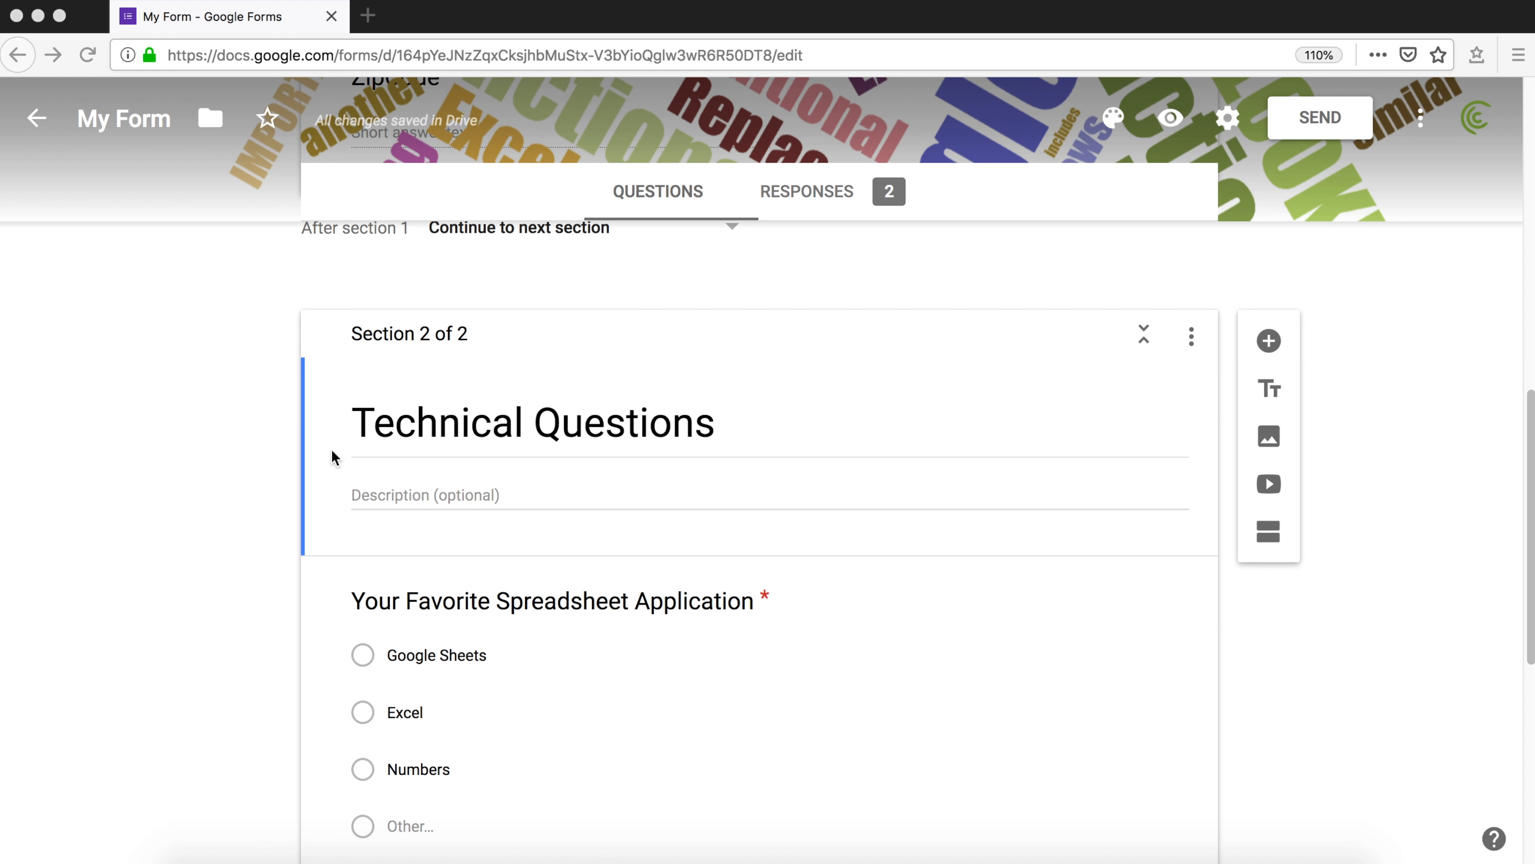
scroll(down, 3)
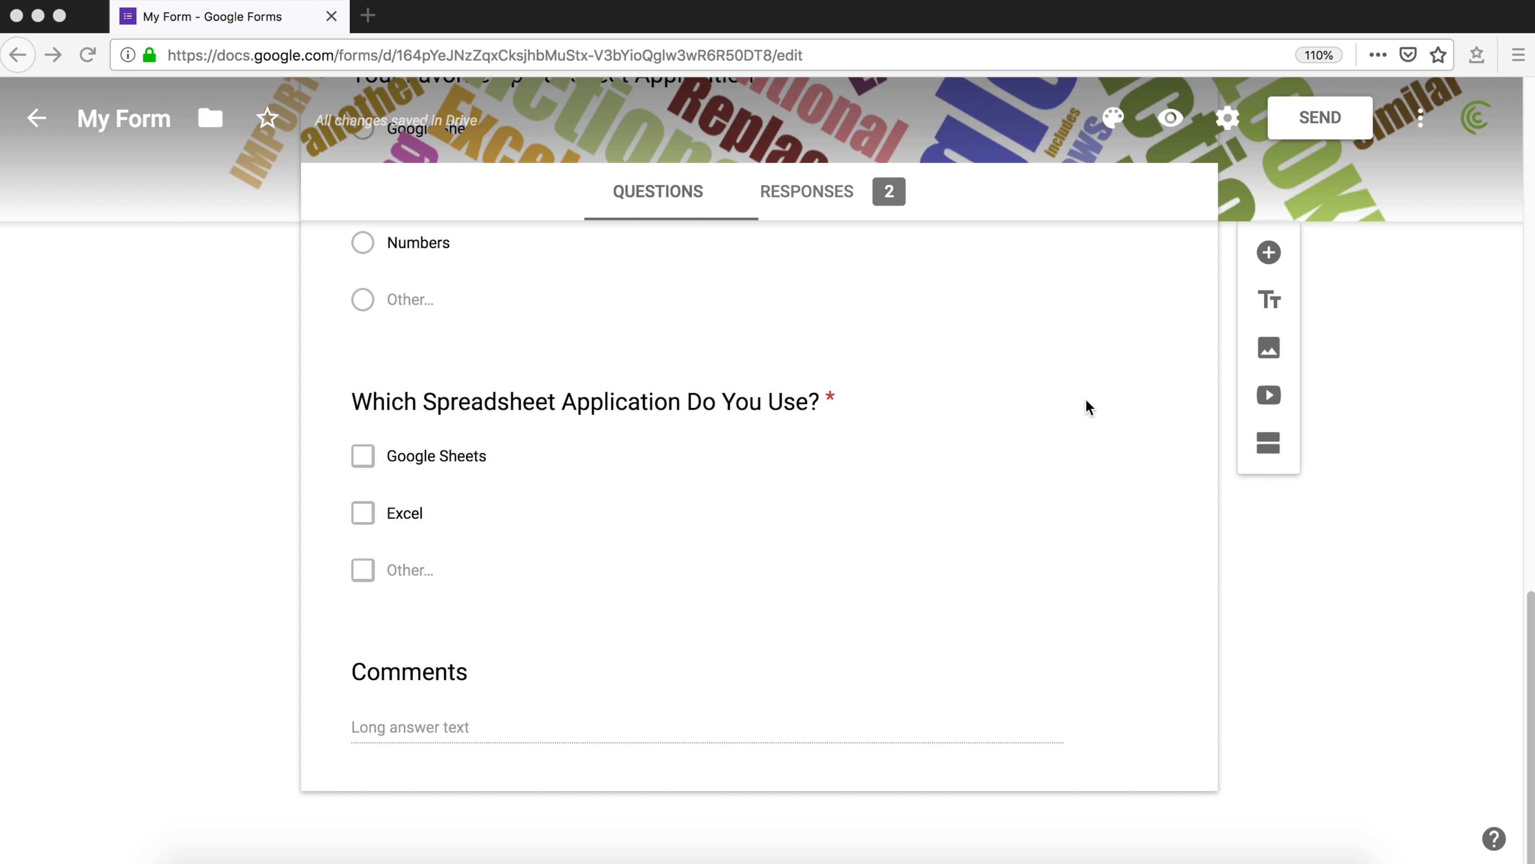
mouse_move(1508, 483)
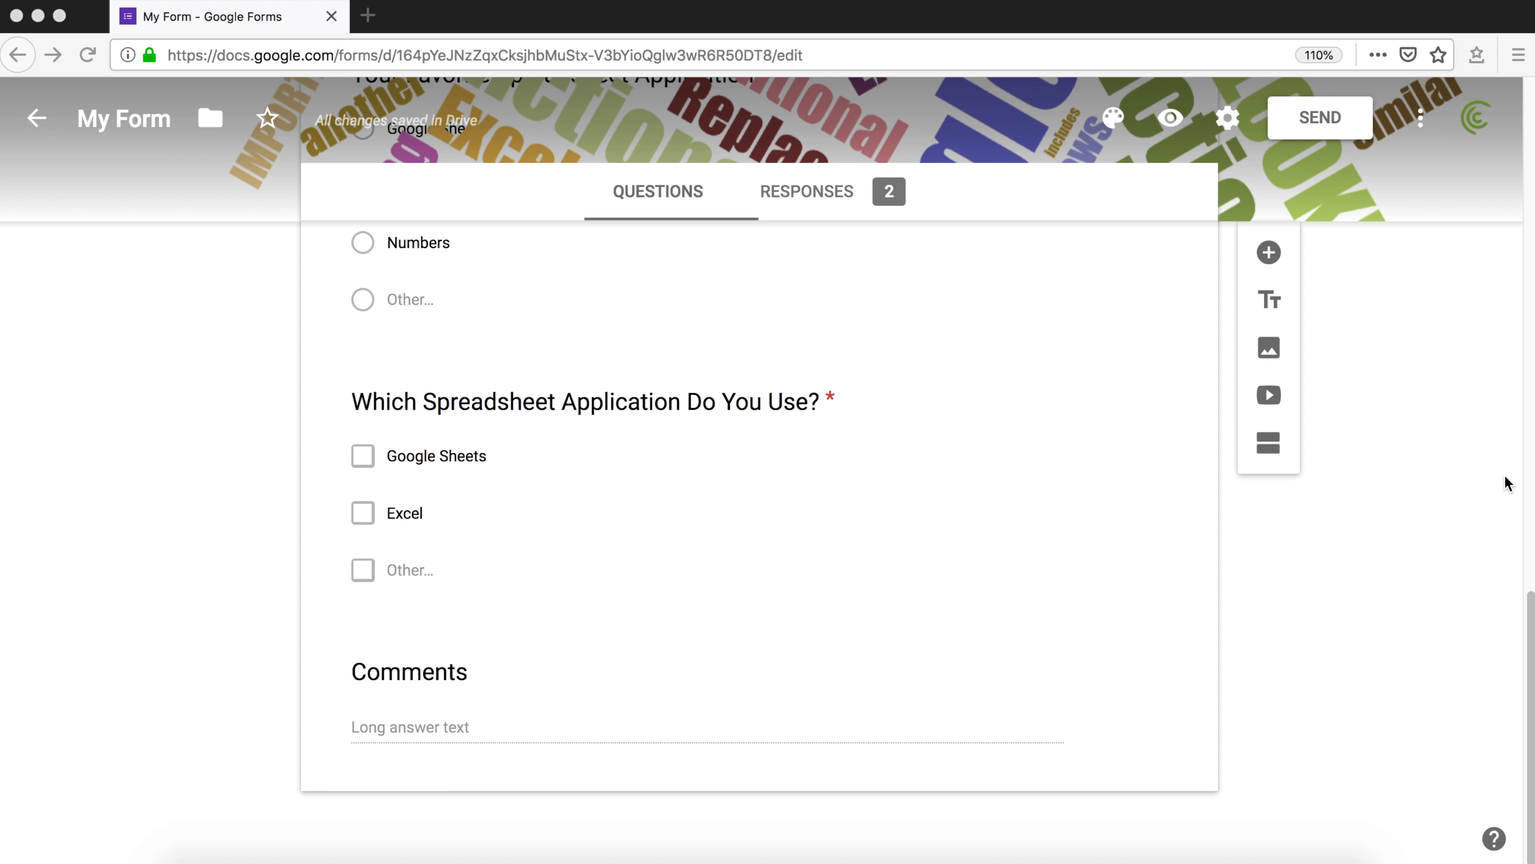
scroll(up, 3)
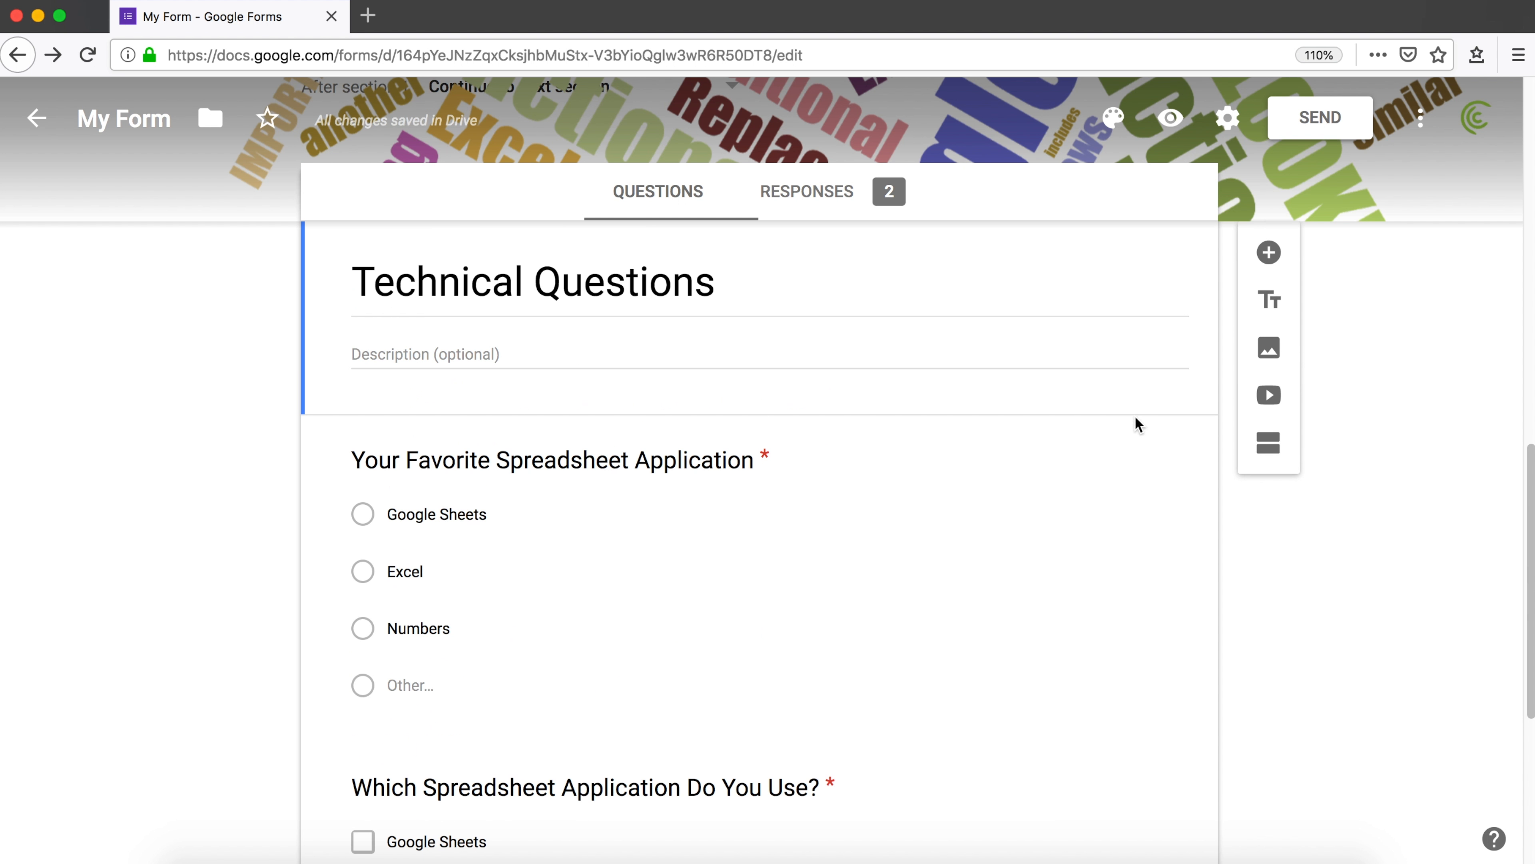
scroll(up, 3)
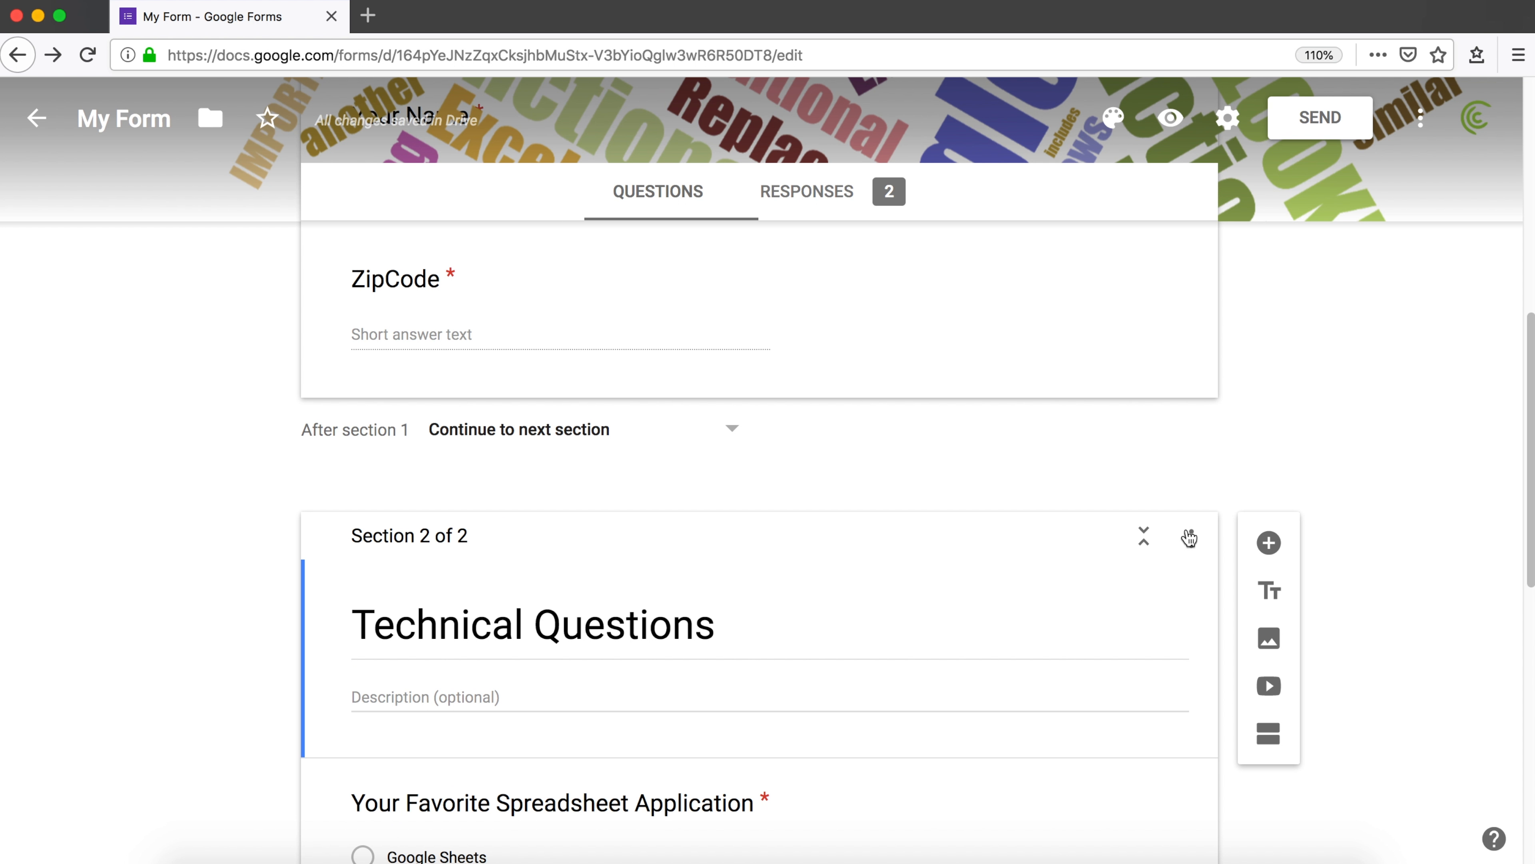
click(1191, 538)
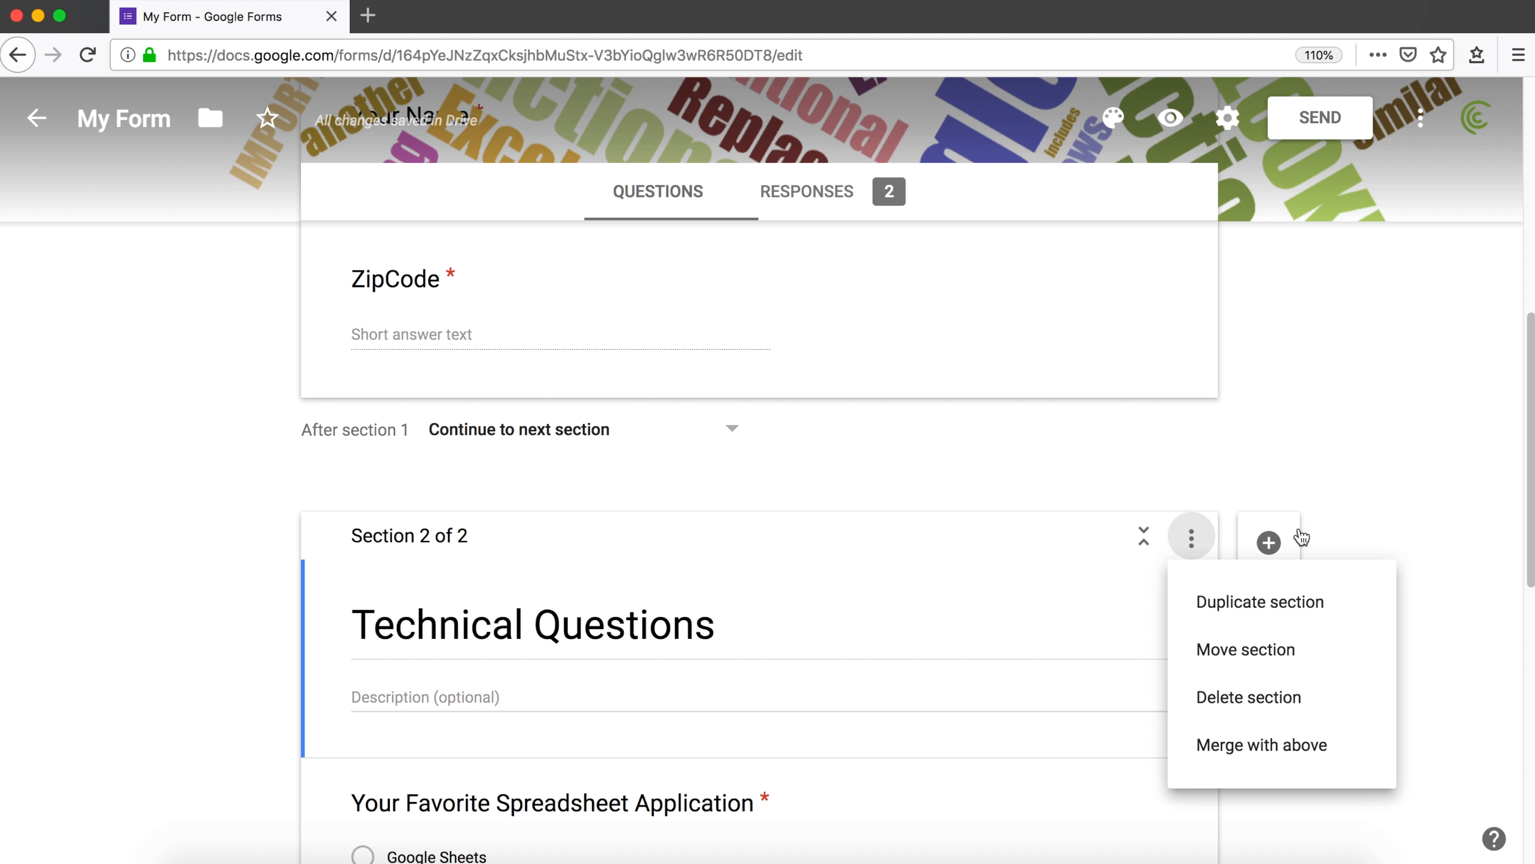
mouse_move(1261, 601)
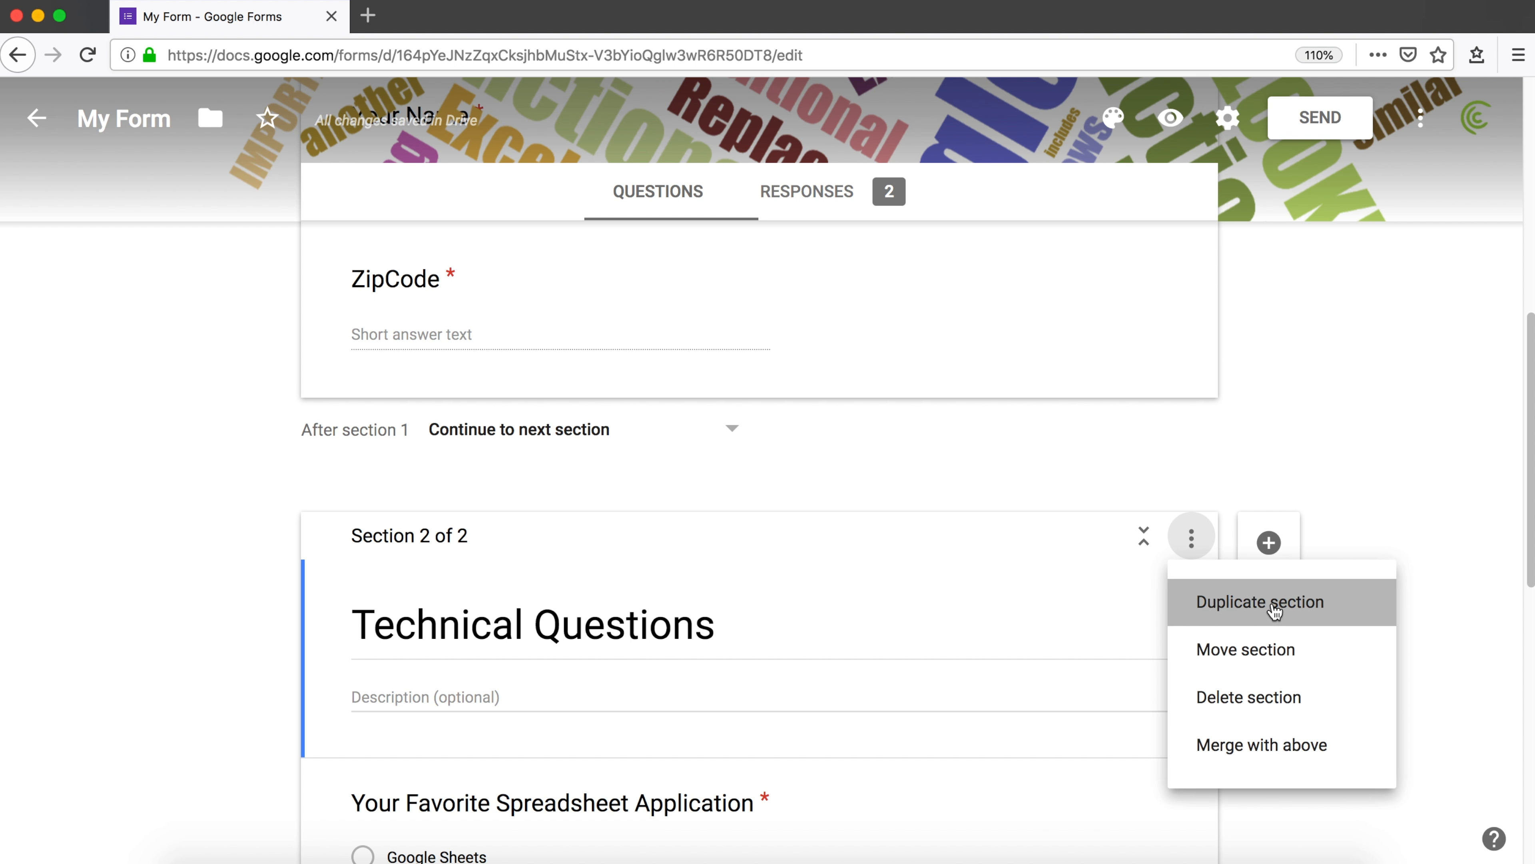
click(1261, 601)
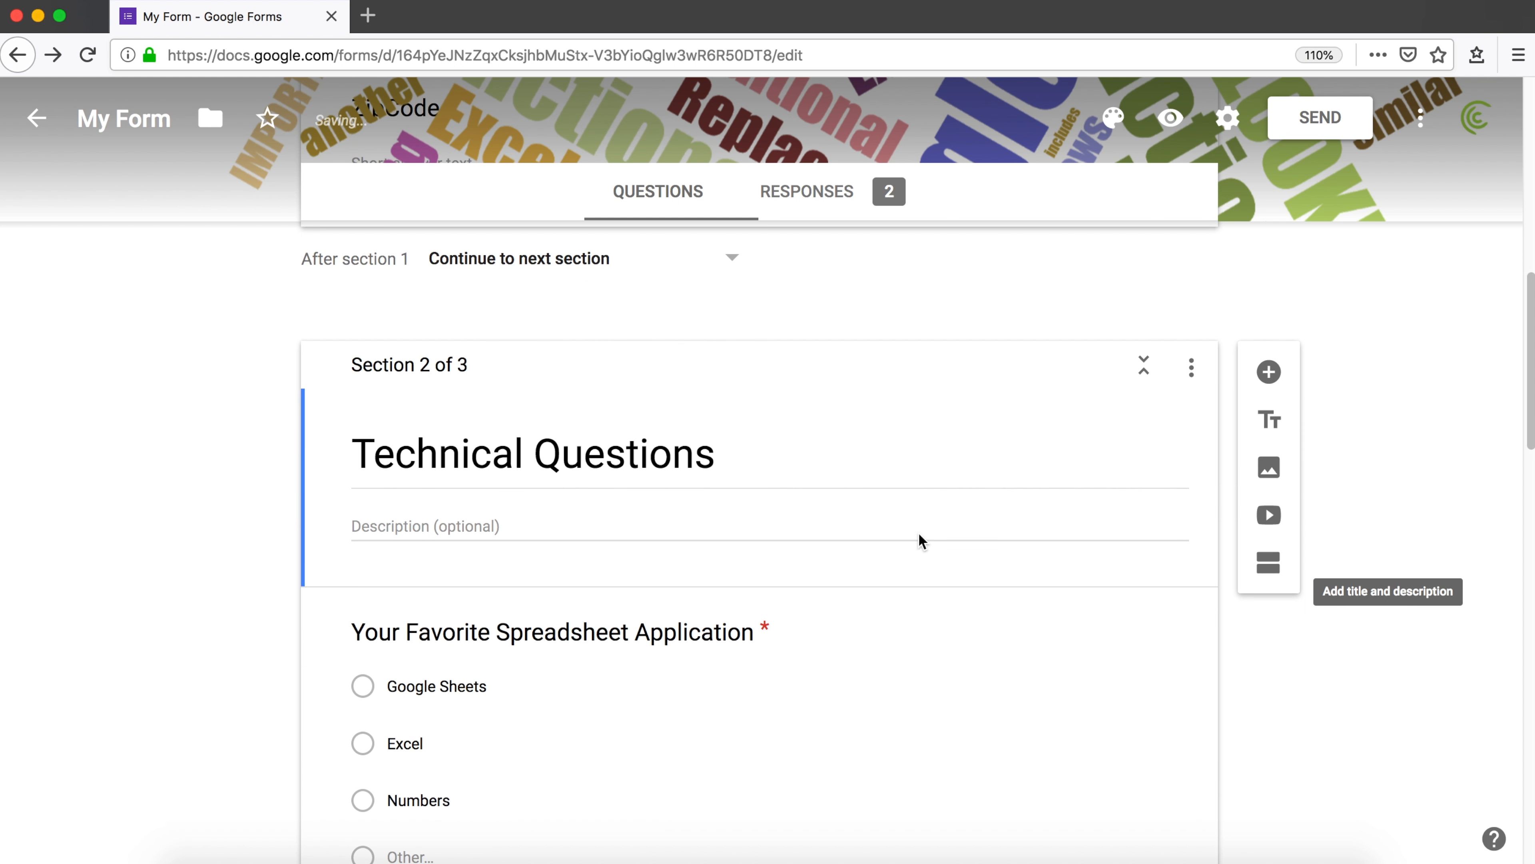
- Delete both spreadsheet questions from the copy and retitle it 'Notes'
scroll(down, 3)
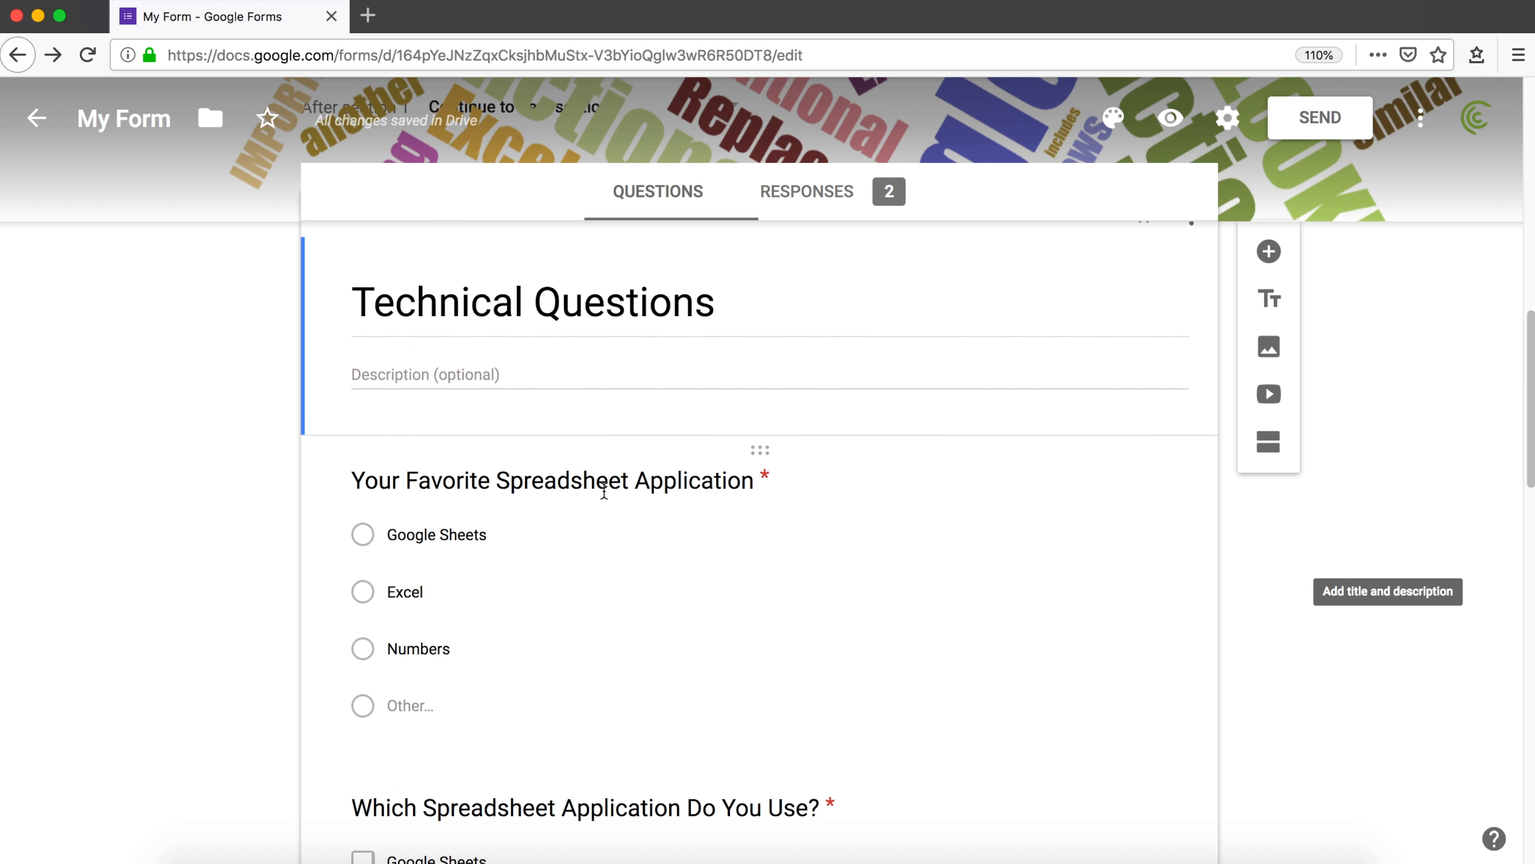
scroll(down, 3)
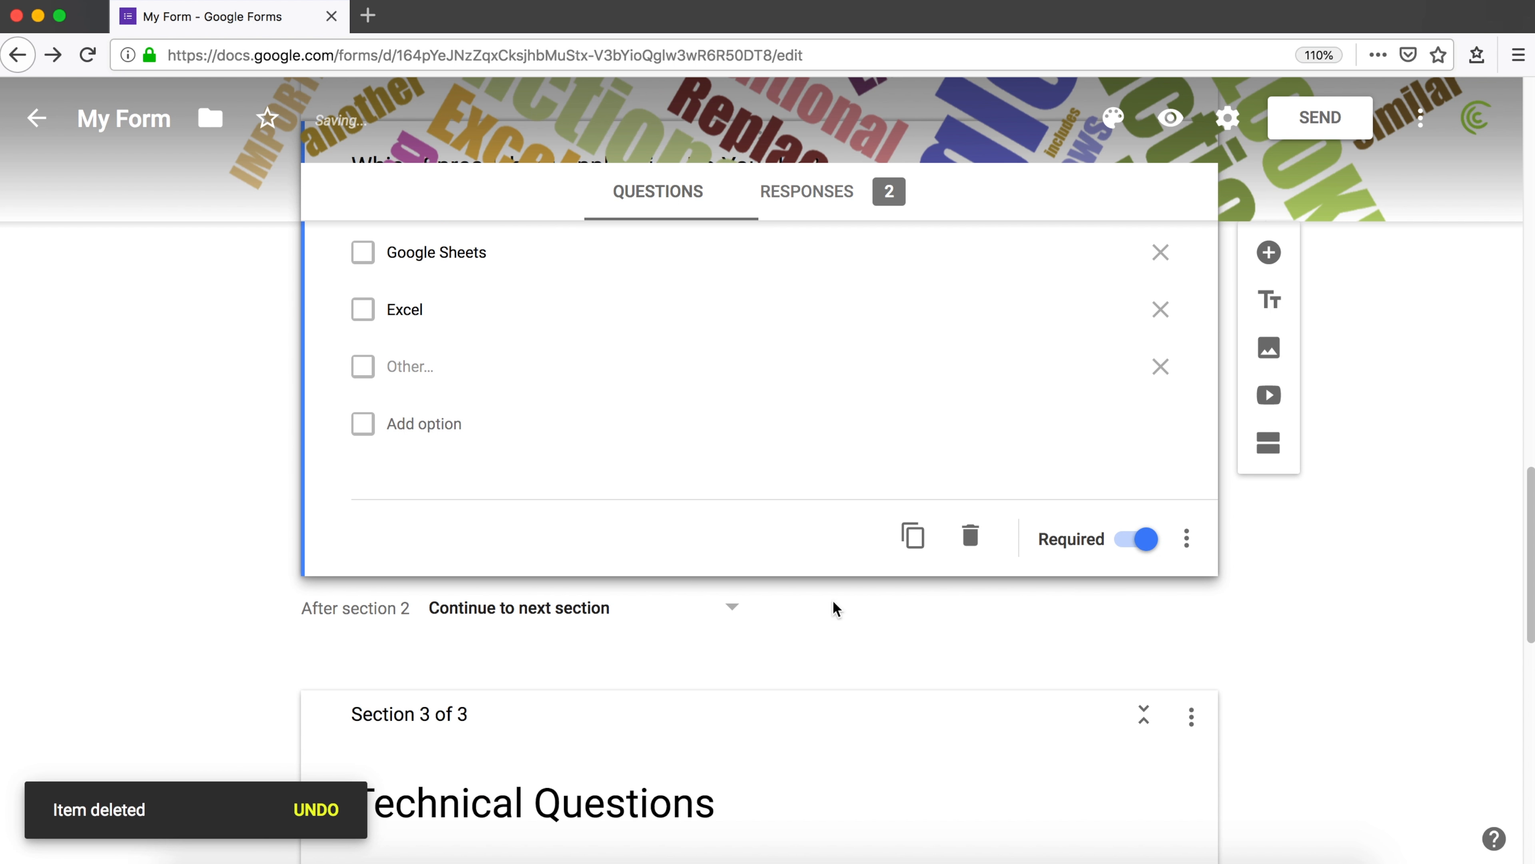
scroll(down, 3)
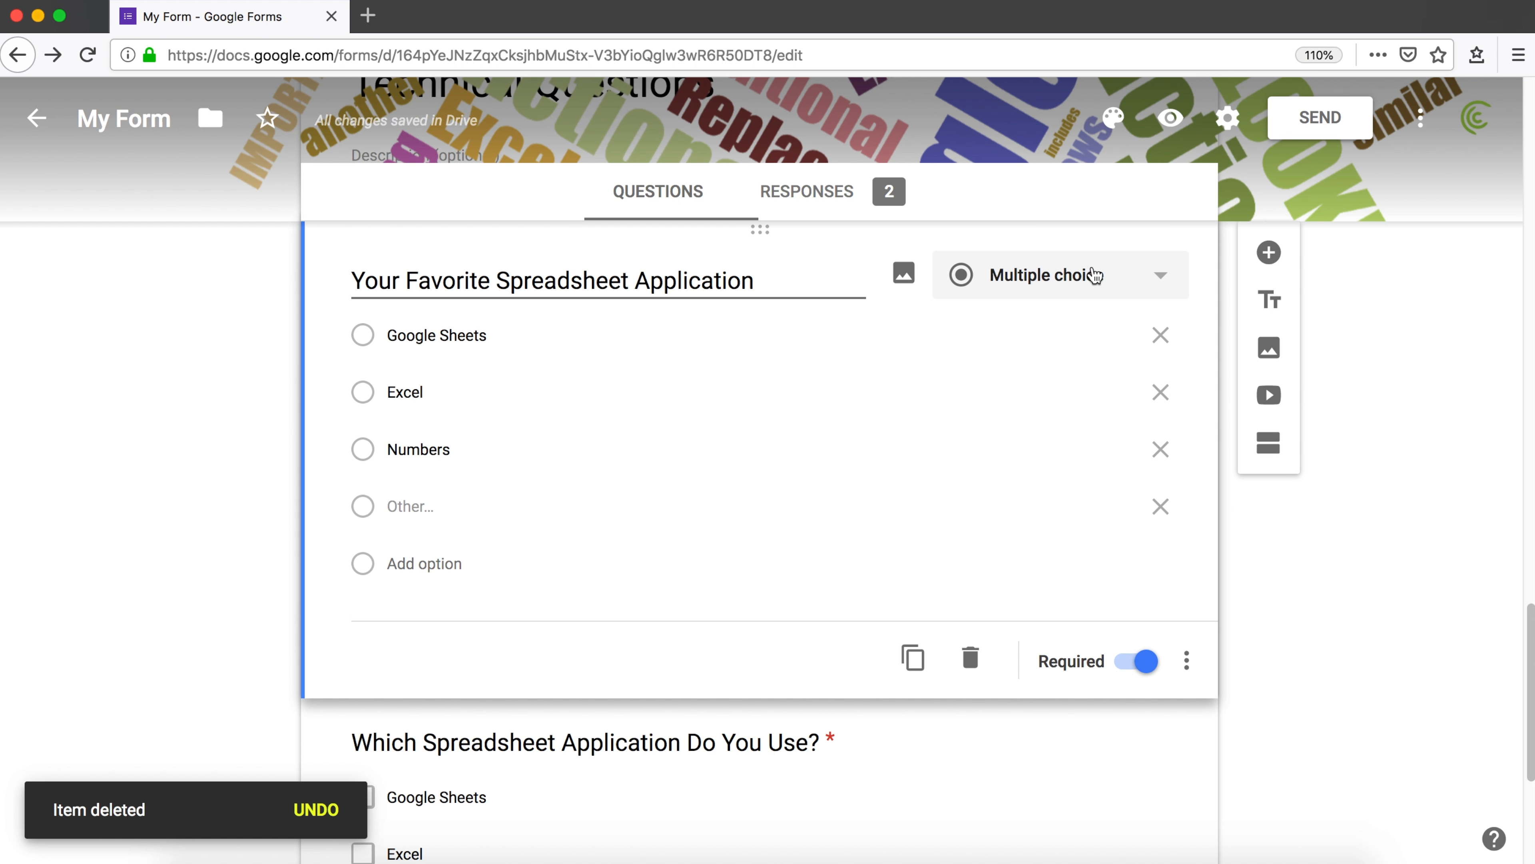
mouse_move(970, 657)
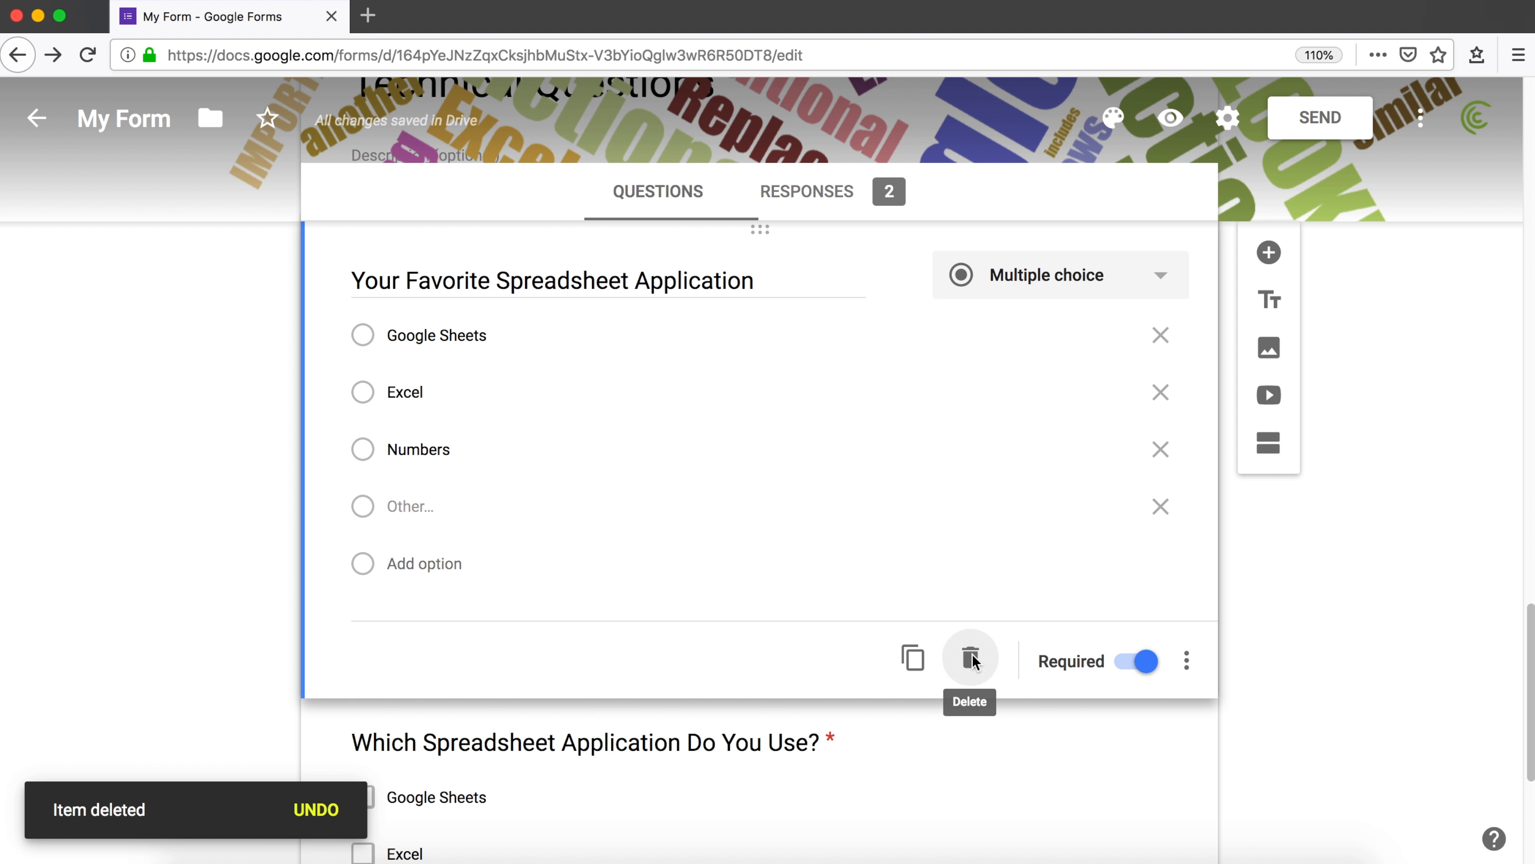
click(970, 658)
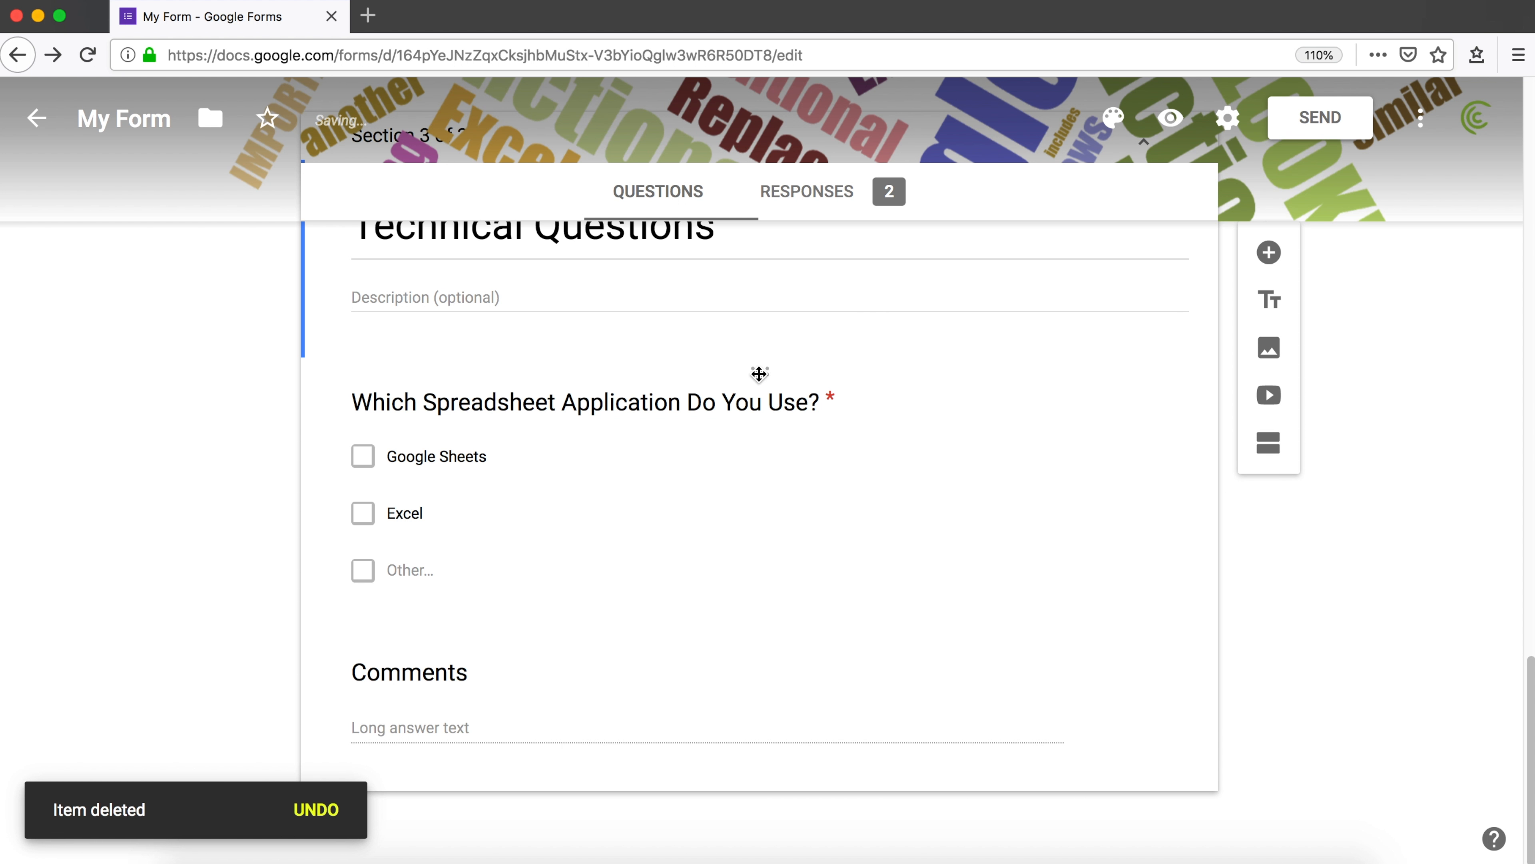
click(584, 402)
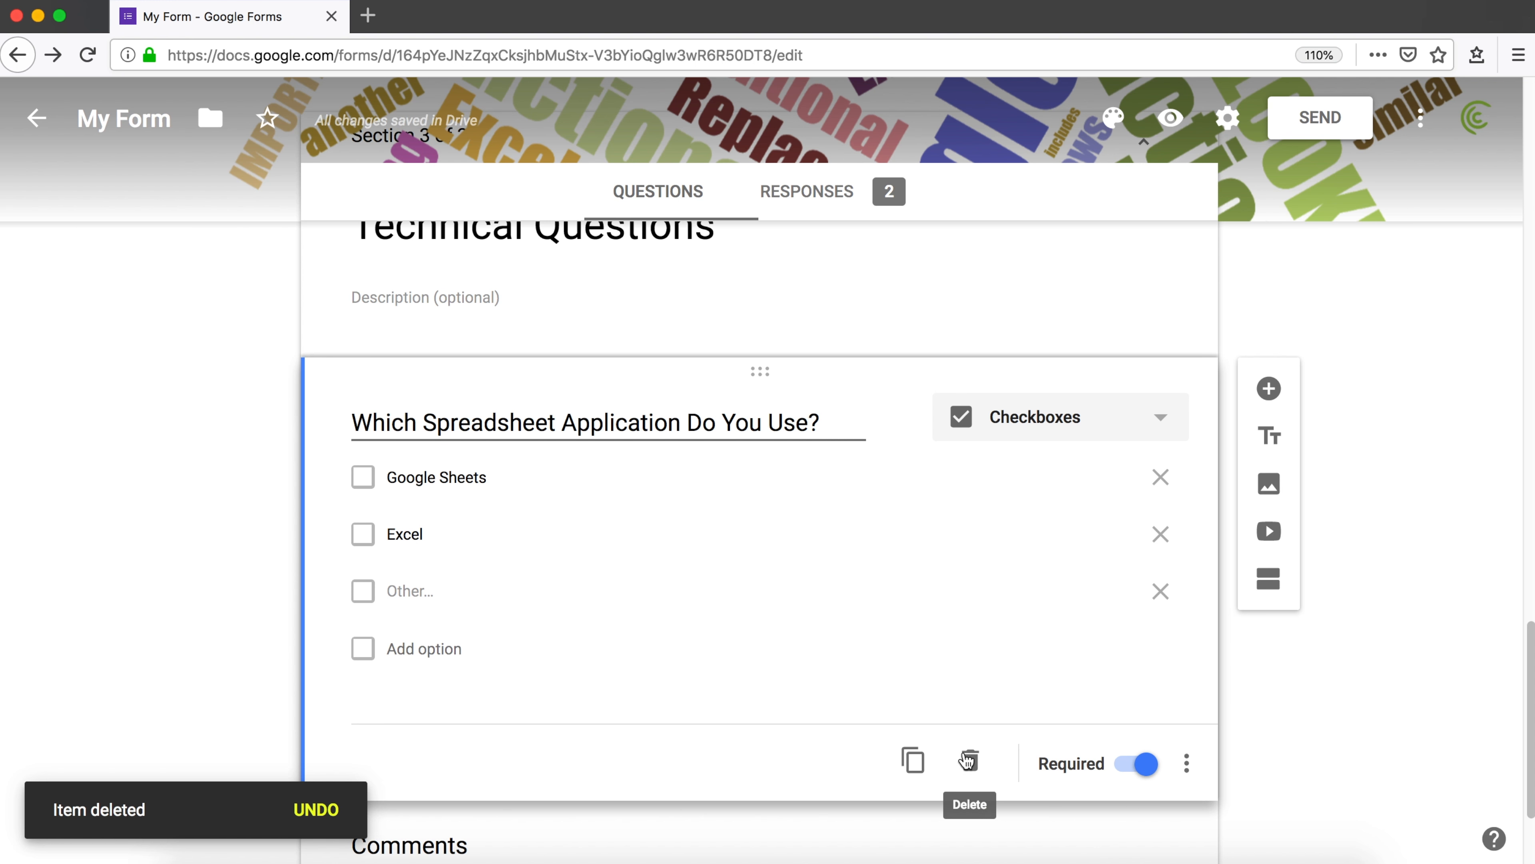
click(968, 762)
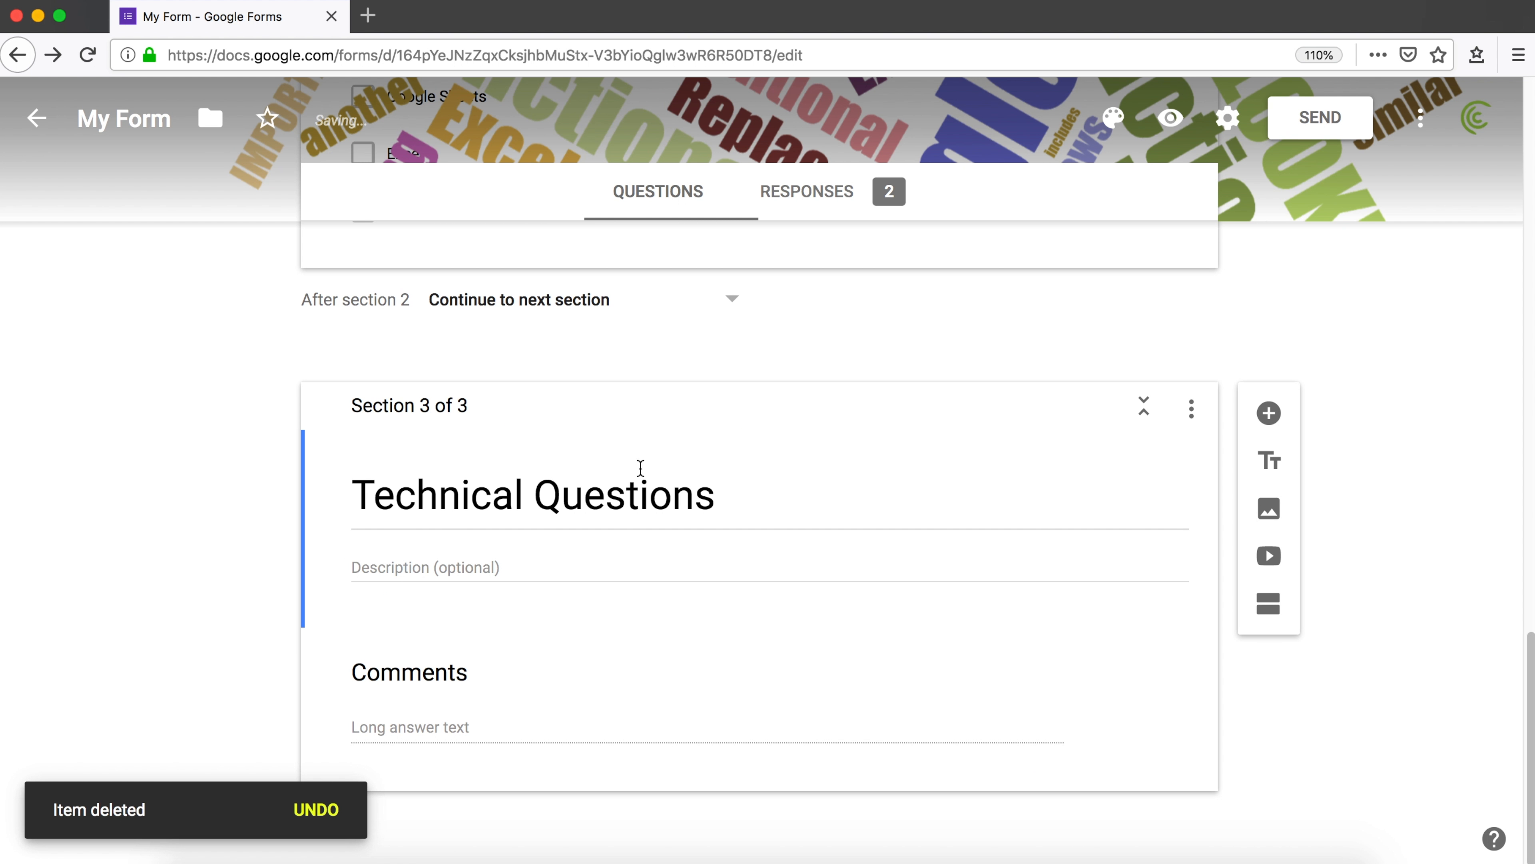
text(Not)
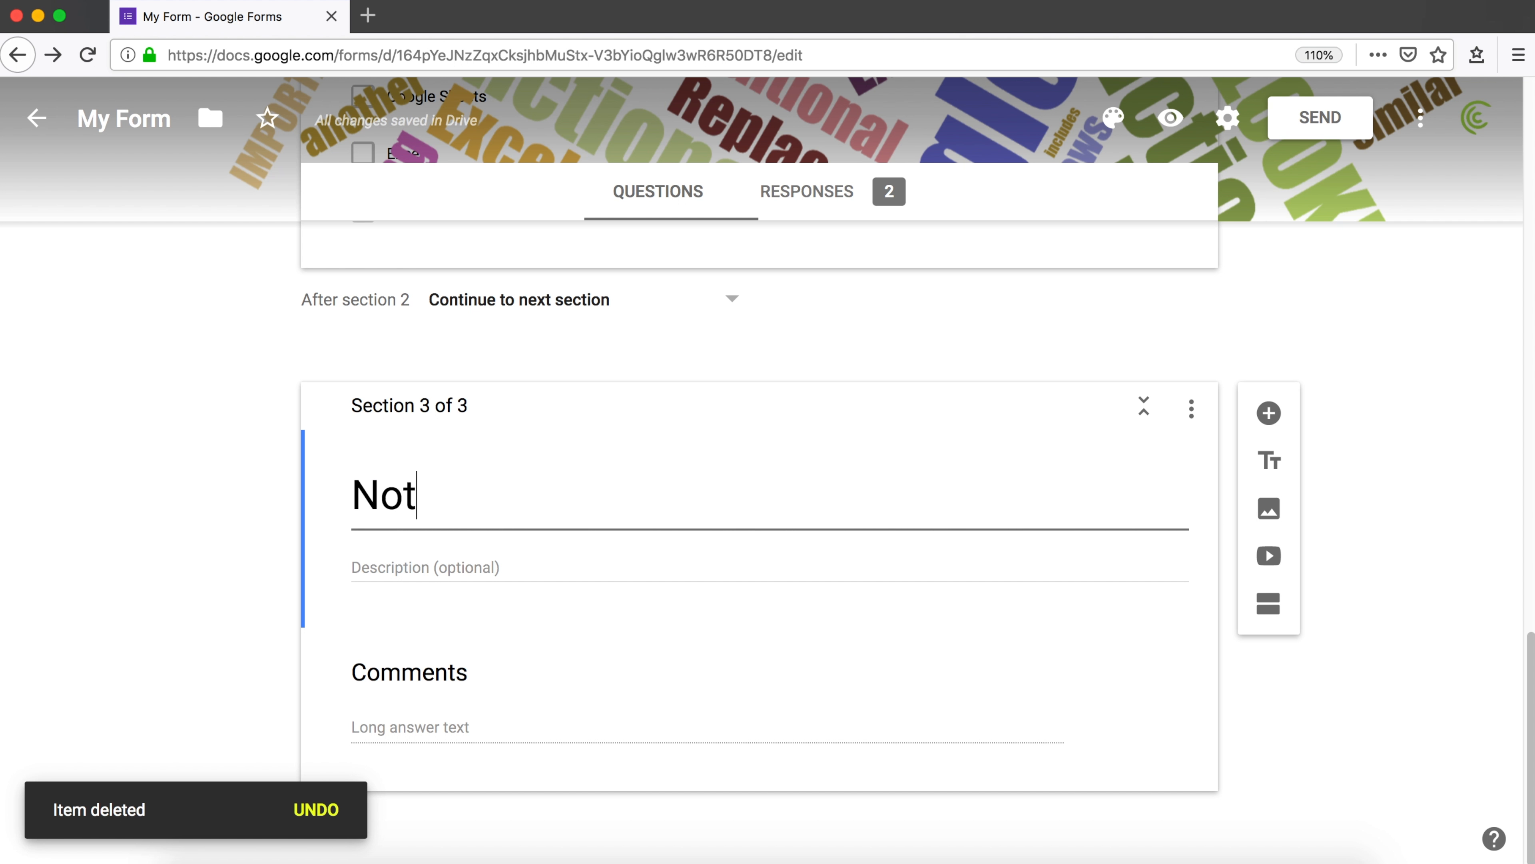
text(es)
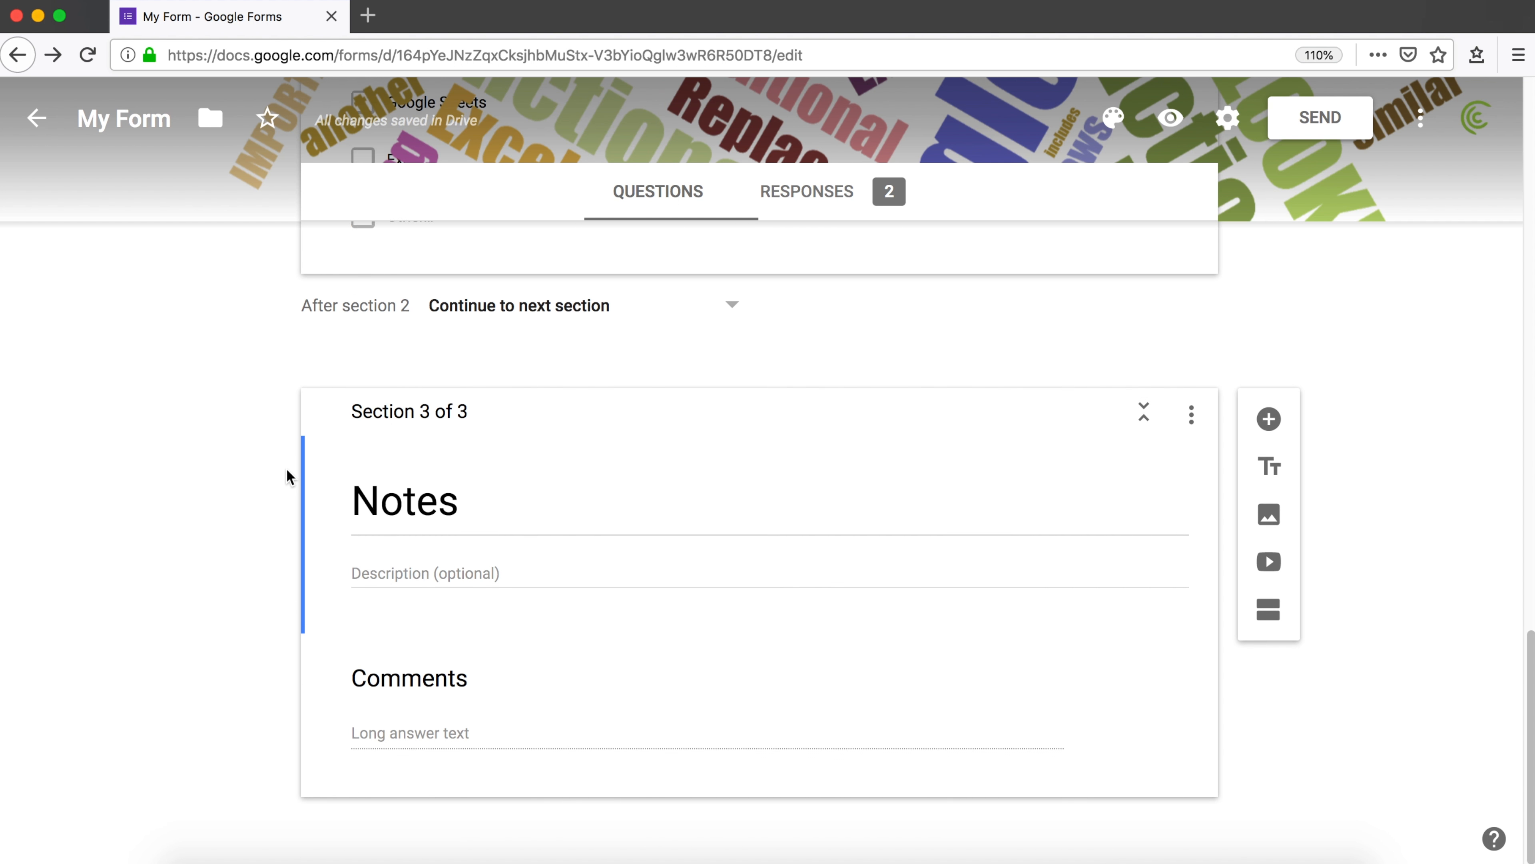
scroll(up, 3)
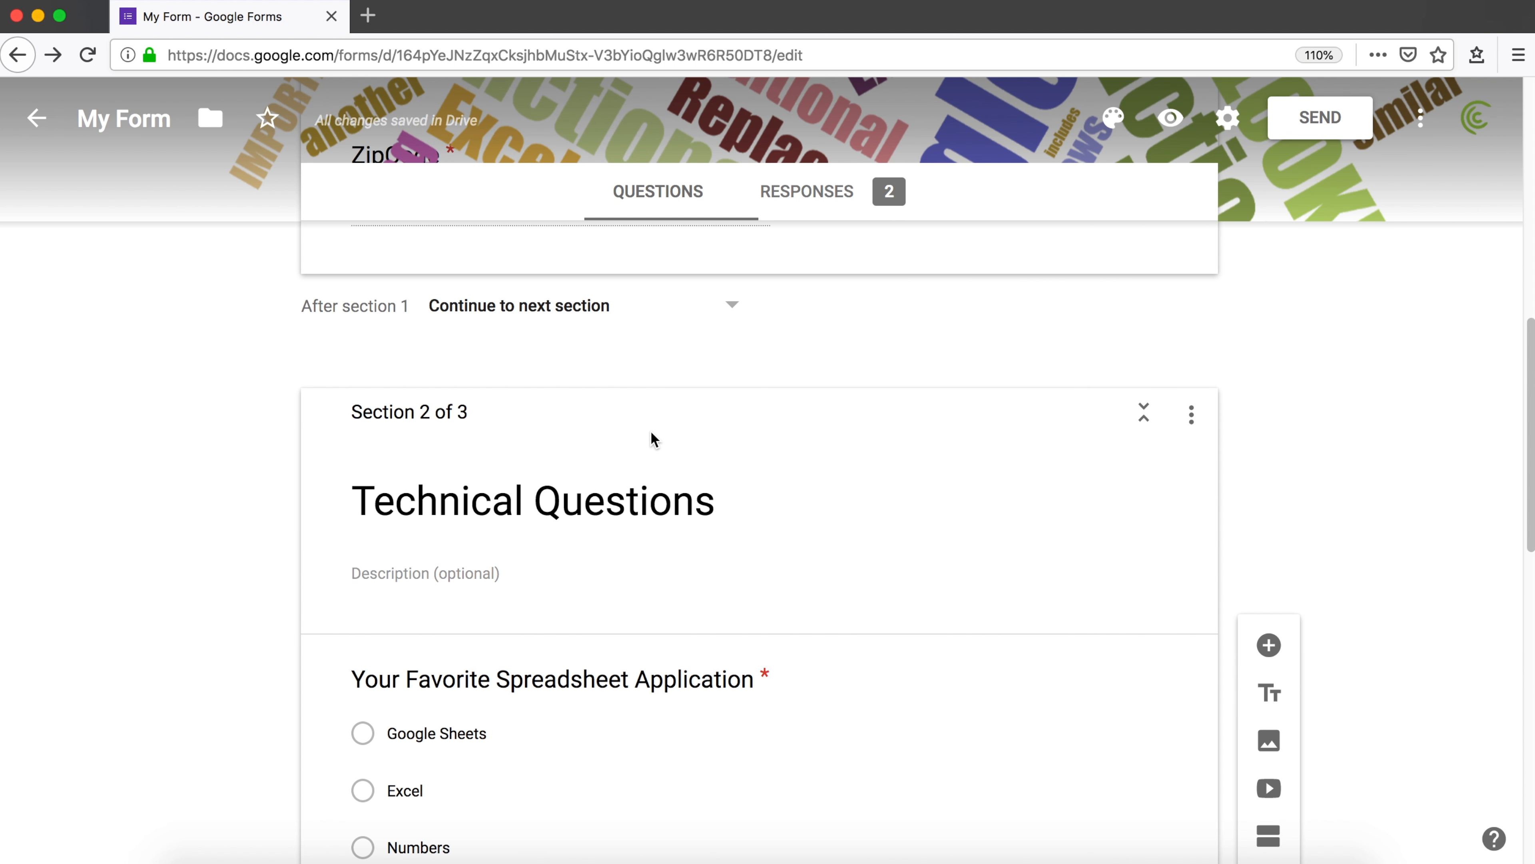
scroll(up, 3)
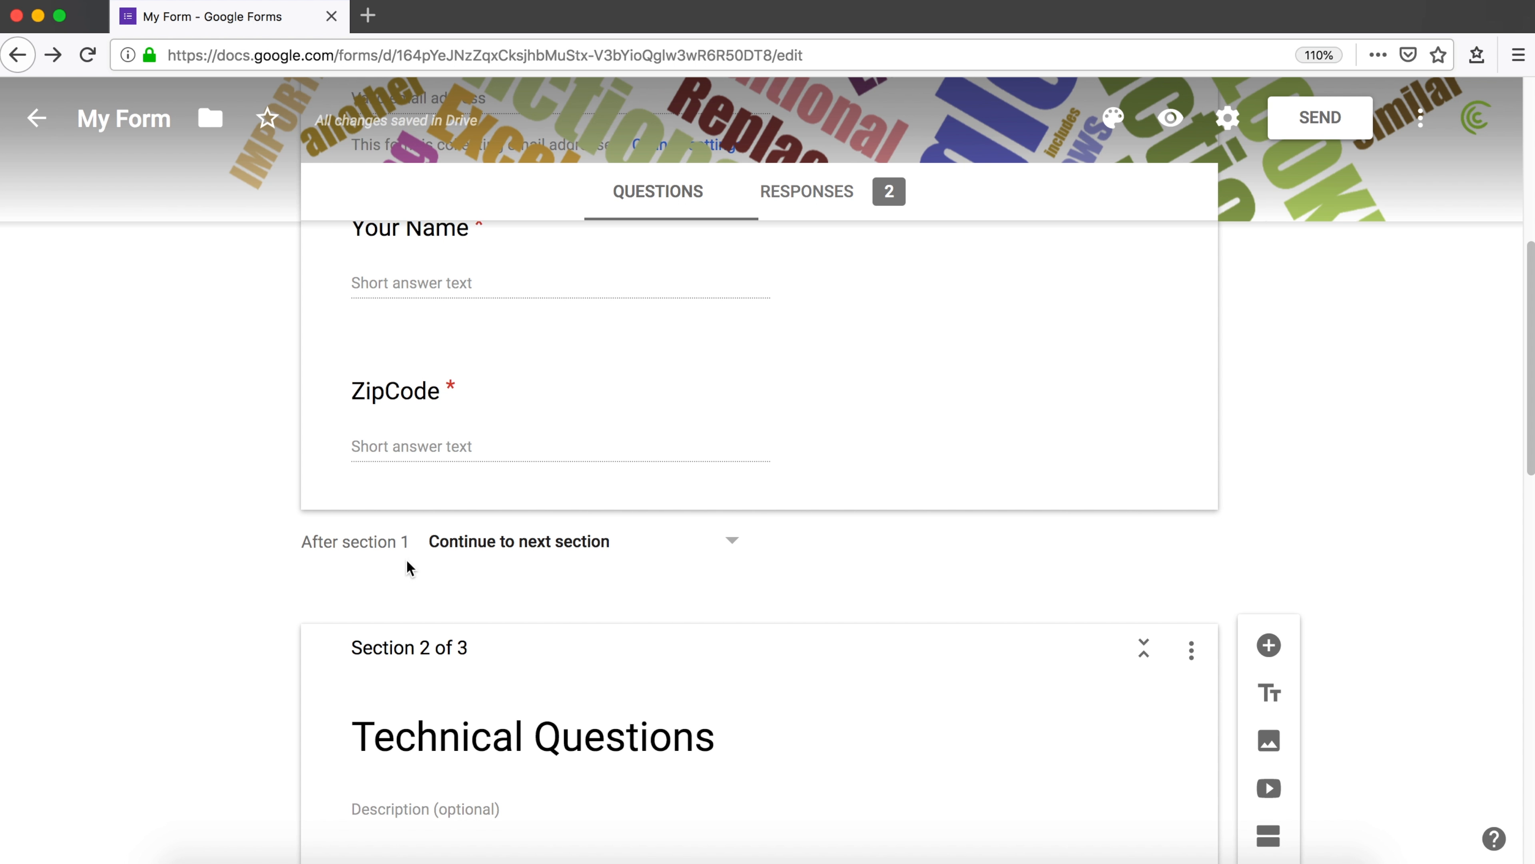
mouse_move(706, 358)
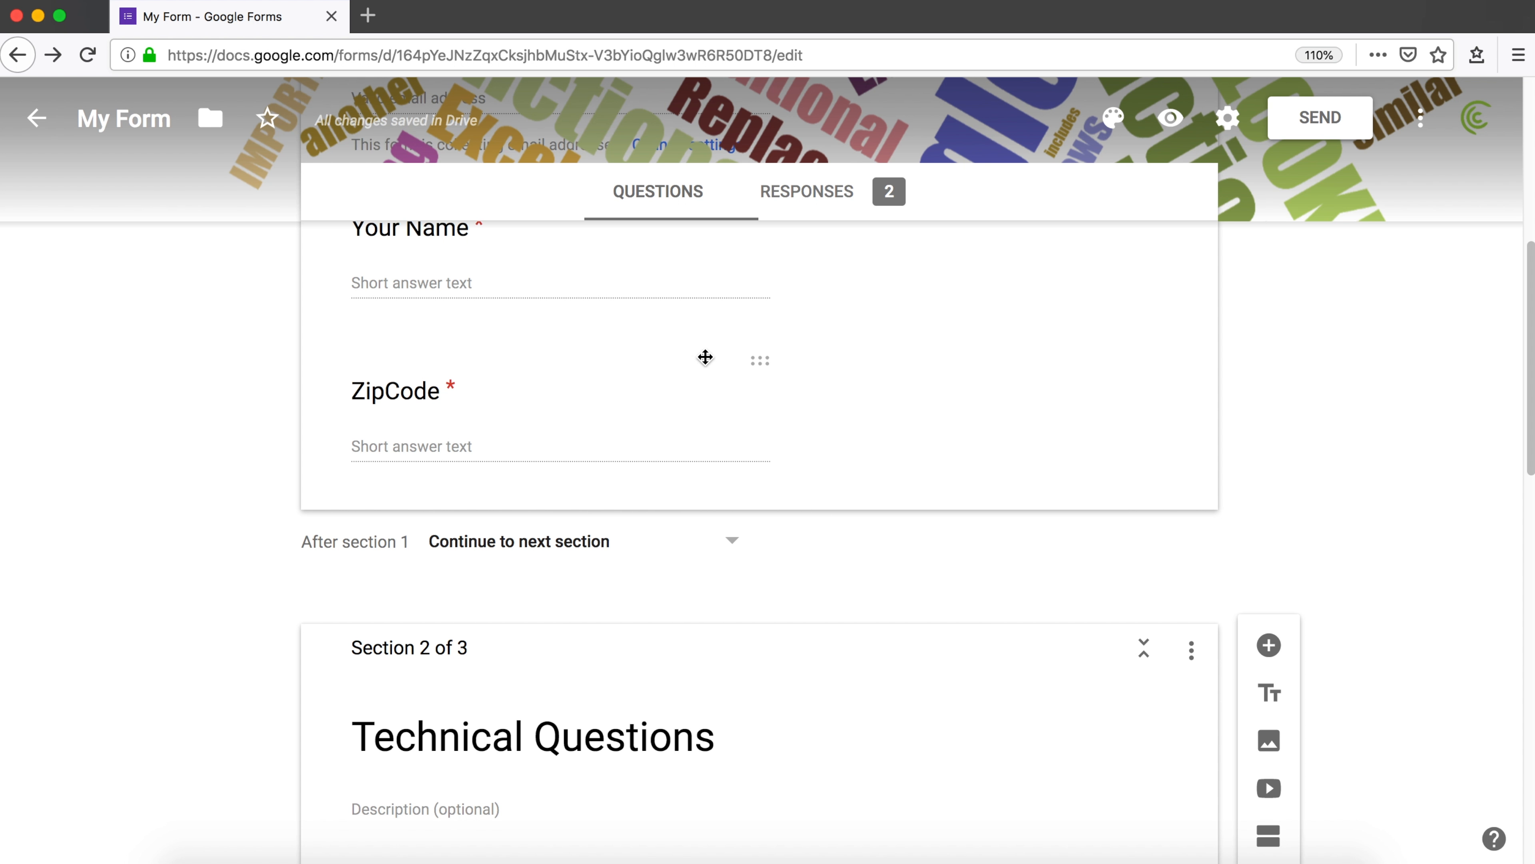
mouse_move(713, 428)
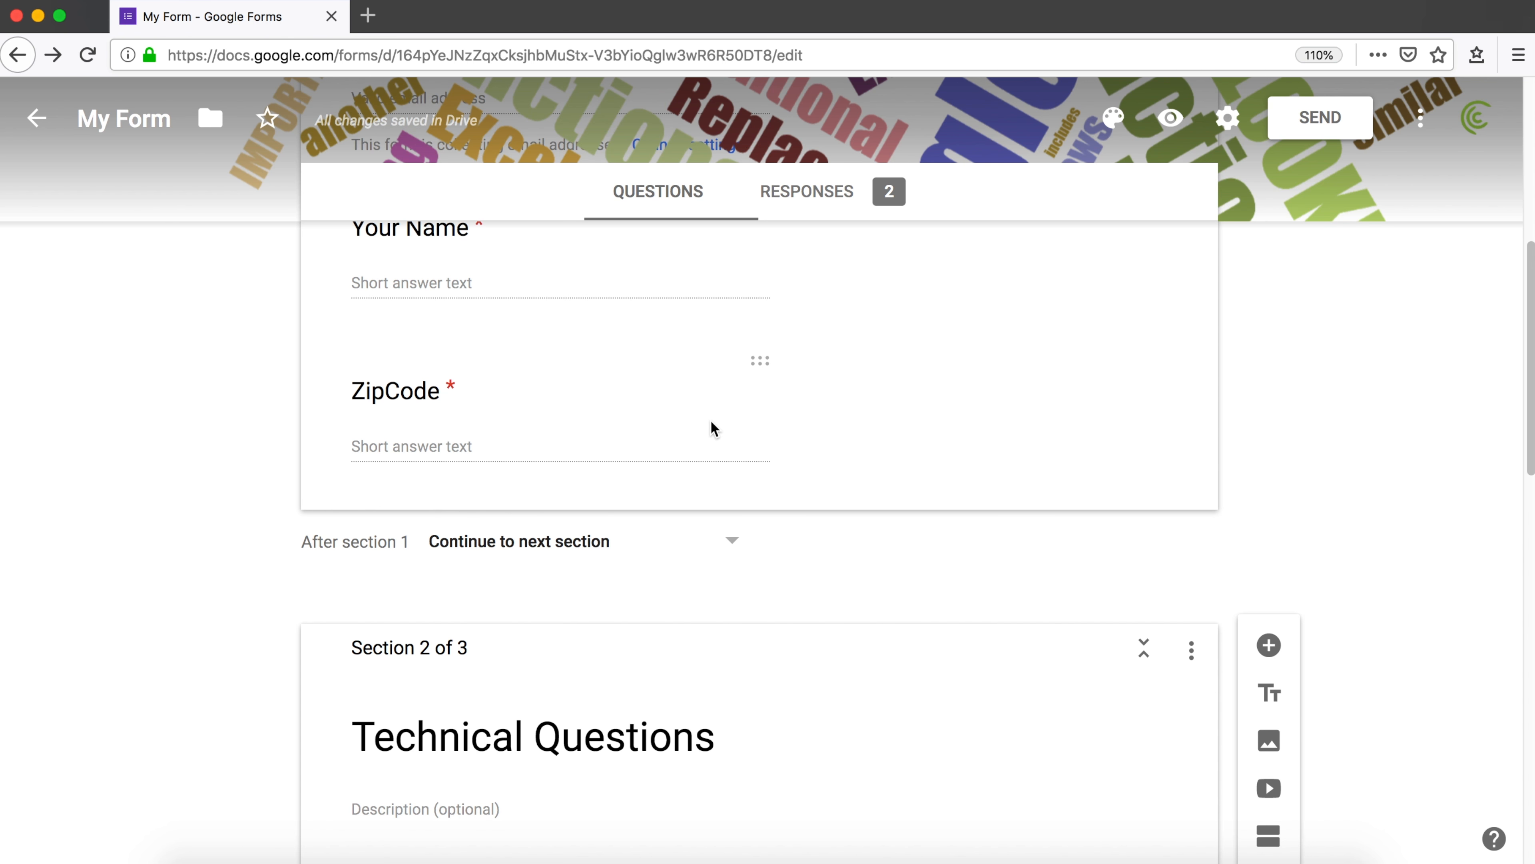
scroll(down, 3)
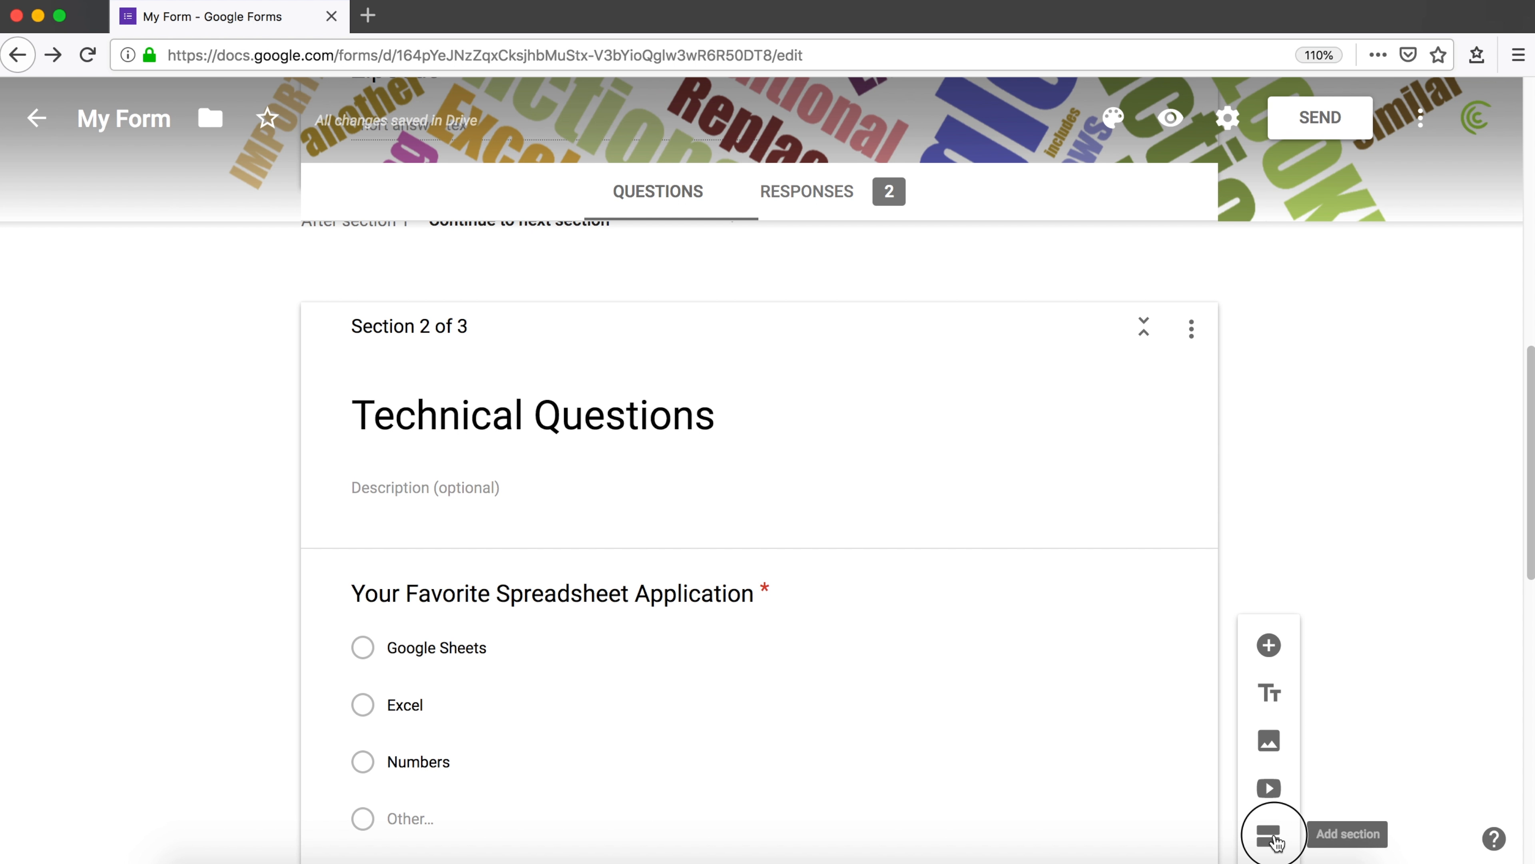
- Add a new section and reorder so it sits second, before Technical Questions and Notes
click(1268, 835)
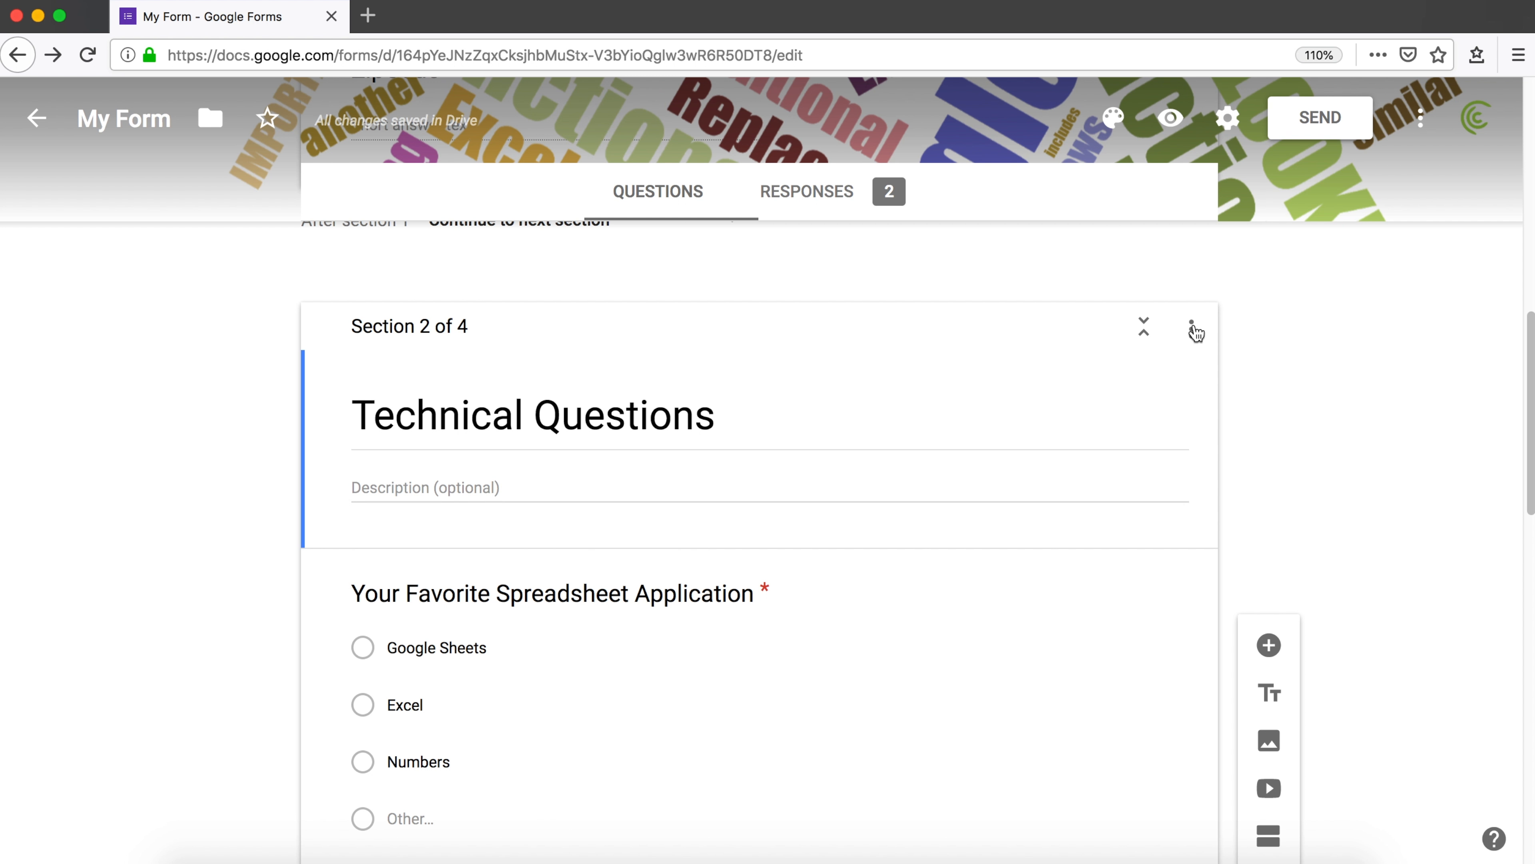
click(1192, 326)
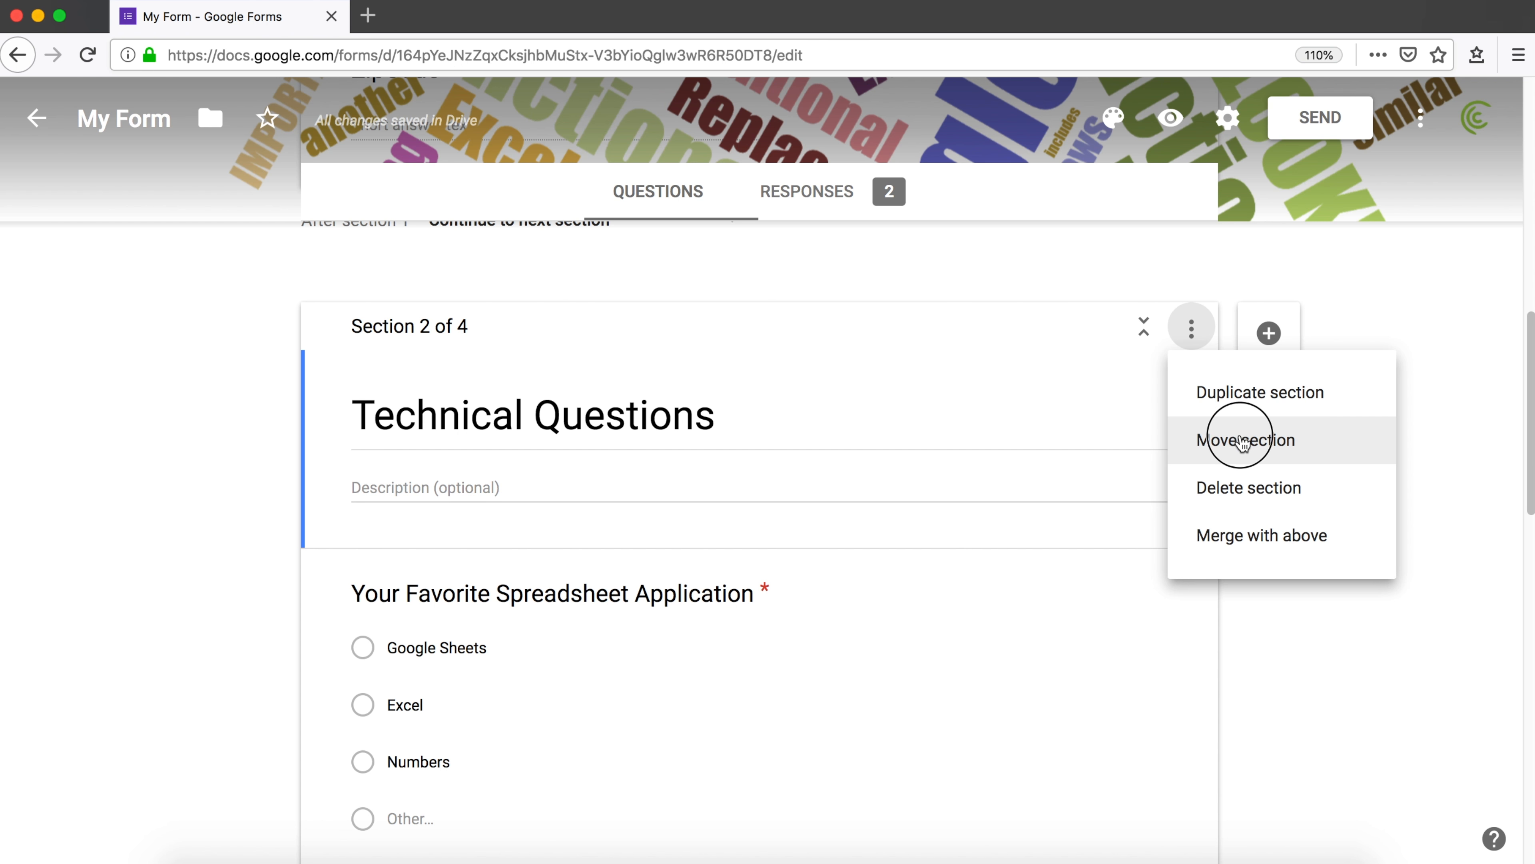
click(1246, 440)
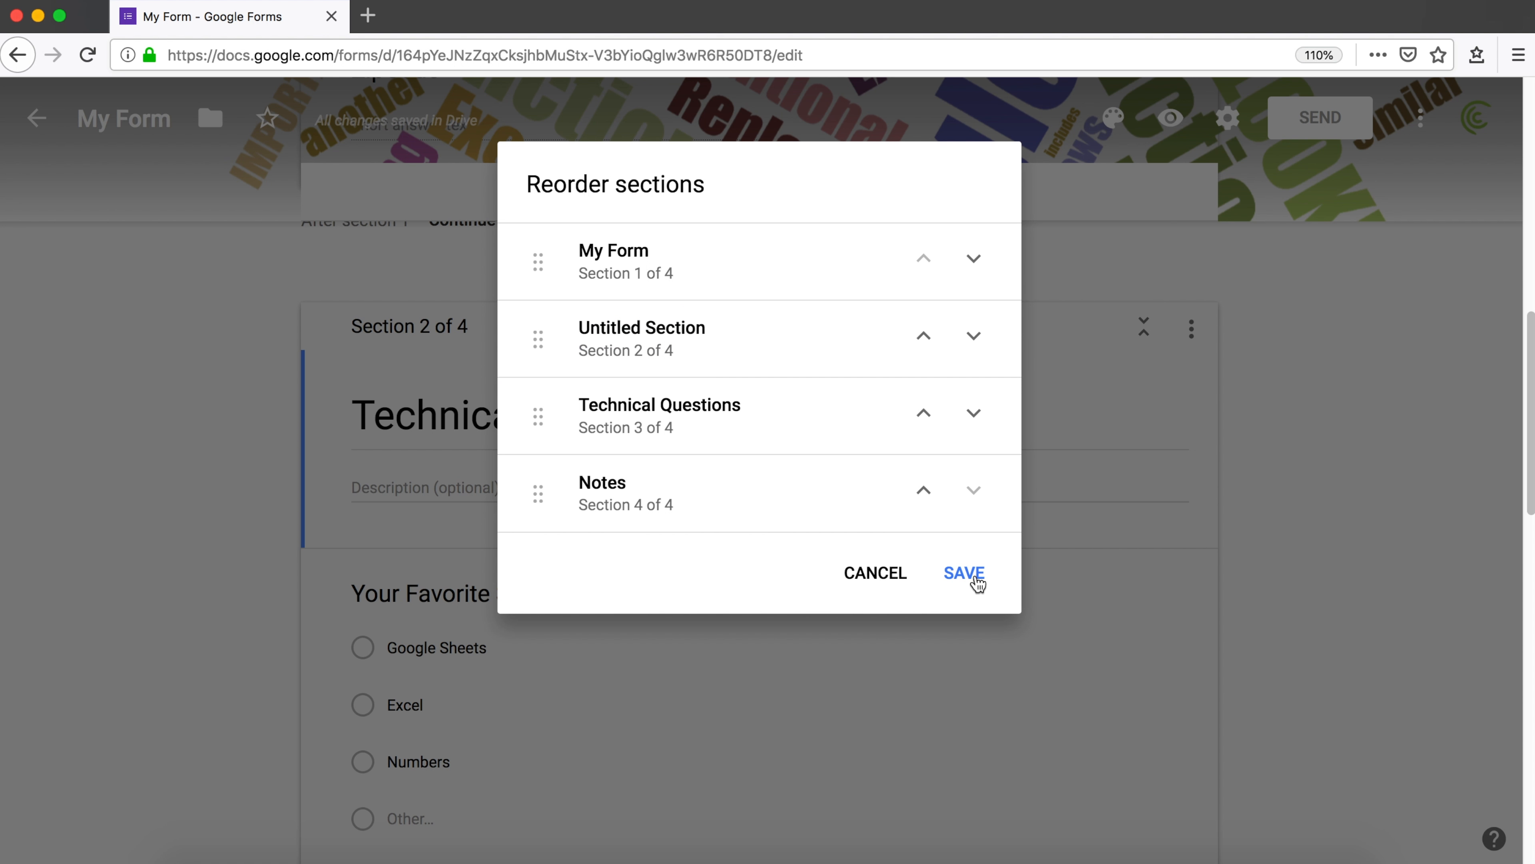
click(963, 573)
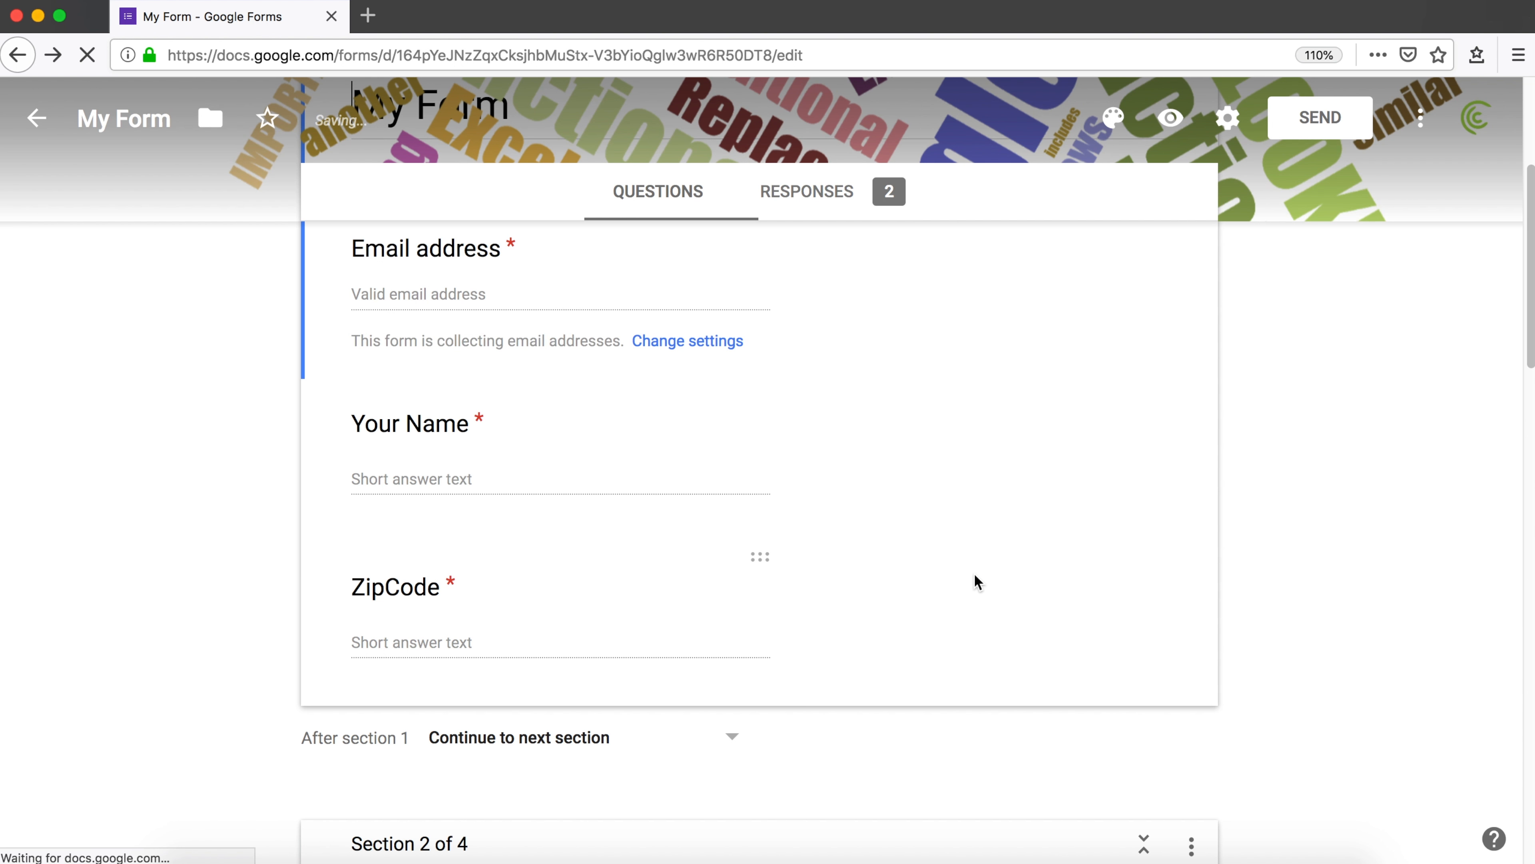
- Title the new second section 'Overview'
scroll(down, 3)
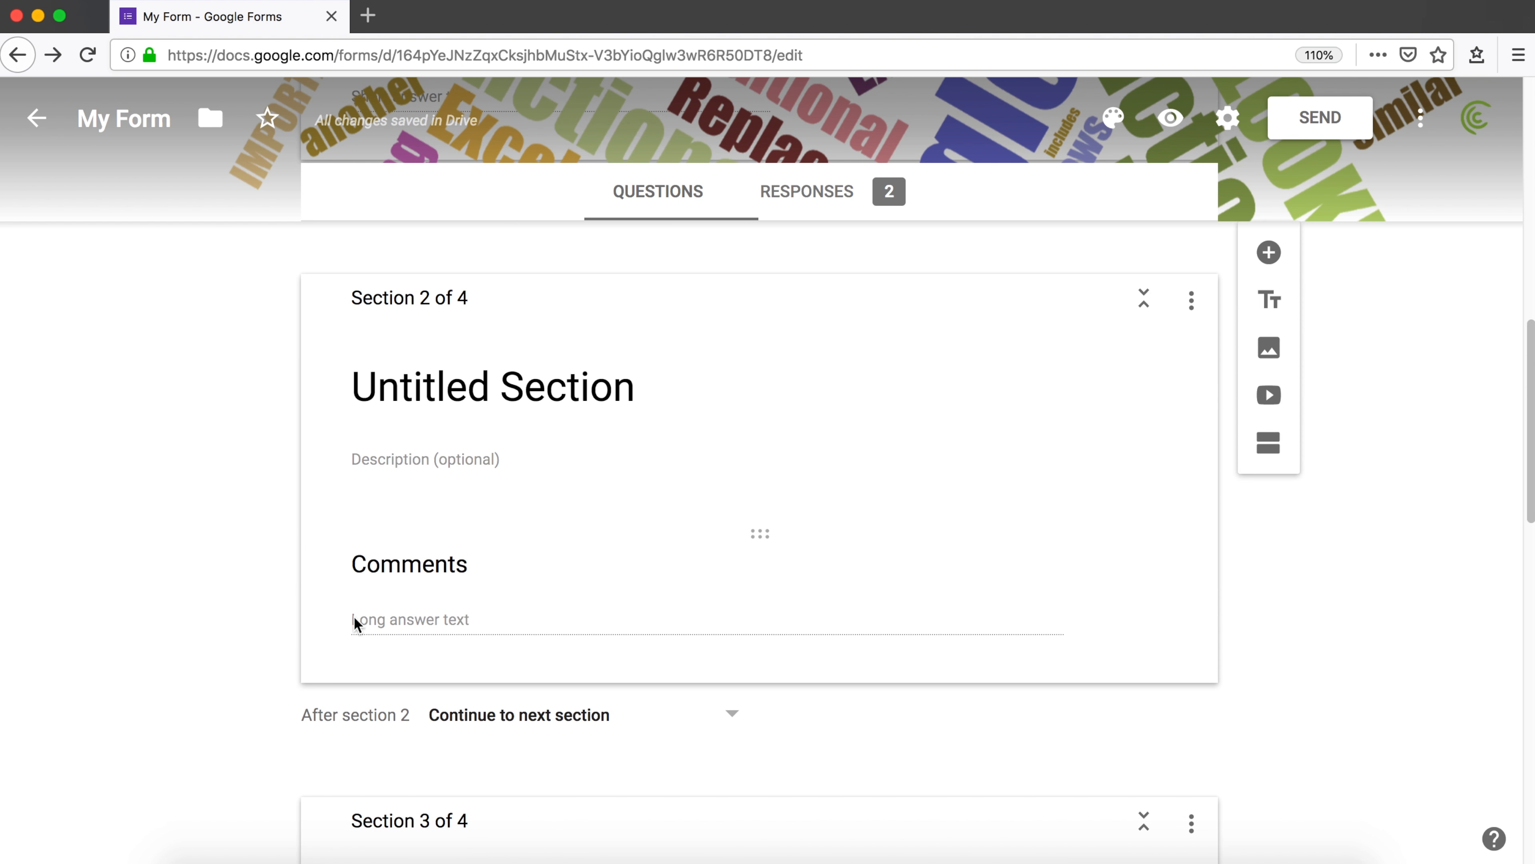
scroll(down, 3)
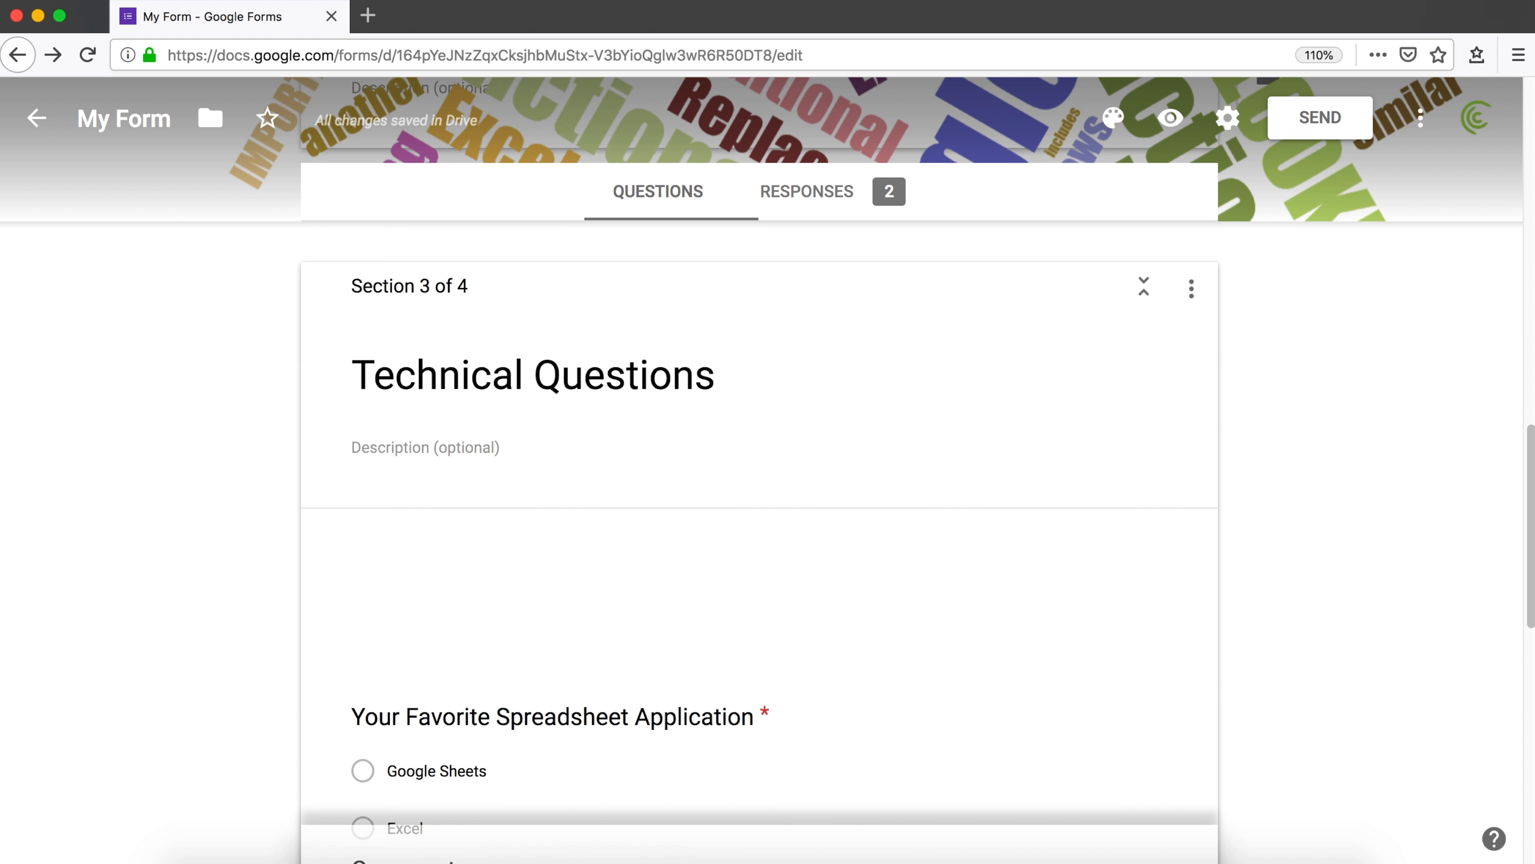
scroll(down, 3)
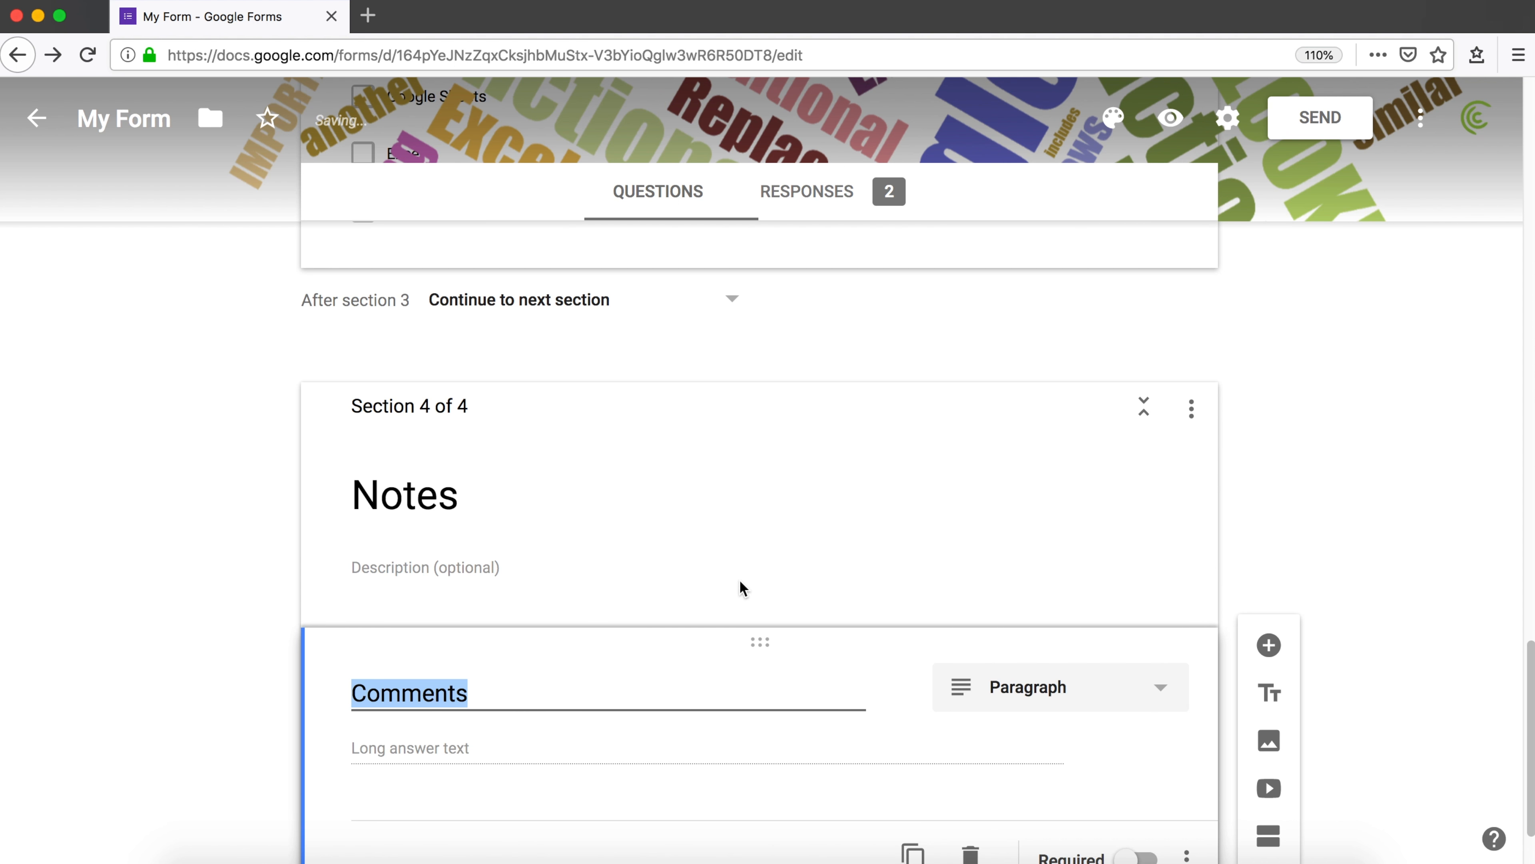
scroll(up, 3)
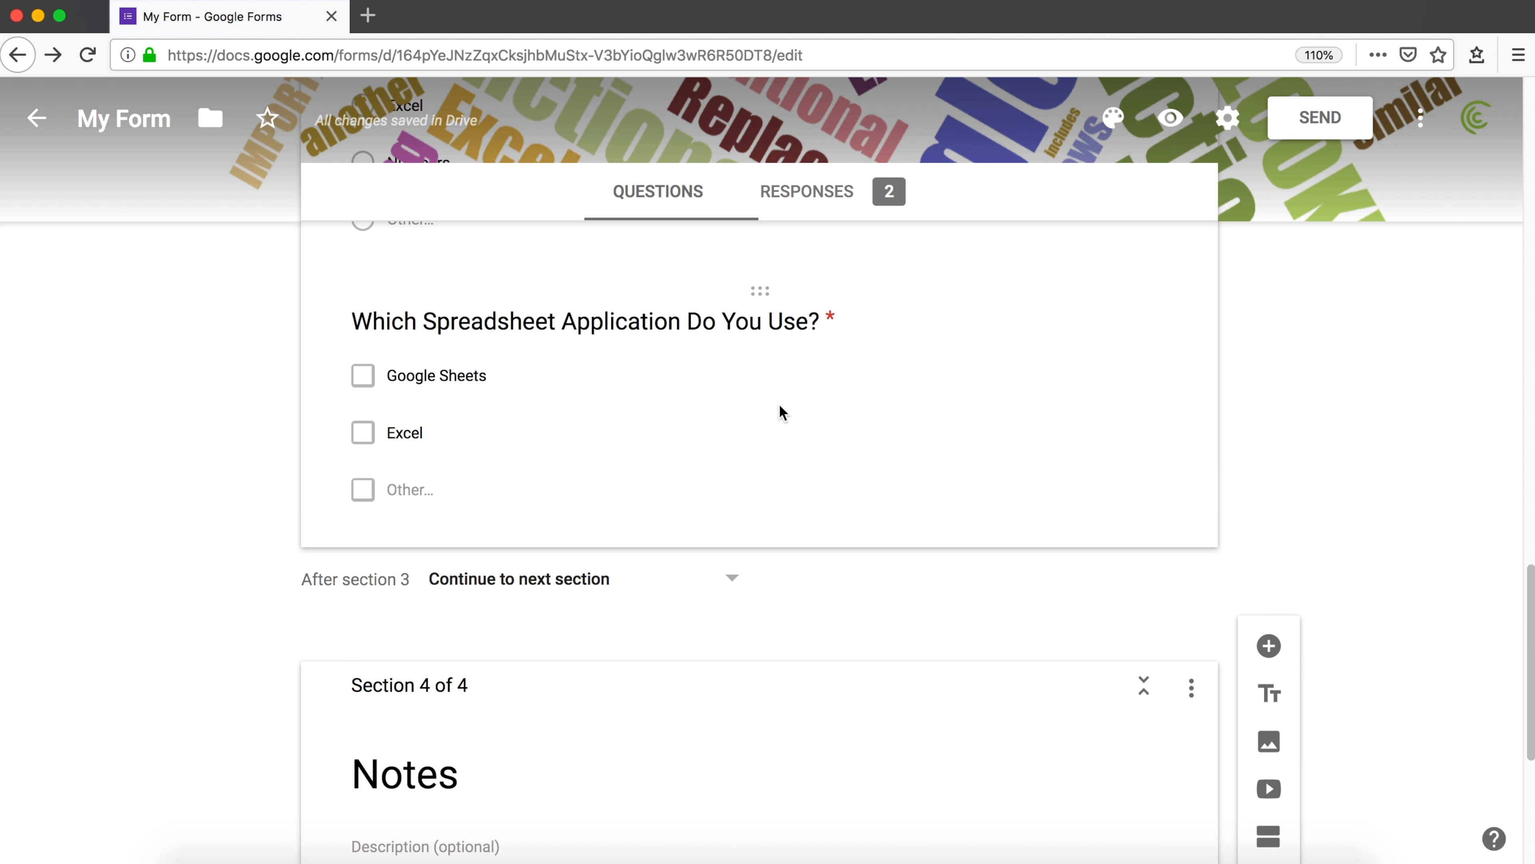
scroll(up, 3)
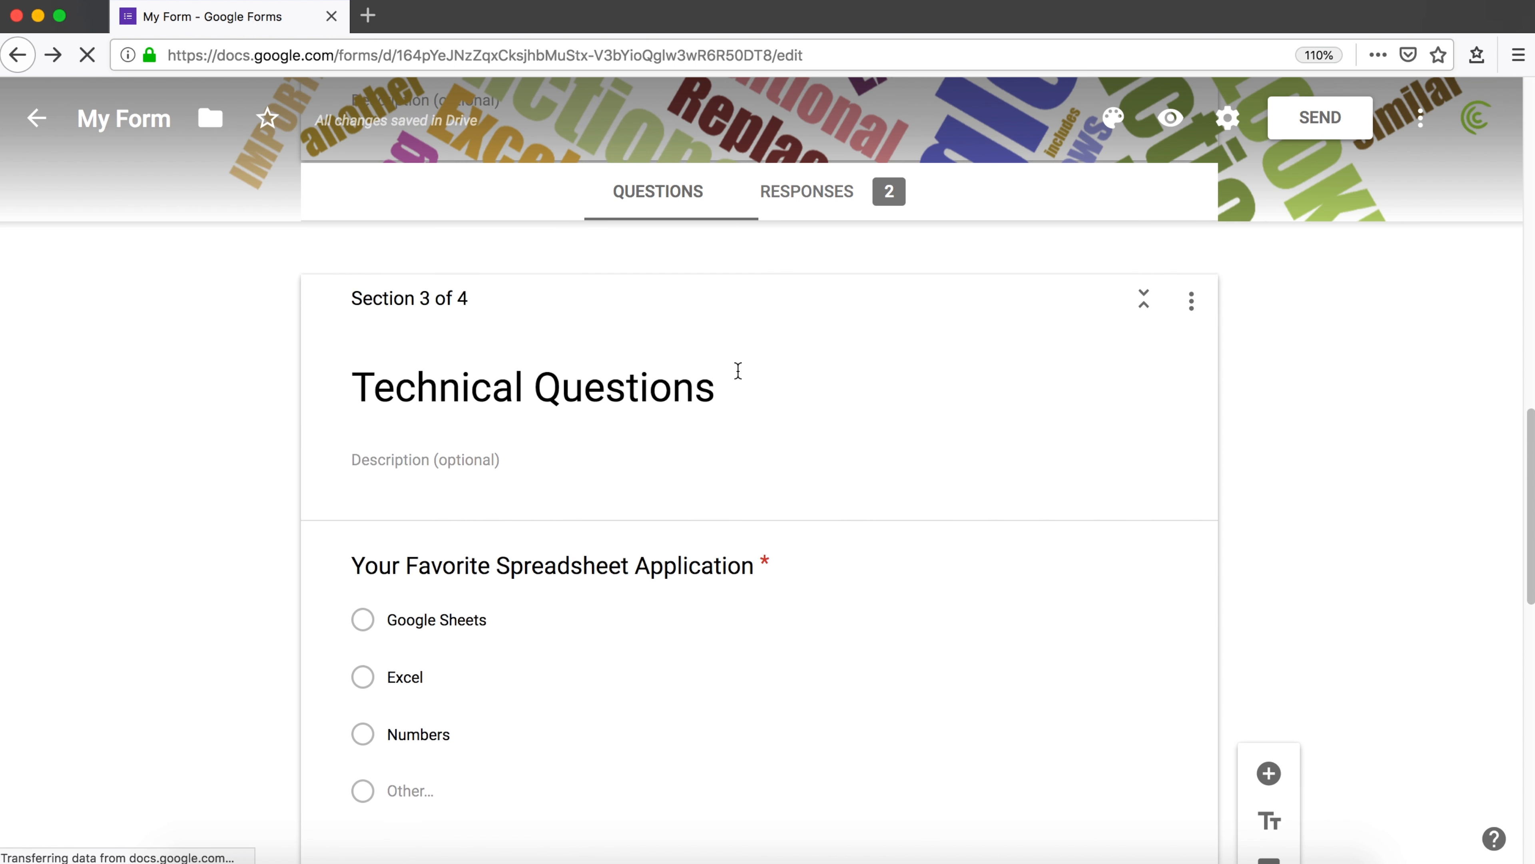
scroll(up, 3)
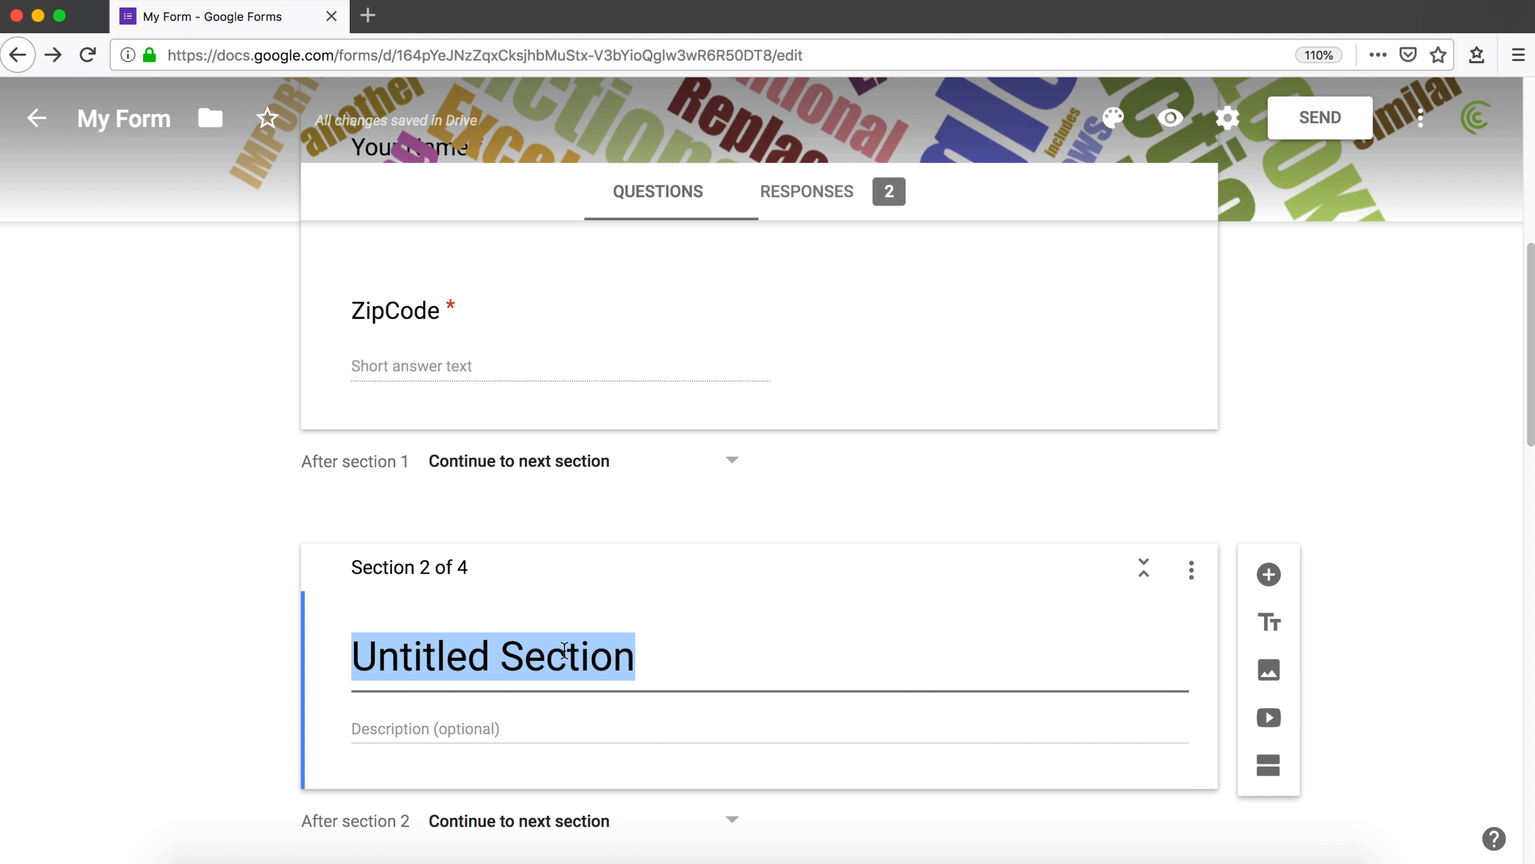
text(Overvi)
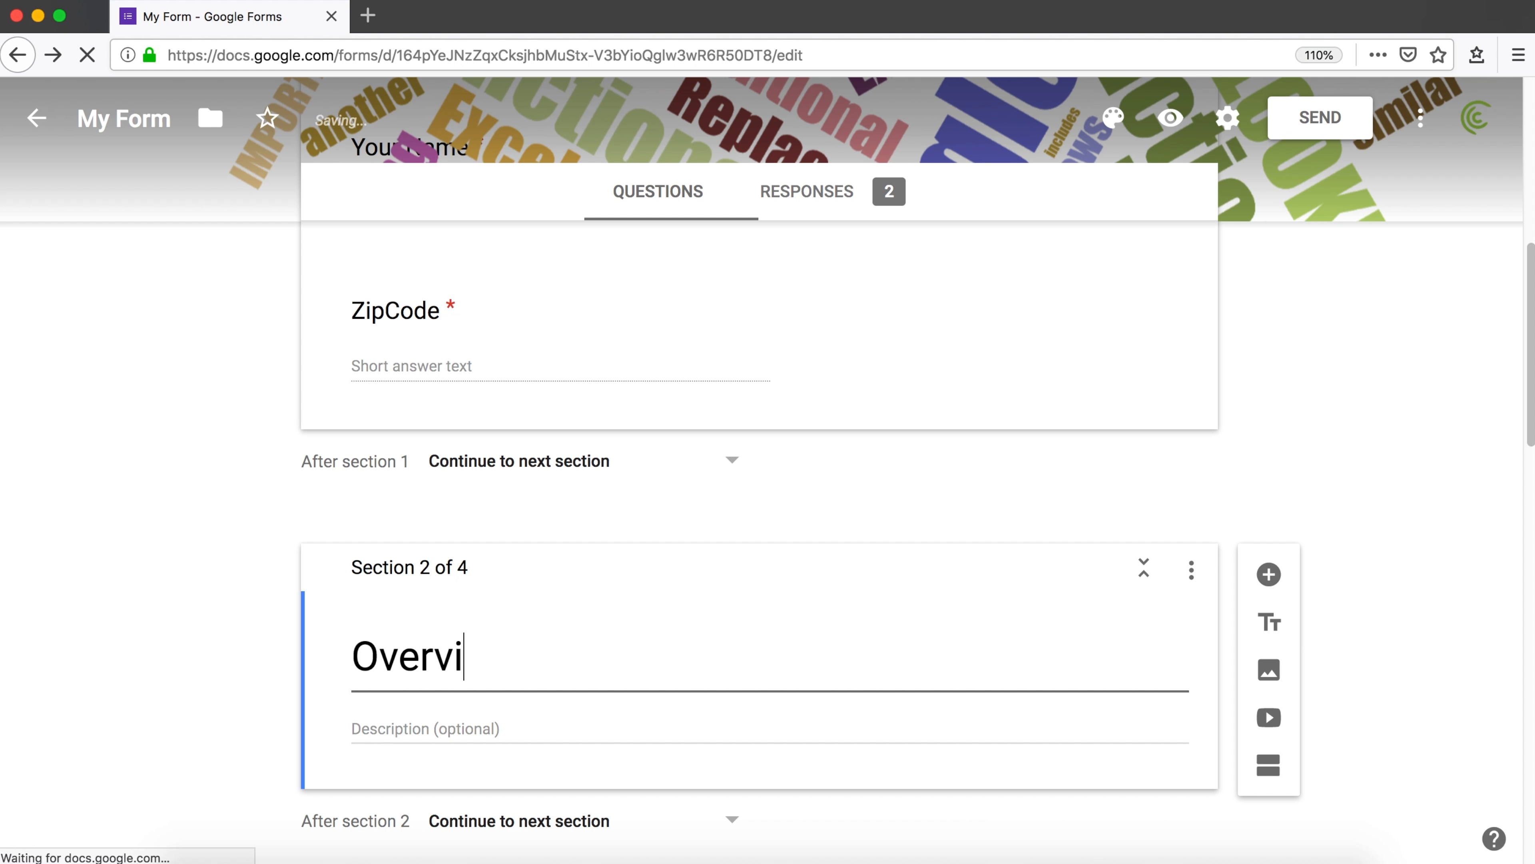
text(ew)
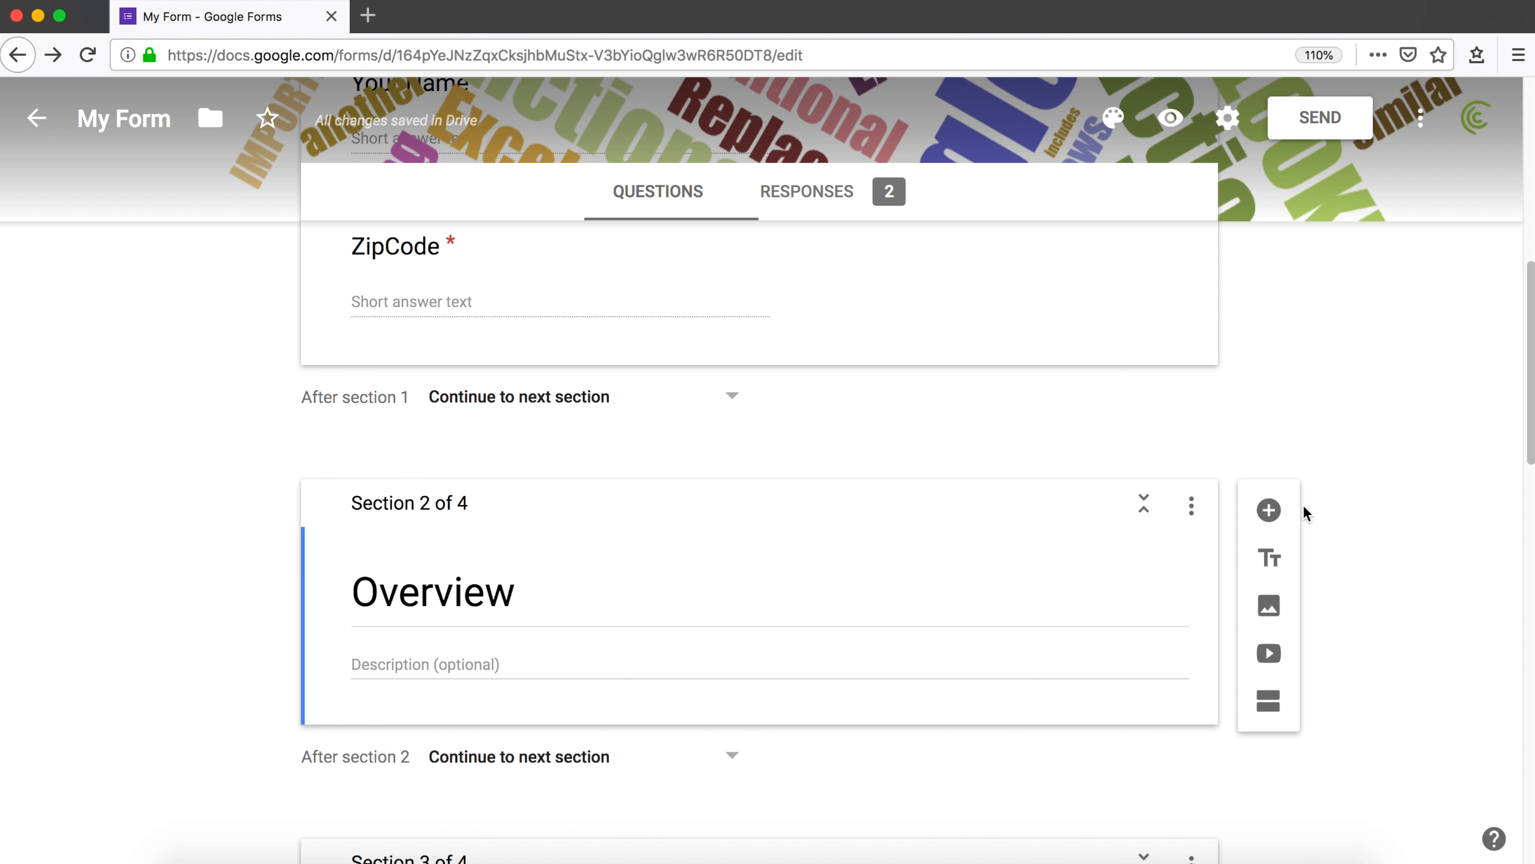
- Add 'Do You Use Spreadsheets?' with suggested Yes/No/Maybe answers, then drop Maybe
click(1268, 510)
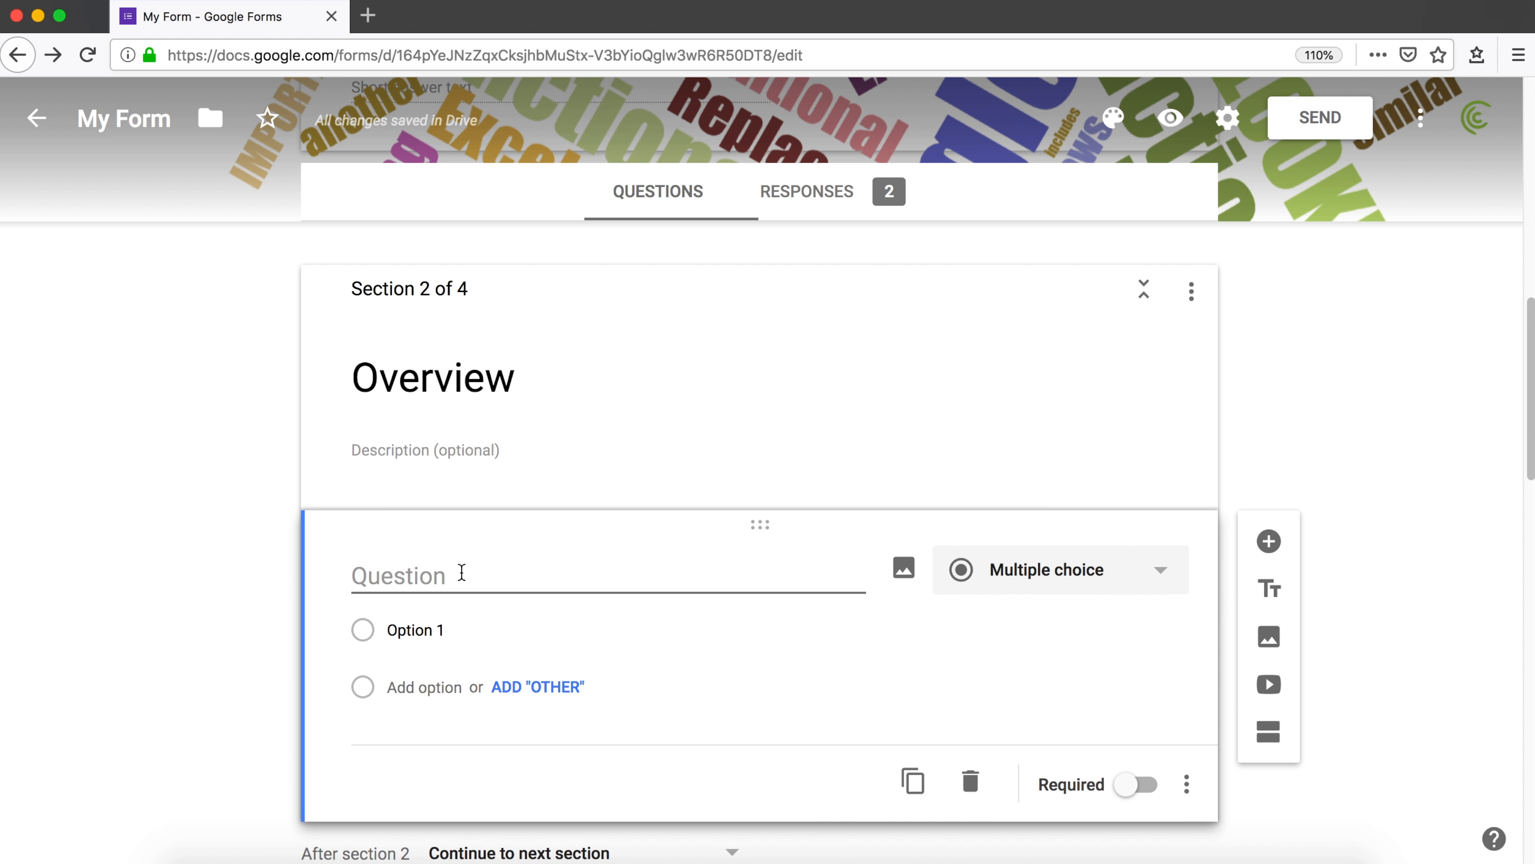
text(Do You Use)
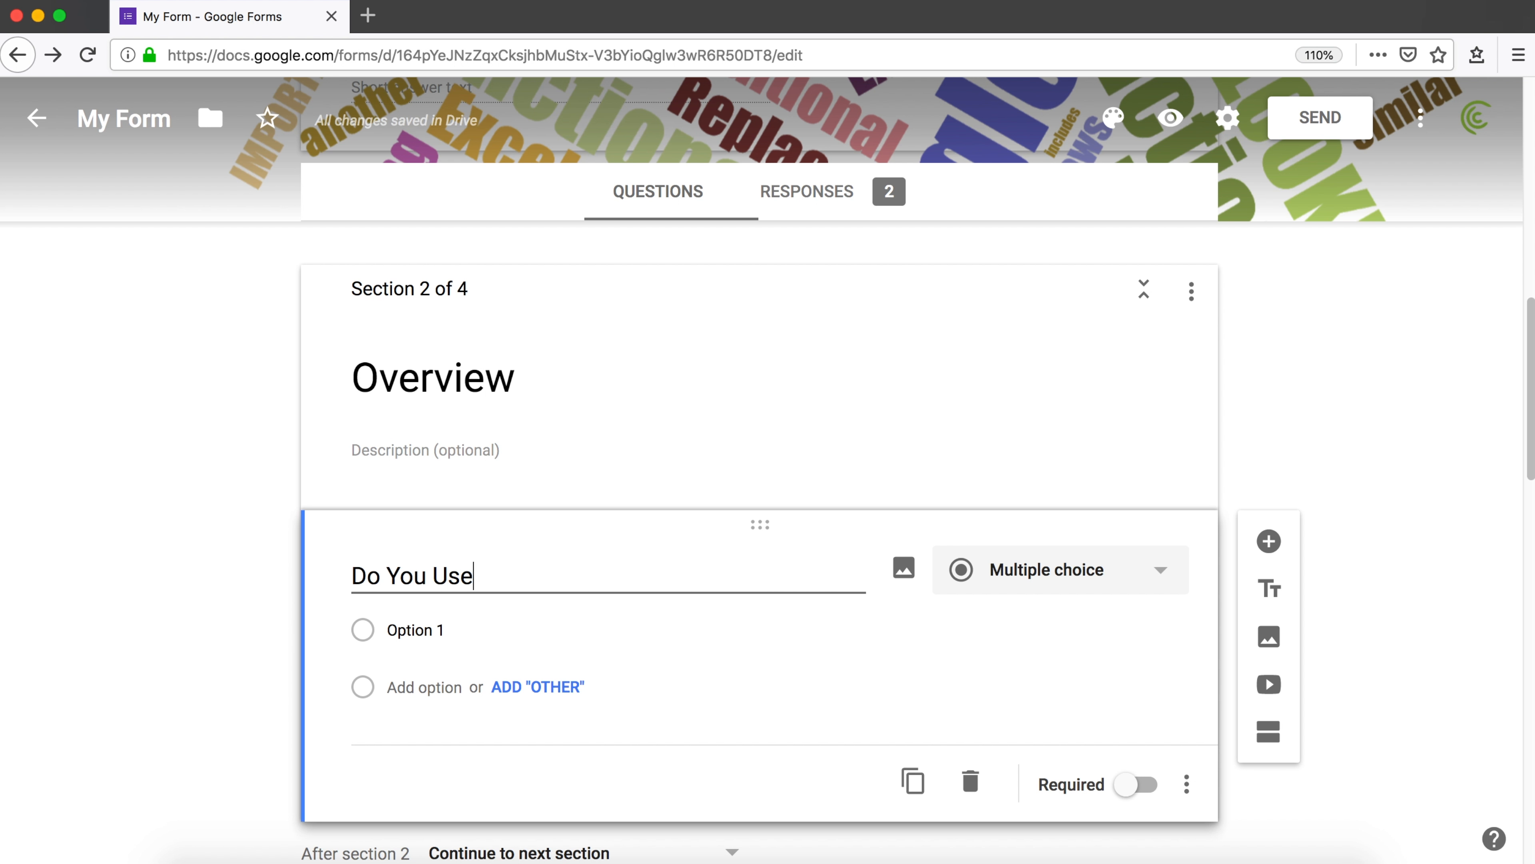
text(Spreadh)
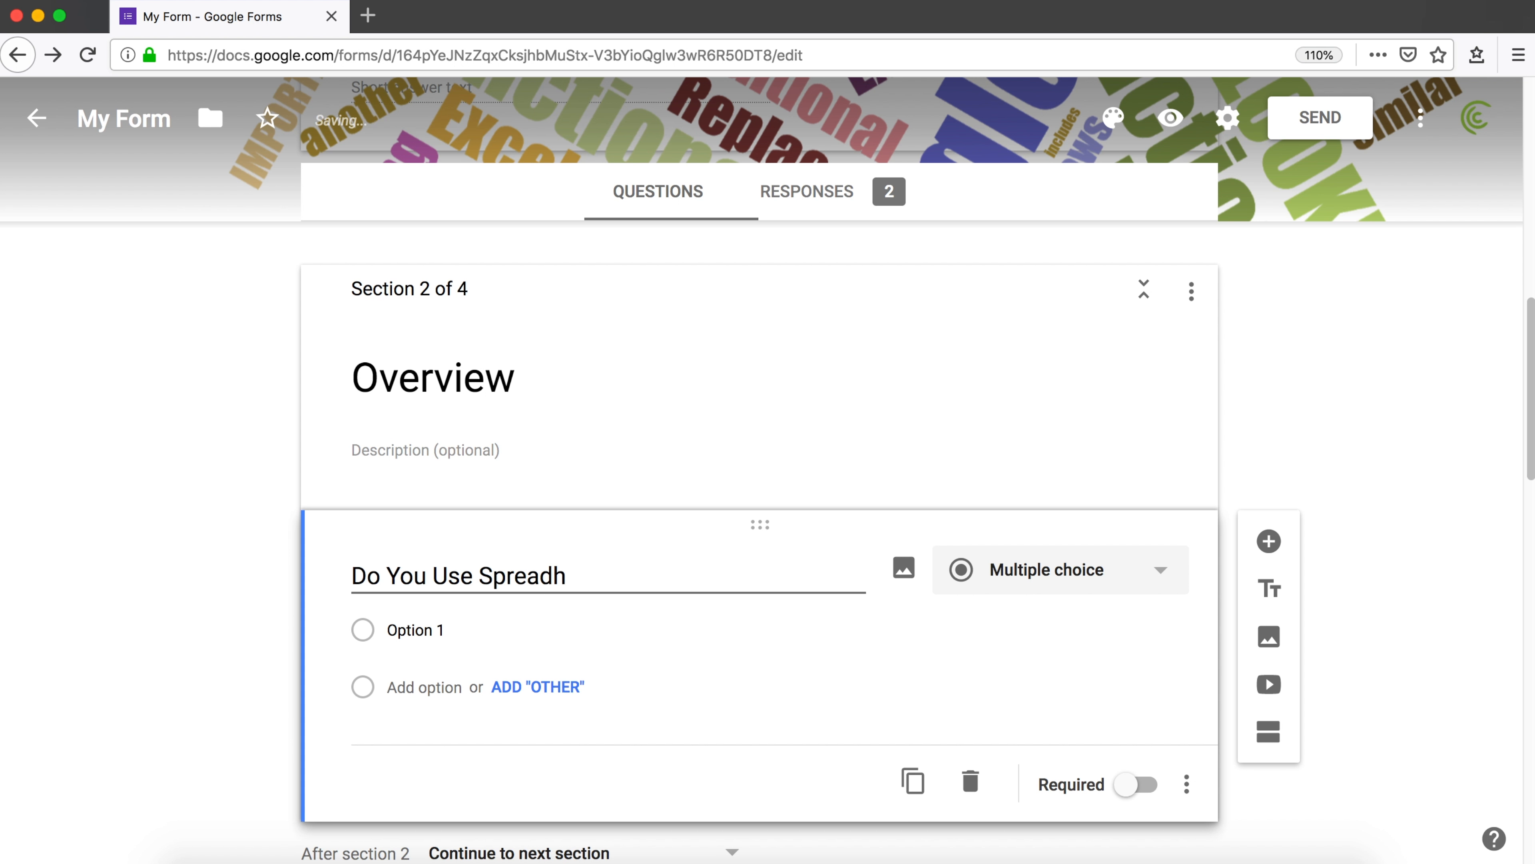
text(sheets?)
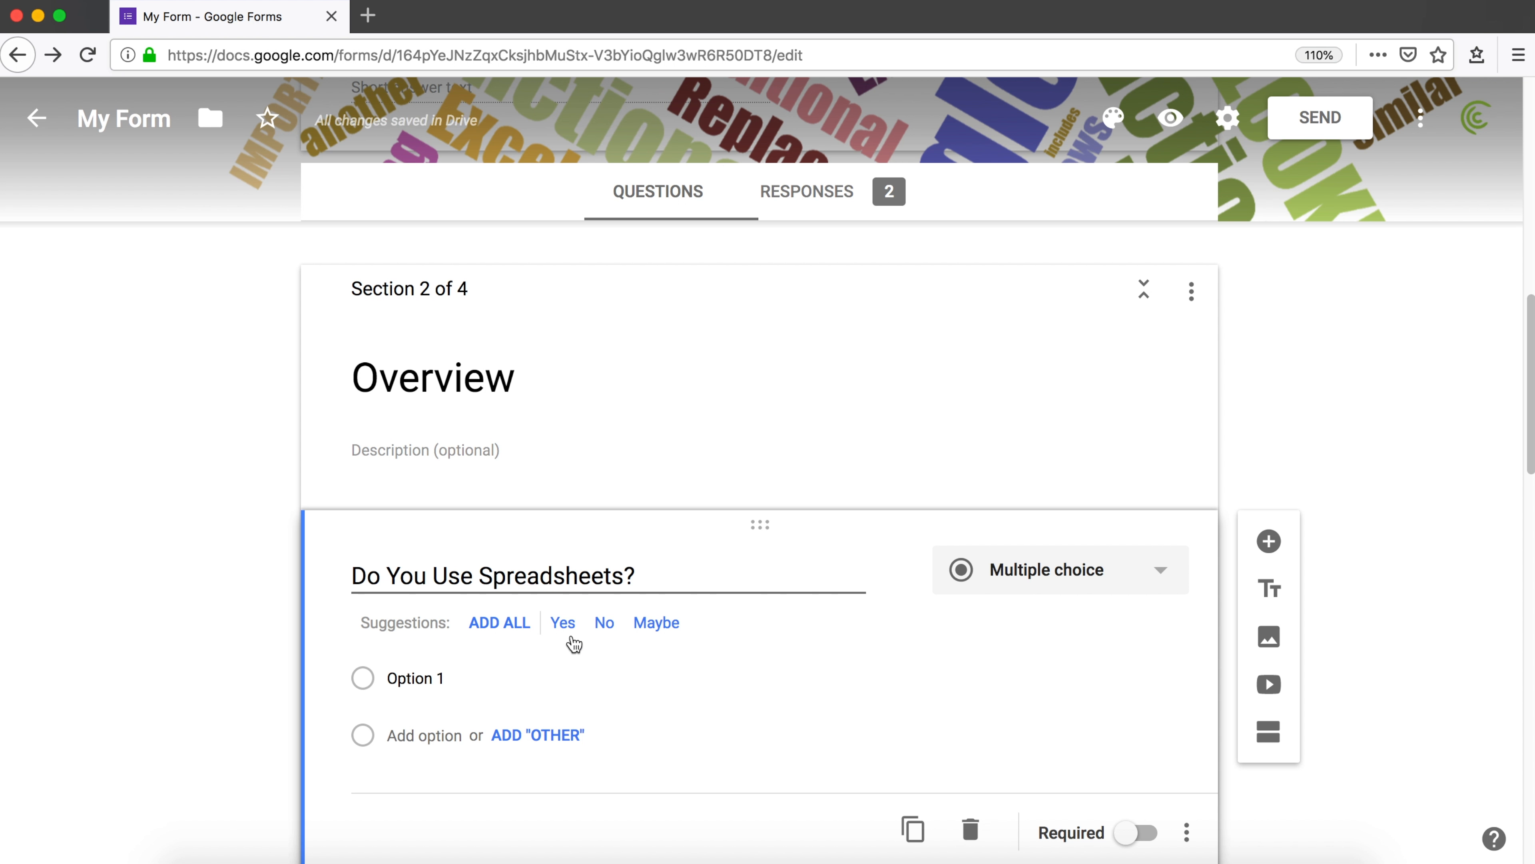
mouse_move(544, 624)
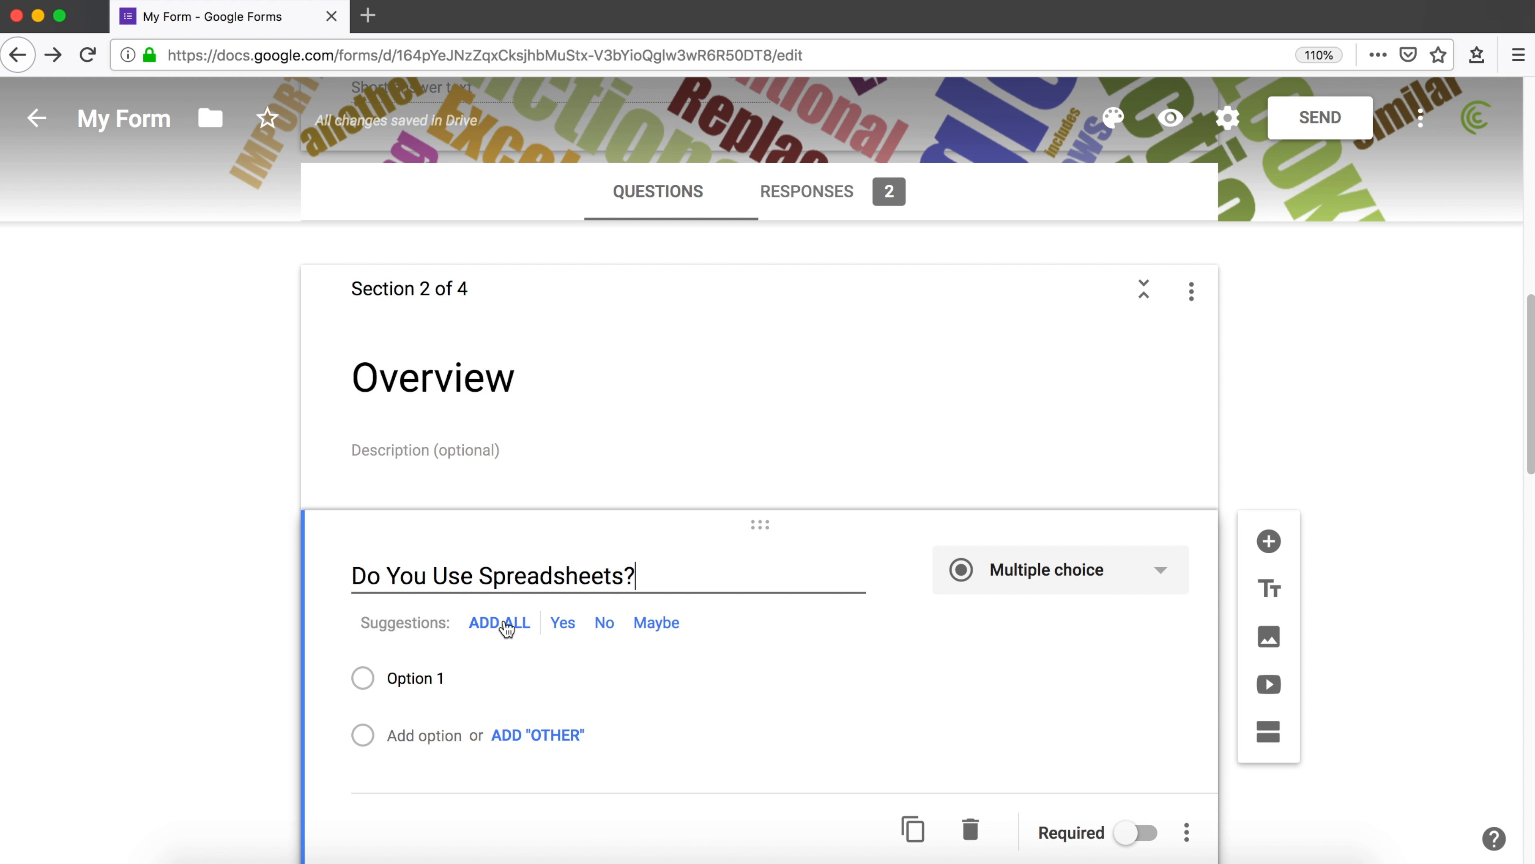
mouse_move(445, 723)
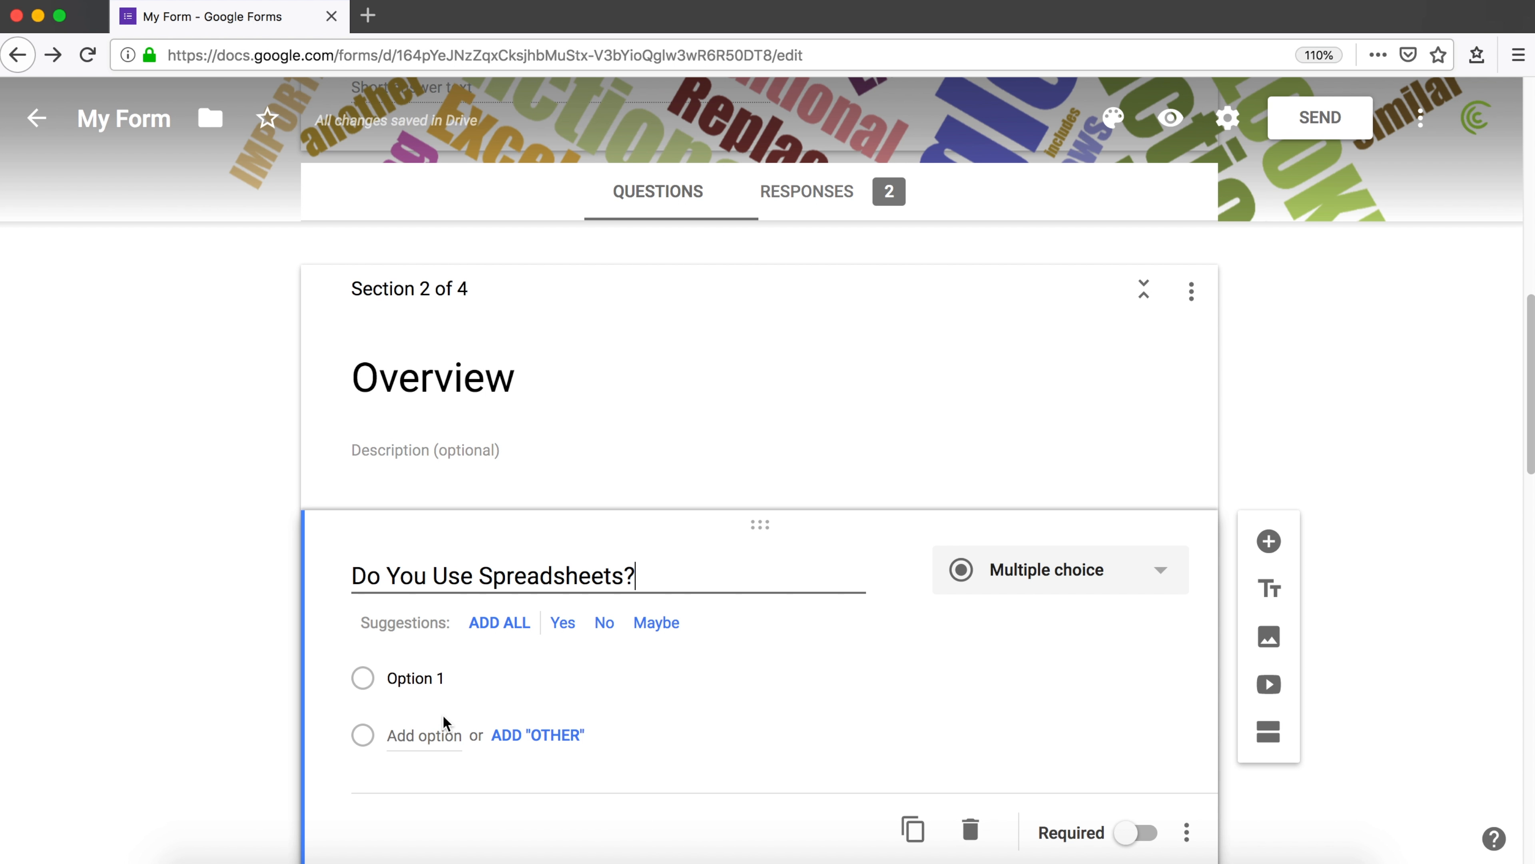
click(499, 623)
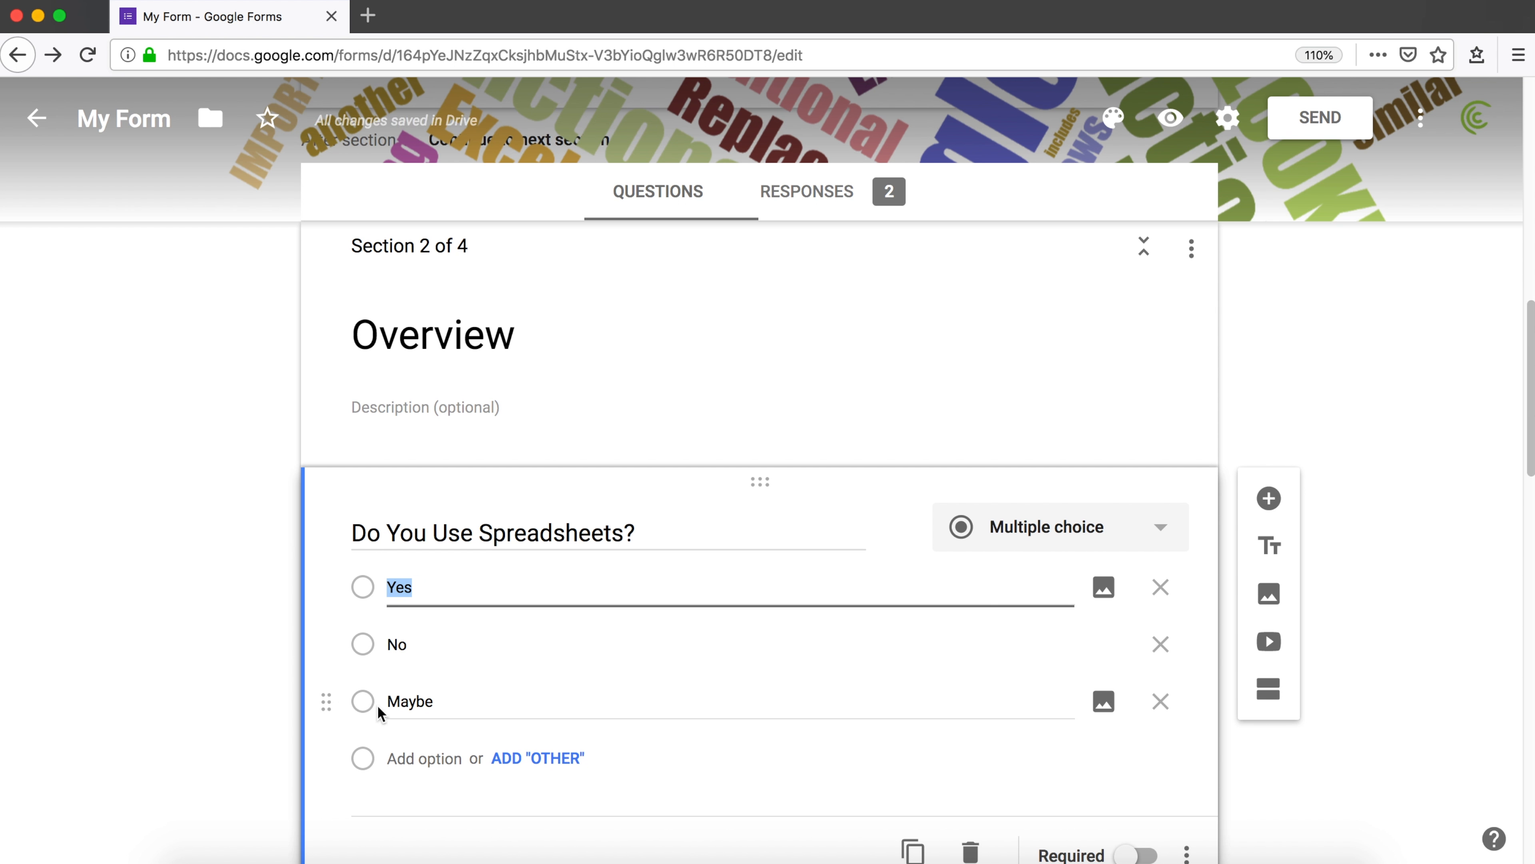
mouse_move(1103, 702)
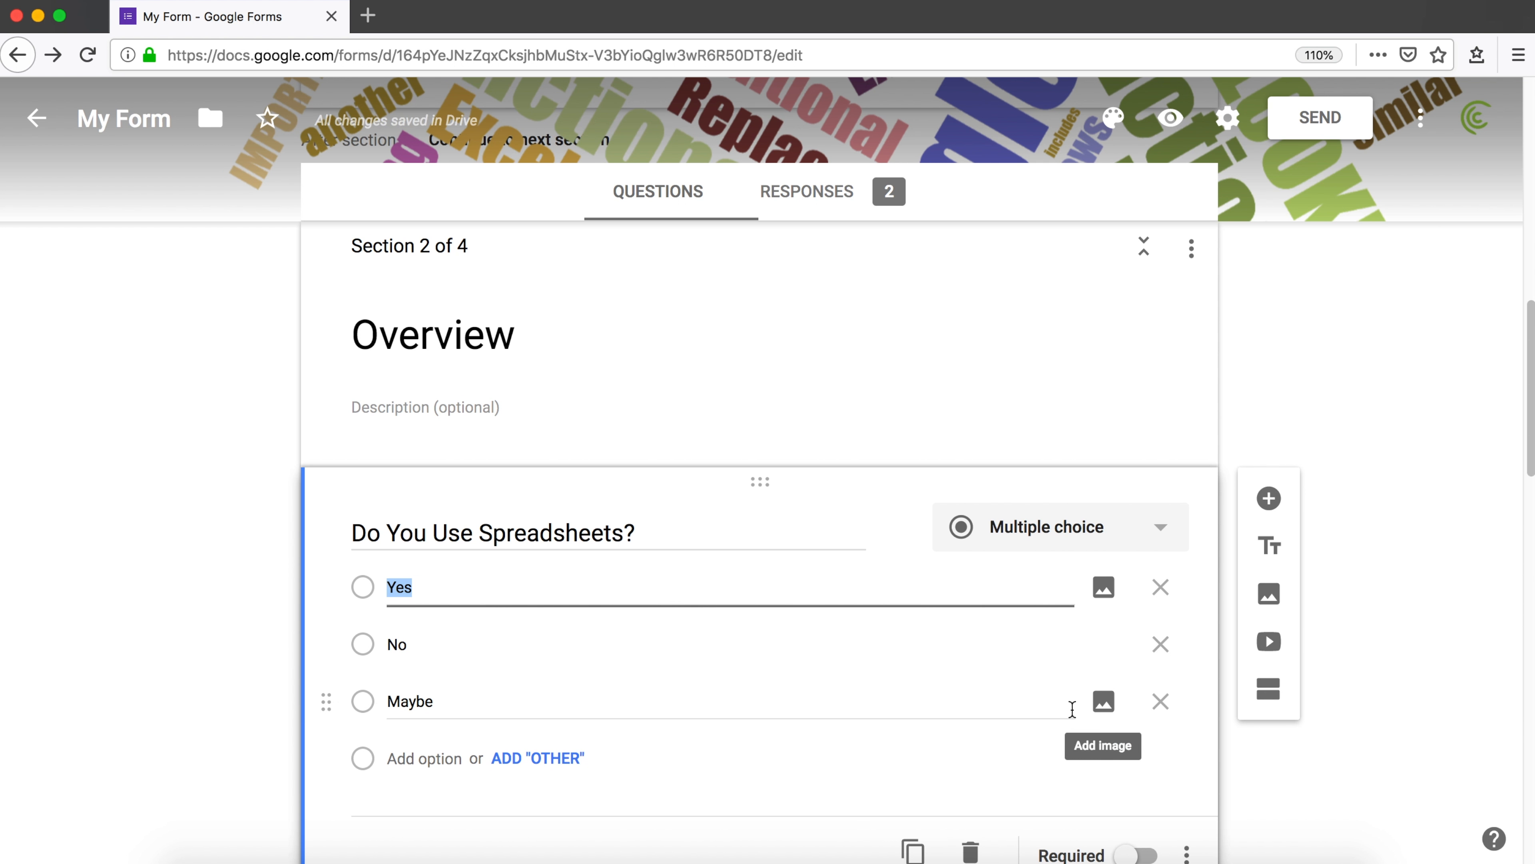
mouse_move(1161, 702)
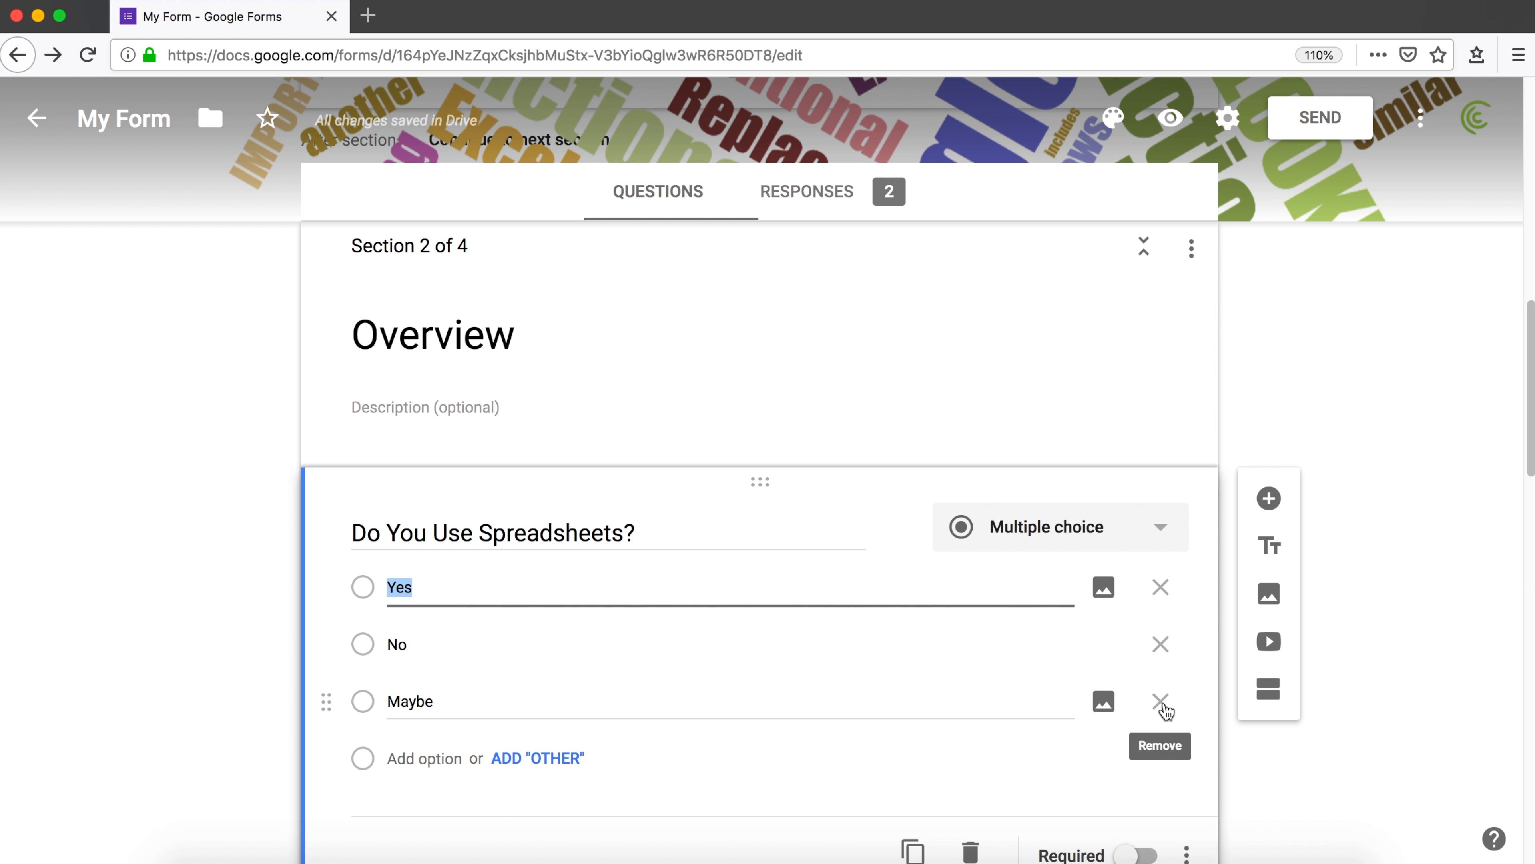
click(1160, 701)
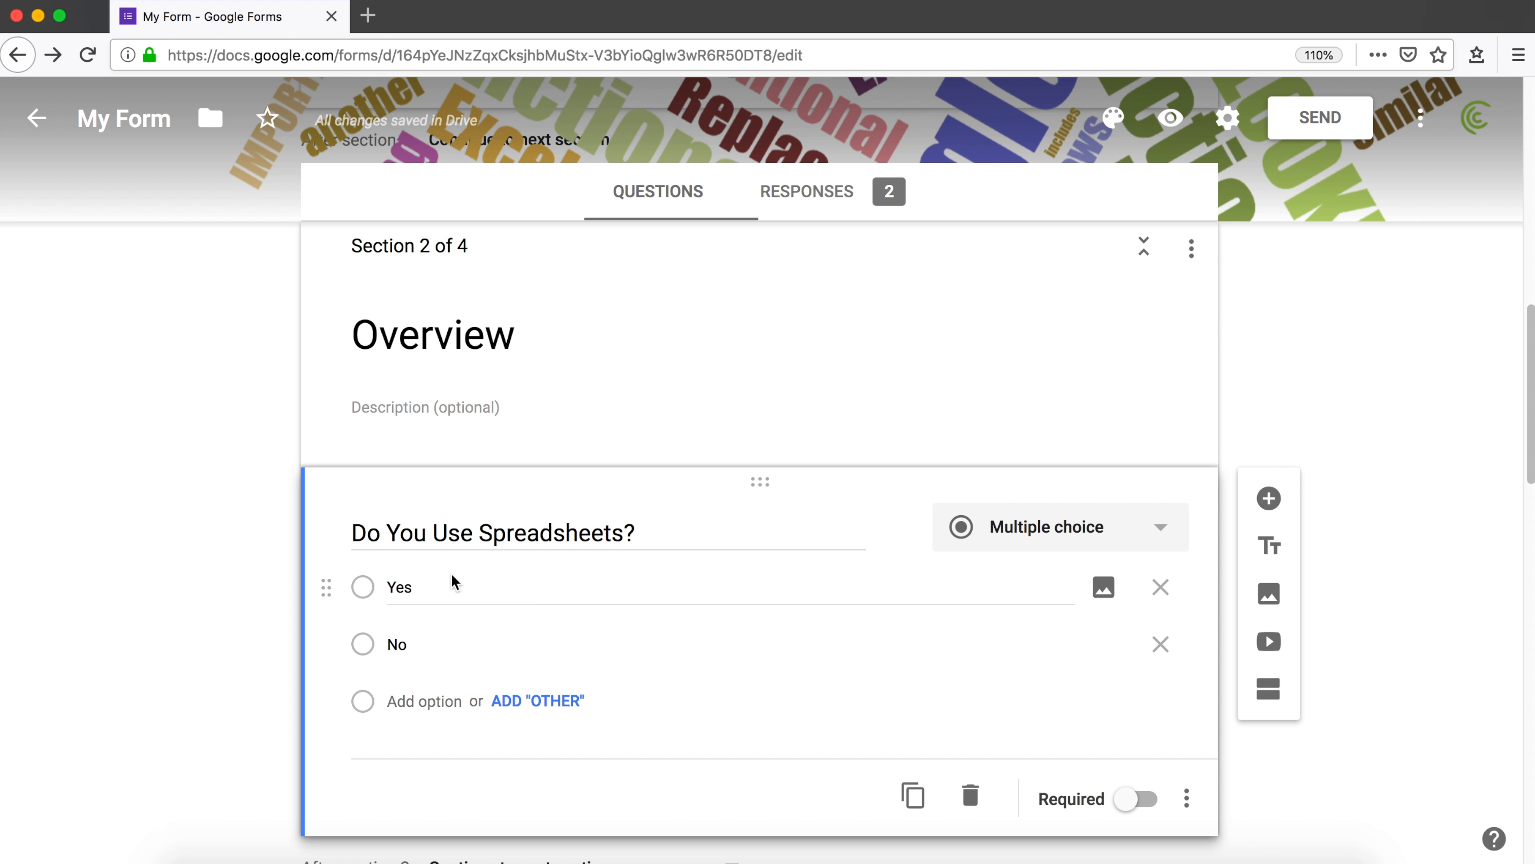
scroll(down, 3)
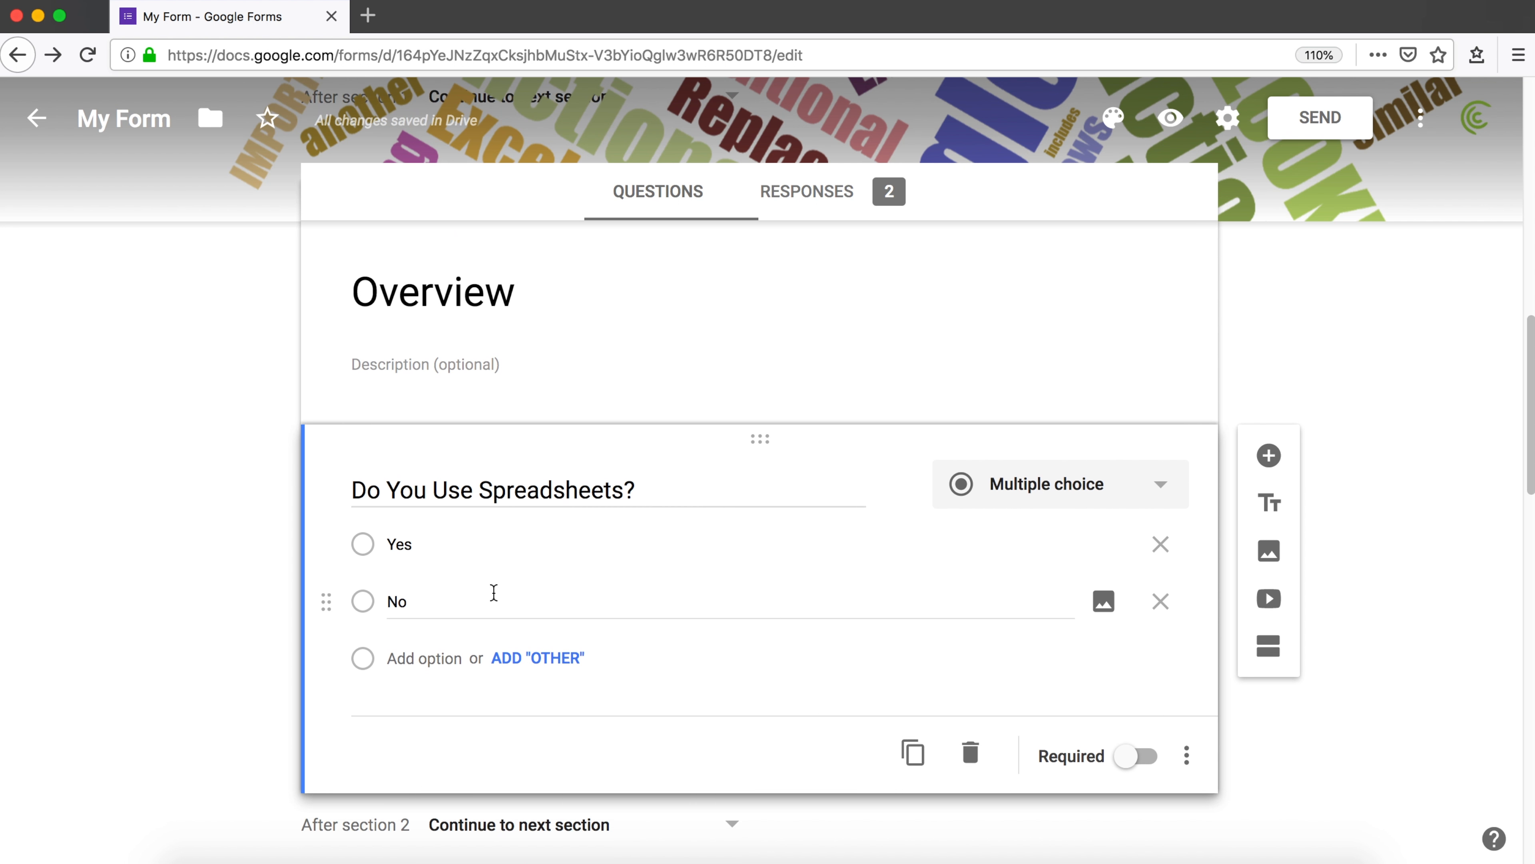
scroll(down, 3)
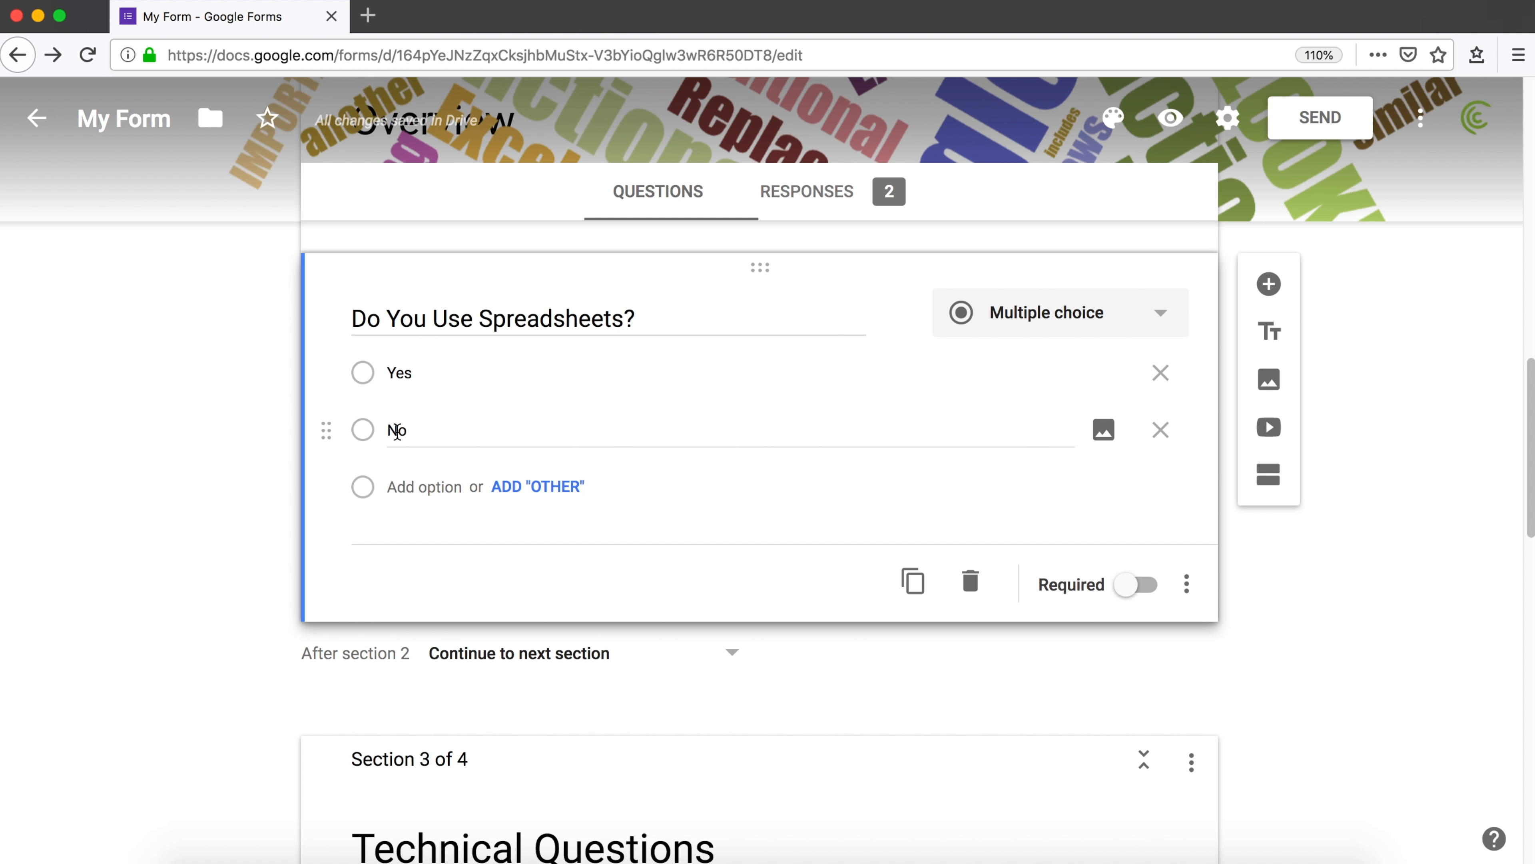
scroll(down, 3)
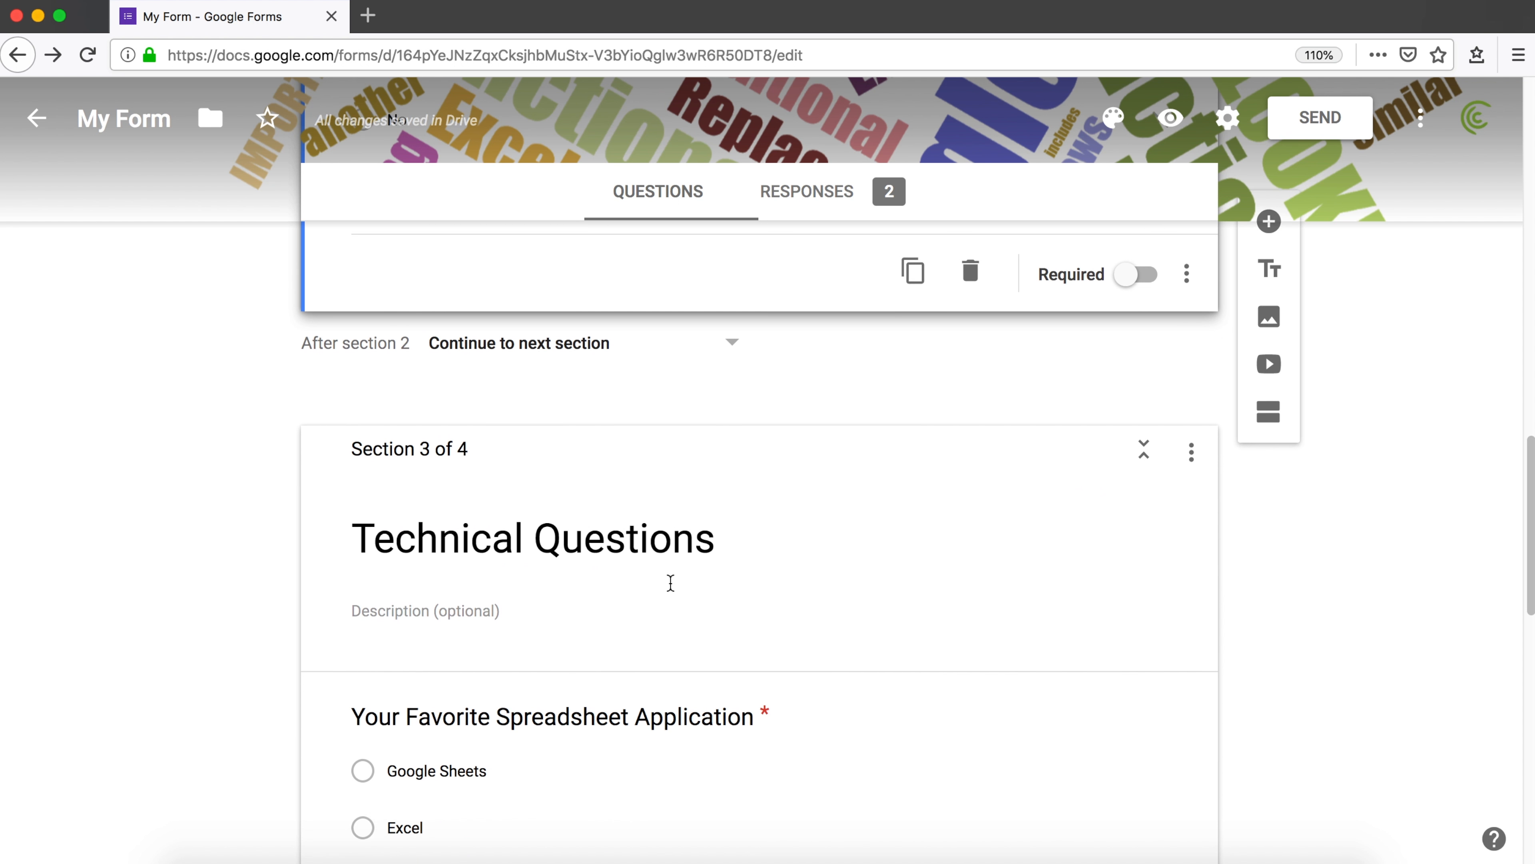
scroll(down, 3)
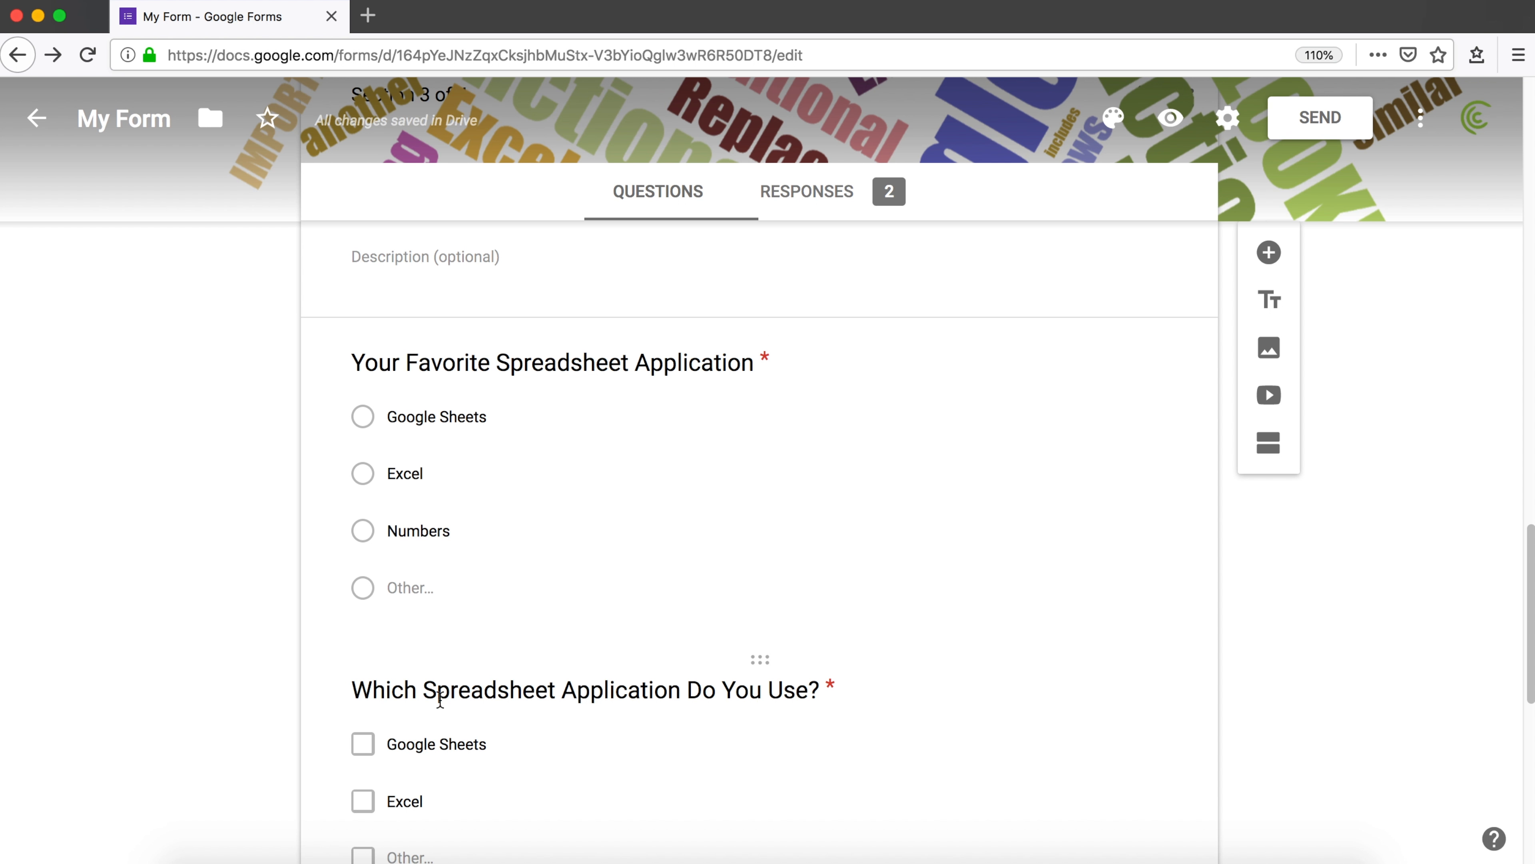
mouse_move(682, 695)
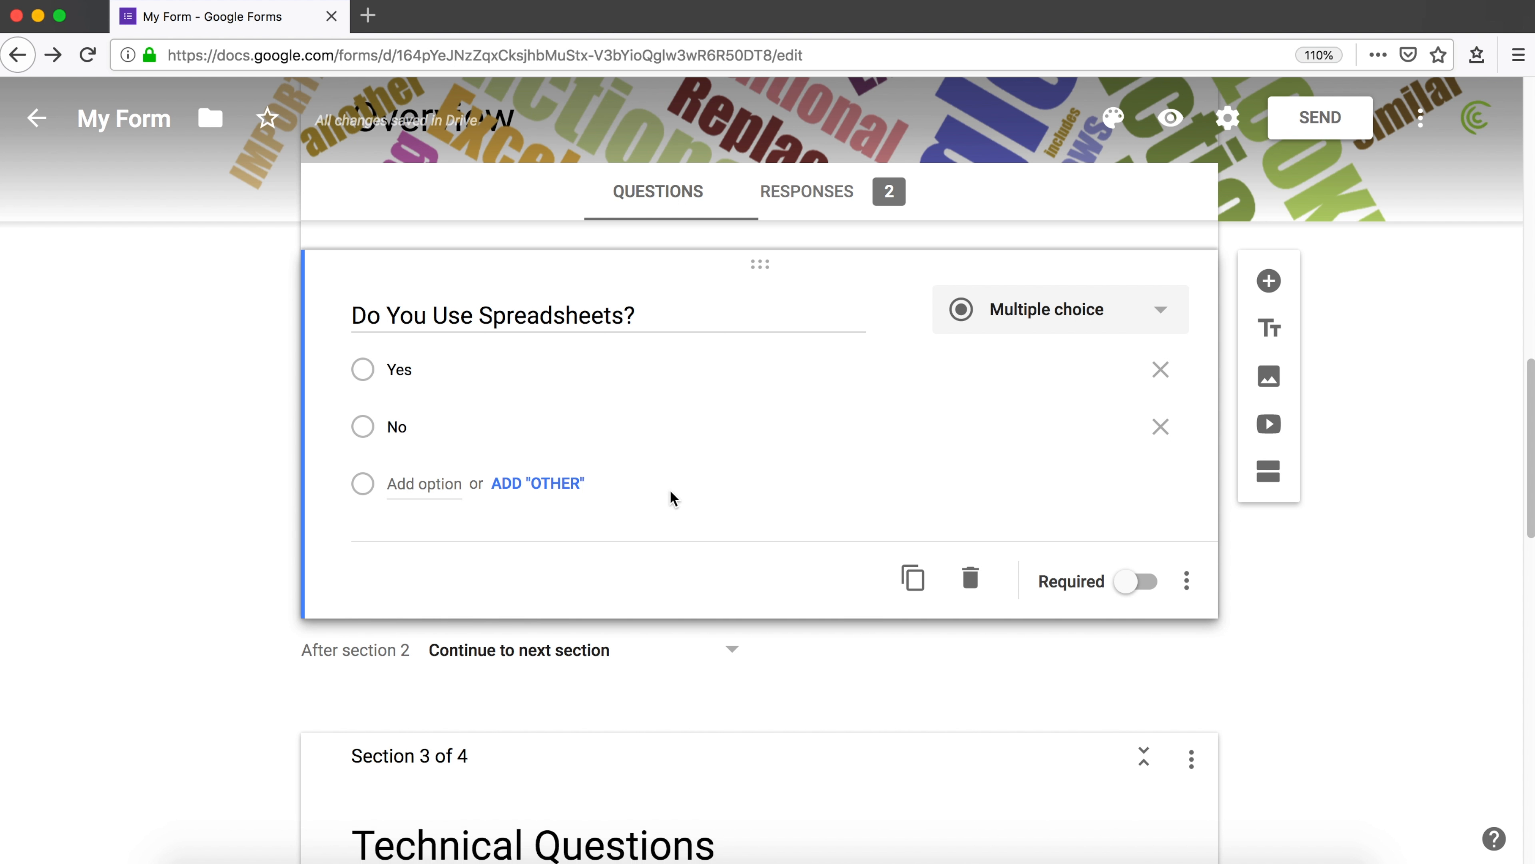
scroll(down, 3)
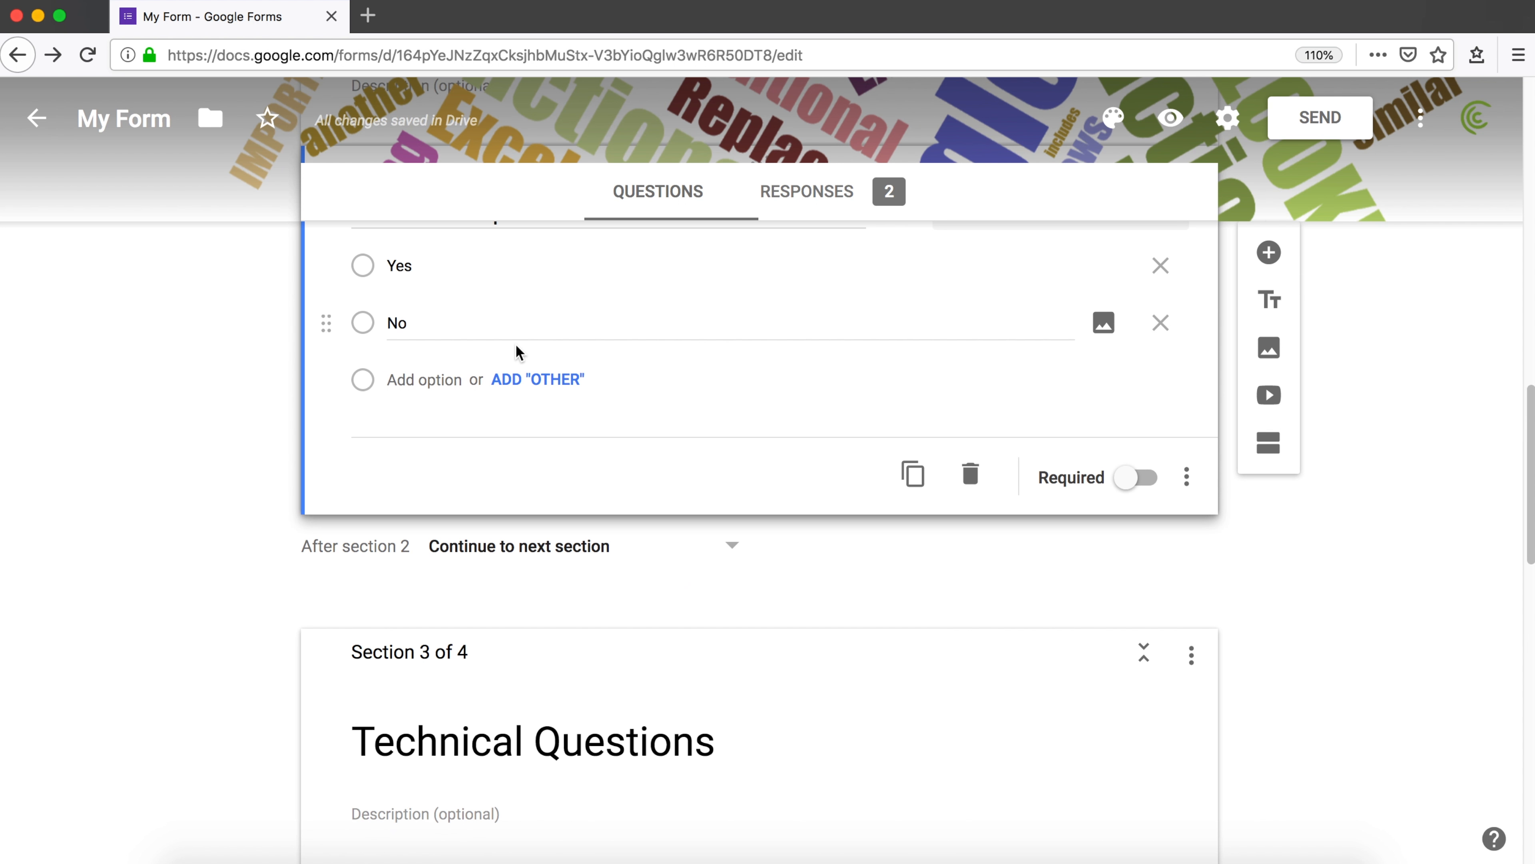
mouse_move(719, 603)
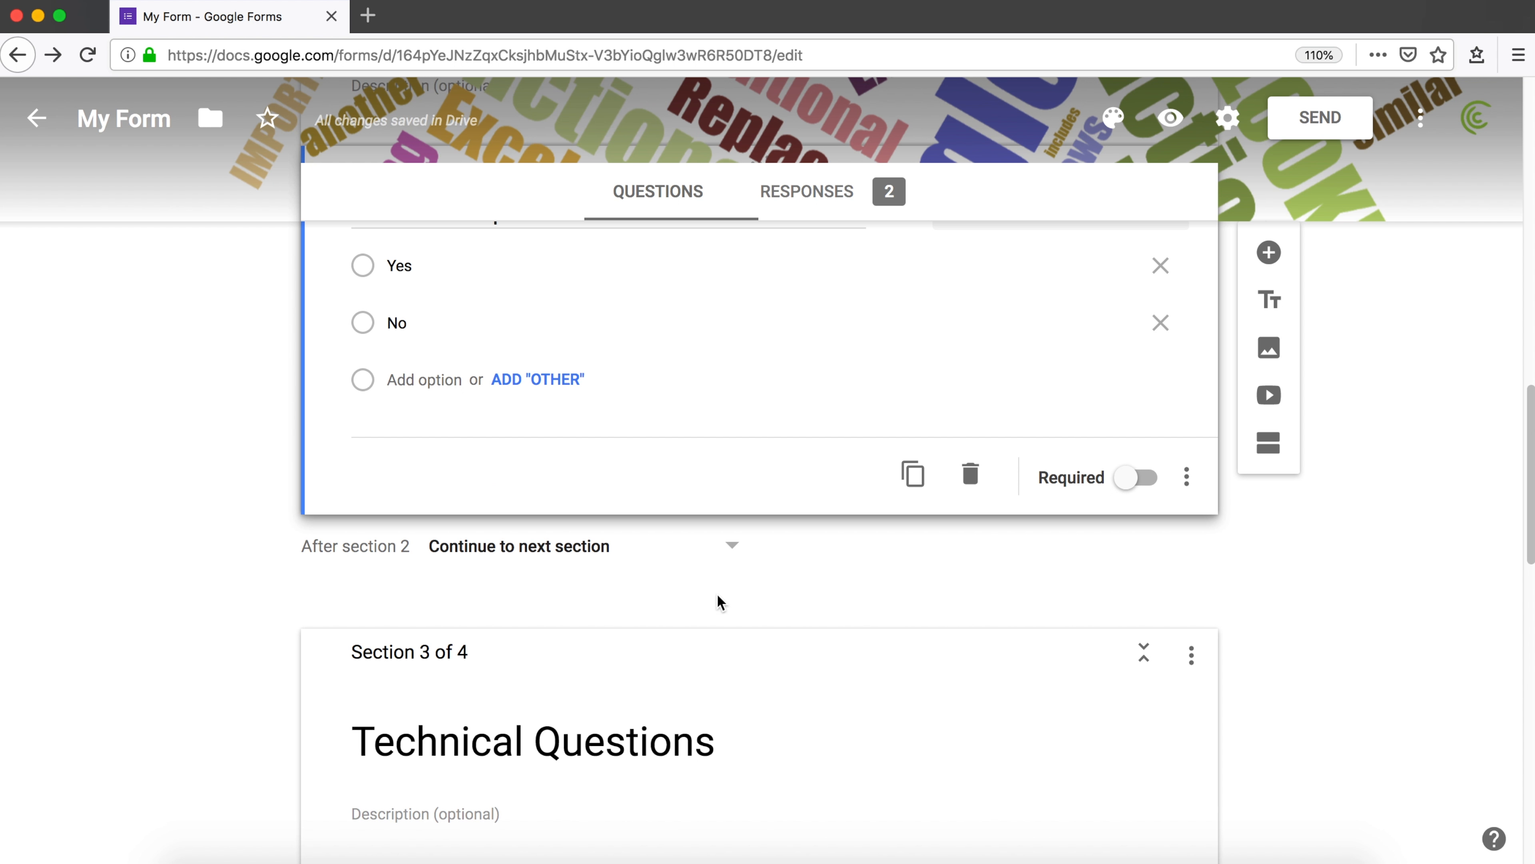
scroll(up, 3)
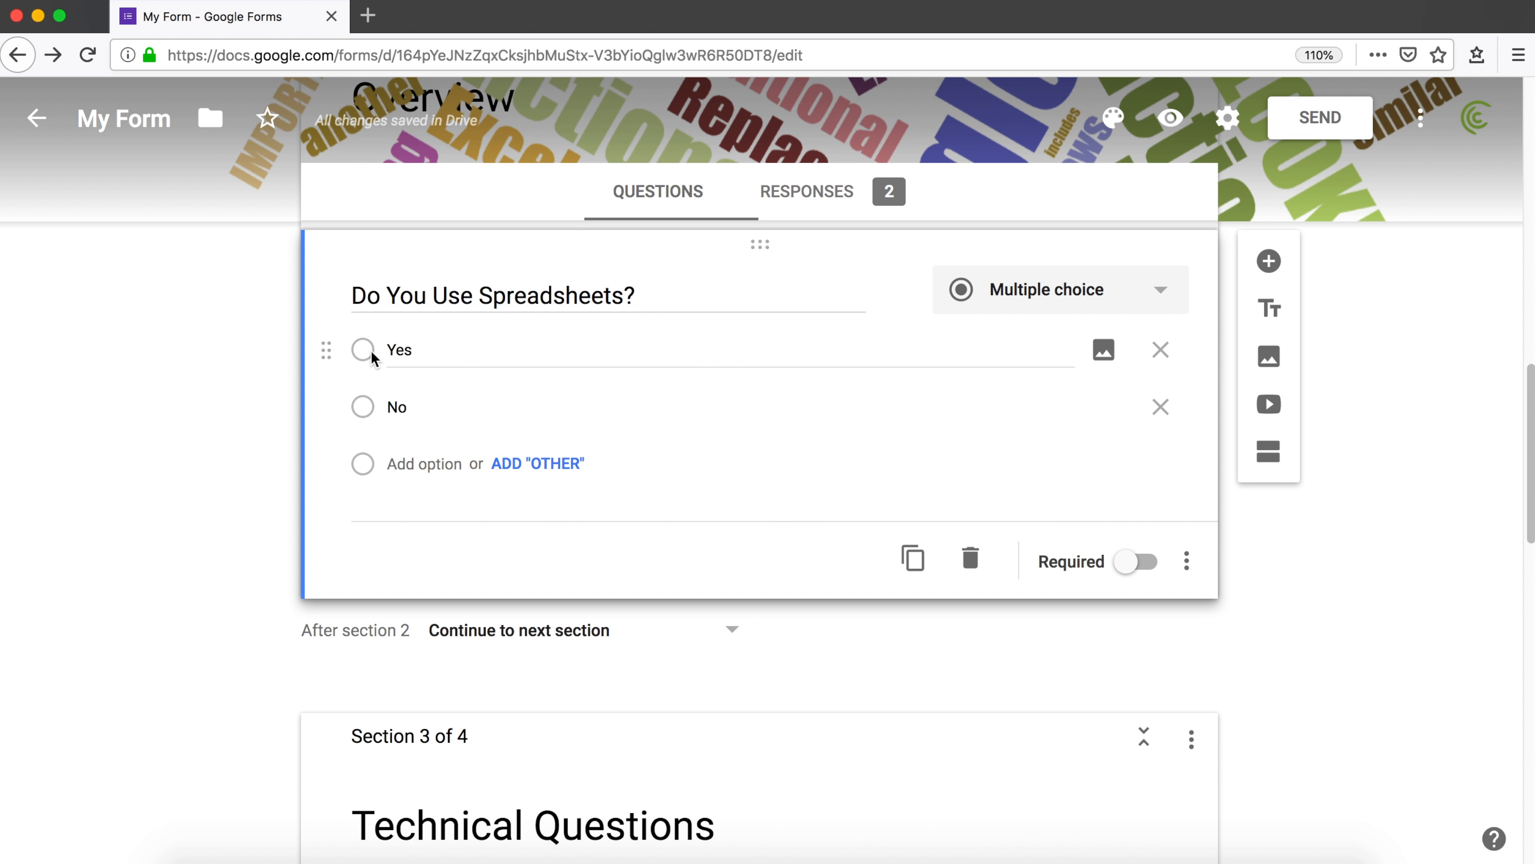
scroll(down, 3)
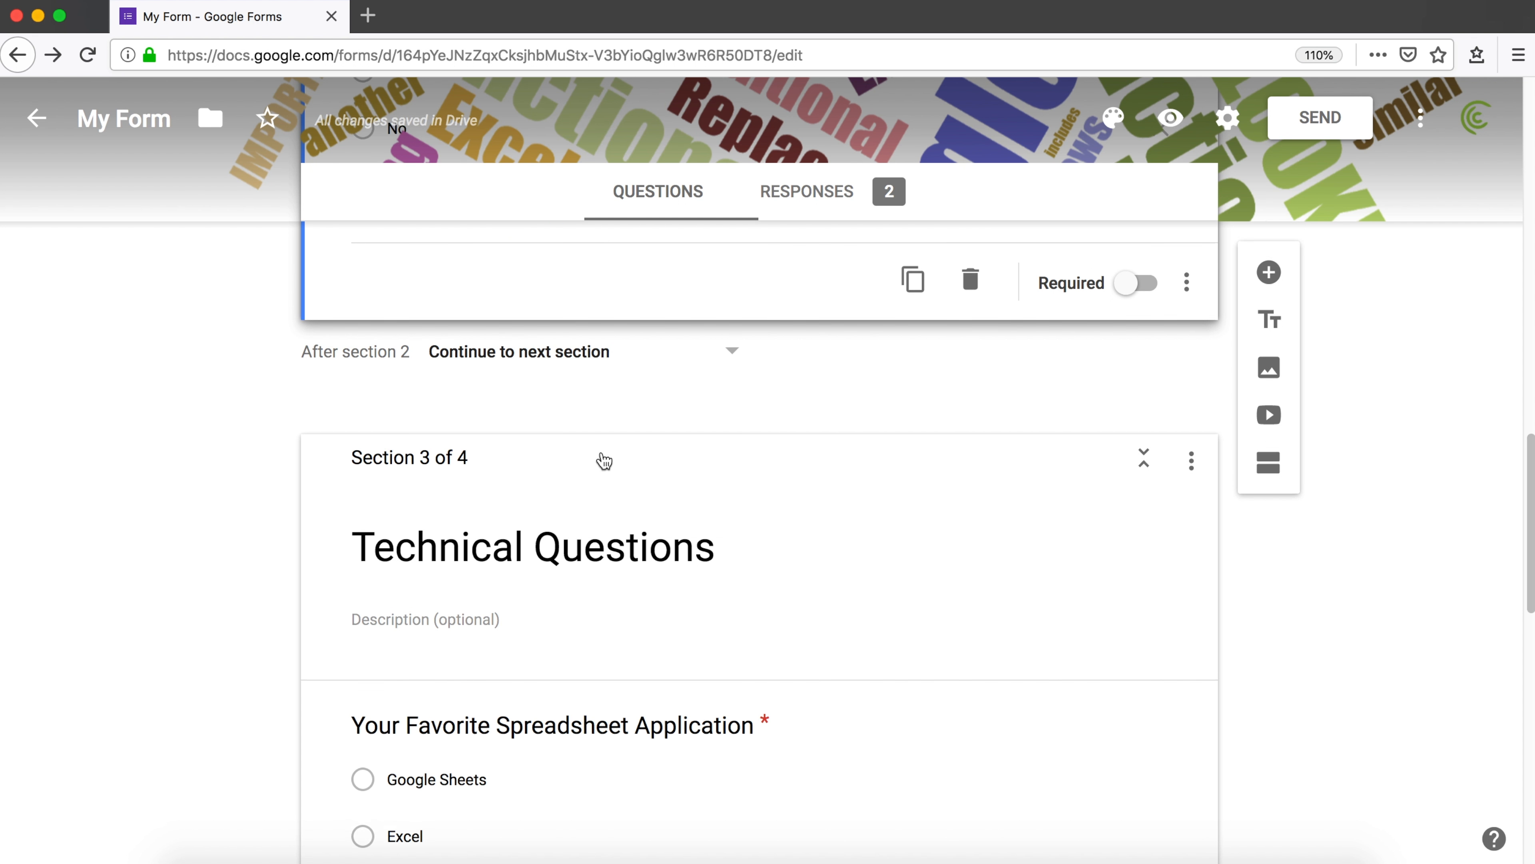
scroll(down, 3)
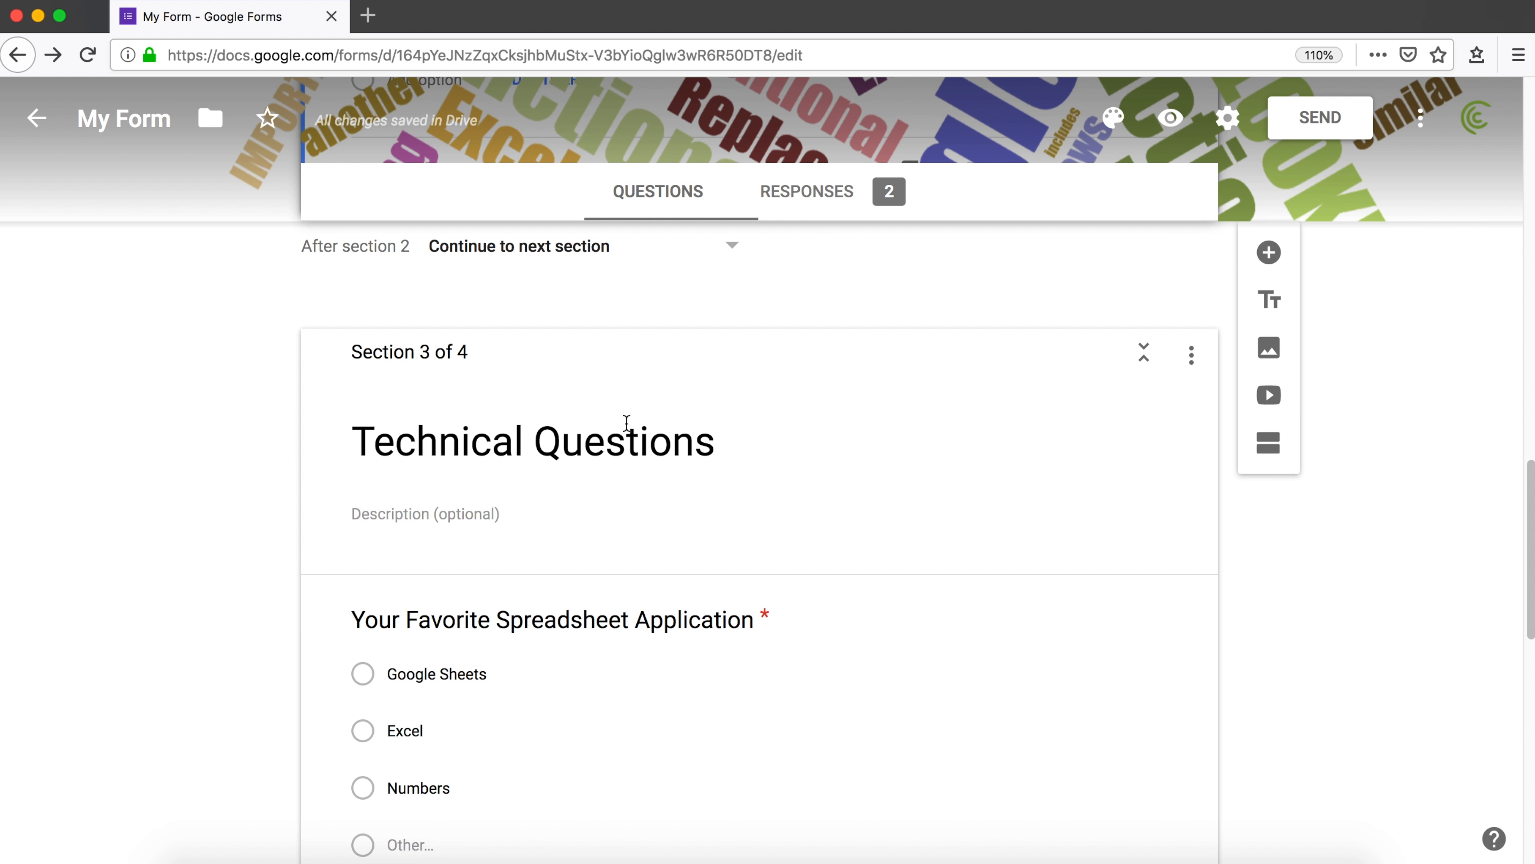
scroll(down, 3)
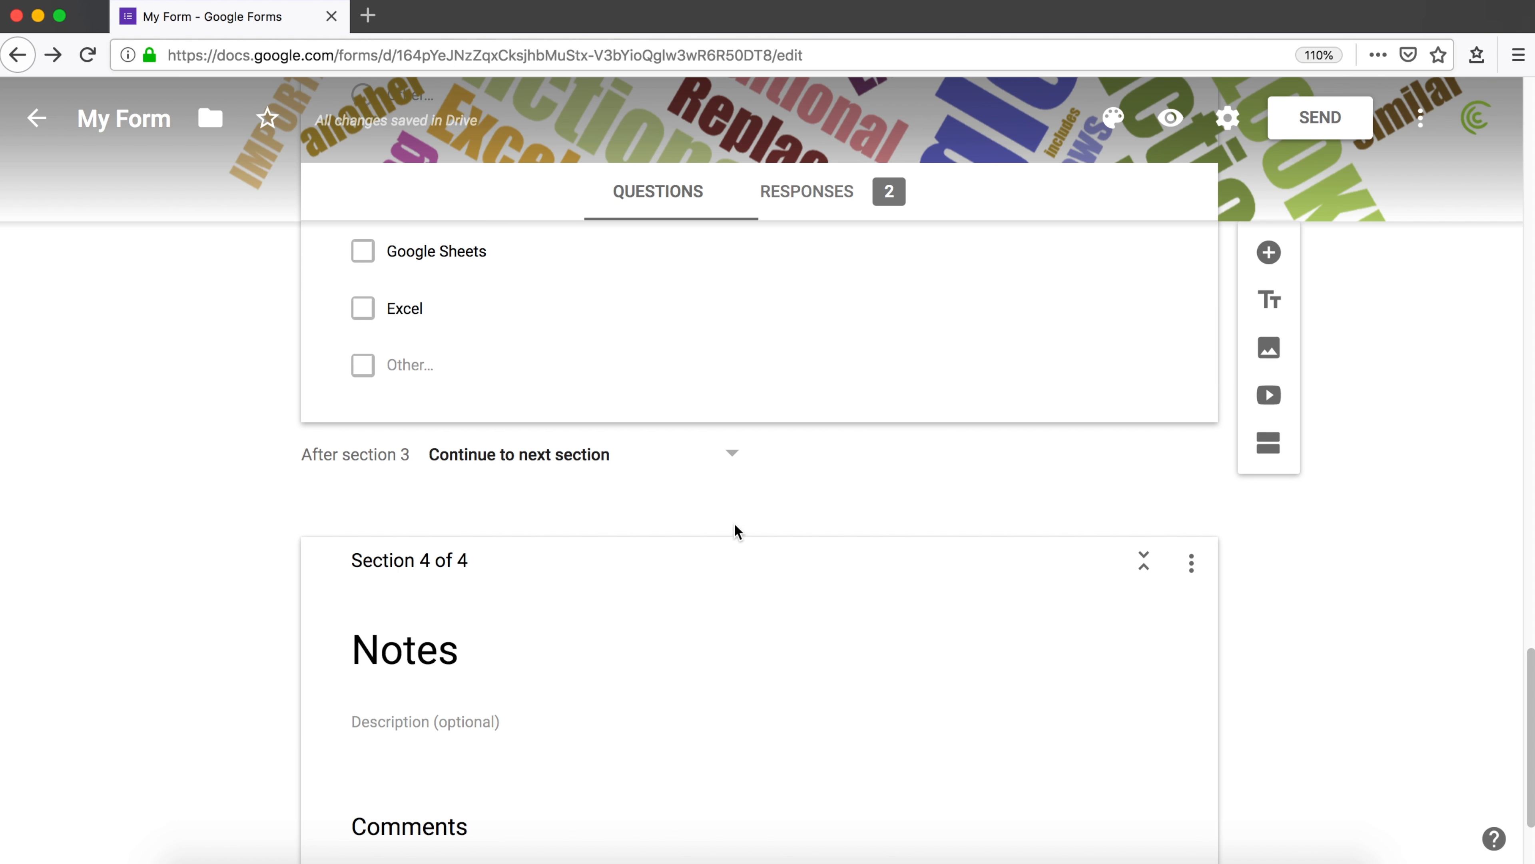
scroll(up, 3)
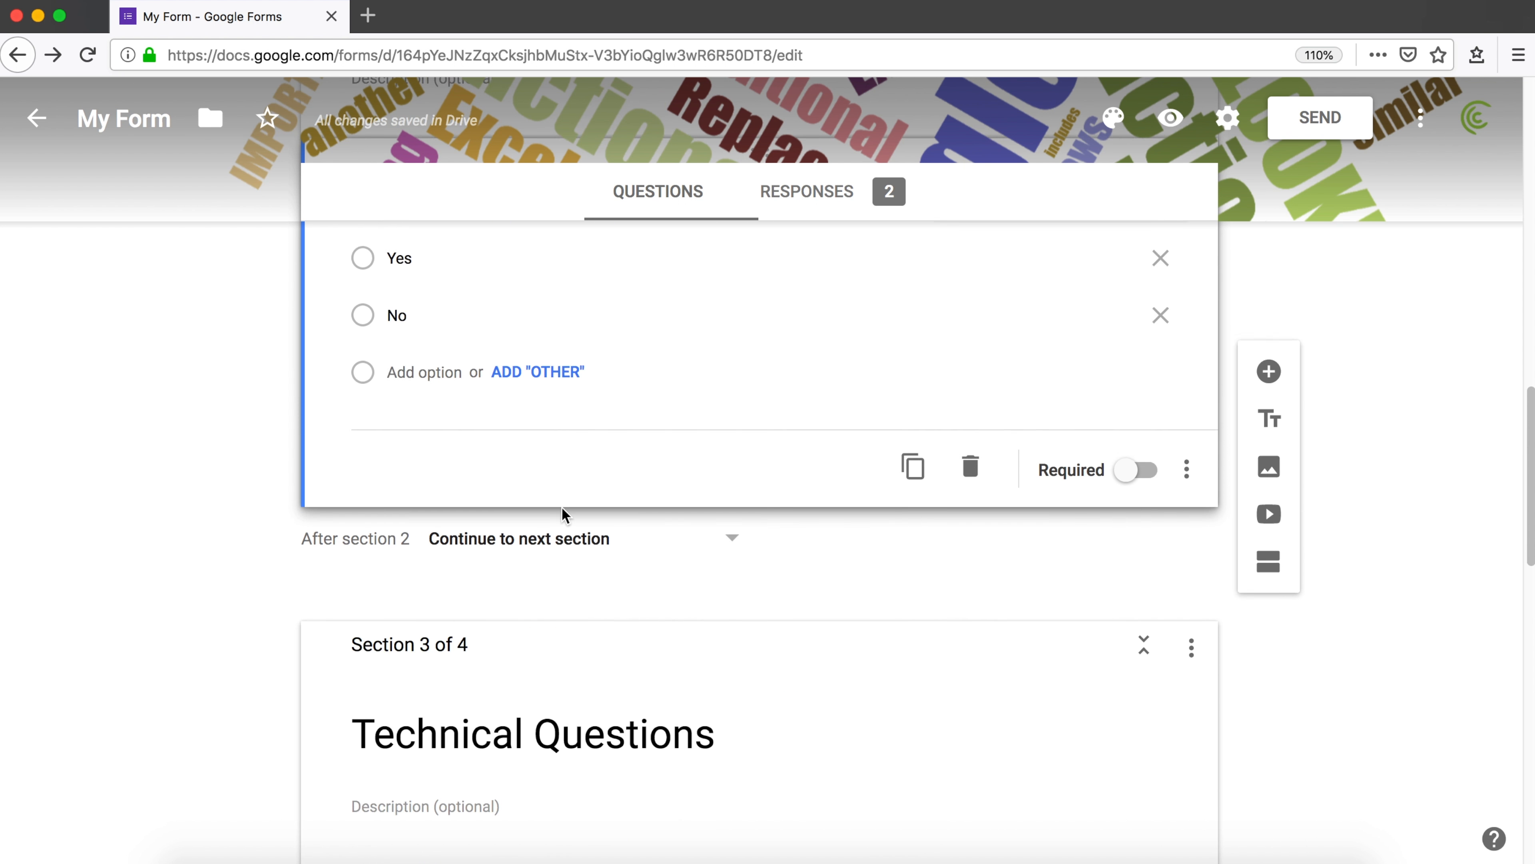
scroll(up, 3)
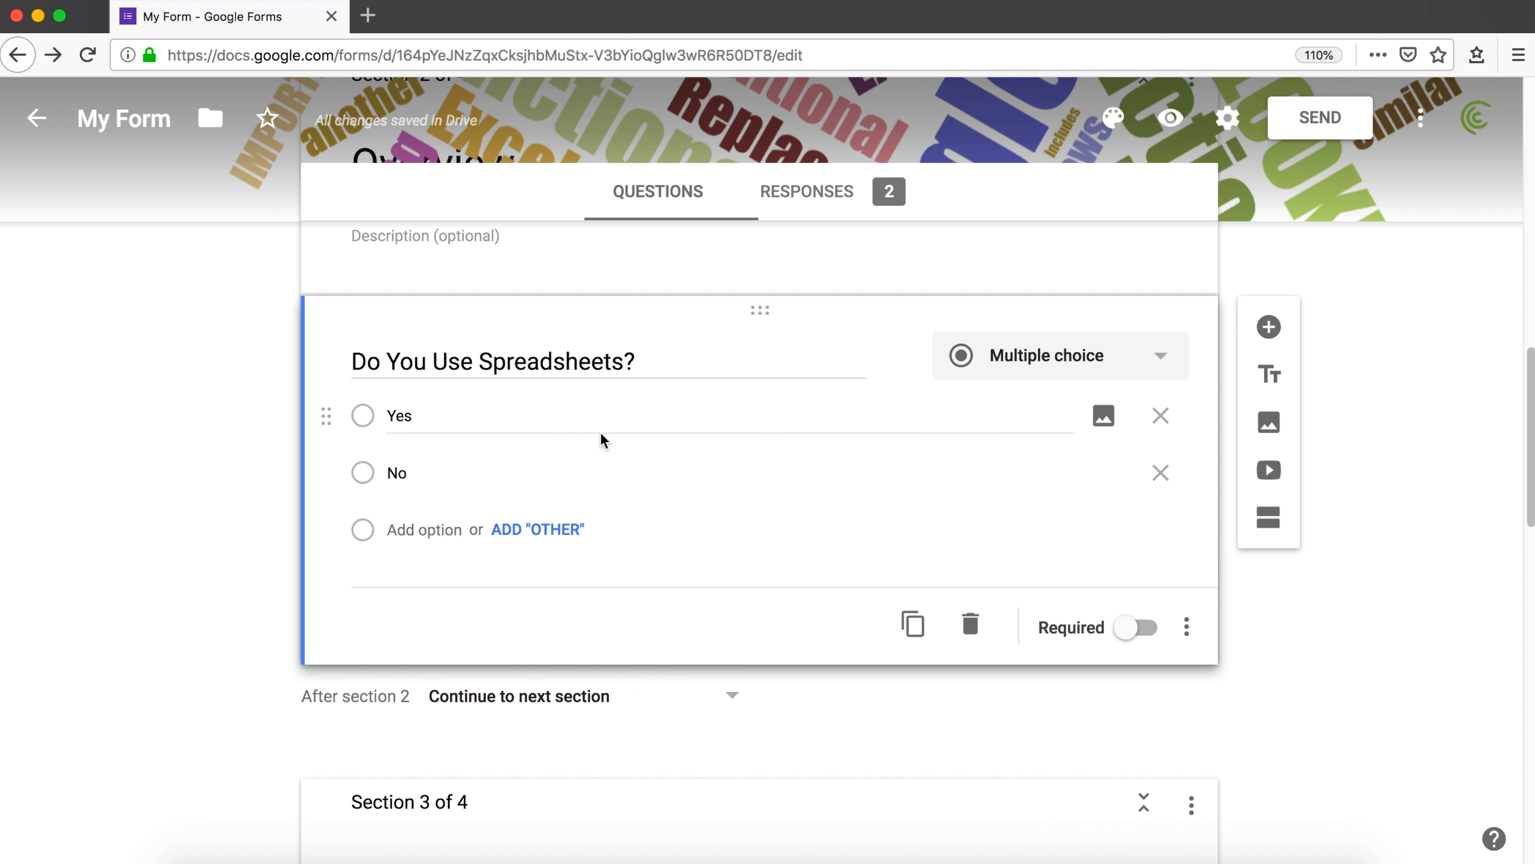
scroll(up, 3)
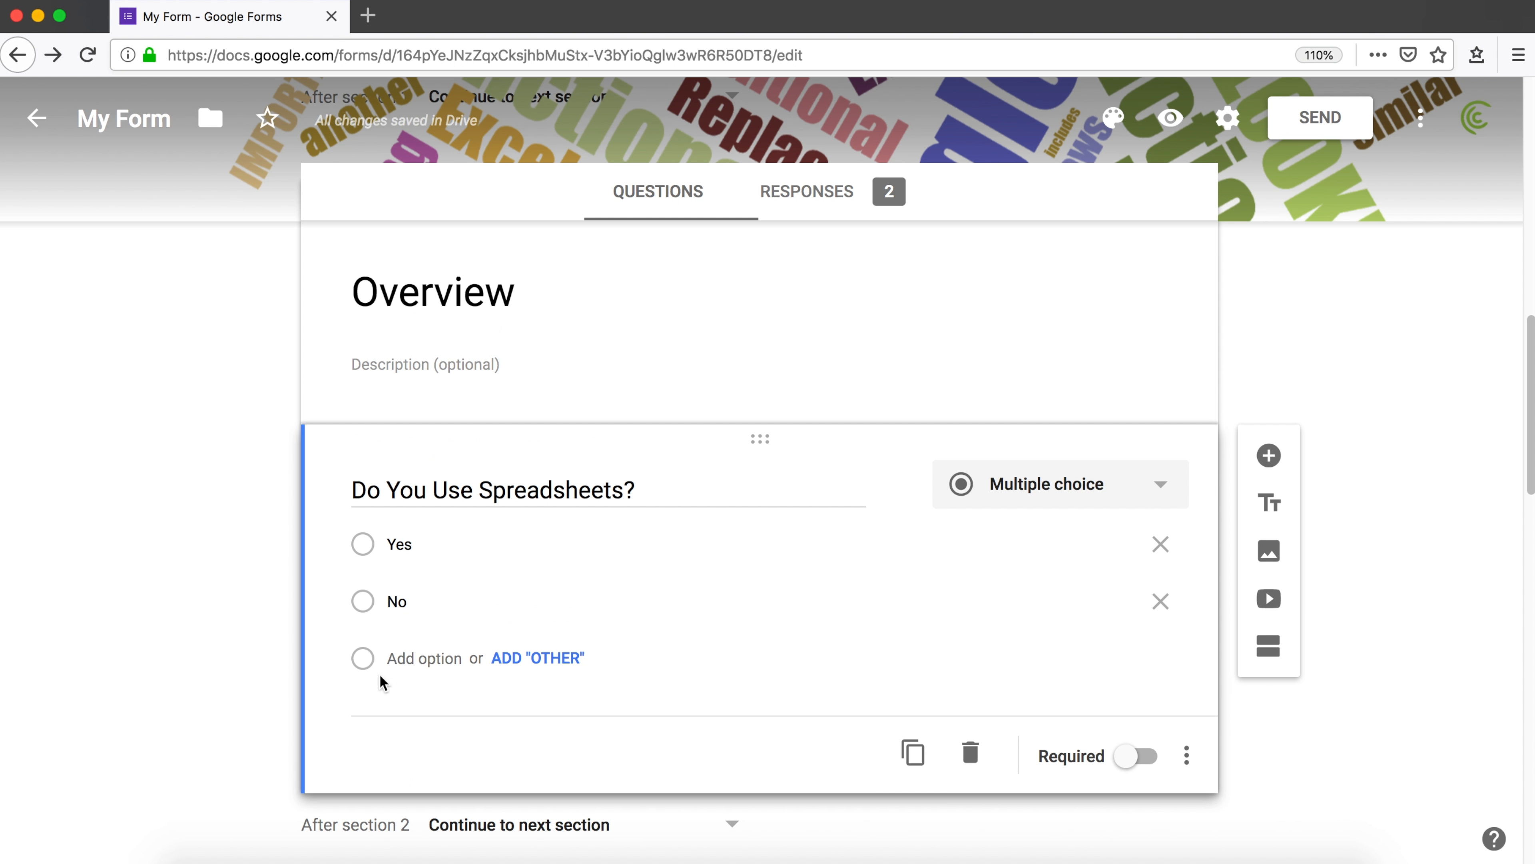
- Enable 'Go to section based on answer' for the spreadsheets question
click(1186, 756)
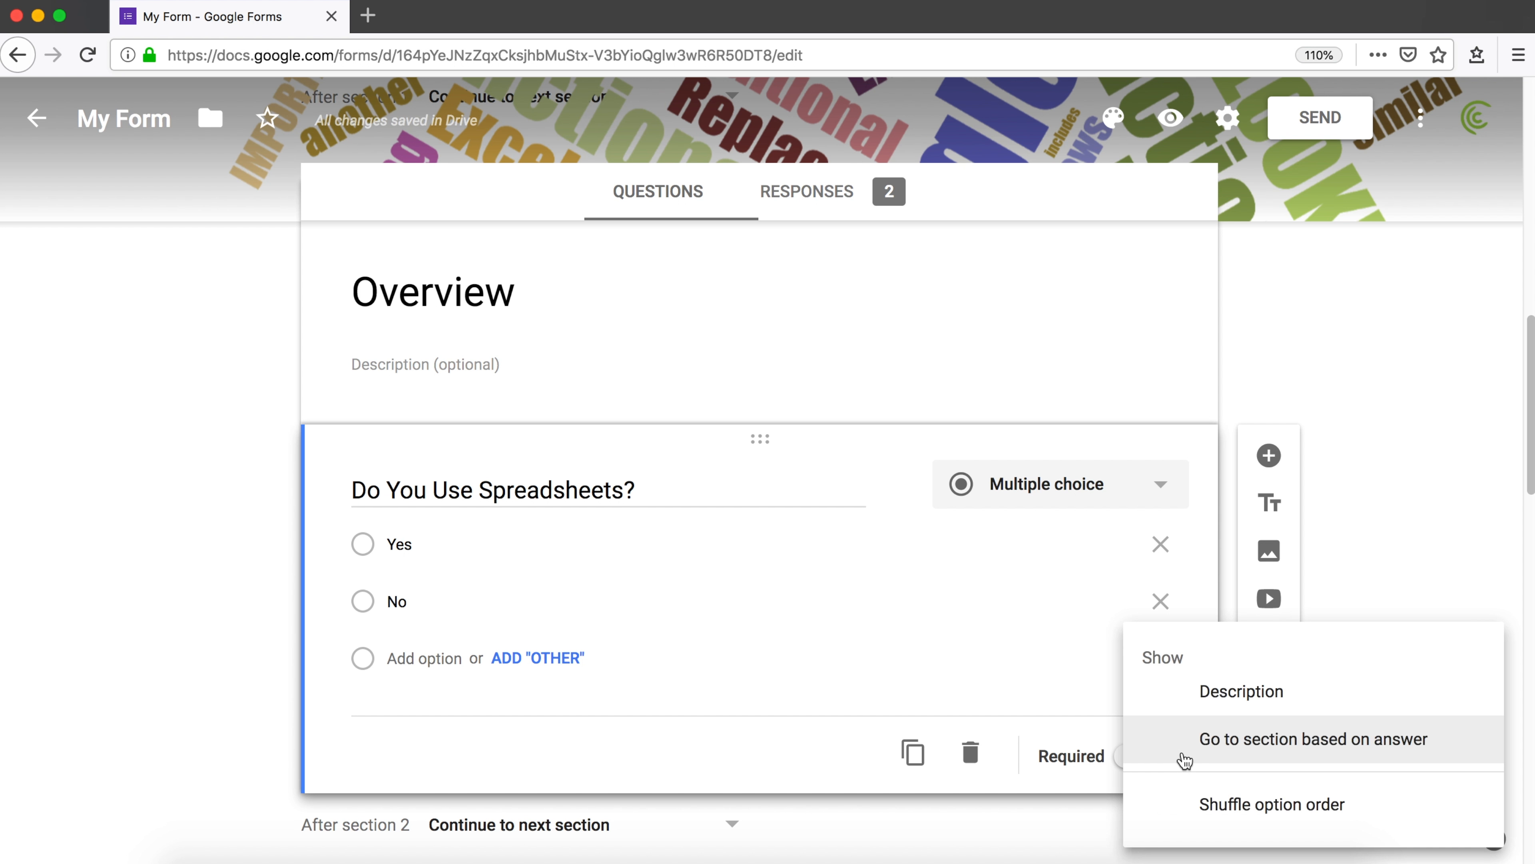
mouse_move(1212, 750)
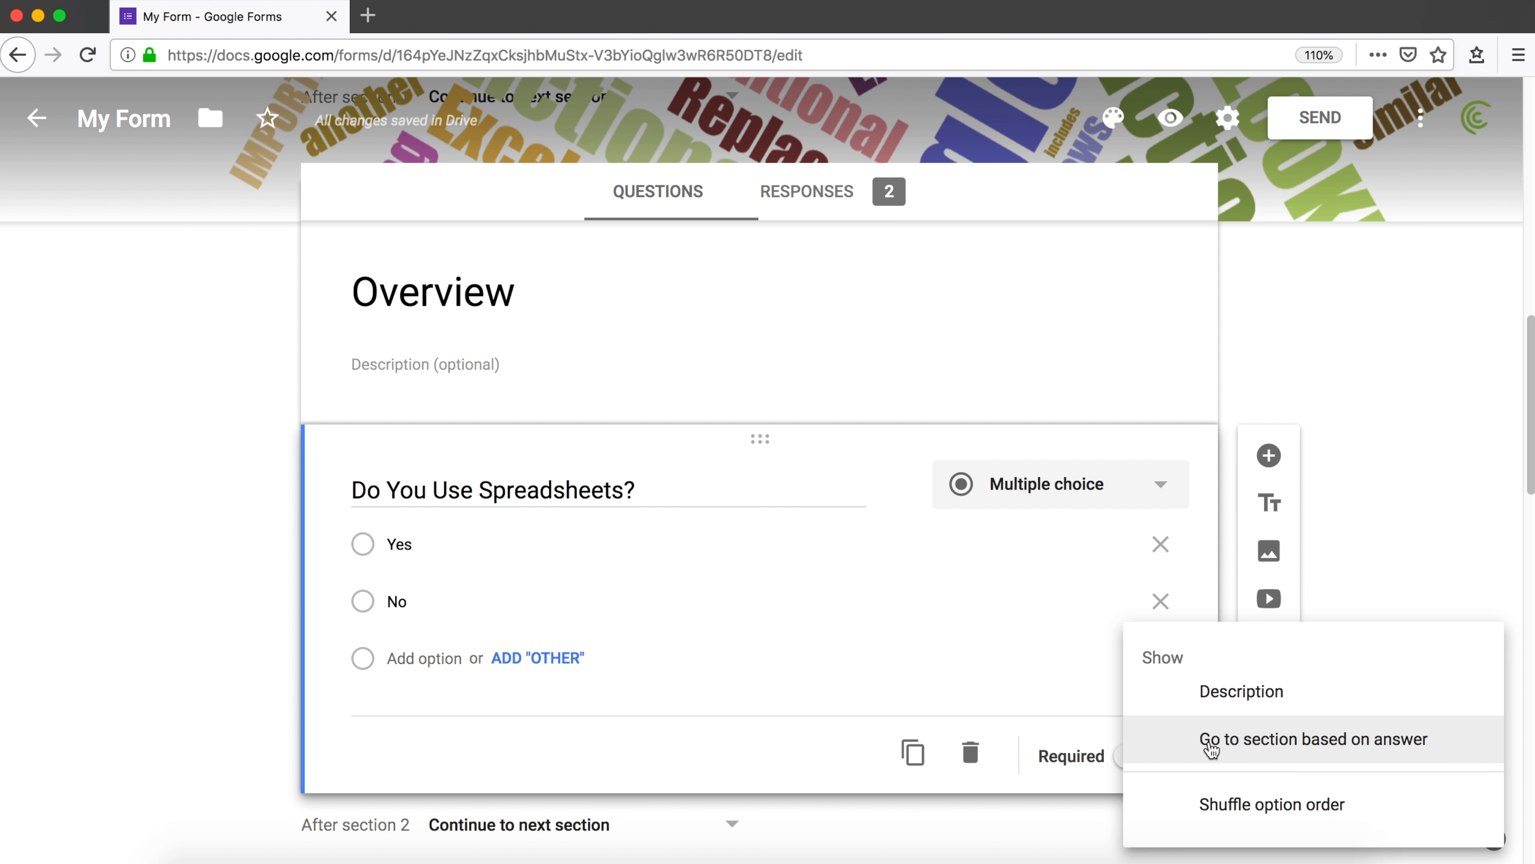
mouse_move(1298, 752)
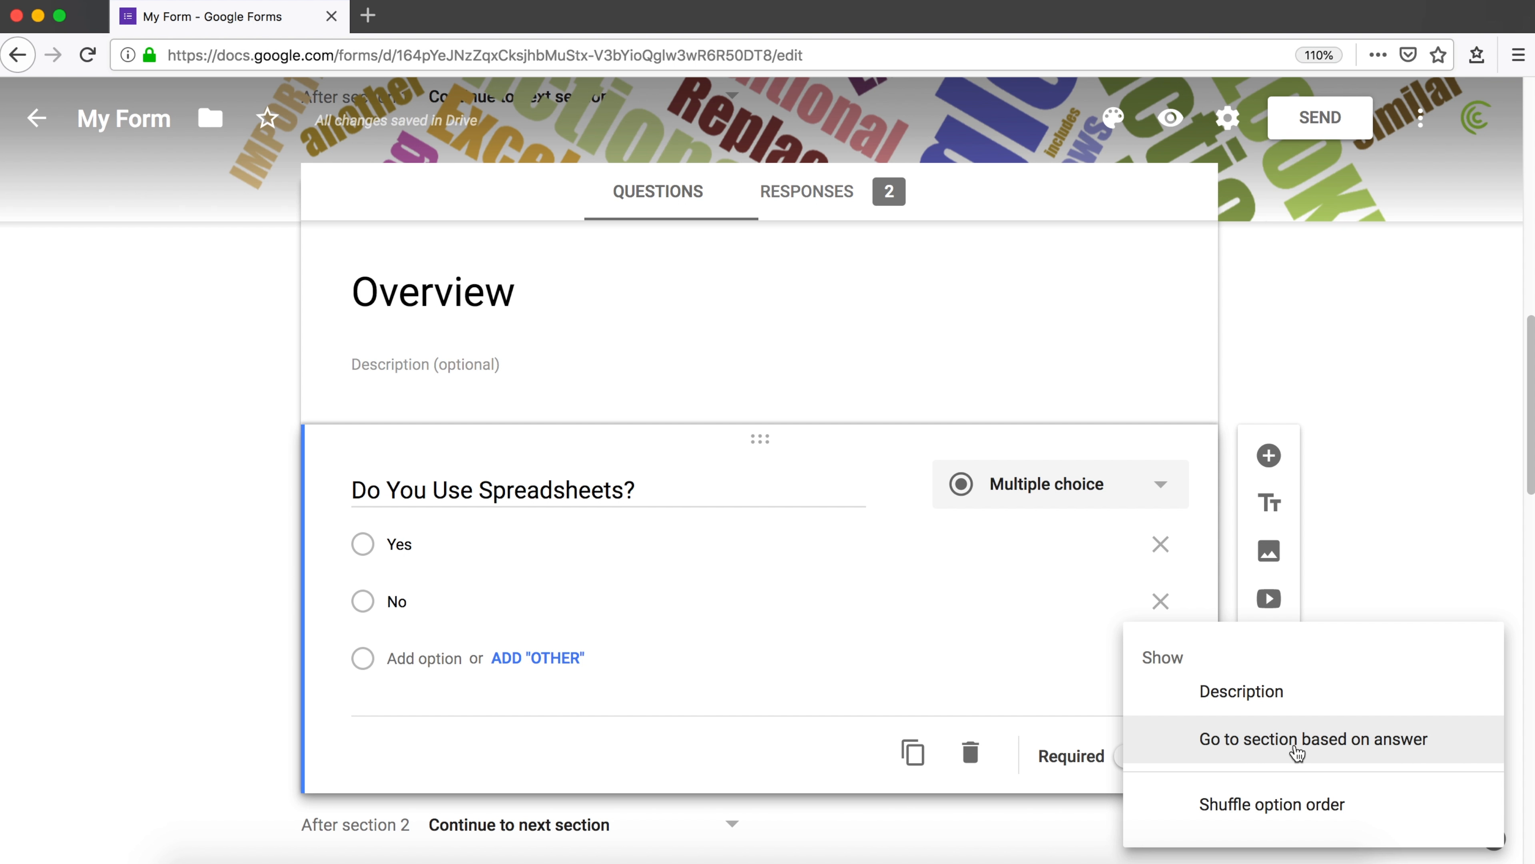
click(1292, 739)
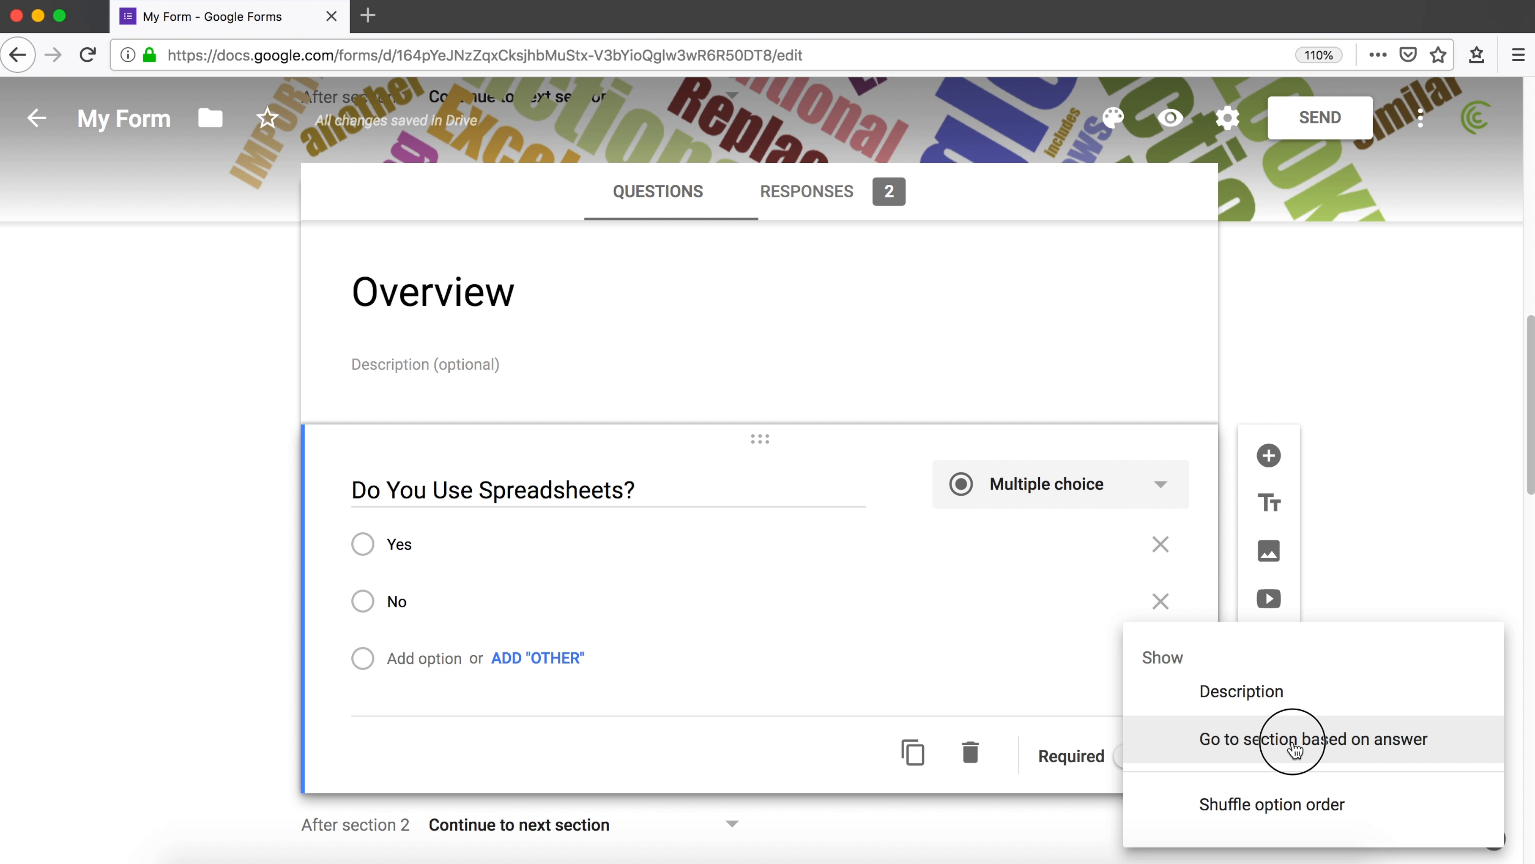
click(1313, 739)
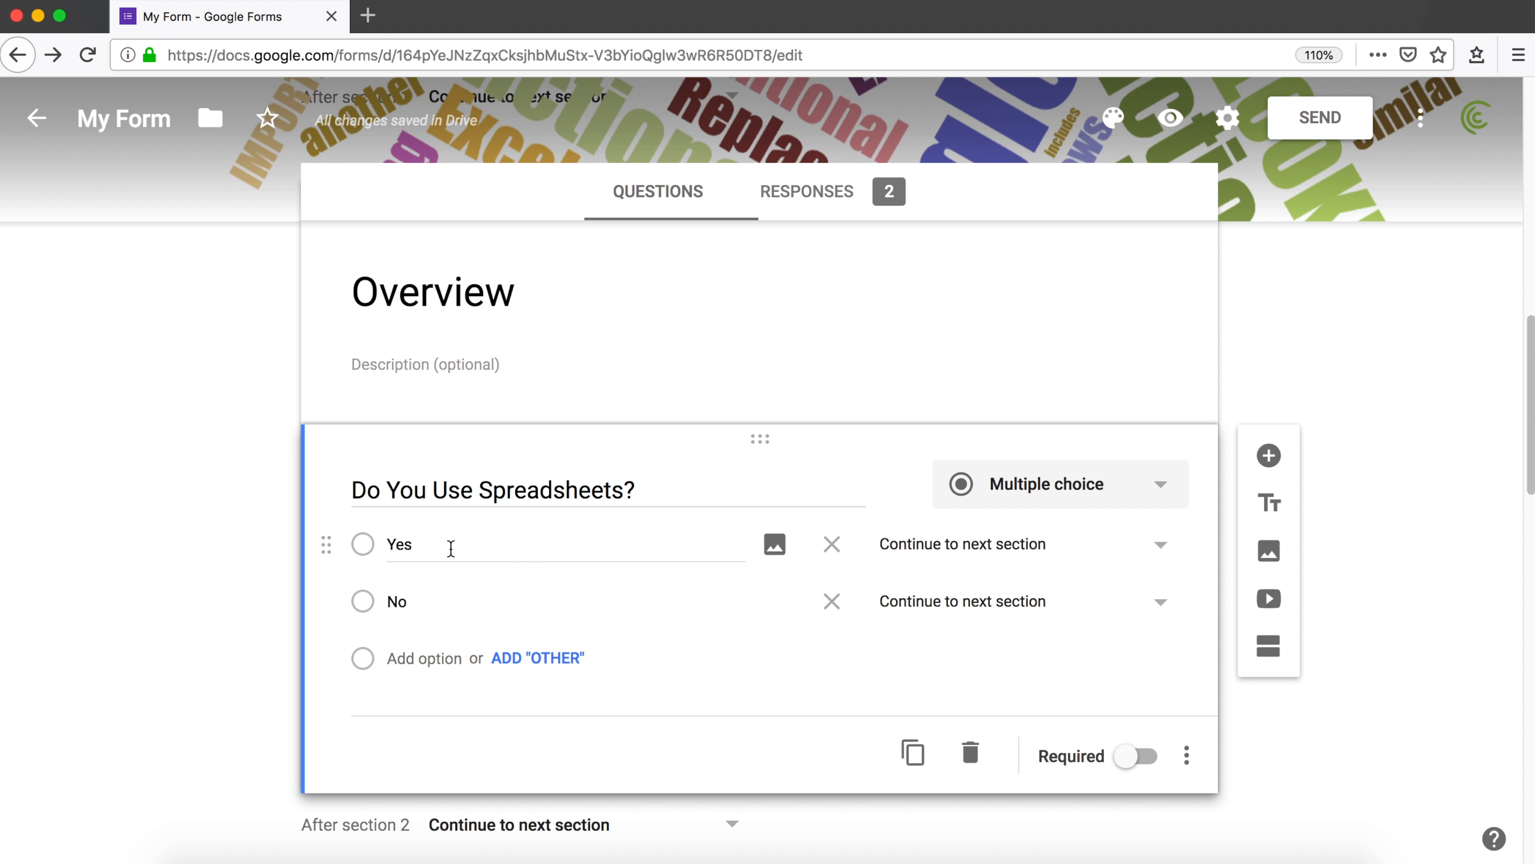
mouse_move(1159, 547)
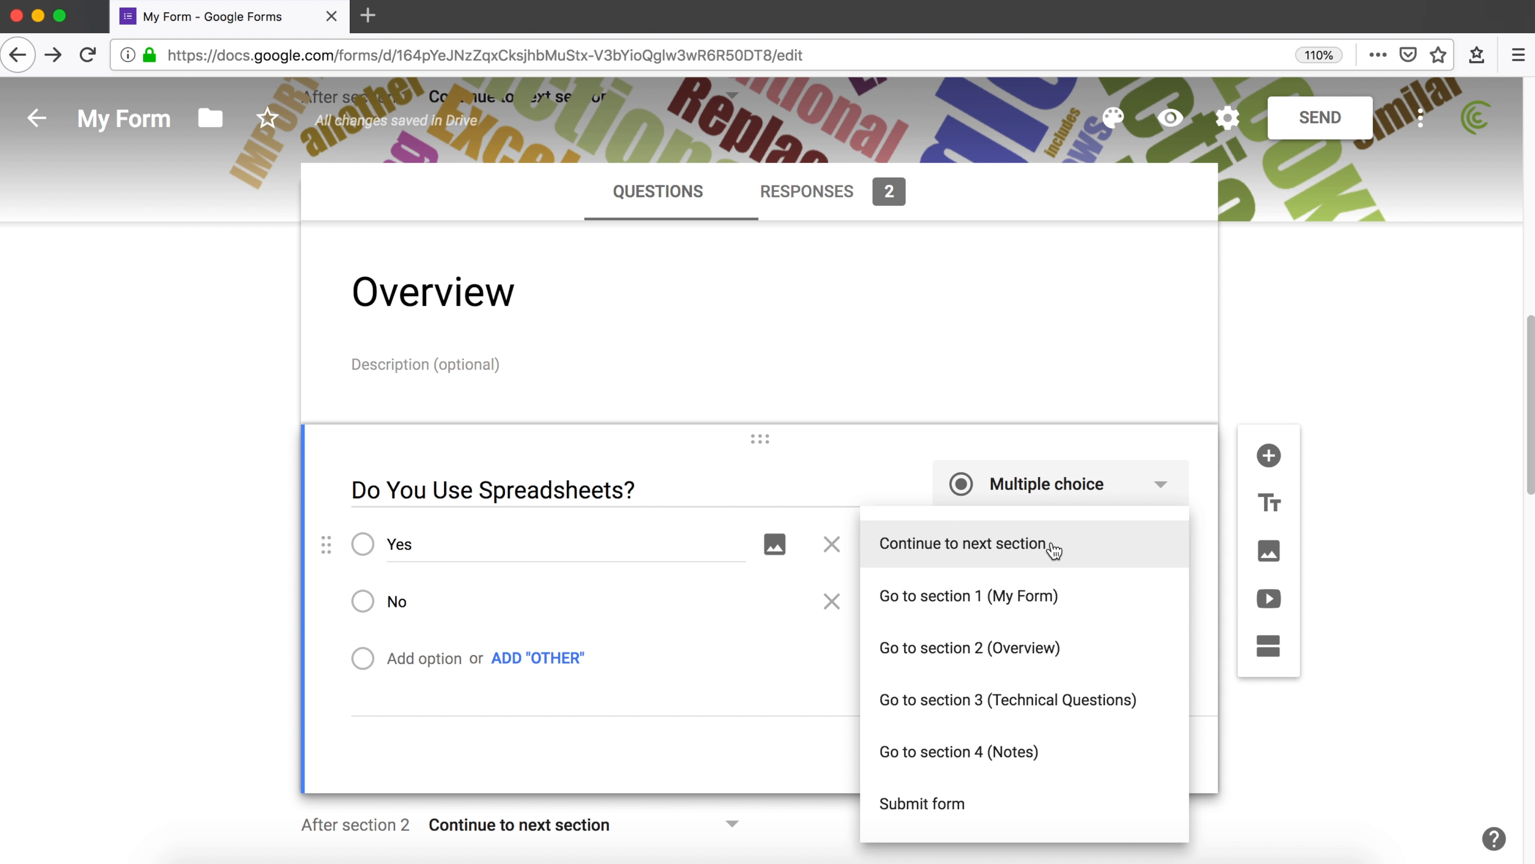
click(964, 544)
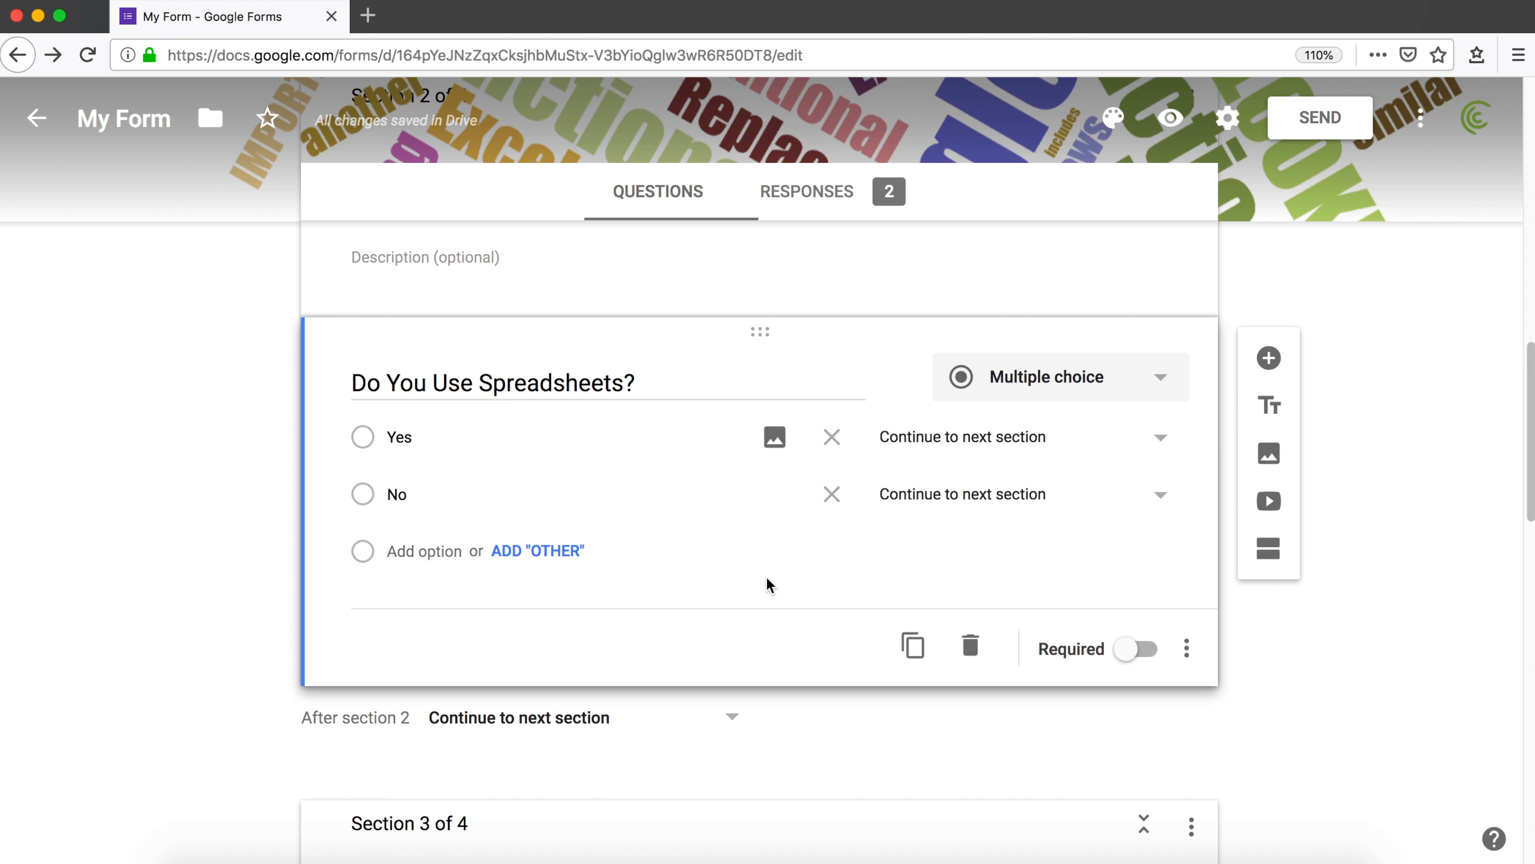
mouse_move(1169, 487)
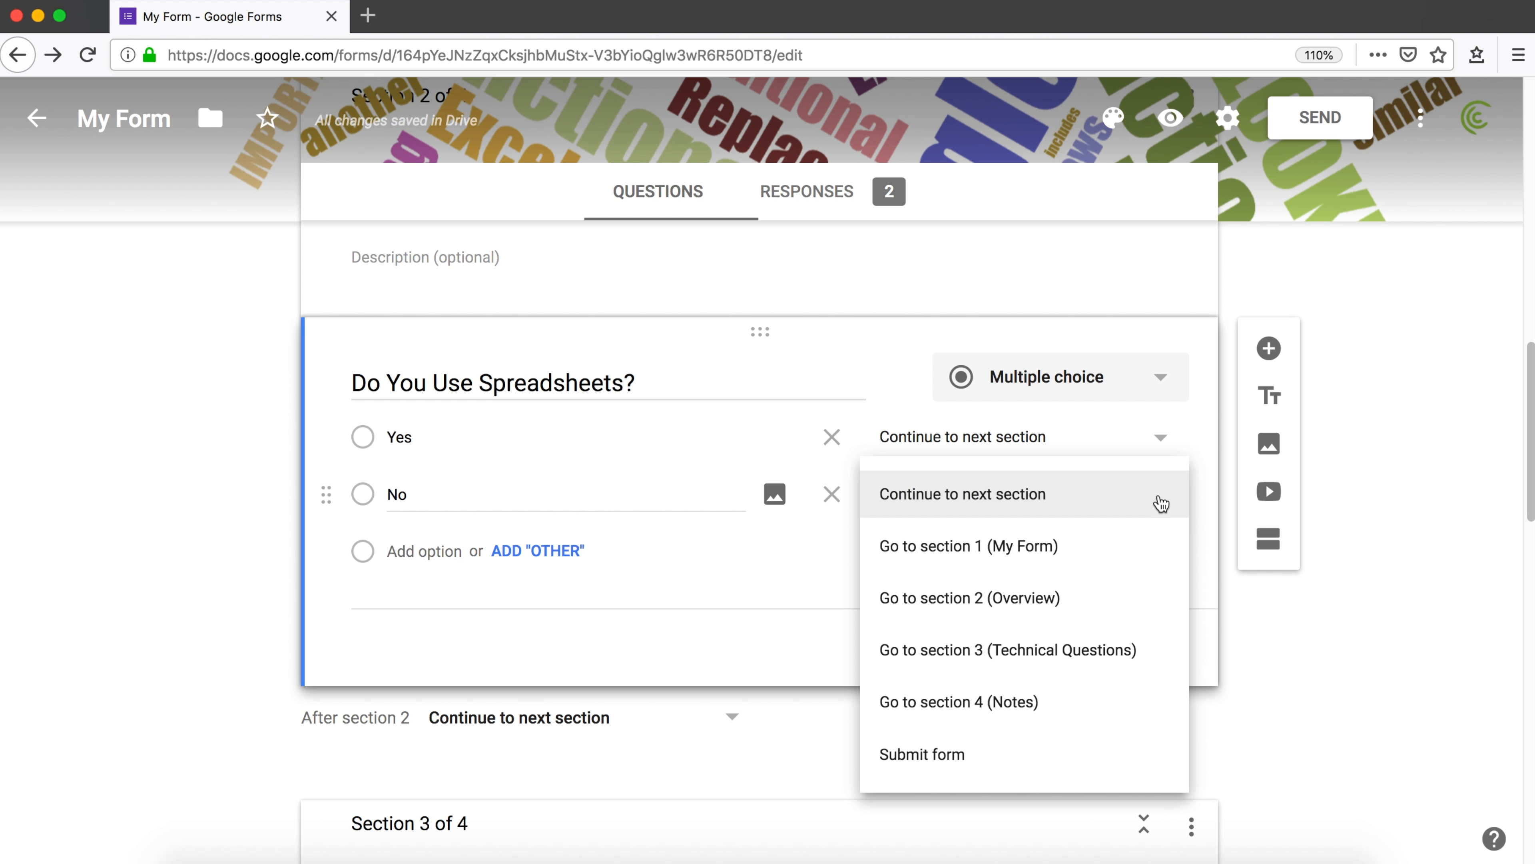
mouse_move(1022, 650)
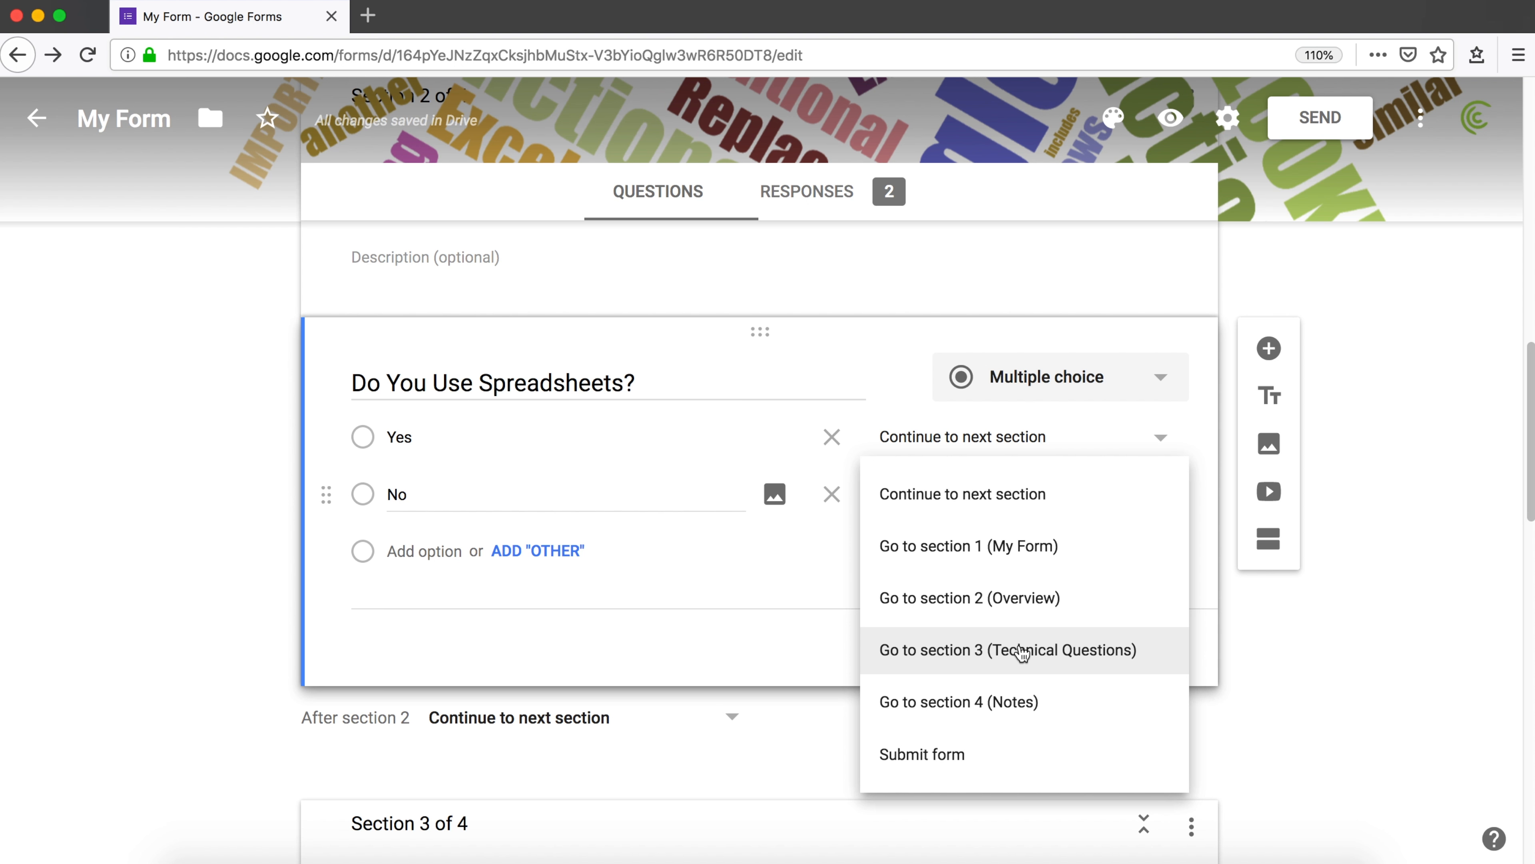
- Route No to the Notes section and Yes to Technical Questions
click(958, 701)
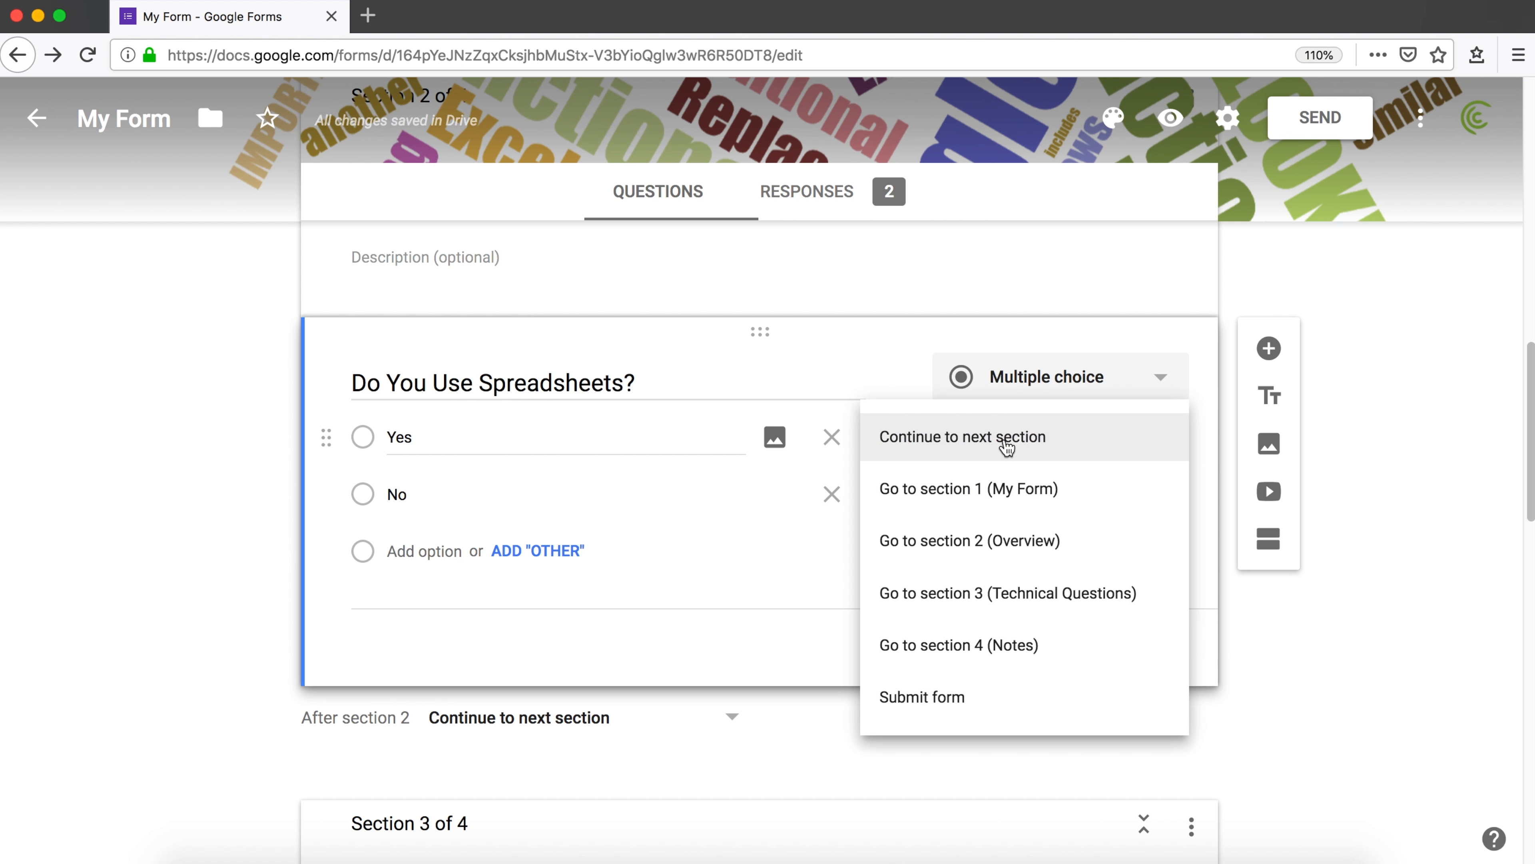
mouse_move(1047, 563)
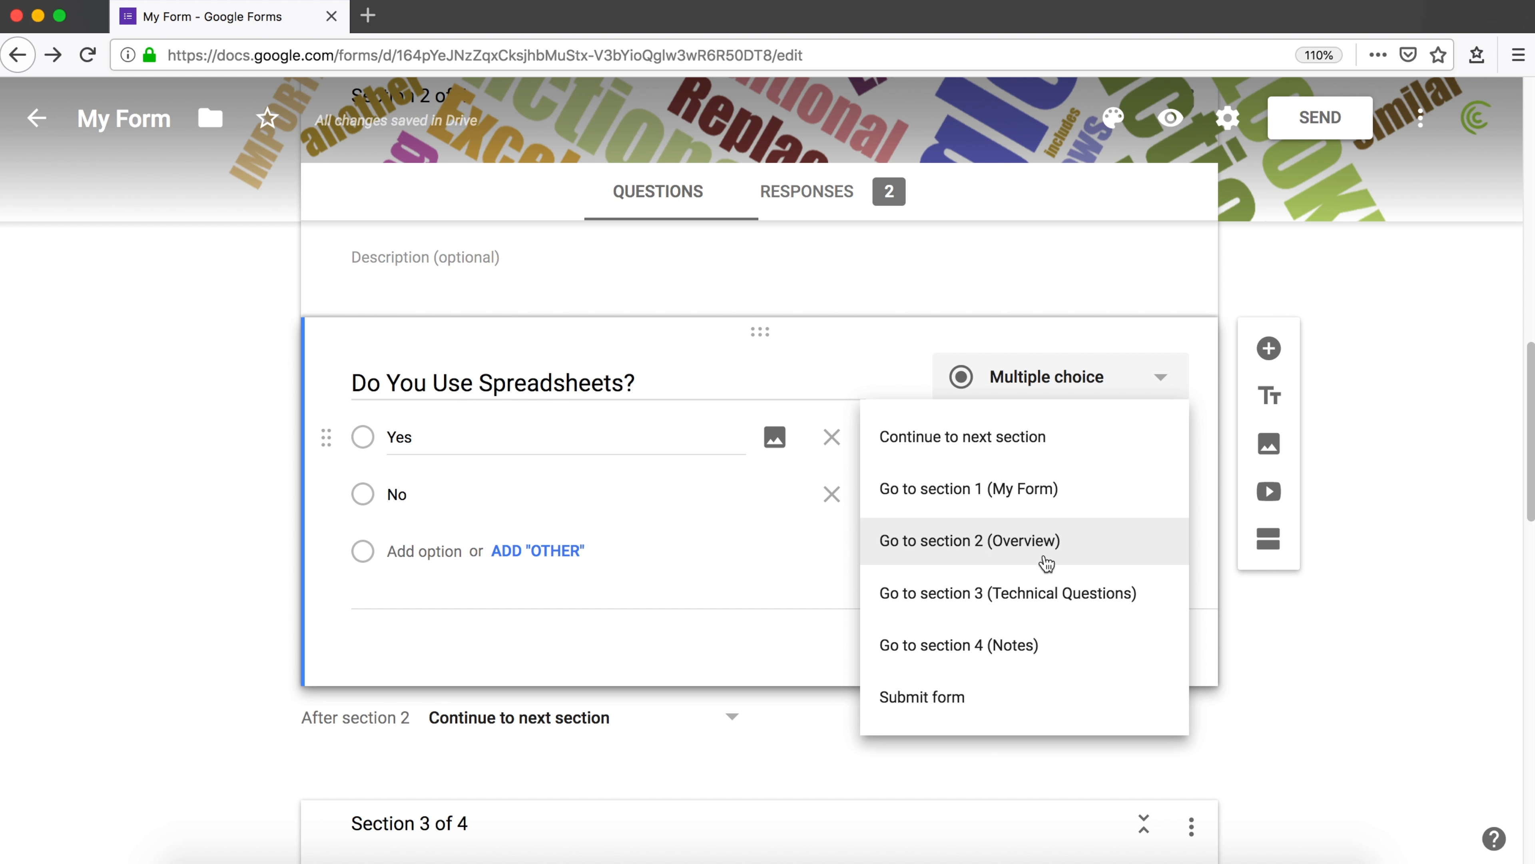
click(1007, 592)
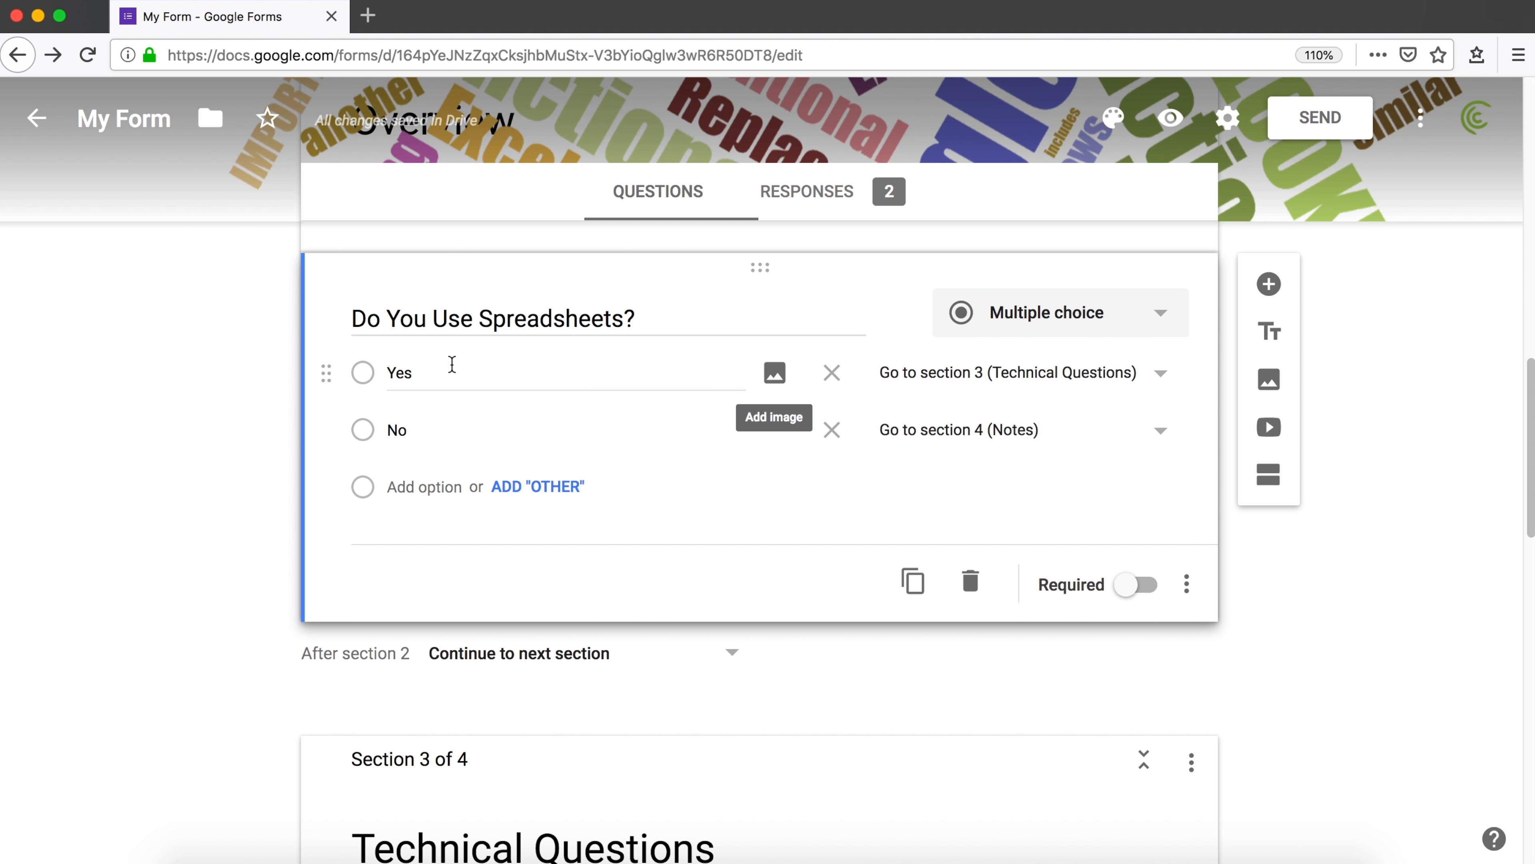
scroll(down, 3)
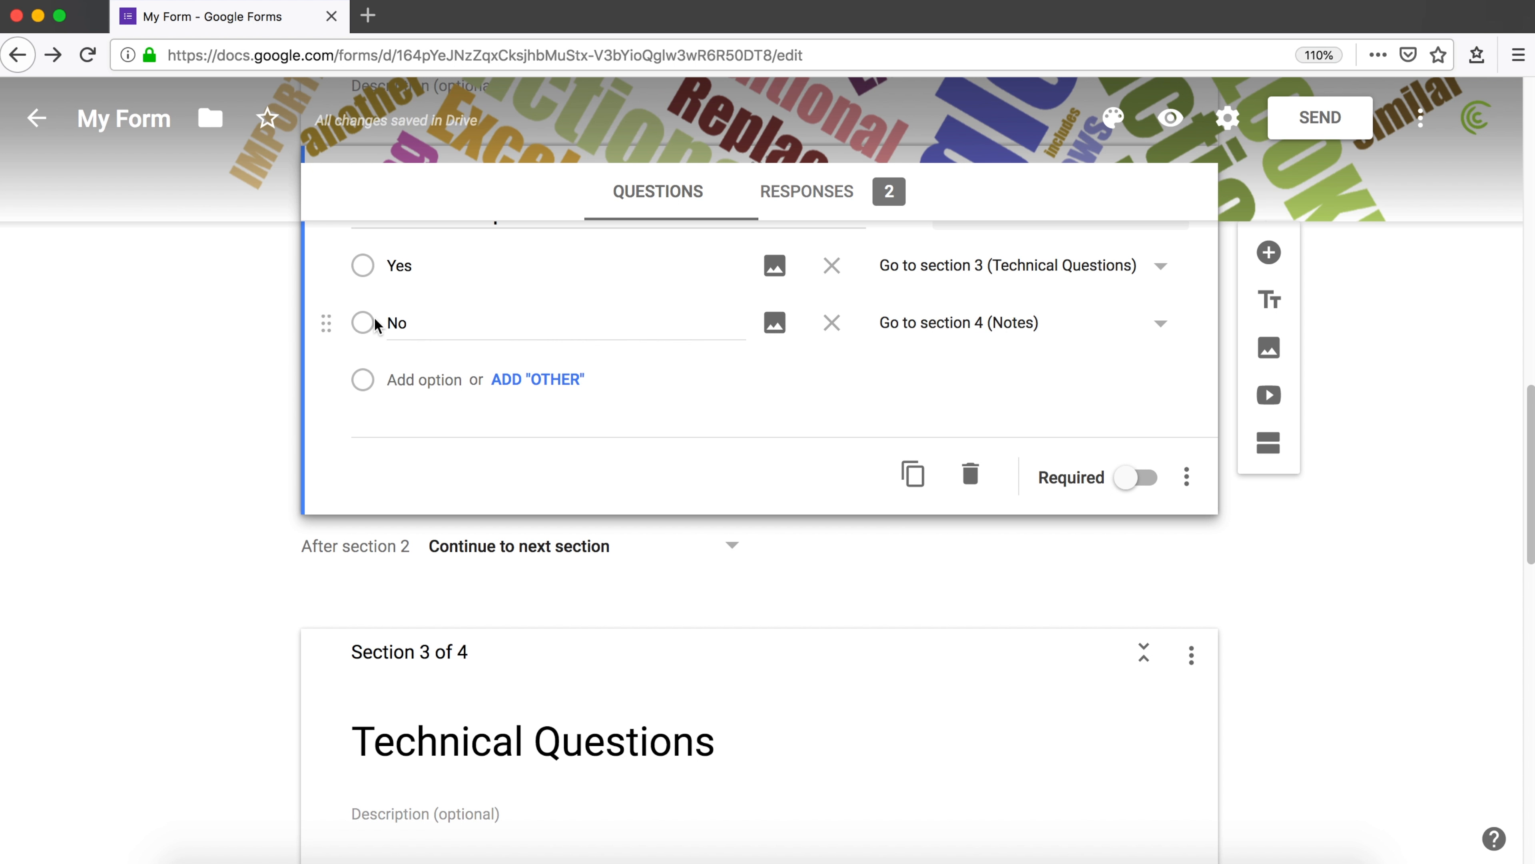
scroll(down, 3)
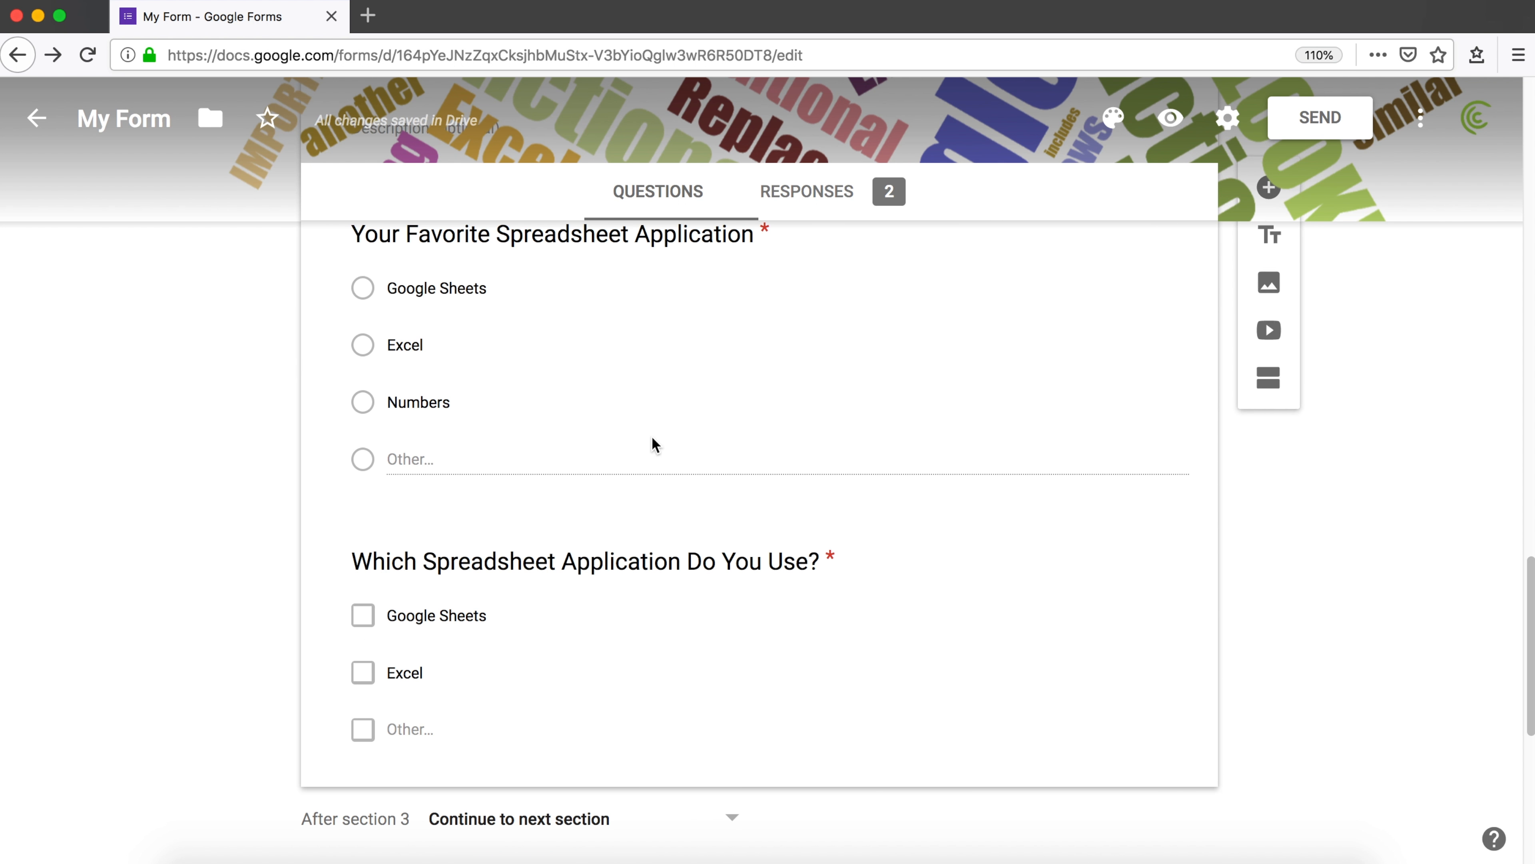
scroll(up, 3)
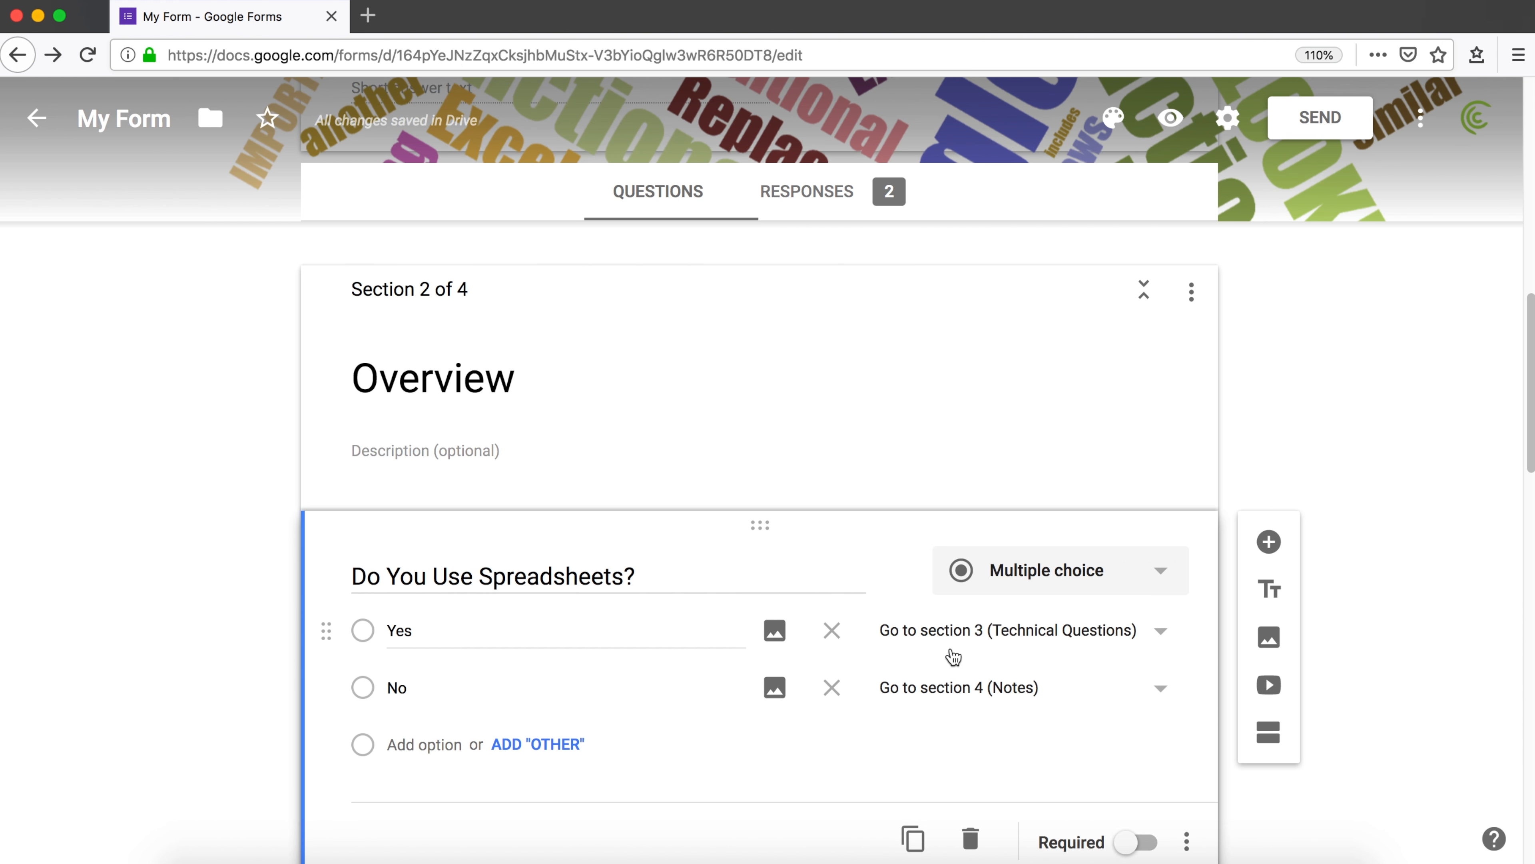
scroll(down, 3)
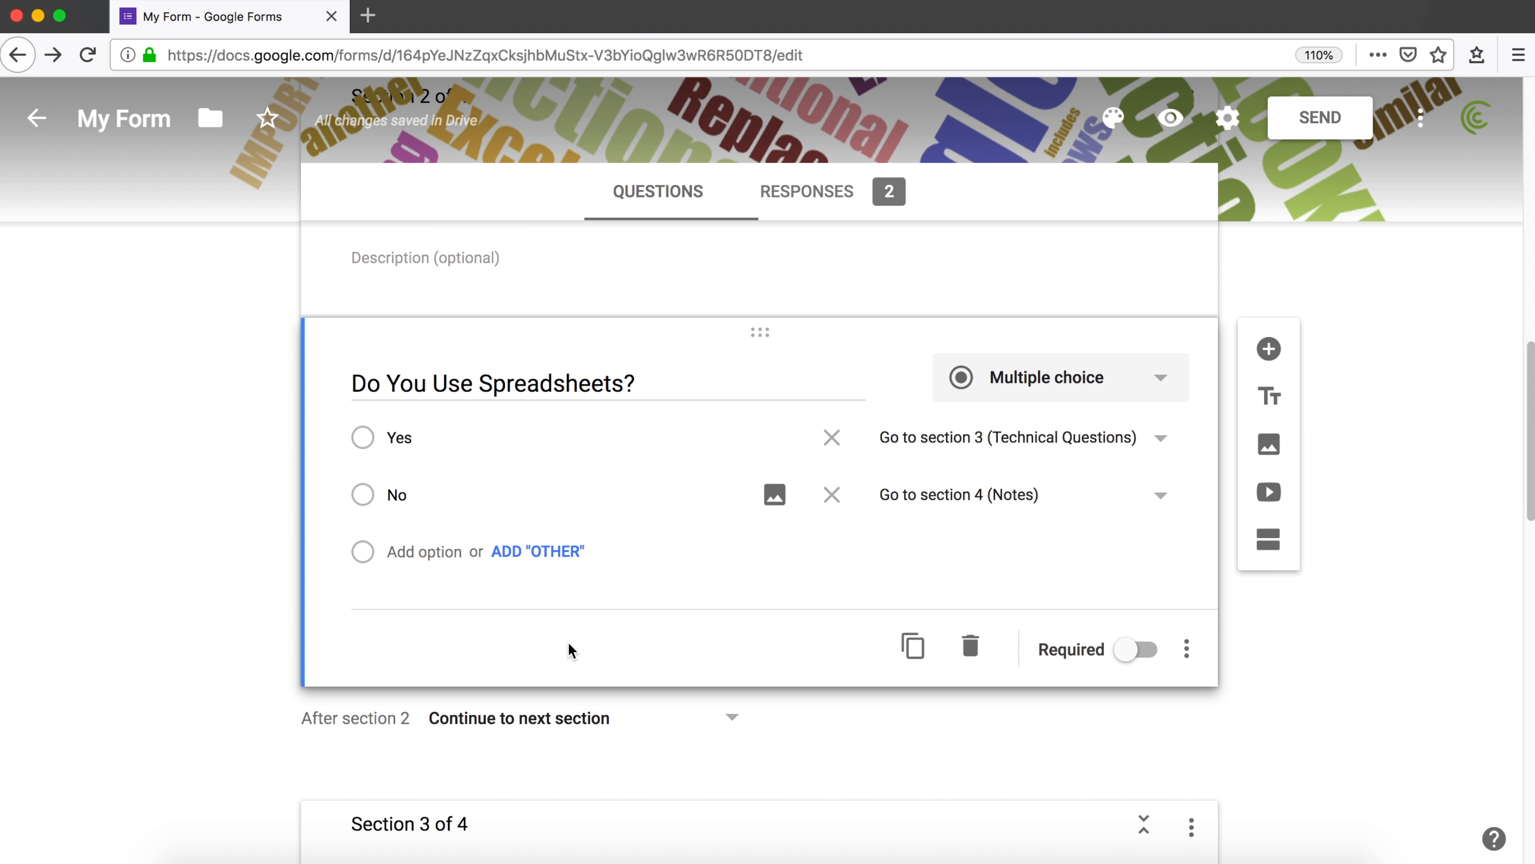
scroll(down, 3)
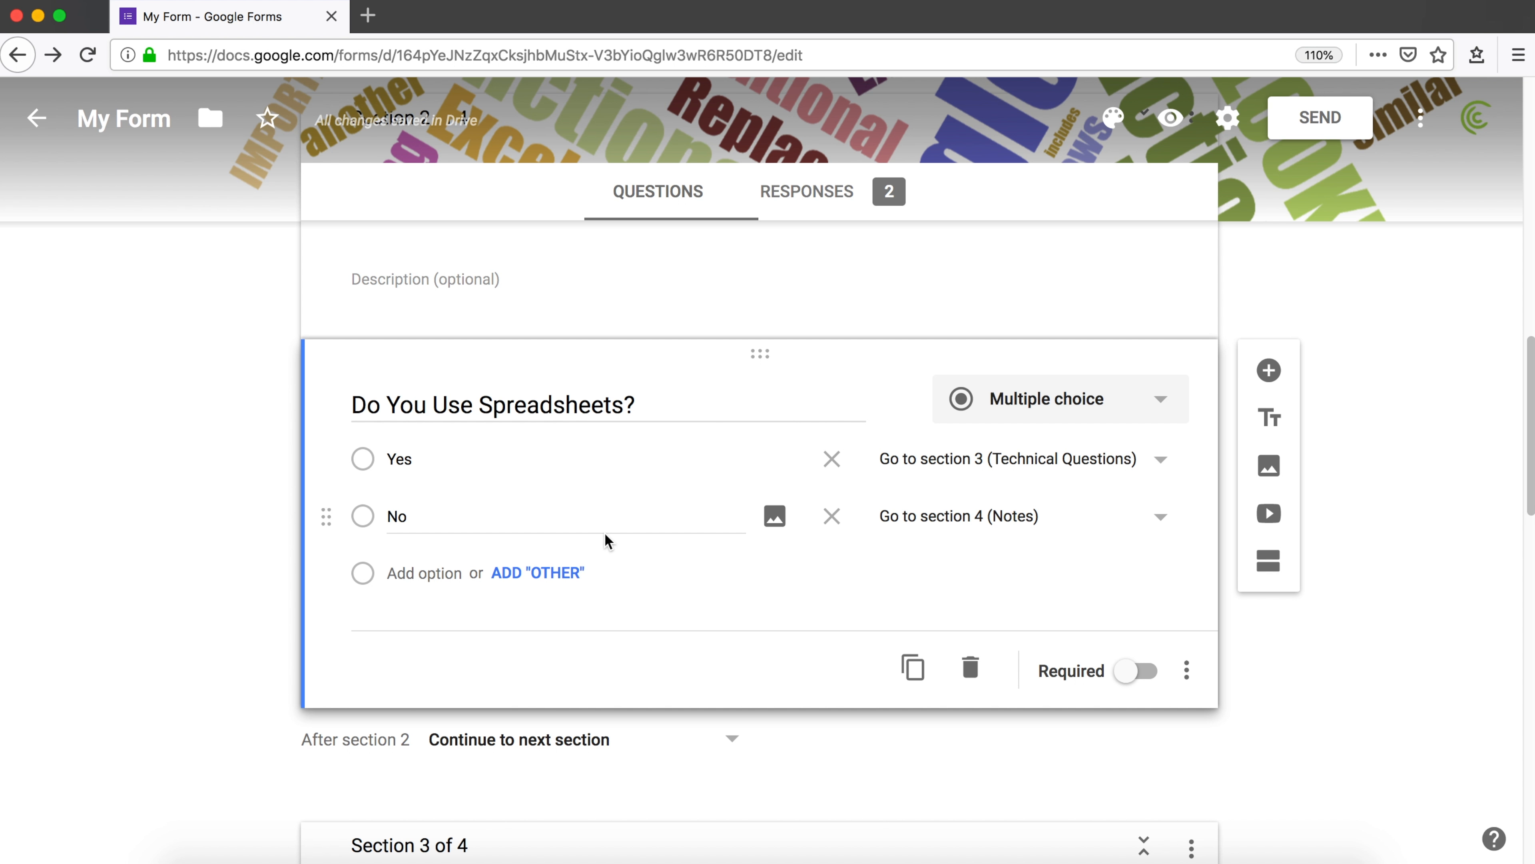
scroll(down, 3)
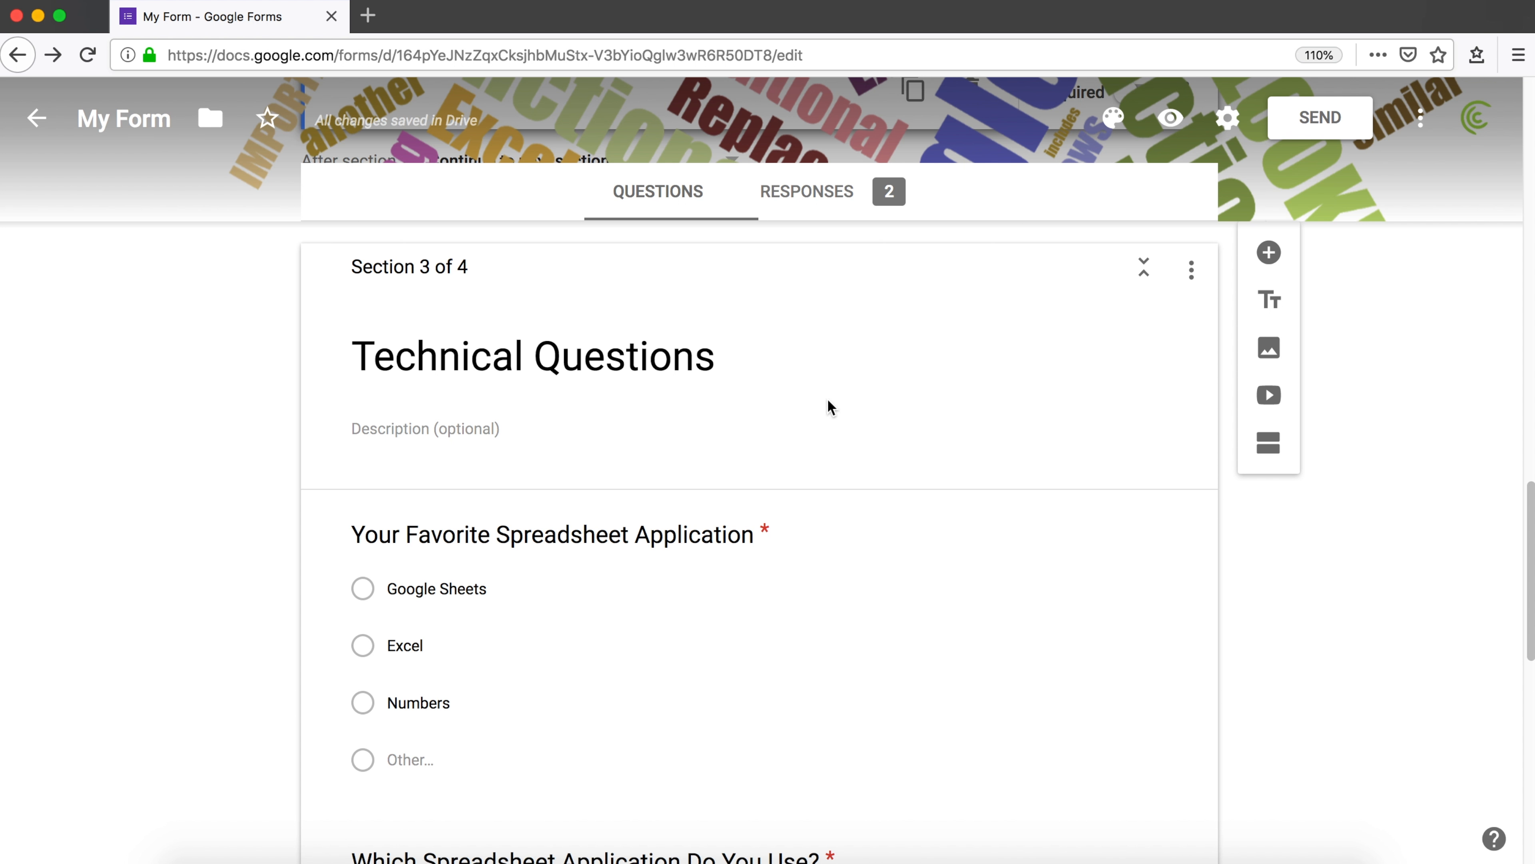
scroll(down, 3)
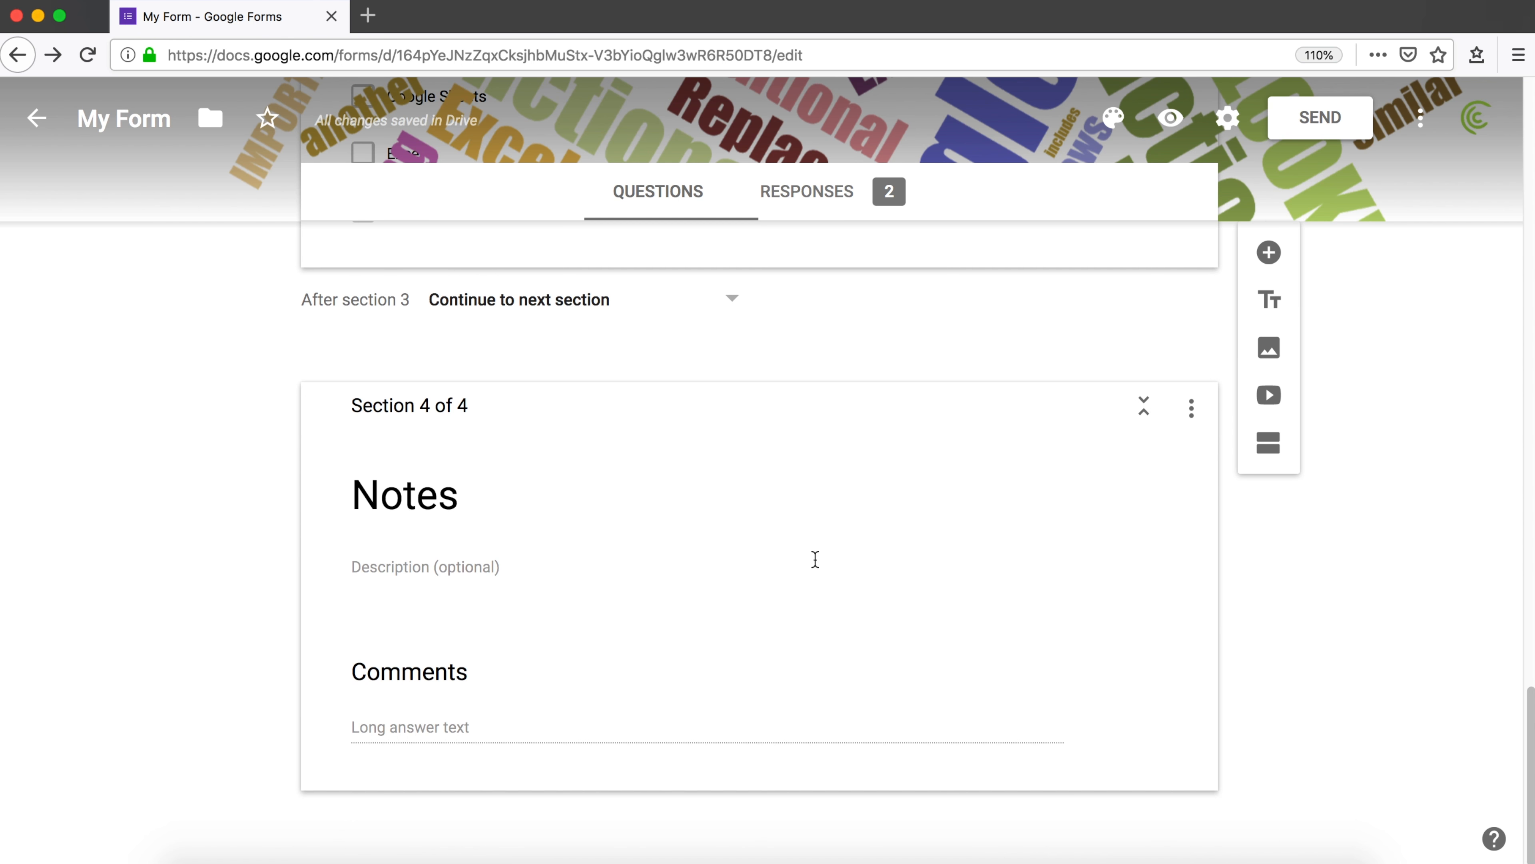
mouse_move(502, 327)
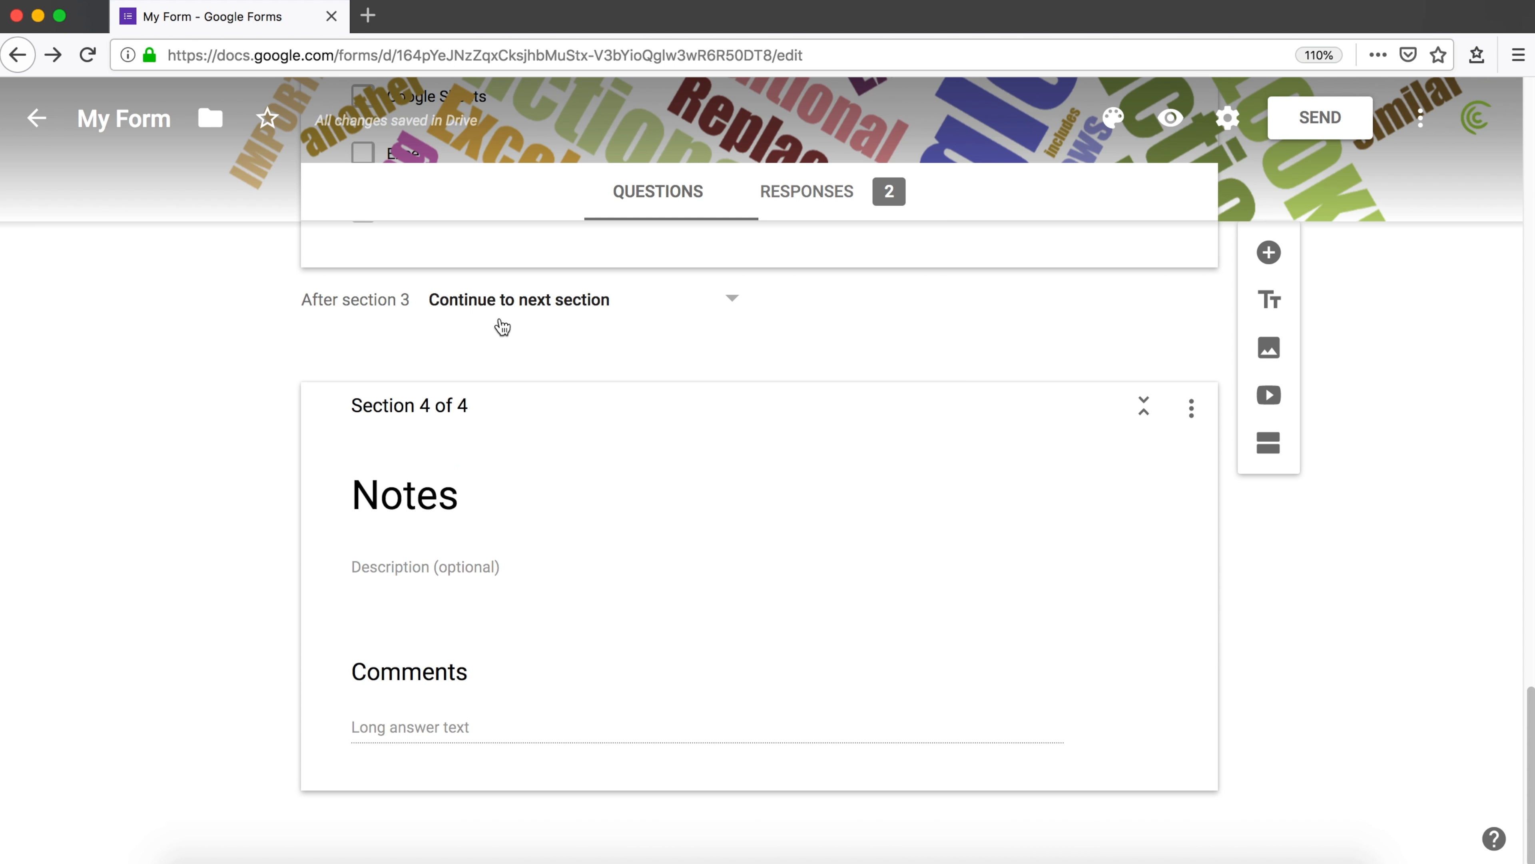
scroll(up, 3)
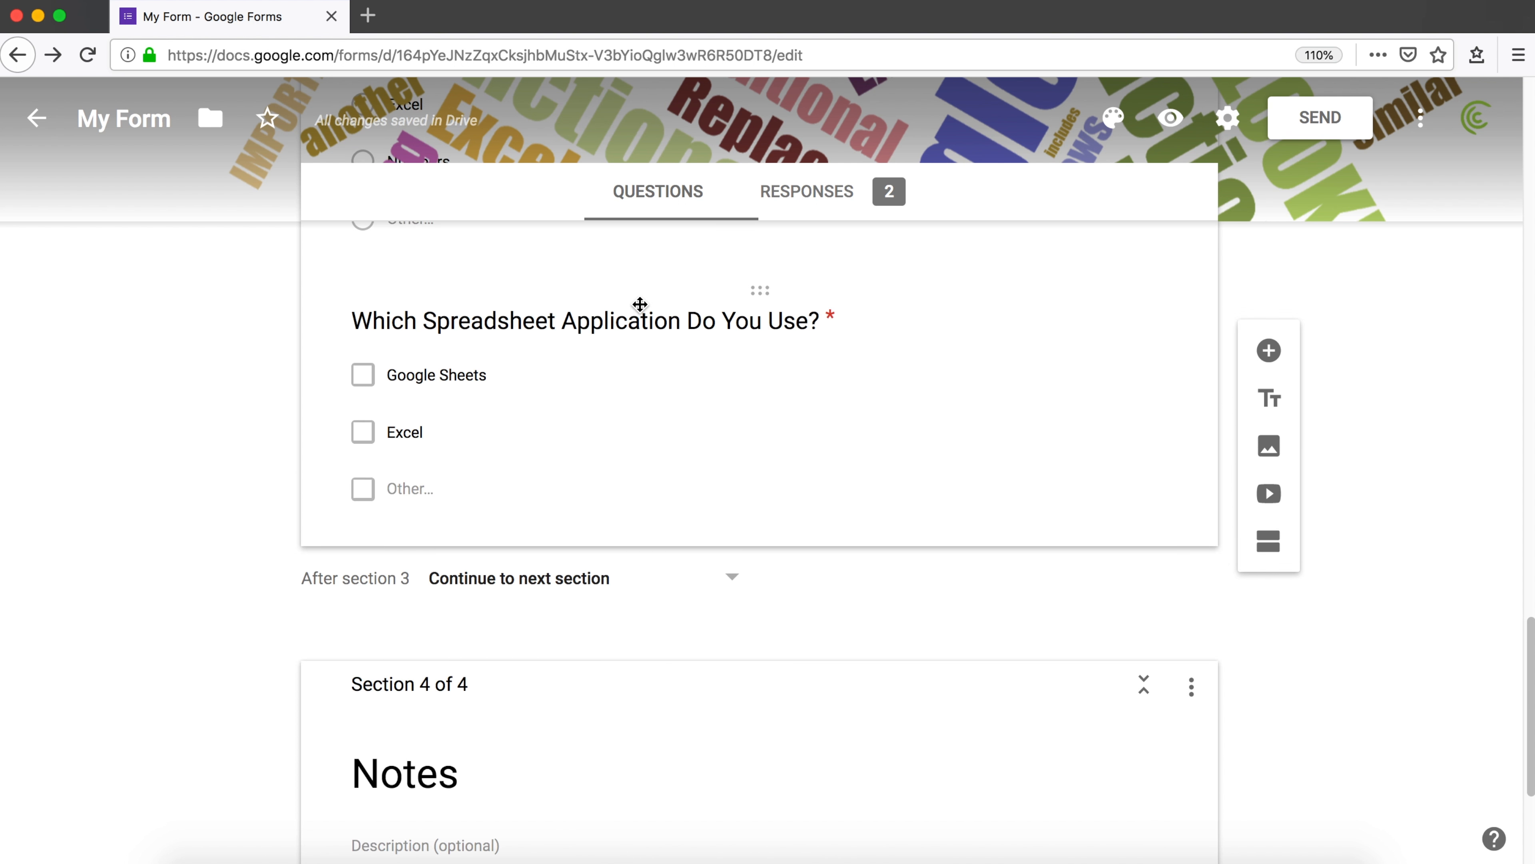
scroll(up, 3)
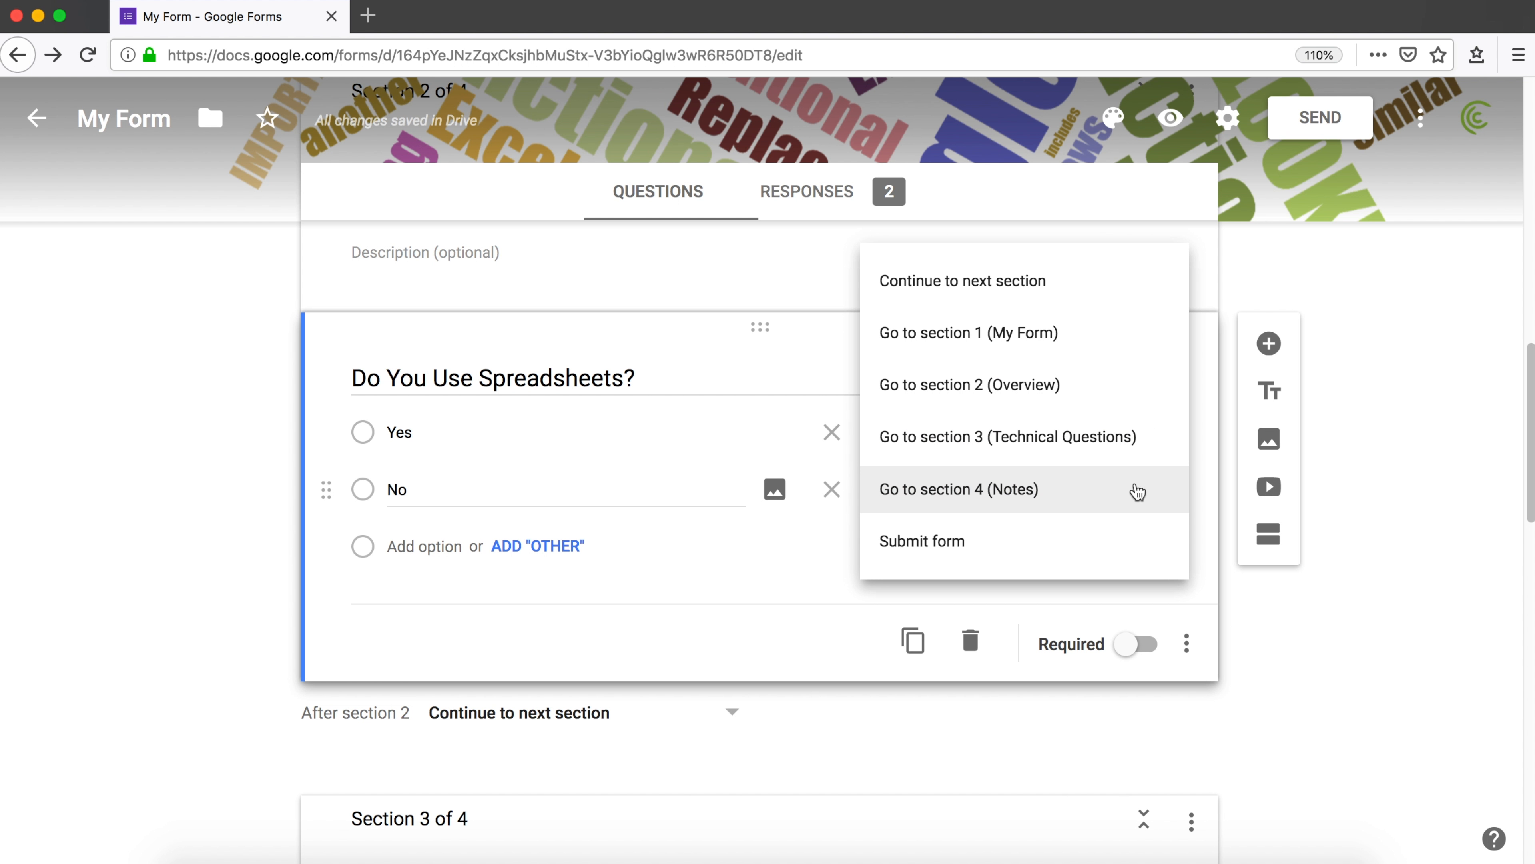
mouse_move(950, 541)
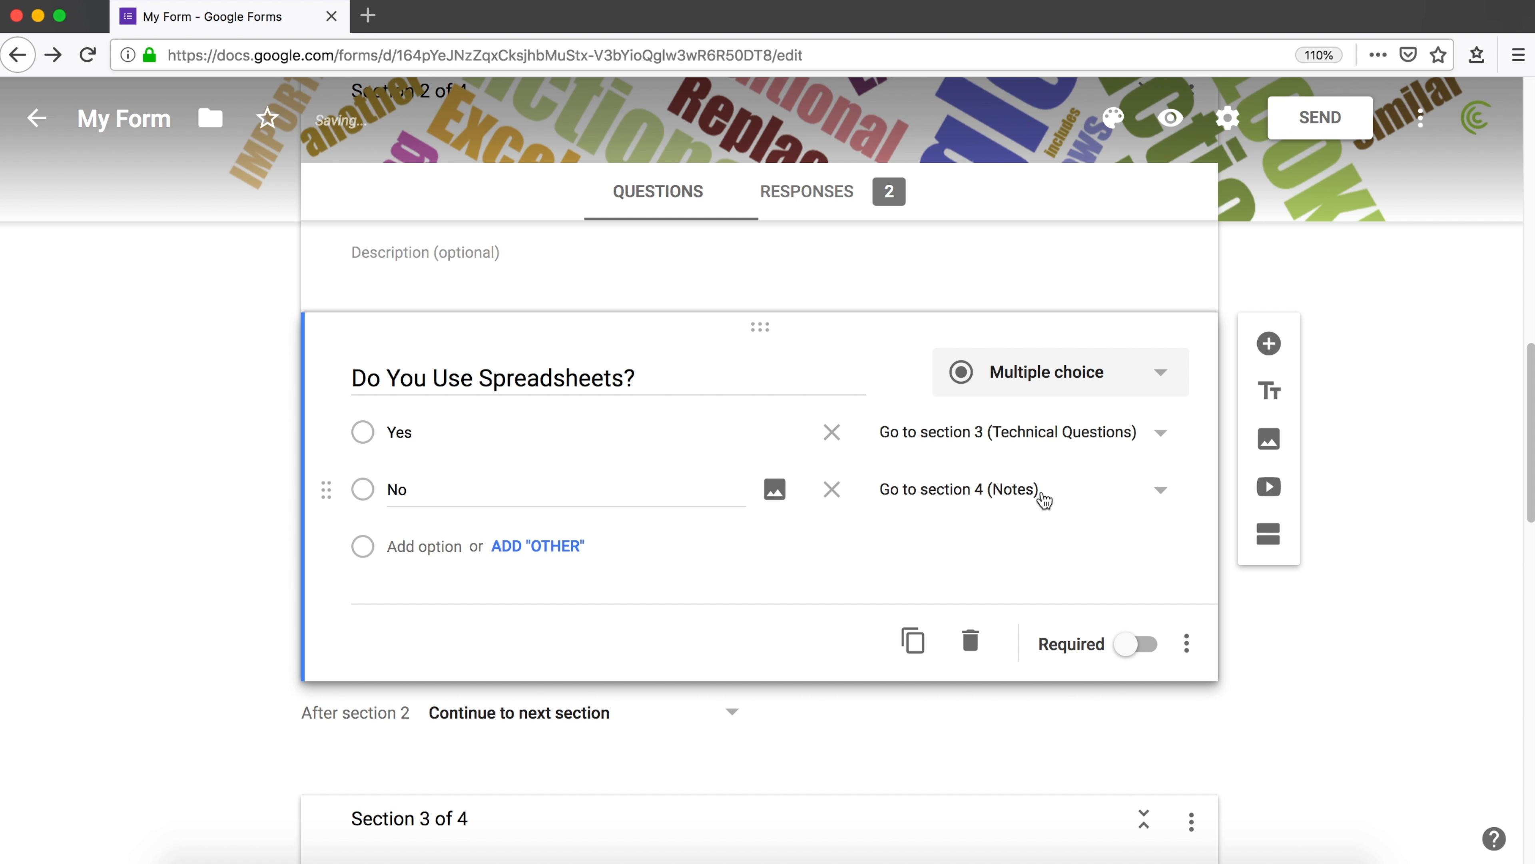
mouse_move(1170, 119)
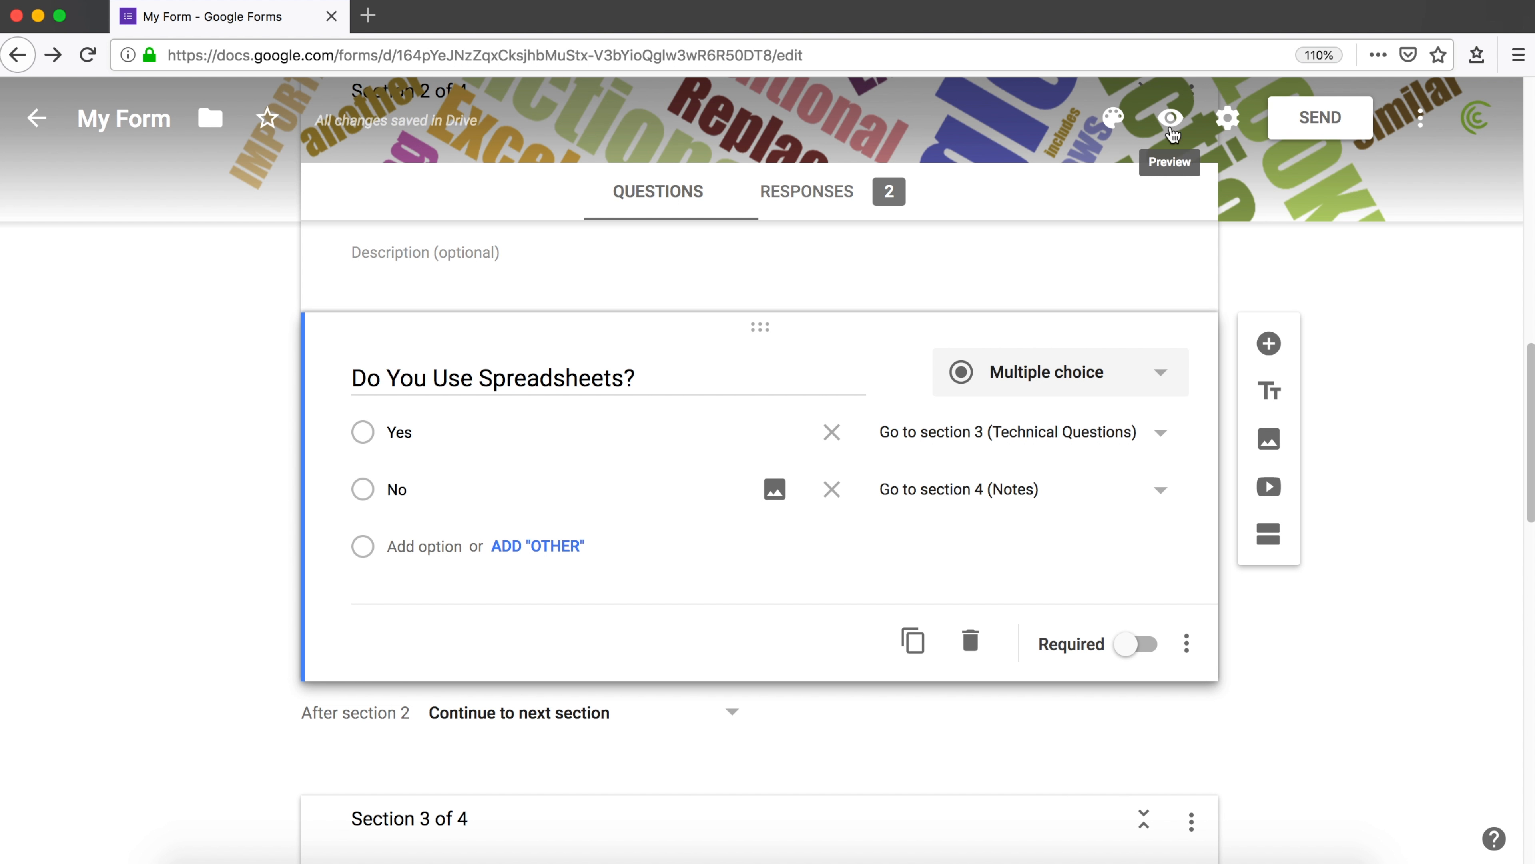
- Uncheck 'Limit to 1 response' in the form settings and save
click(1171, 117)
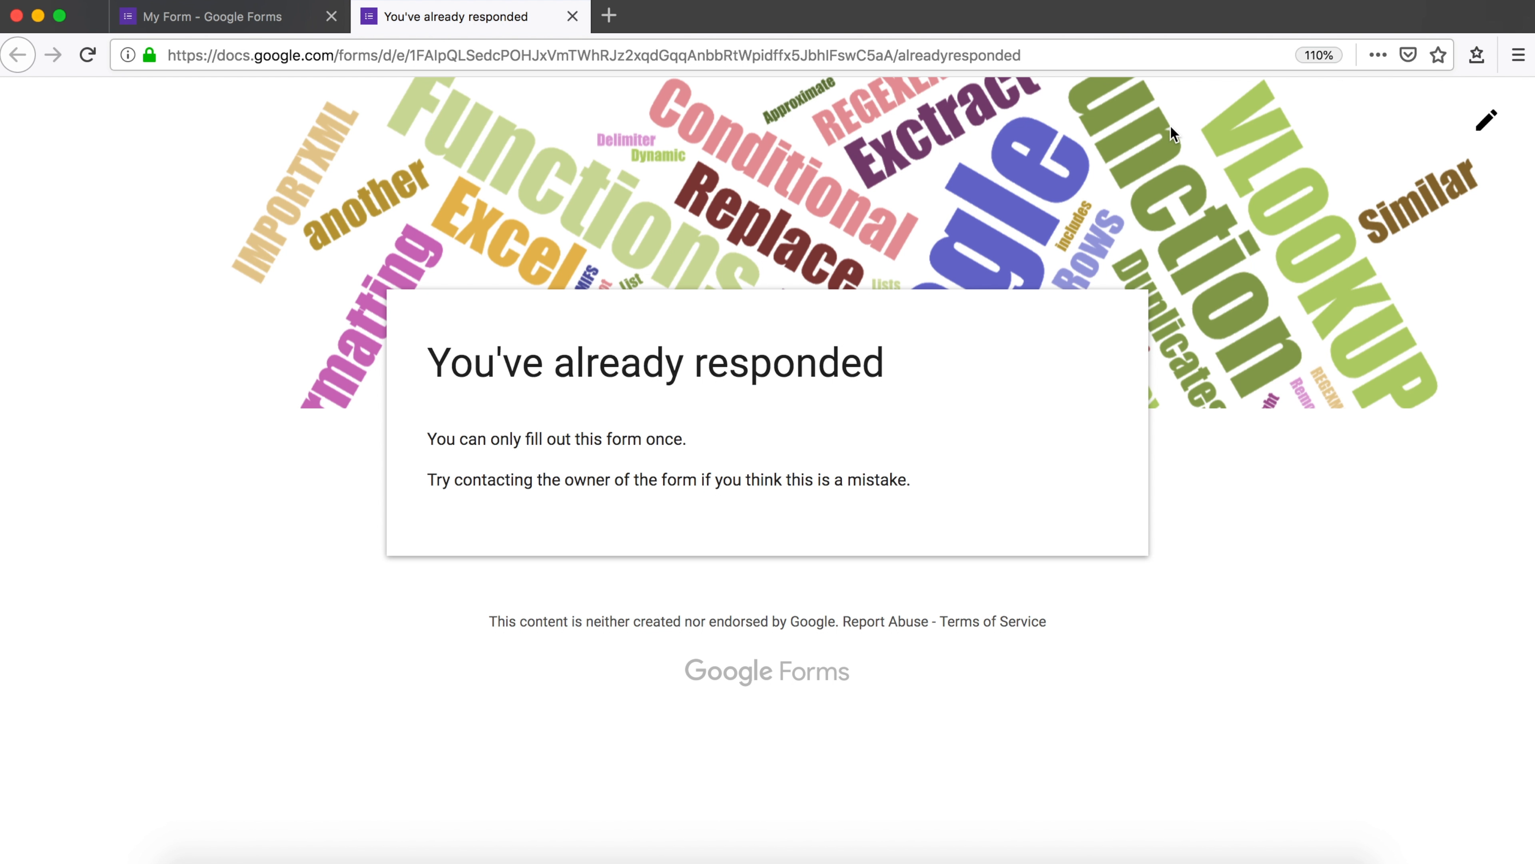
mouse_move(572, 17)
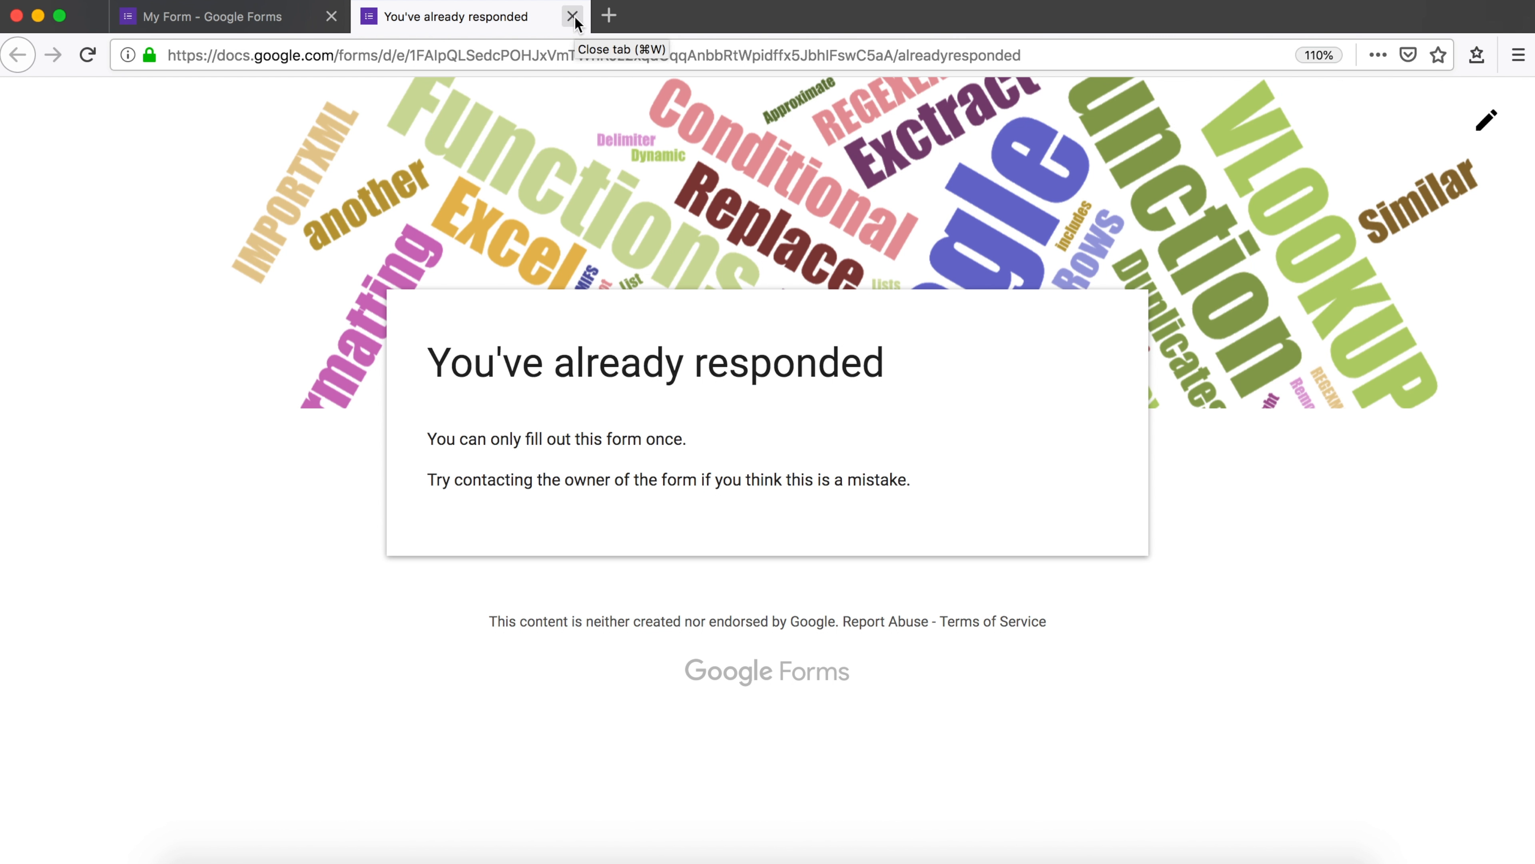
click(572, 17)
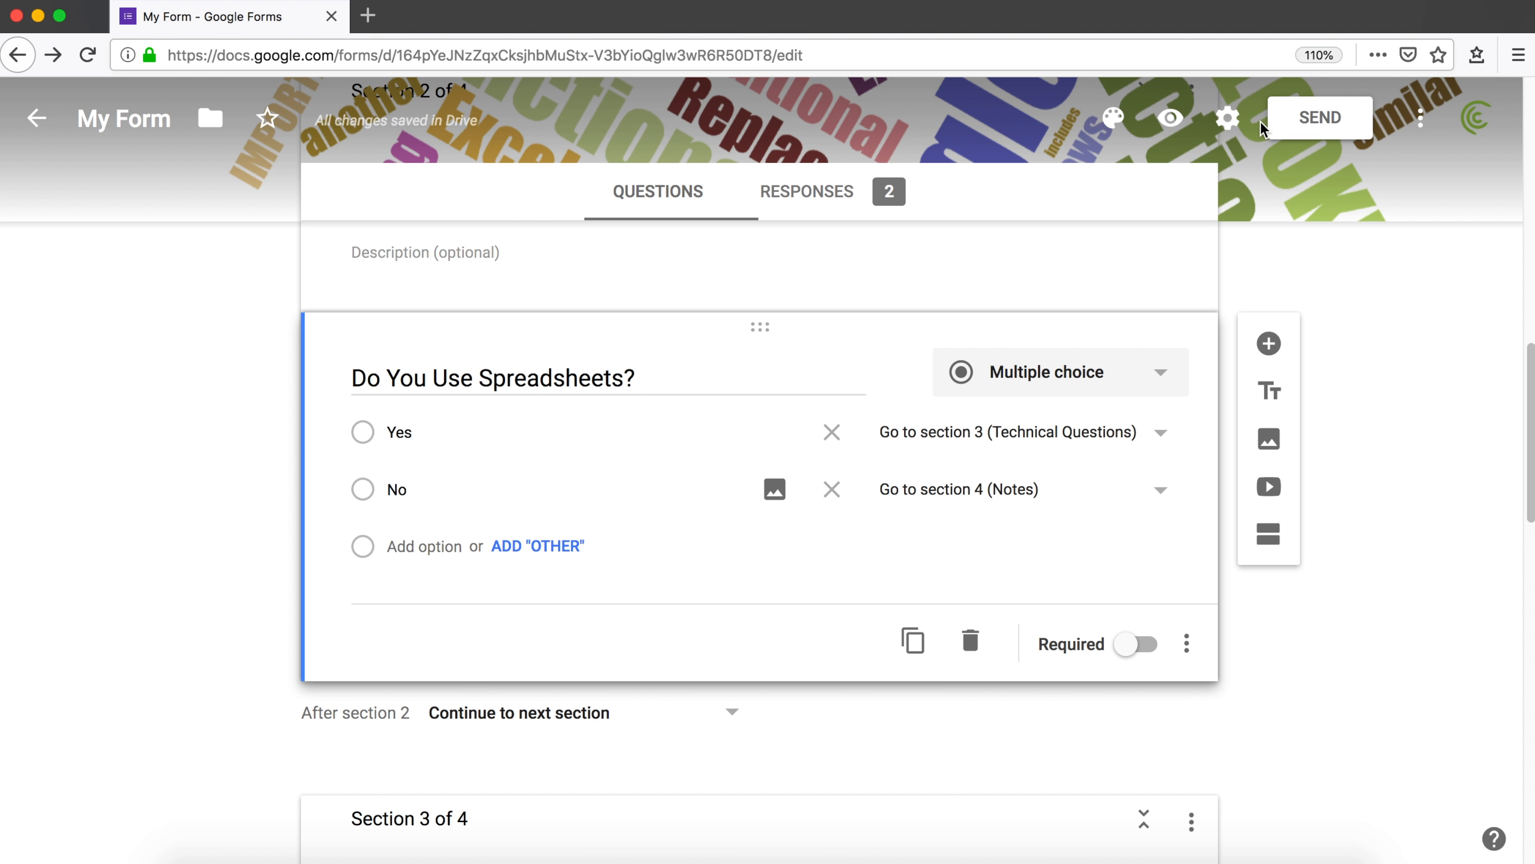
mouse_move(1228, 118)
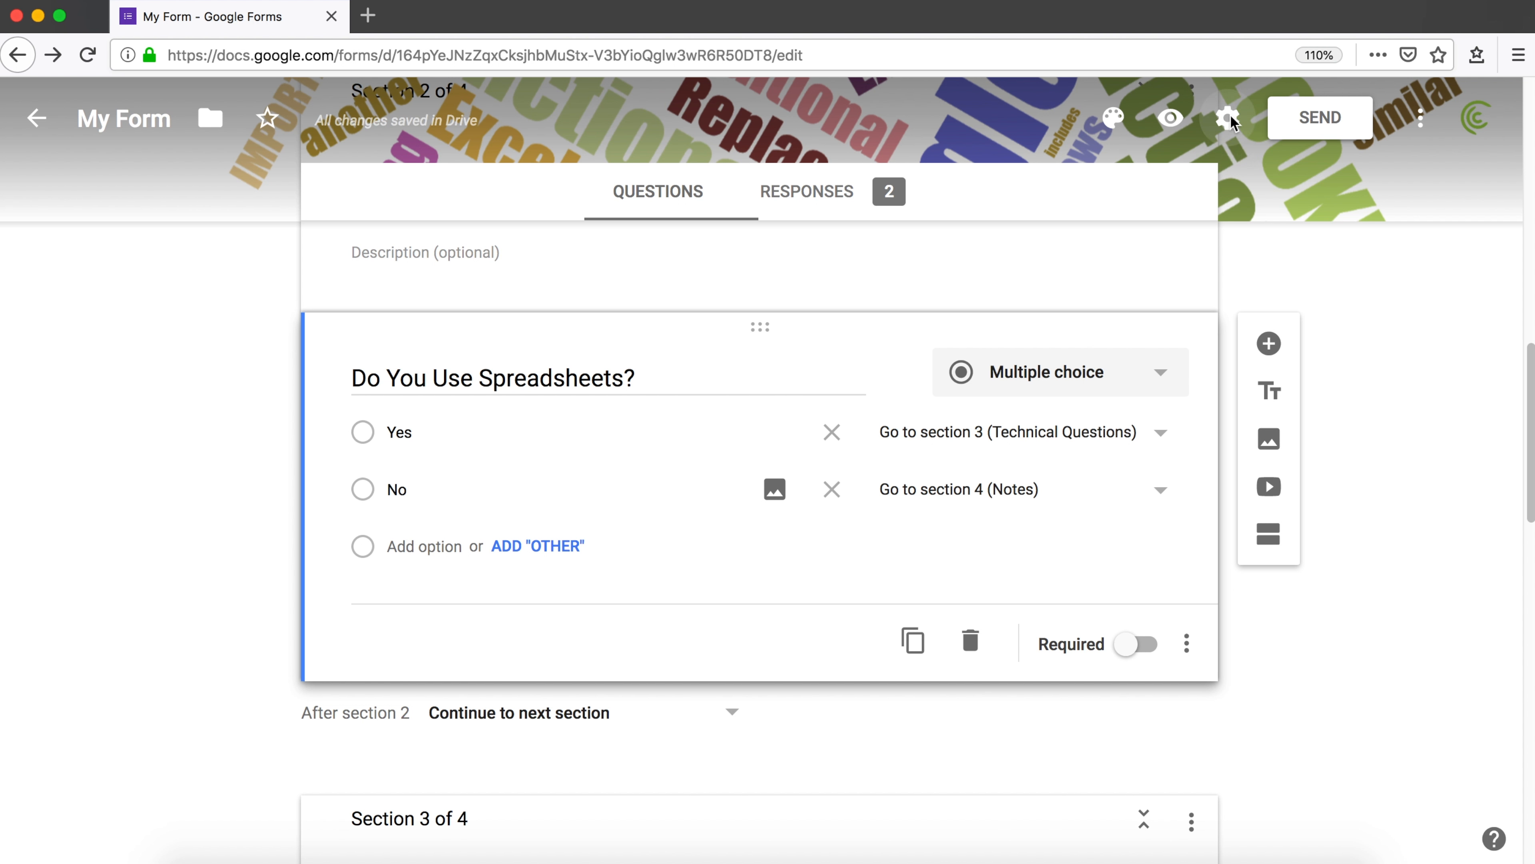
click(1226, 117)
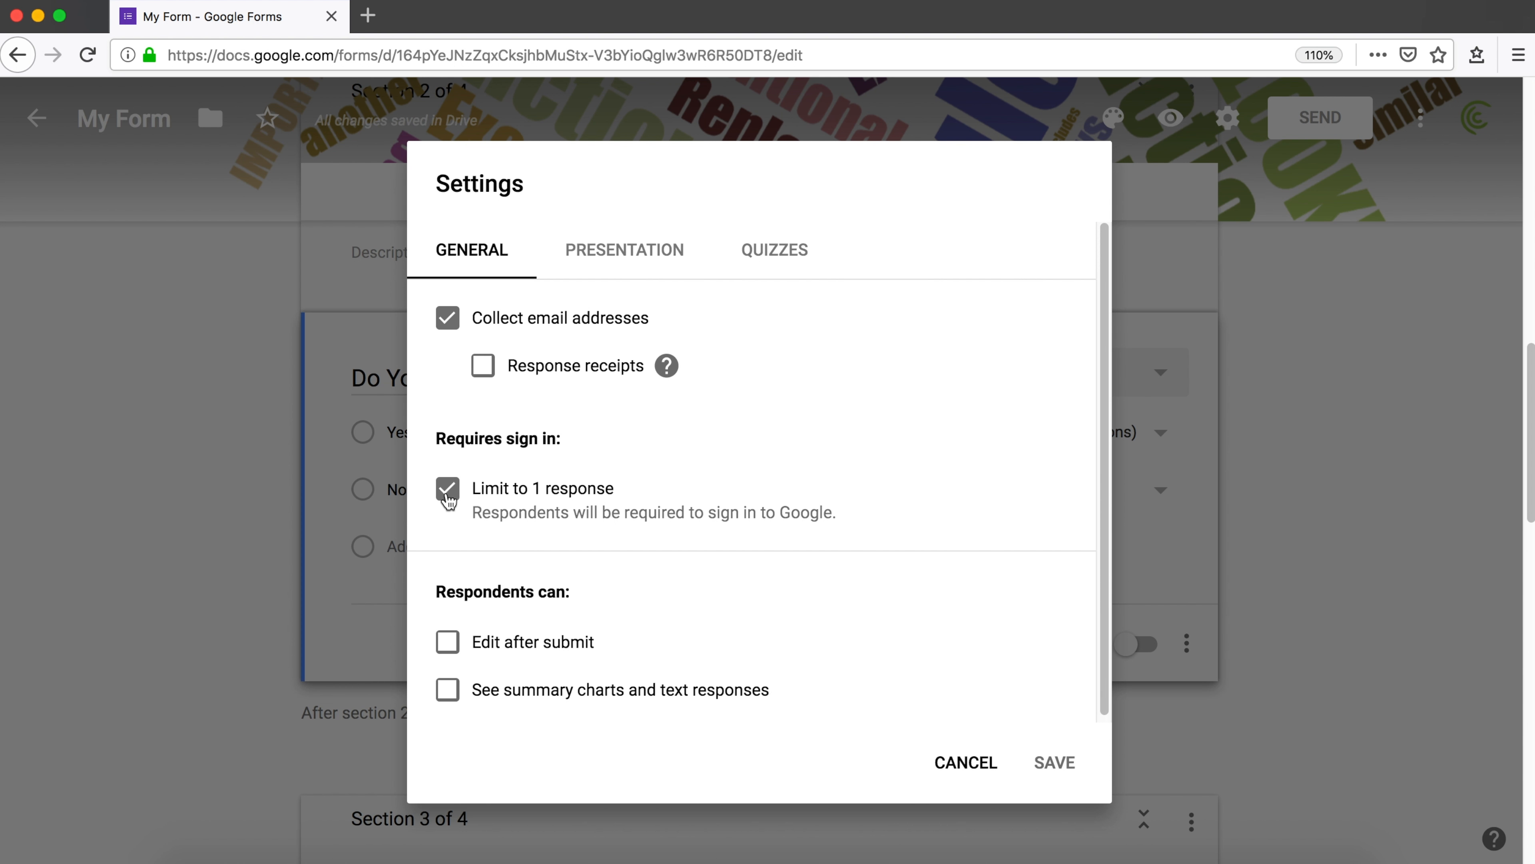
click(448, 489)
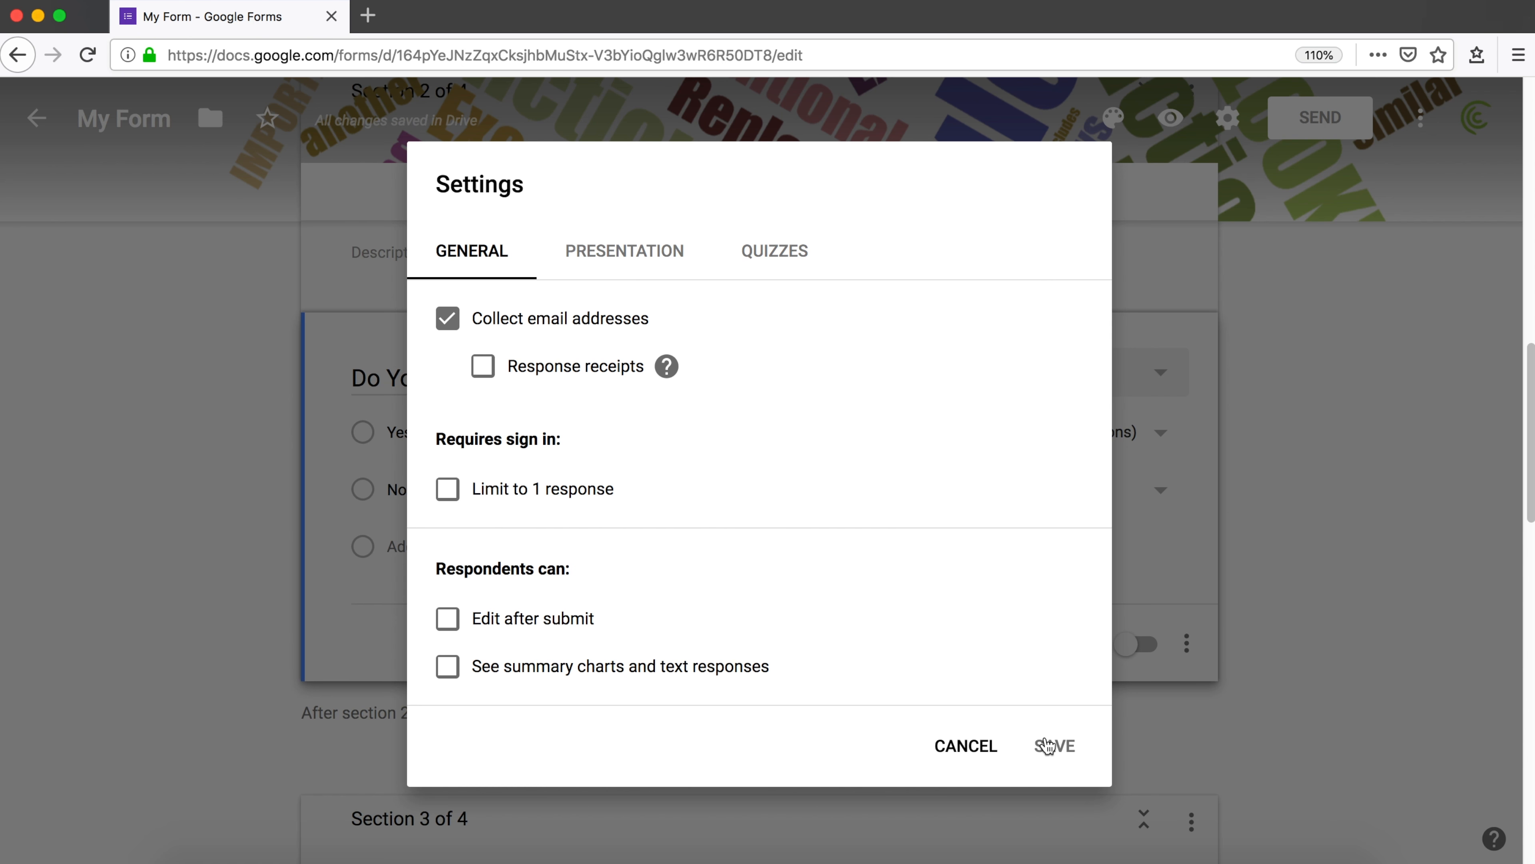
click(1056, 745)
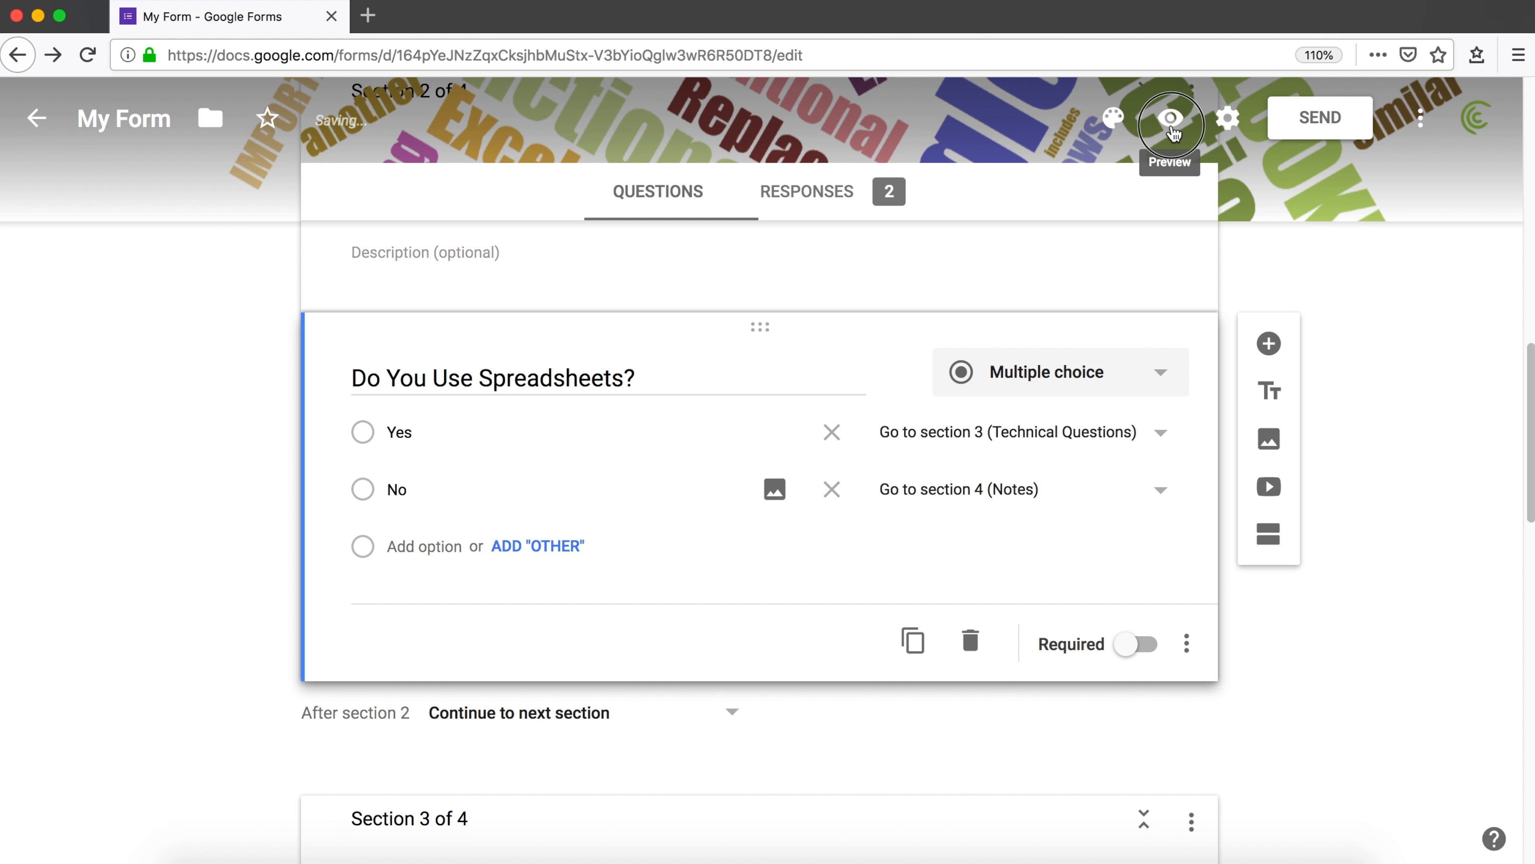
- Preview the form, fill email, name 'Me Again' and ZipCode 07656, and go Next
click(1169, 118)
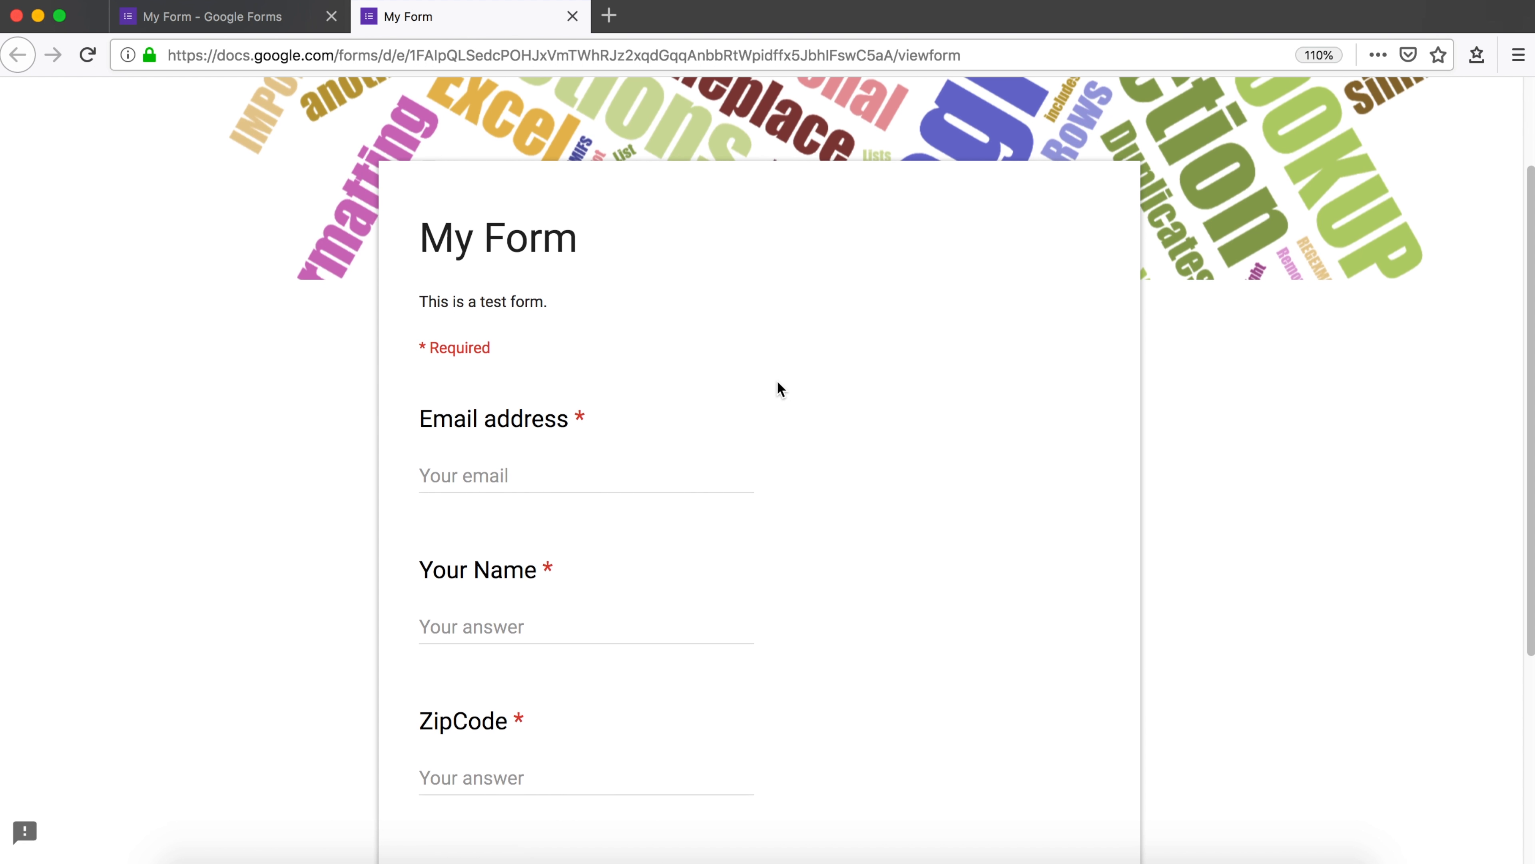
scroll(up, 3)
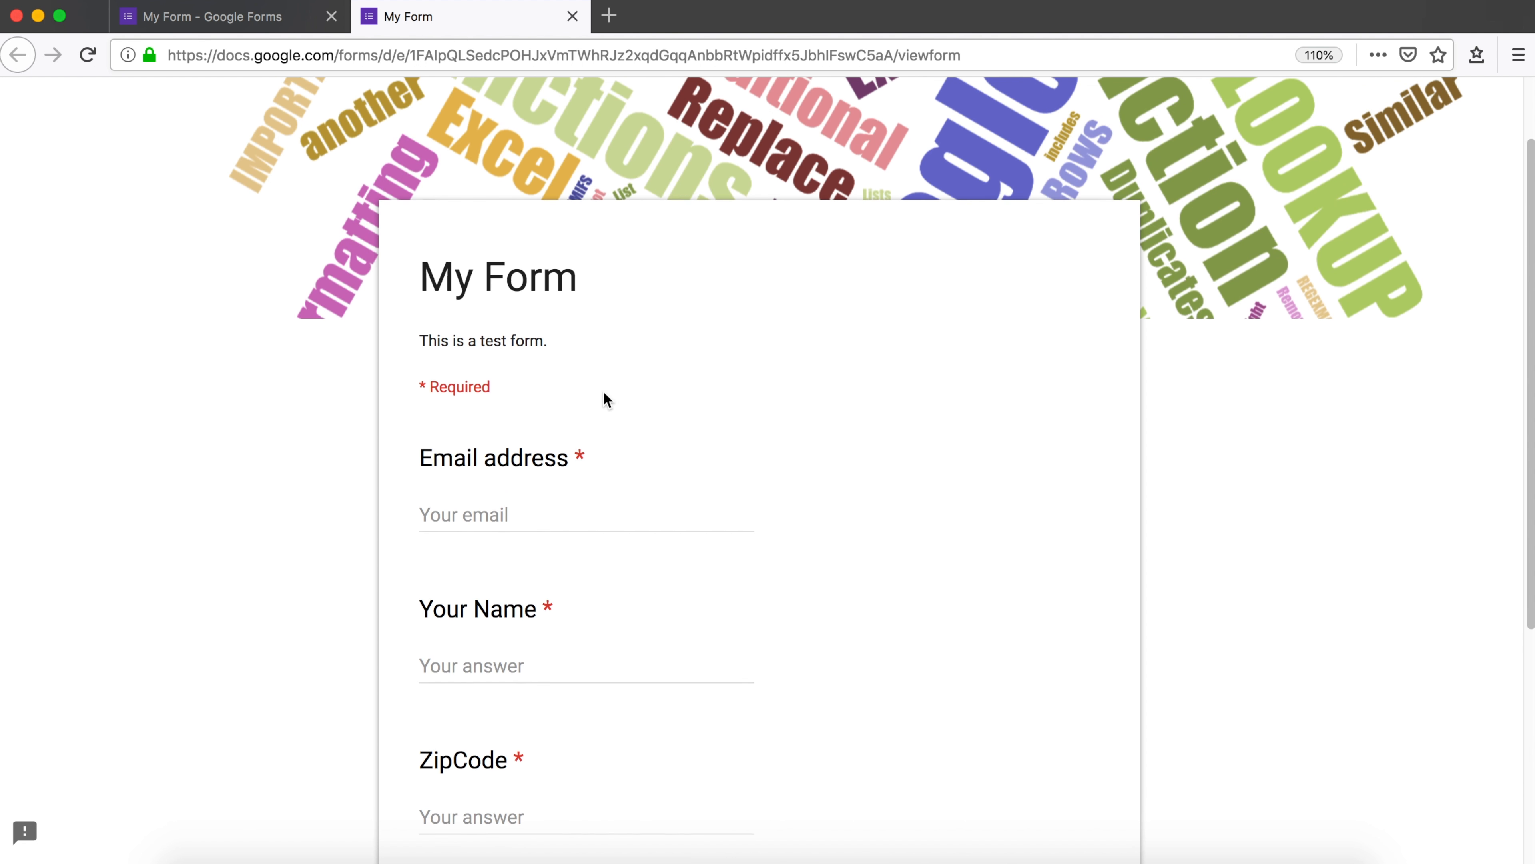
text(ch)
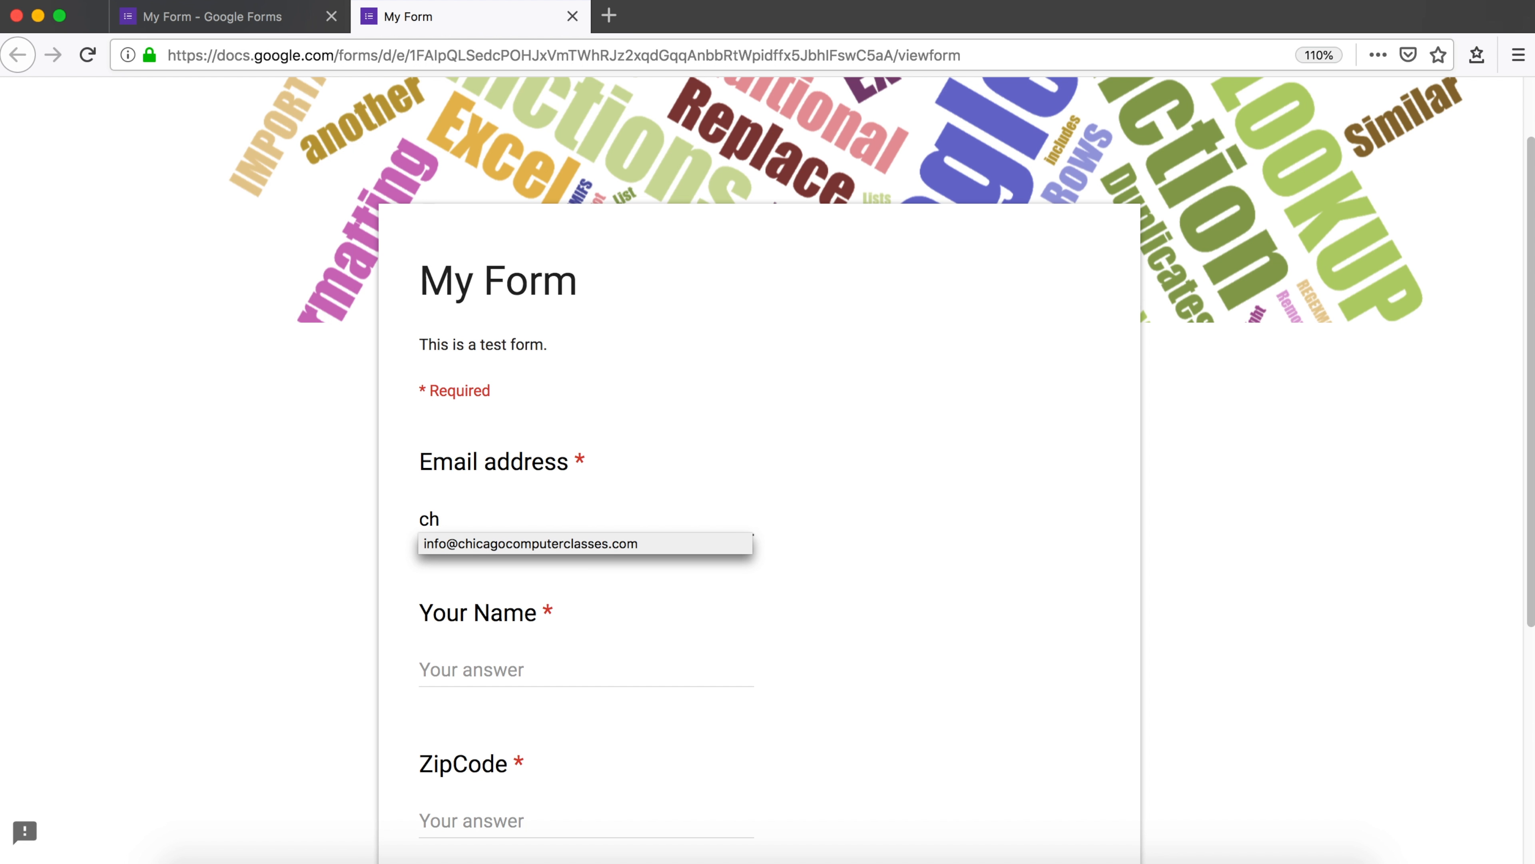
click(531, 544)
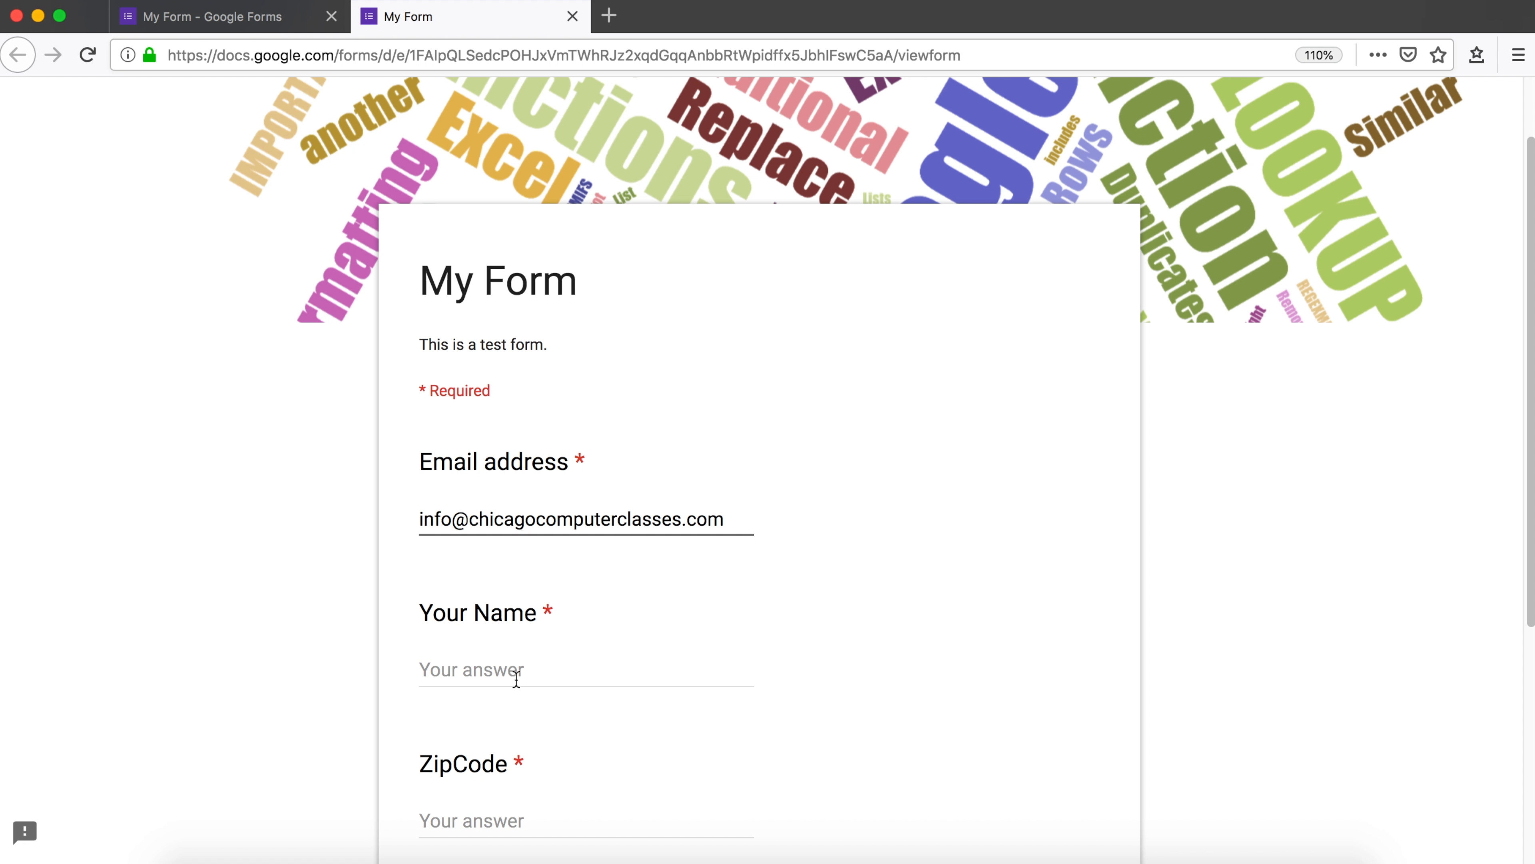
text(Me Again)
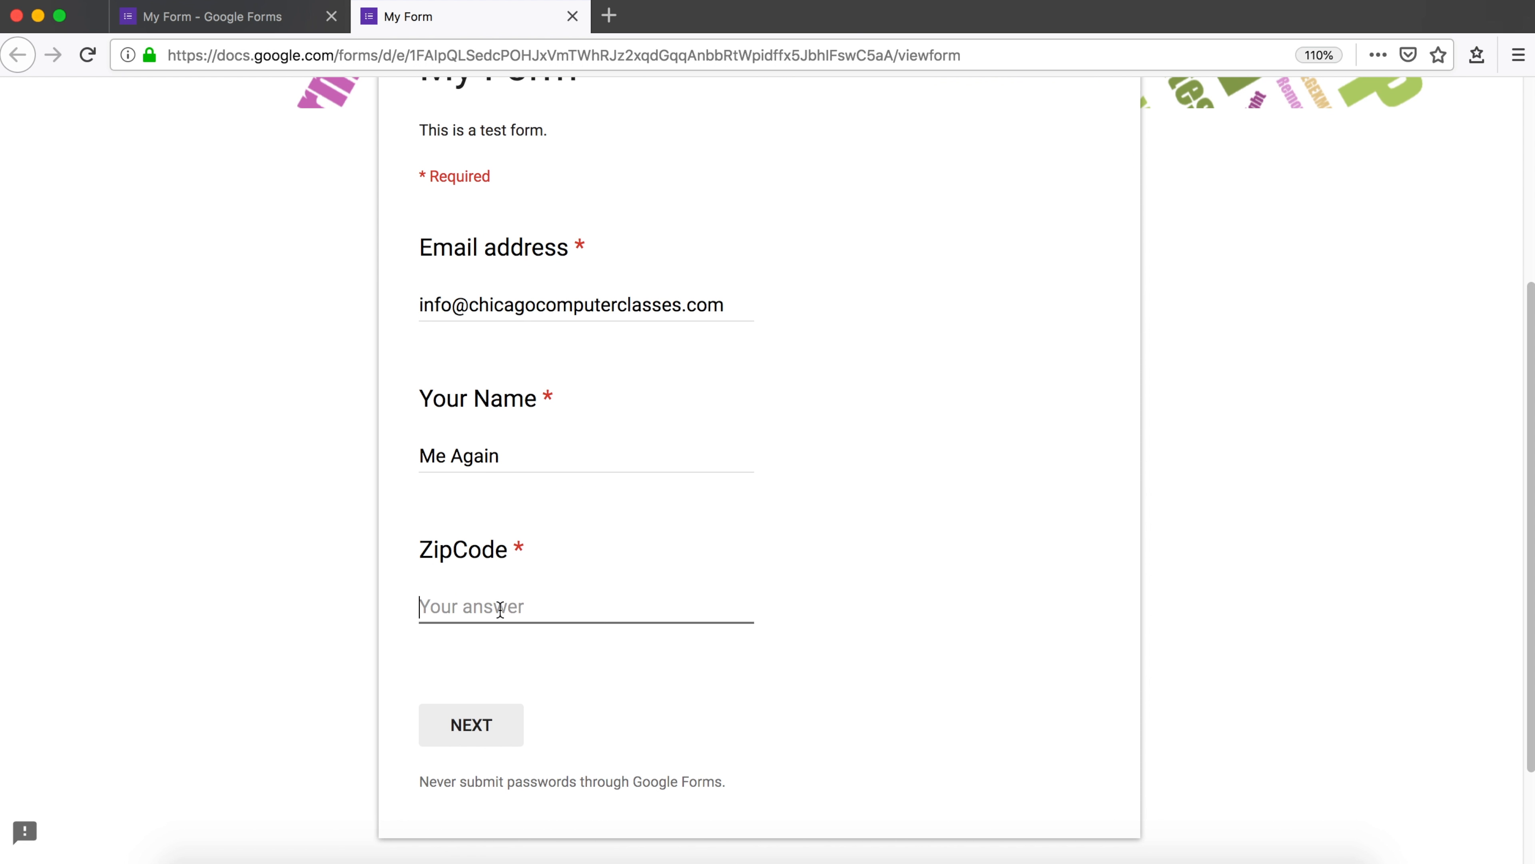
text(07656)
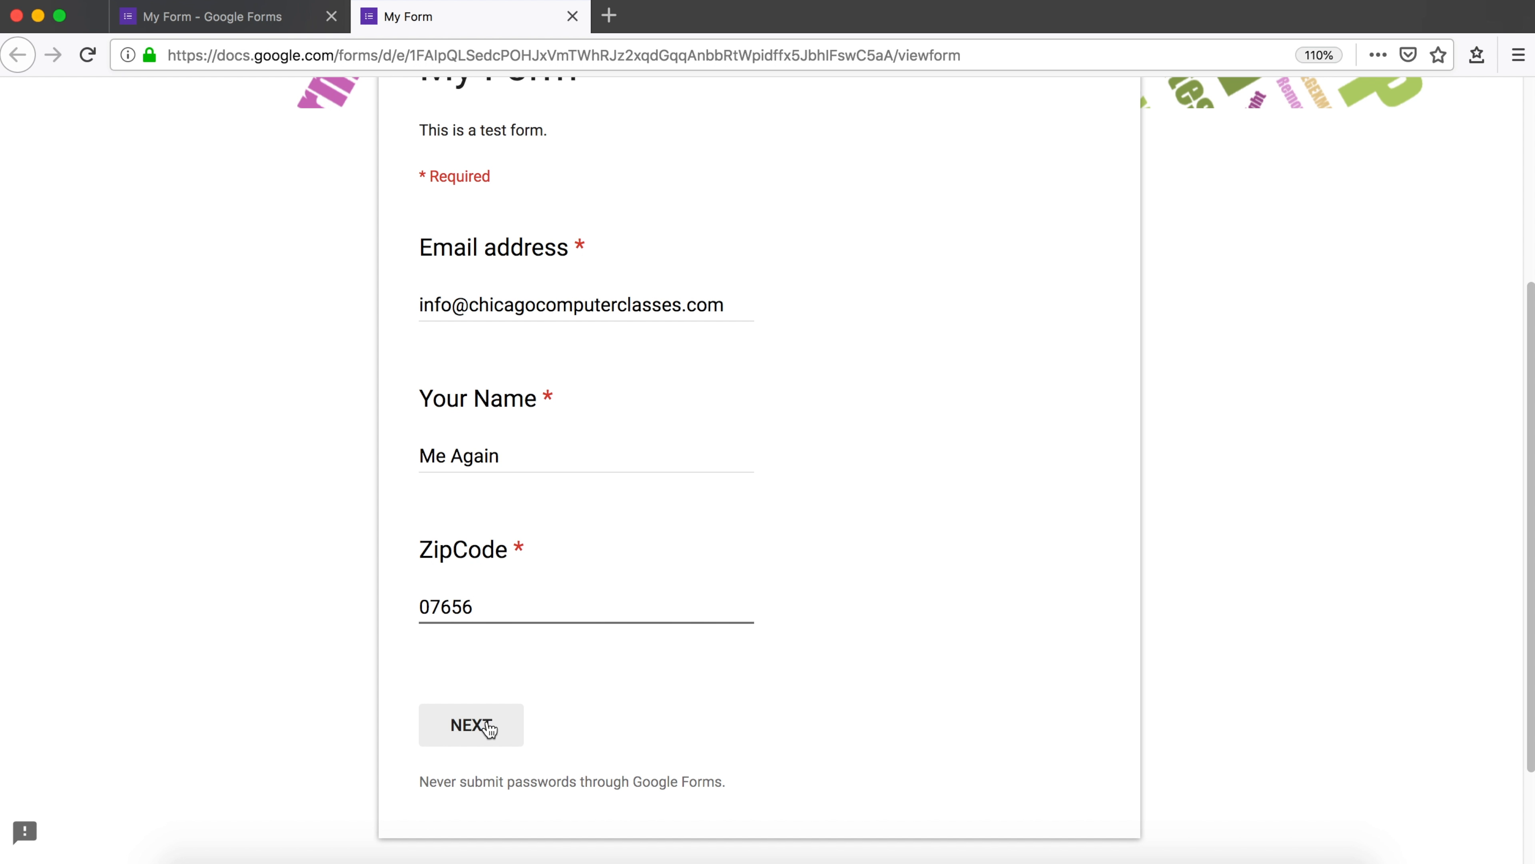
click(471, 725)
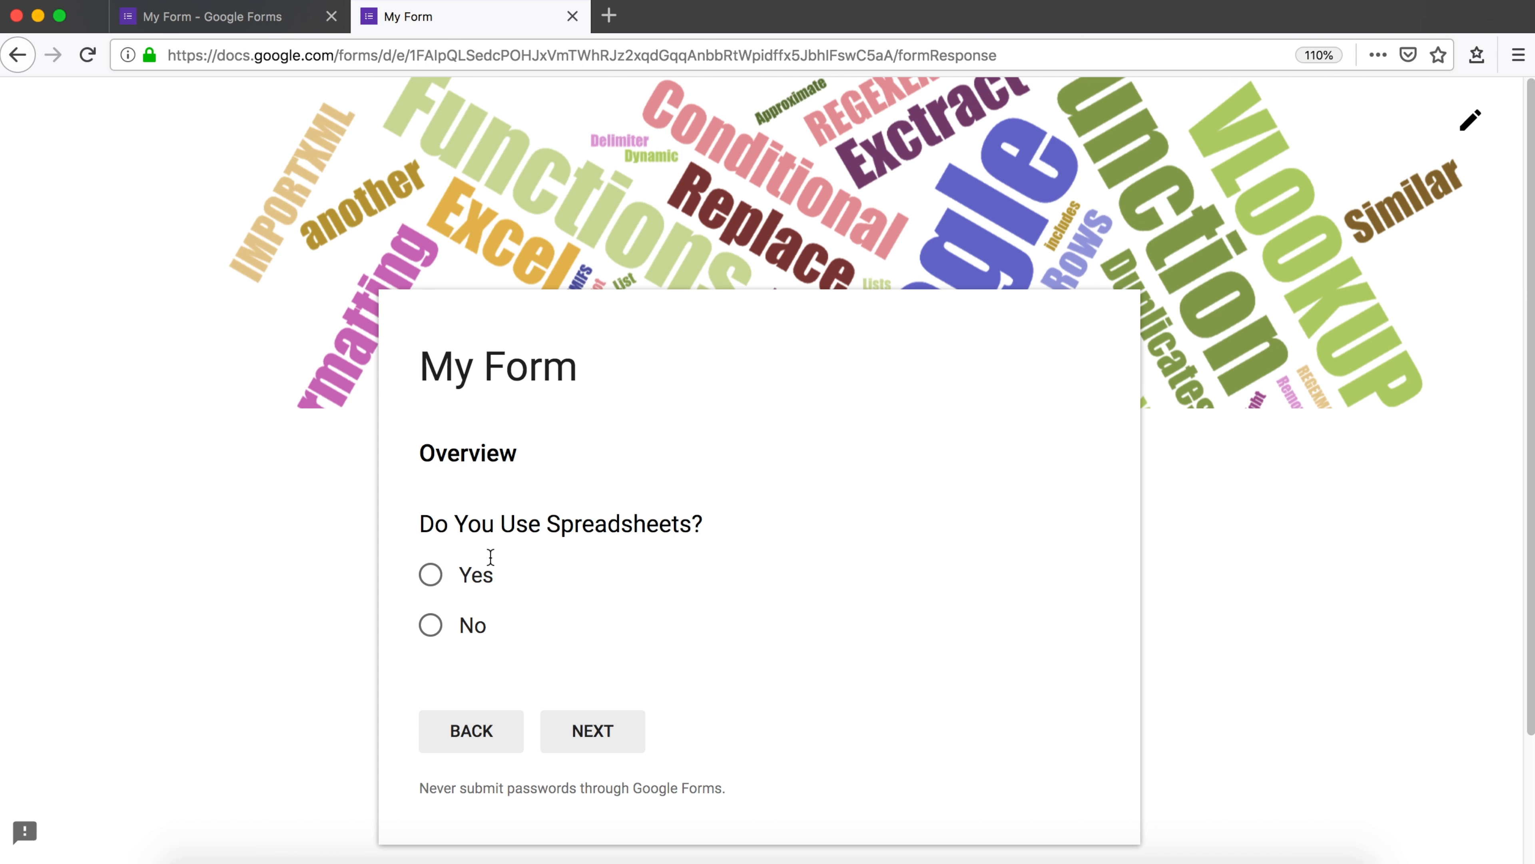
mouse_move(437, 481)
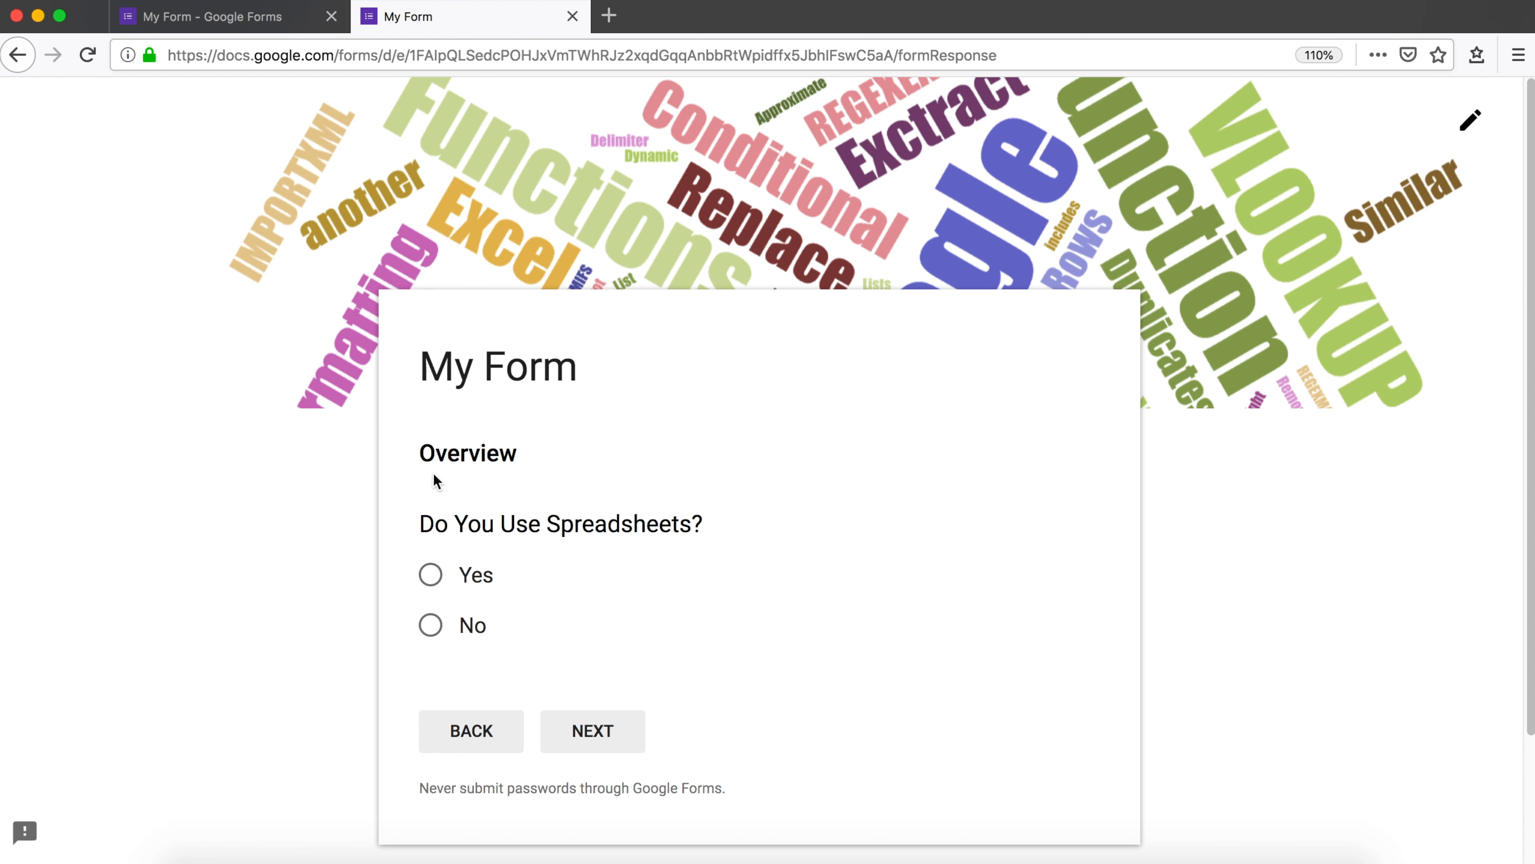
mouse_move(430, 575)
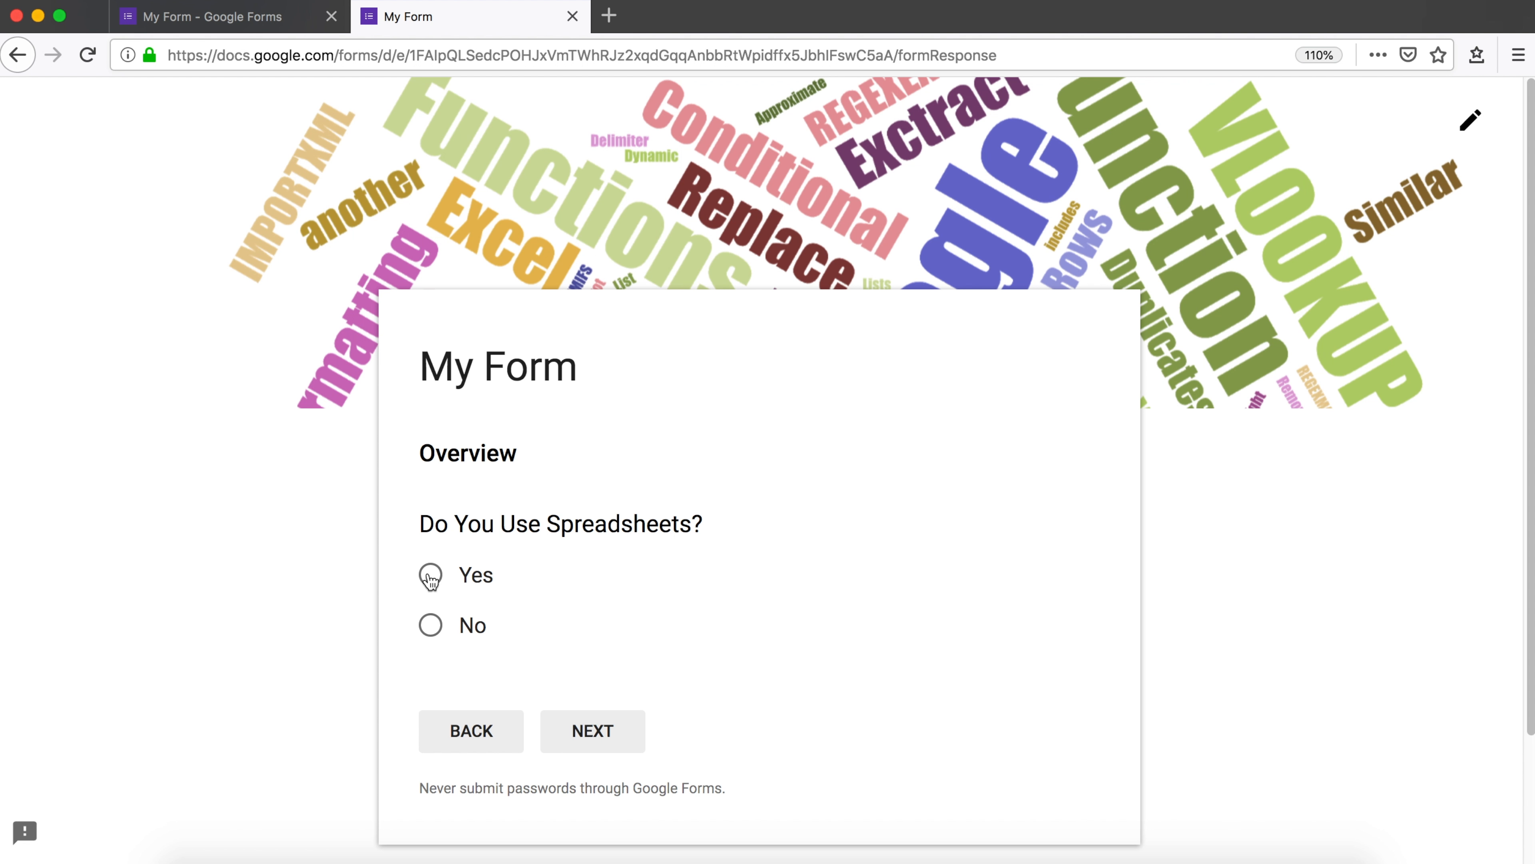
- Answer No, land on Notes, enter 'No comments' and submit the response
click(430, 624)
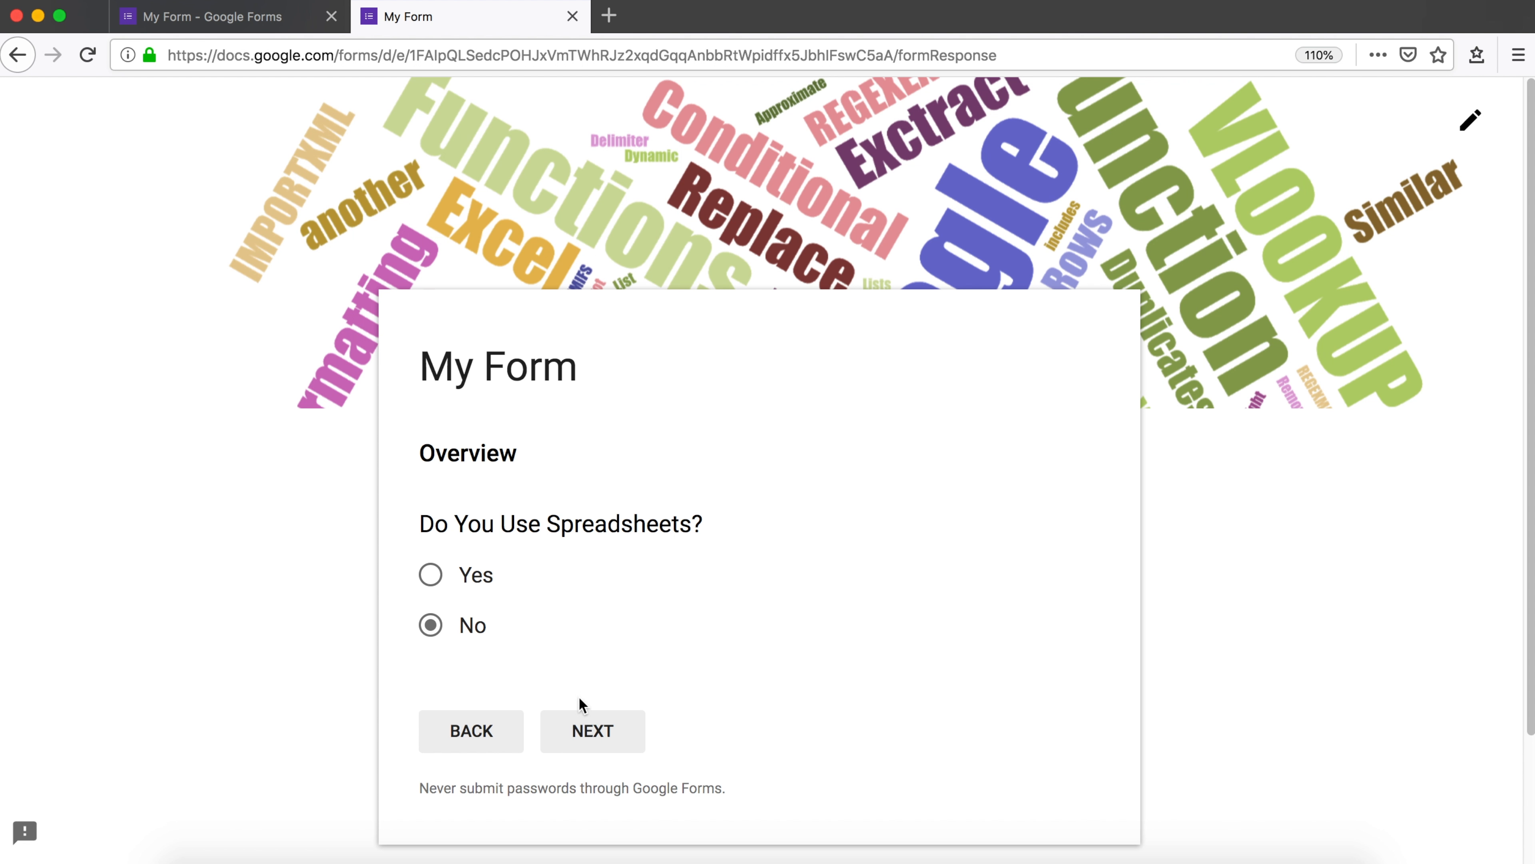
click(592, 731)
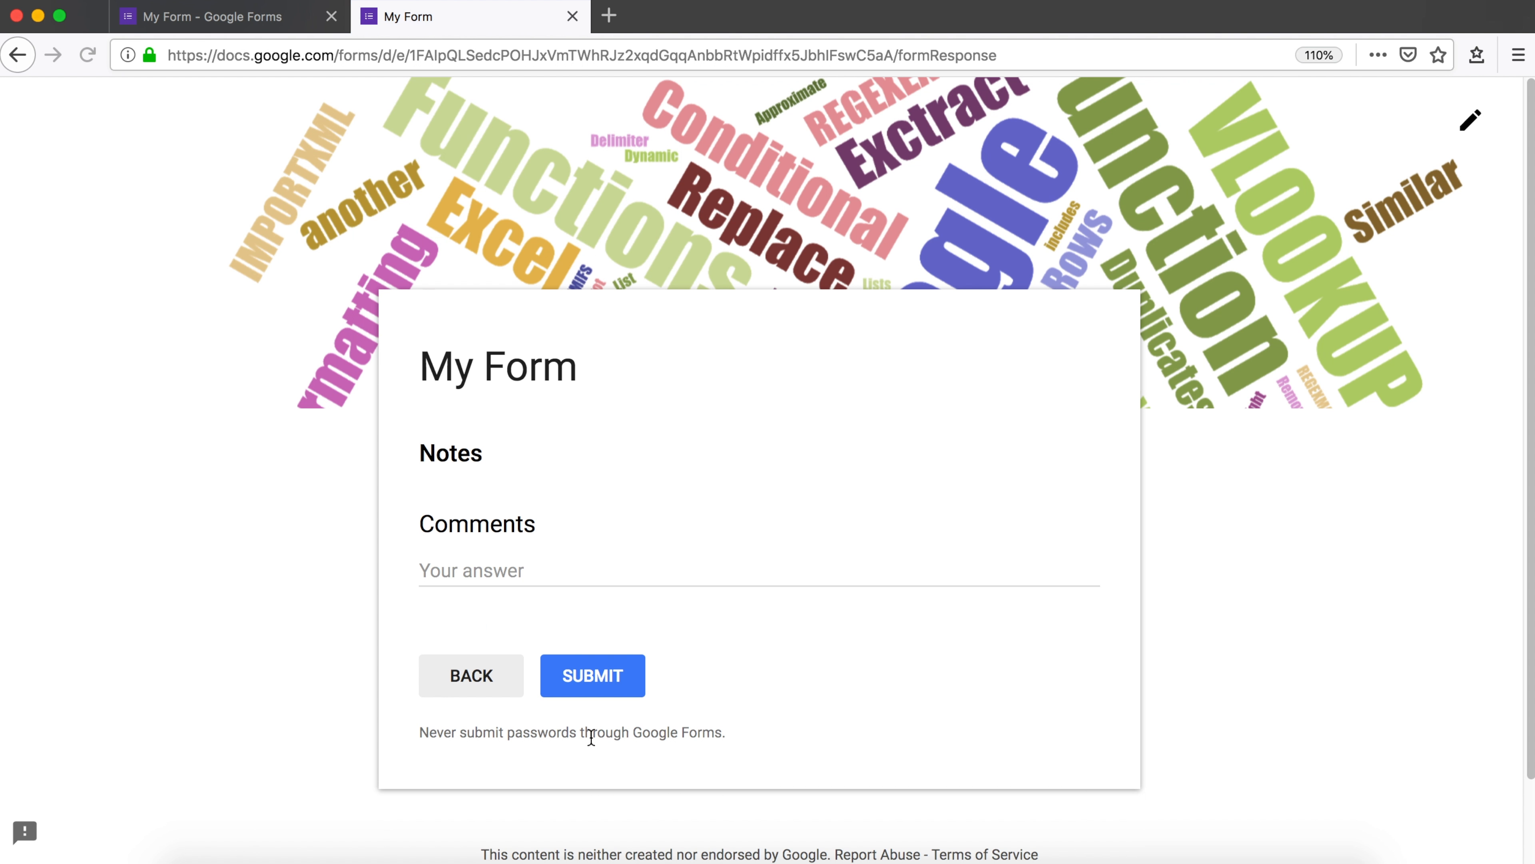
mouse_move(611, 545)
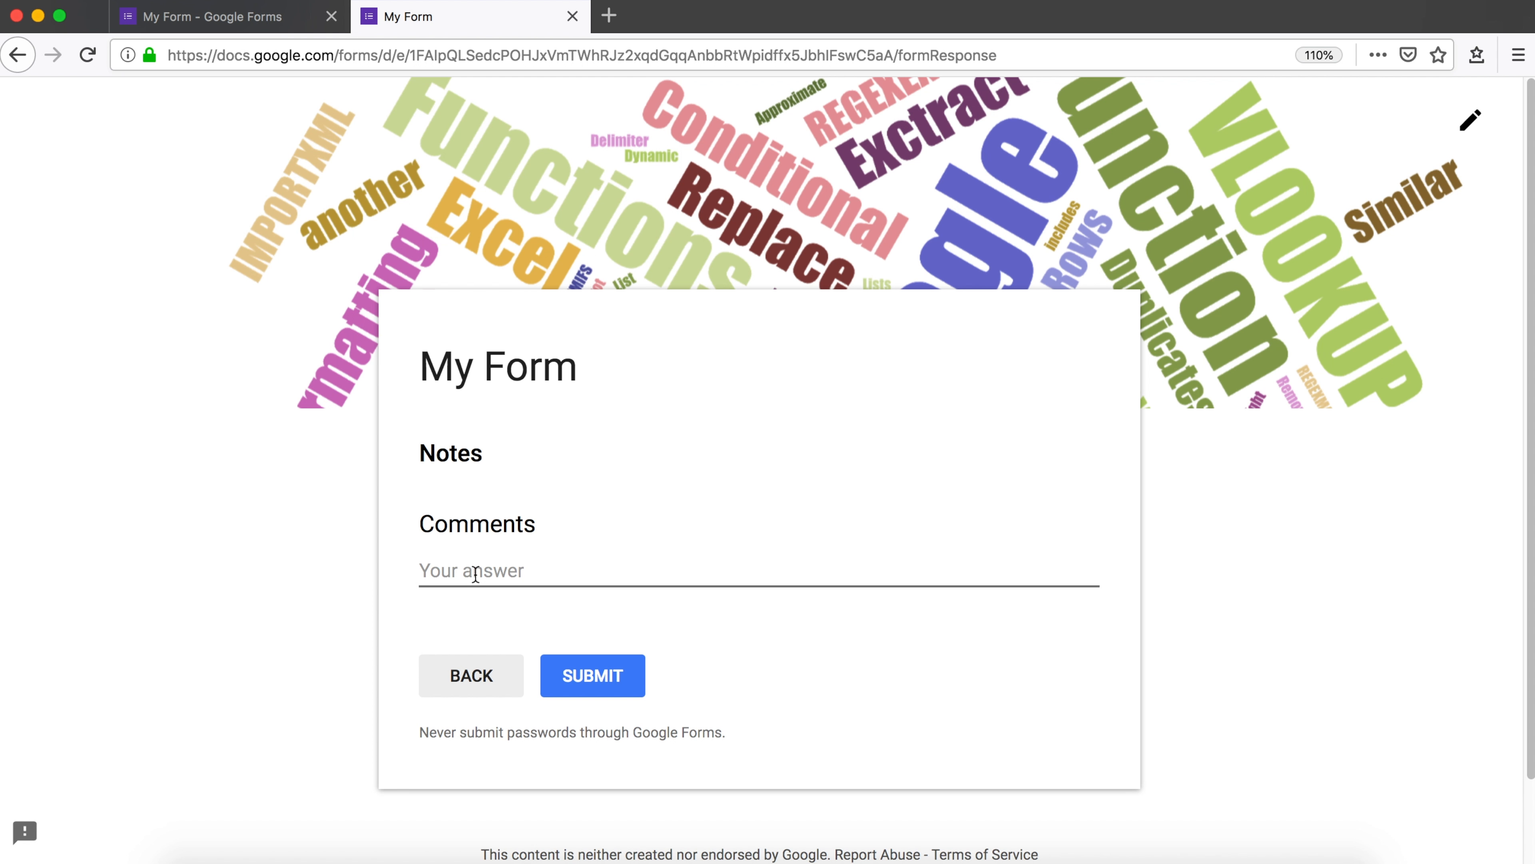
text(No comments)
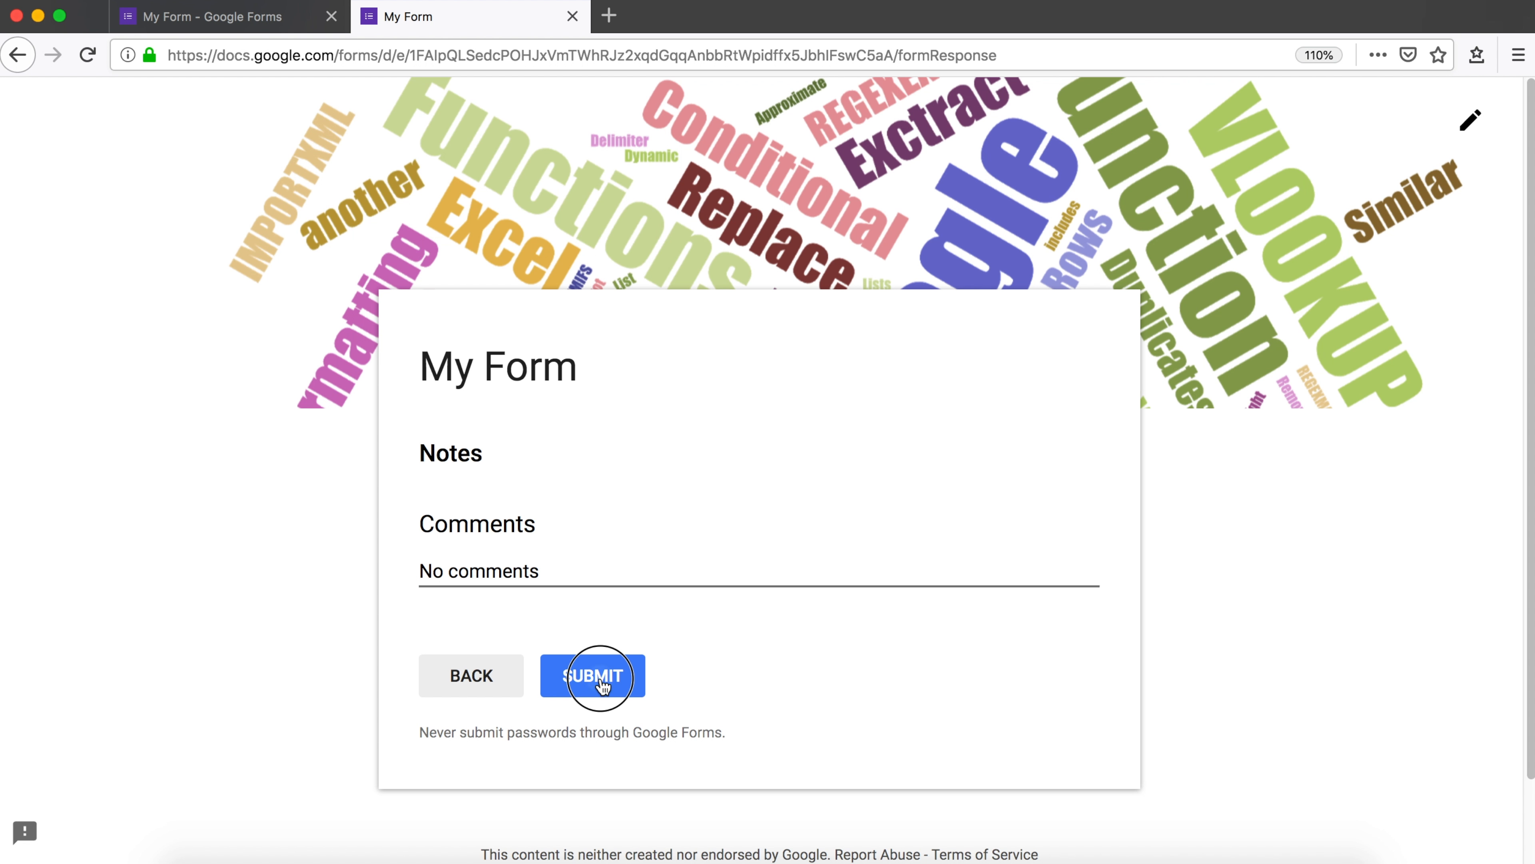
click(593, 675)
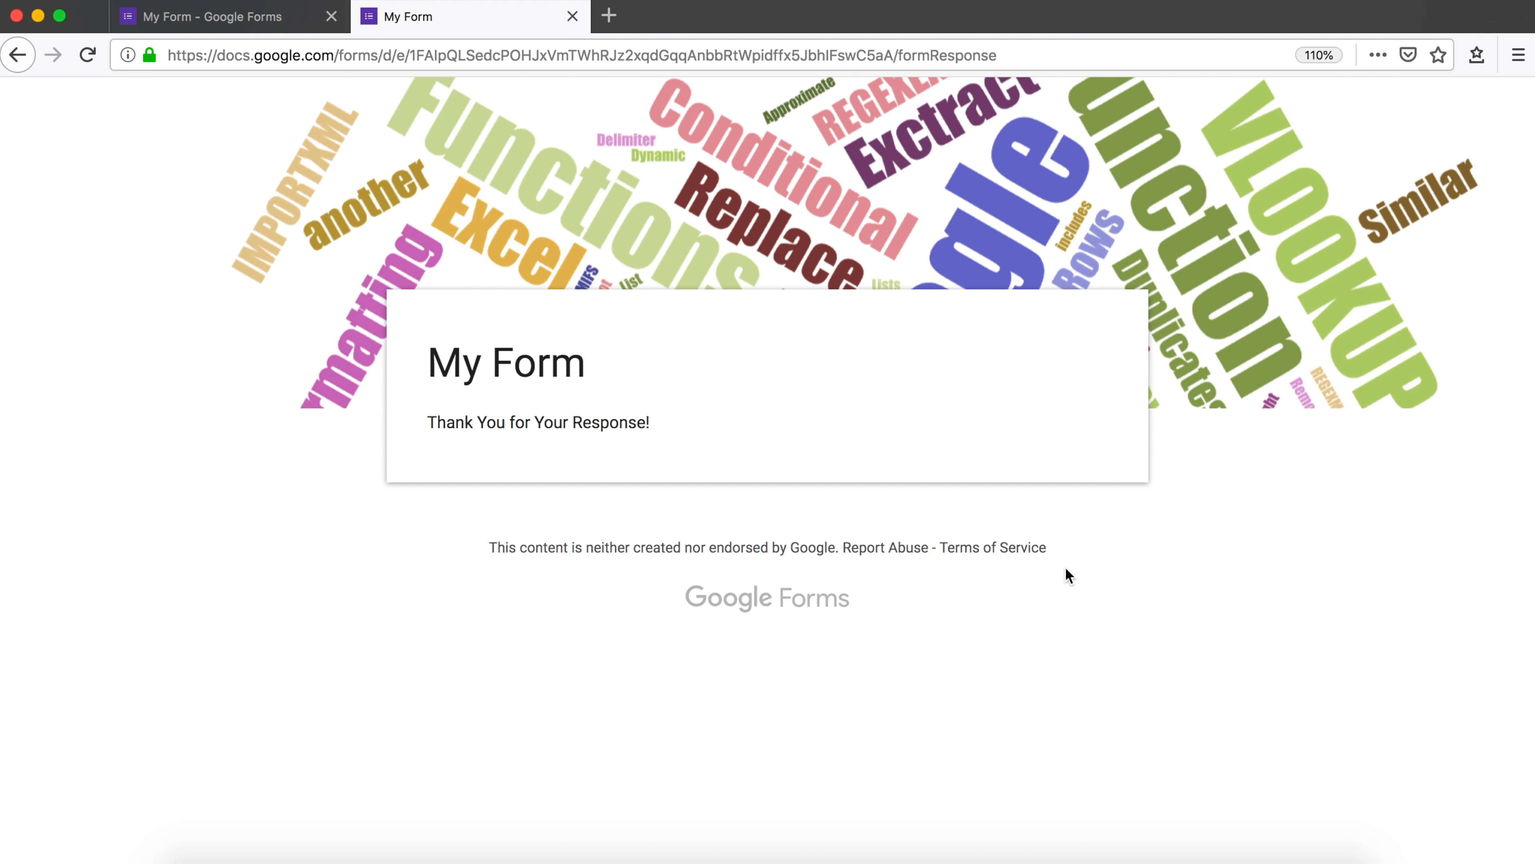
mouse_move(213, 17)
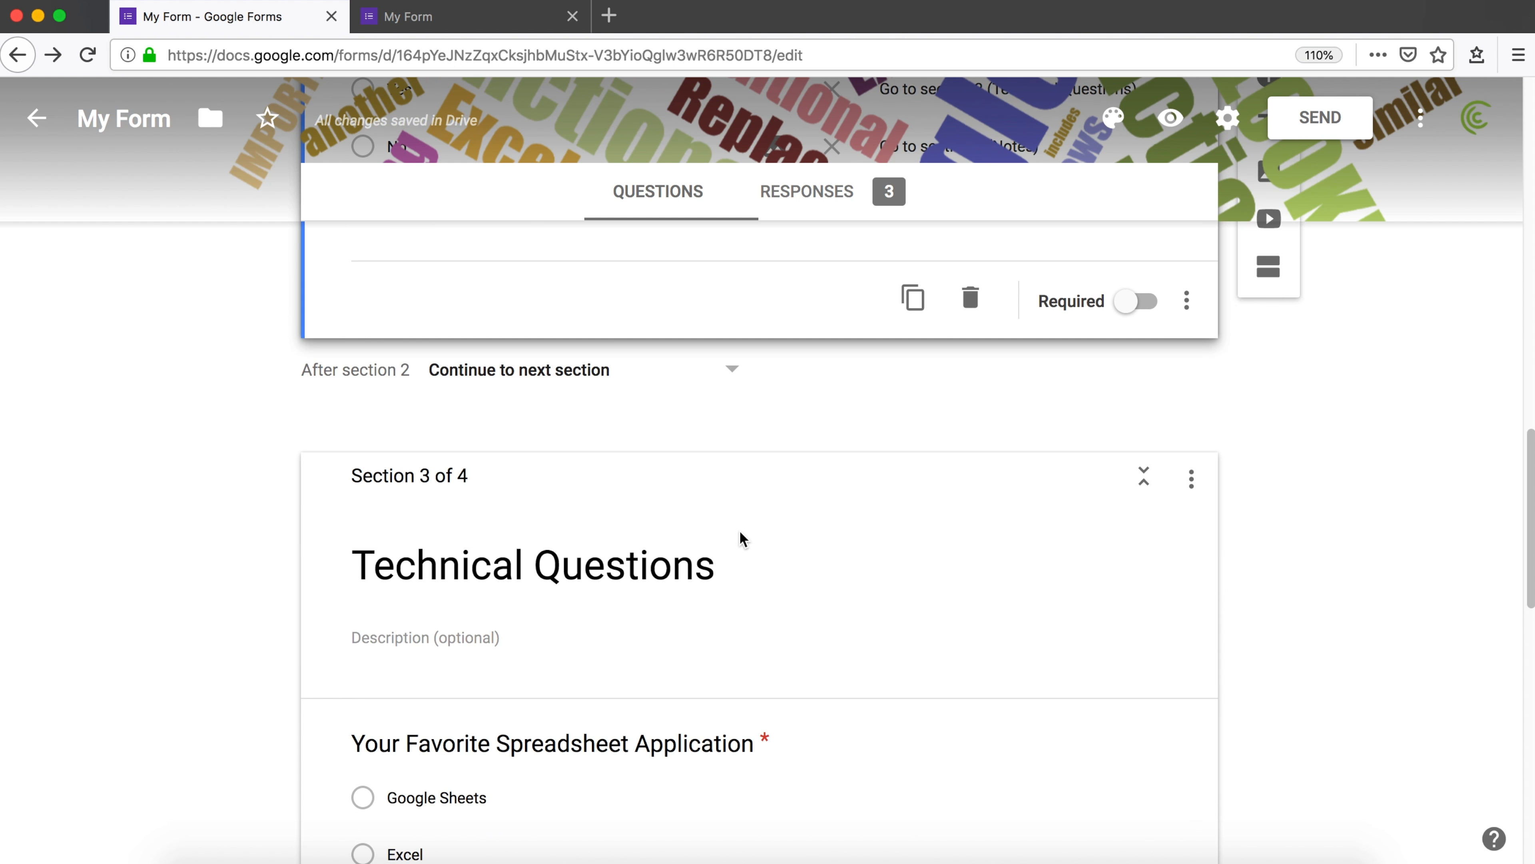
- Close the finished preview tab and launch a fresh preview
scroll(down, 3)
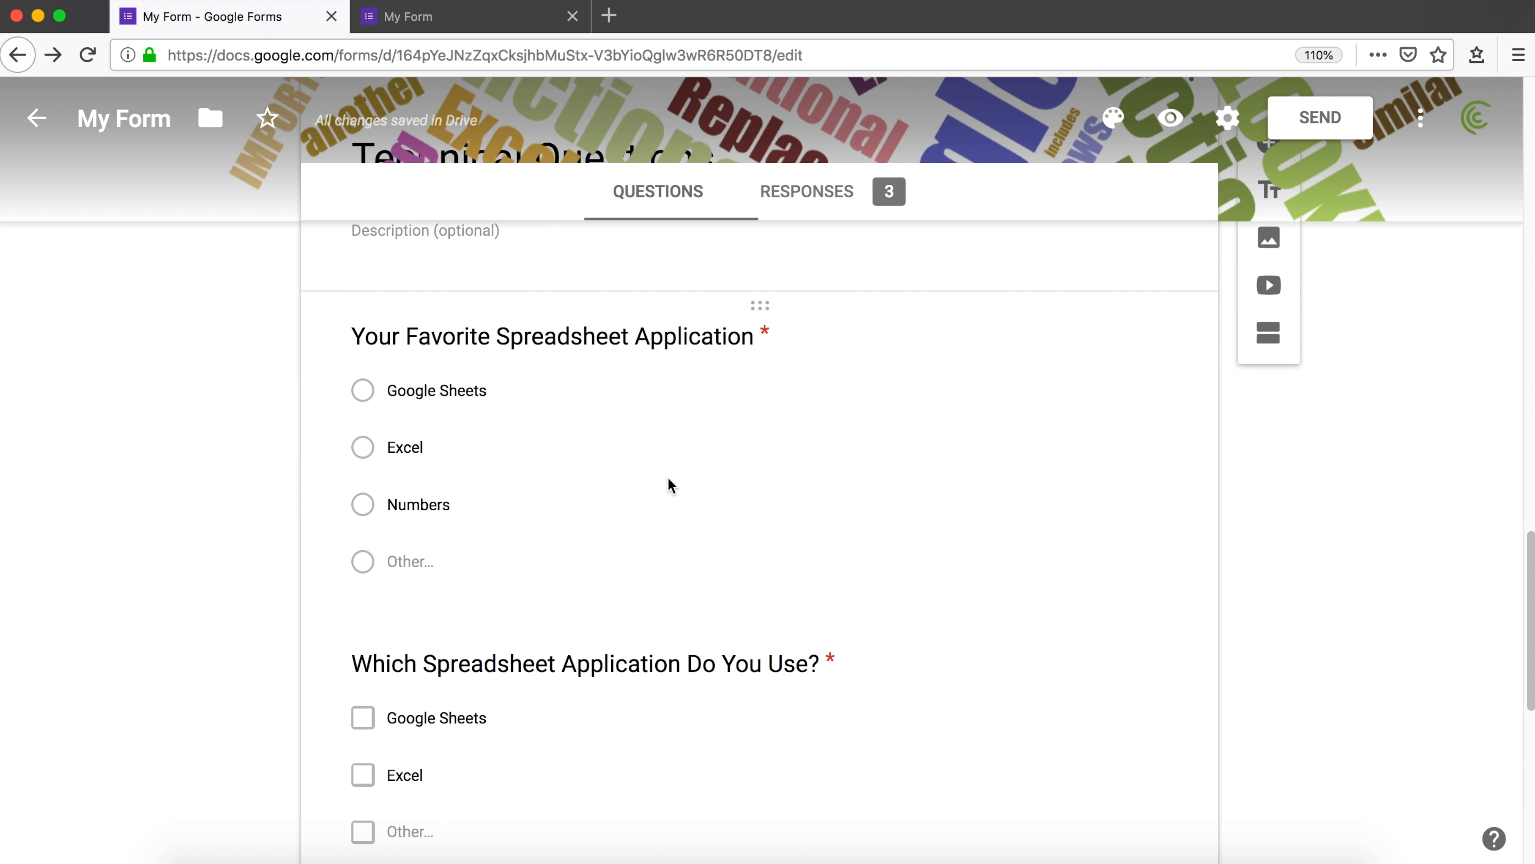
click(552, 335)
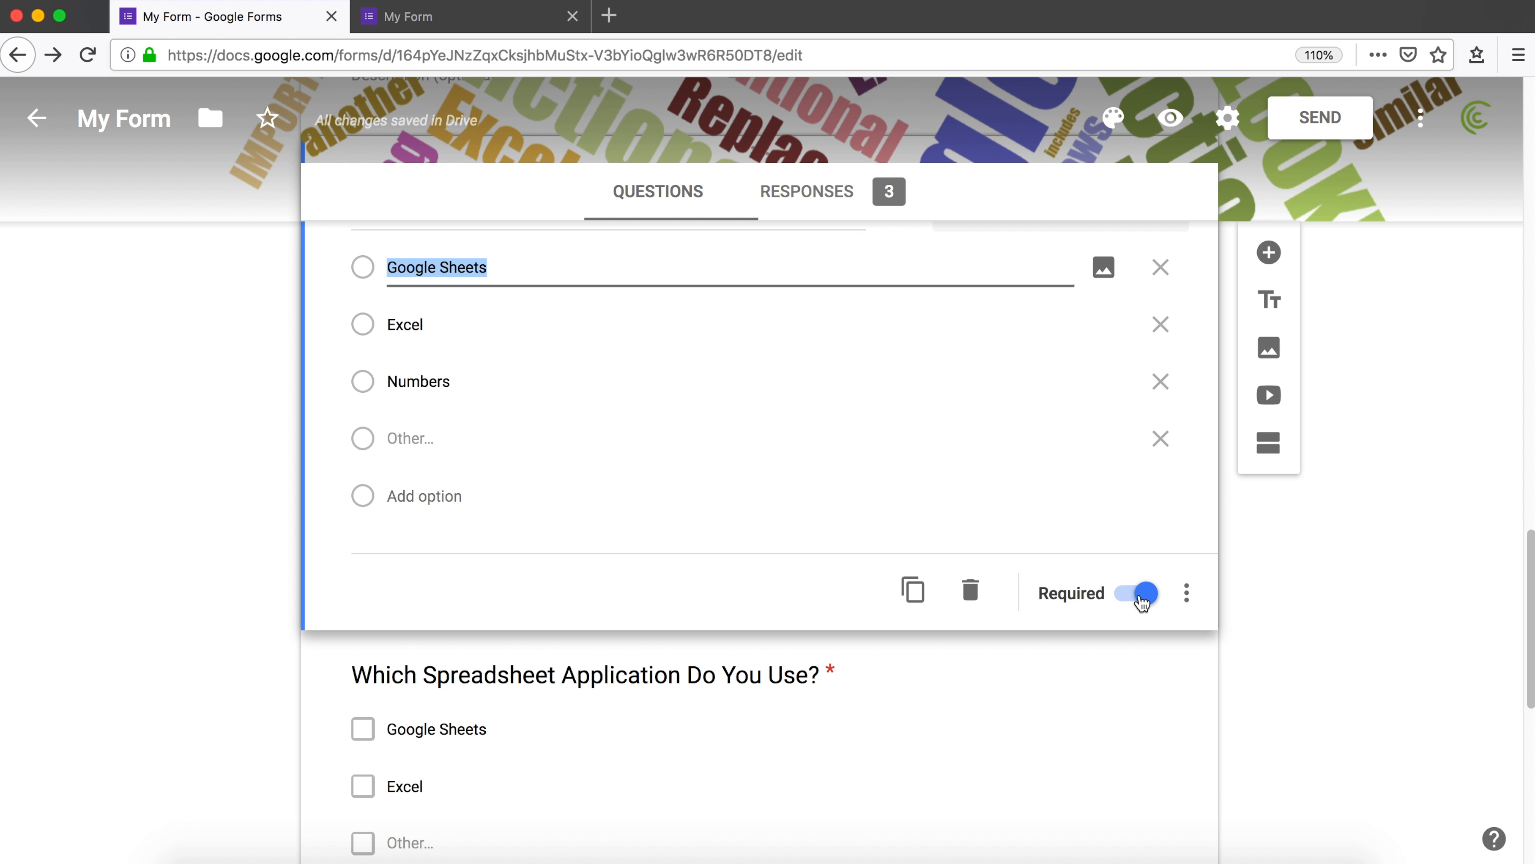
mouse_move(1100, 623)
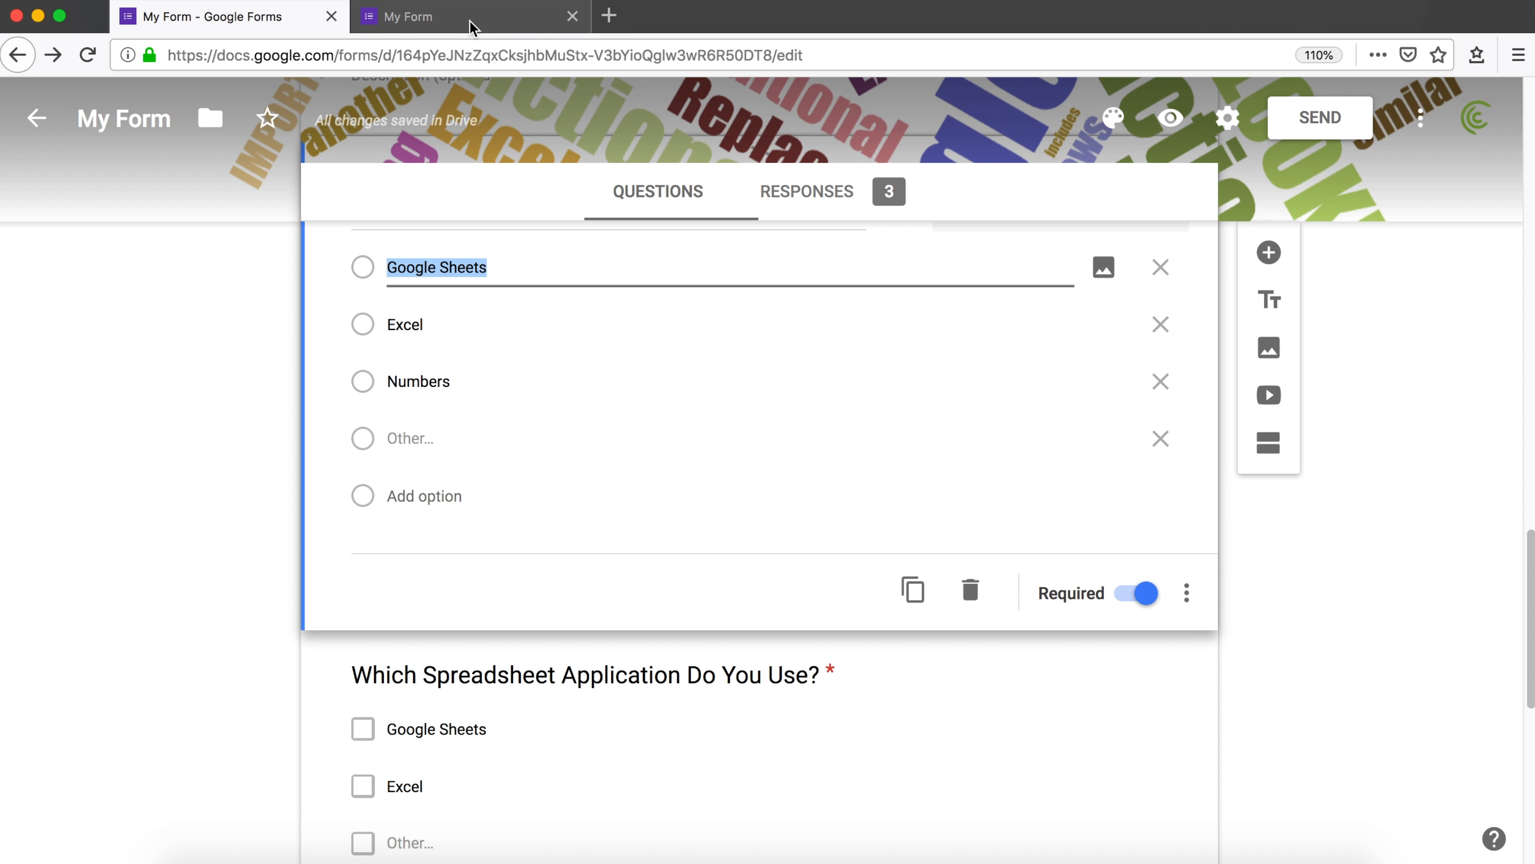
click(470, 17)
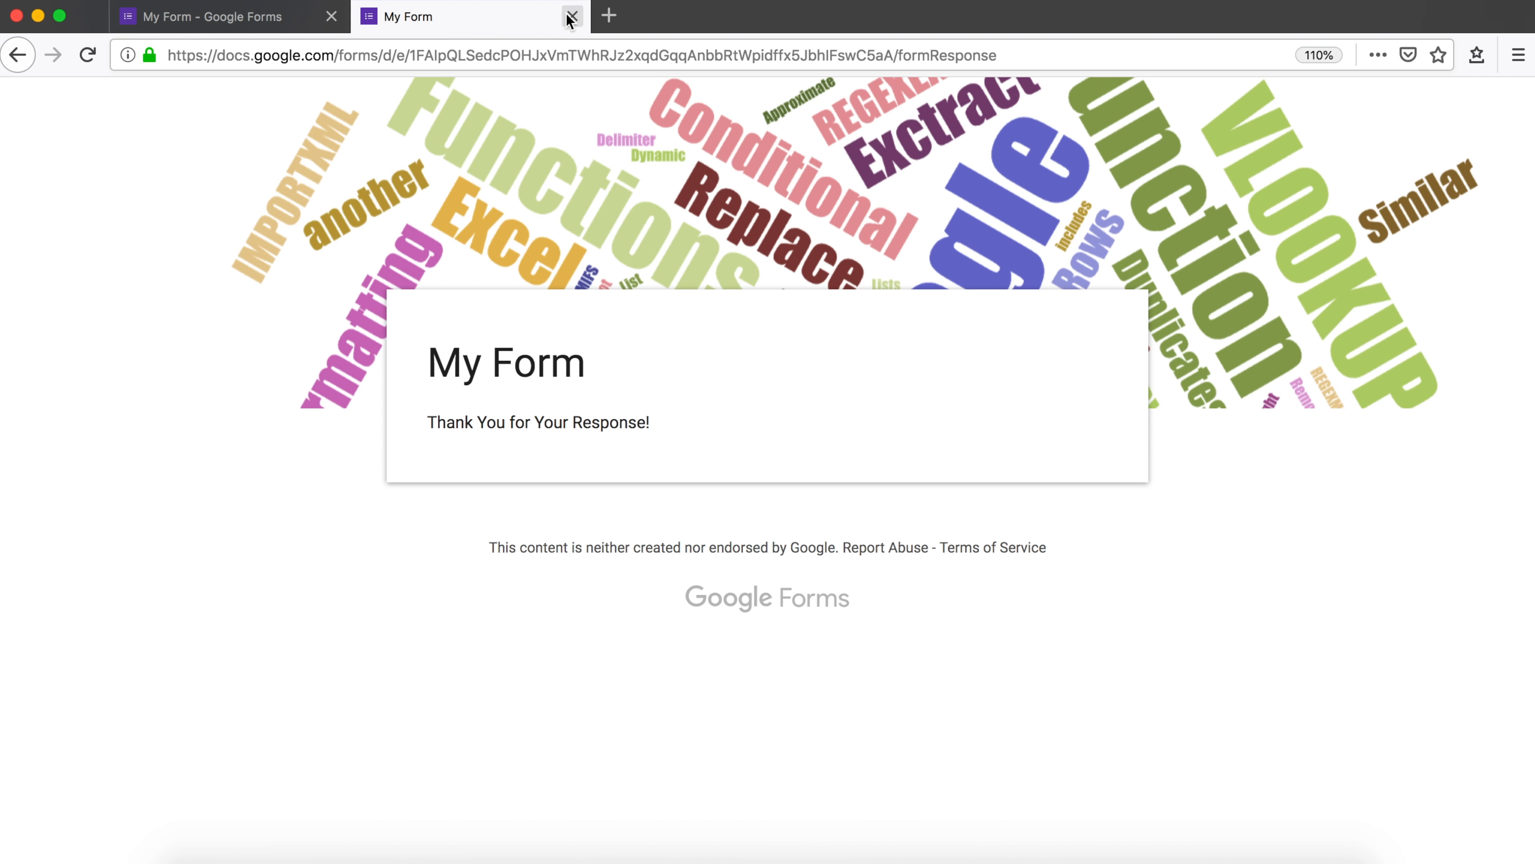
click(572, 17)
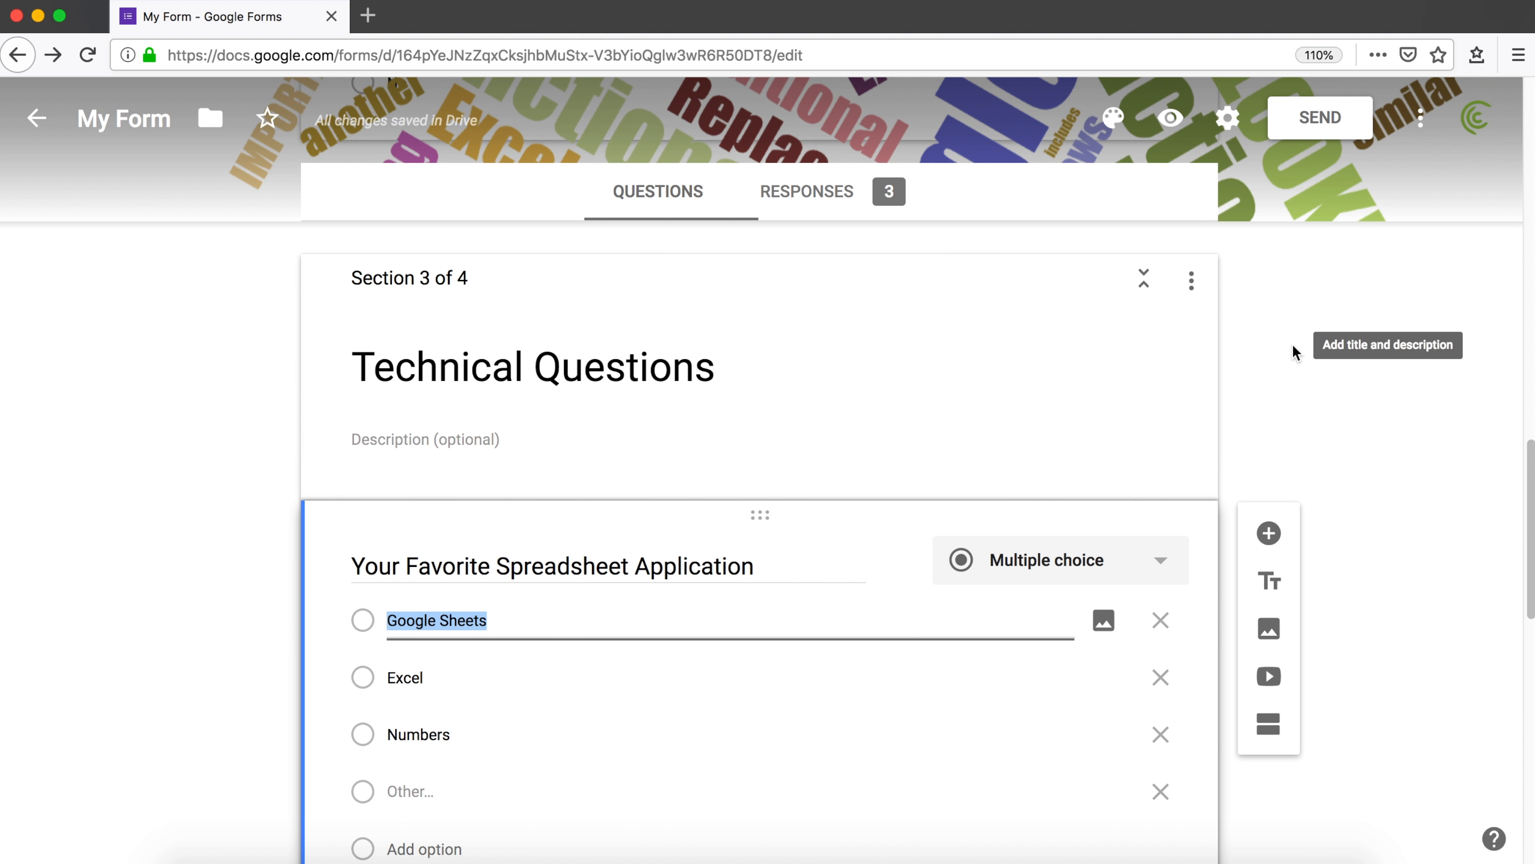
click(1169, 118)
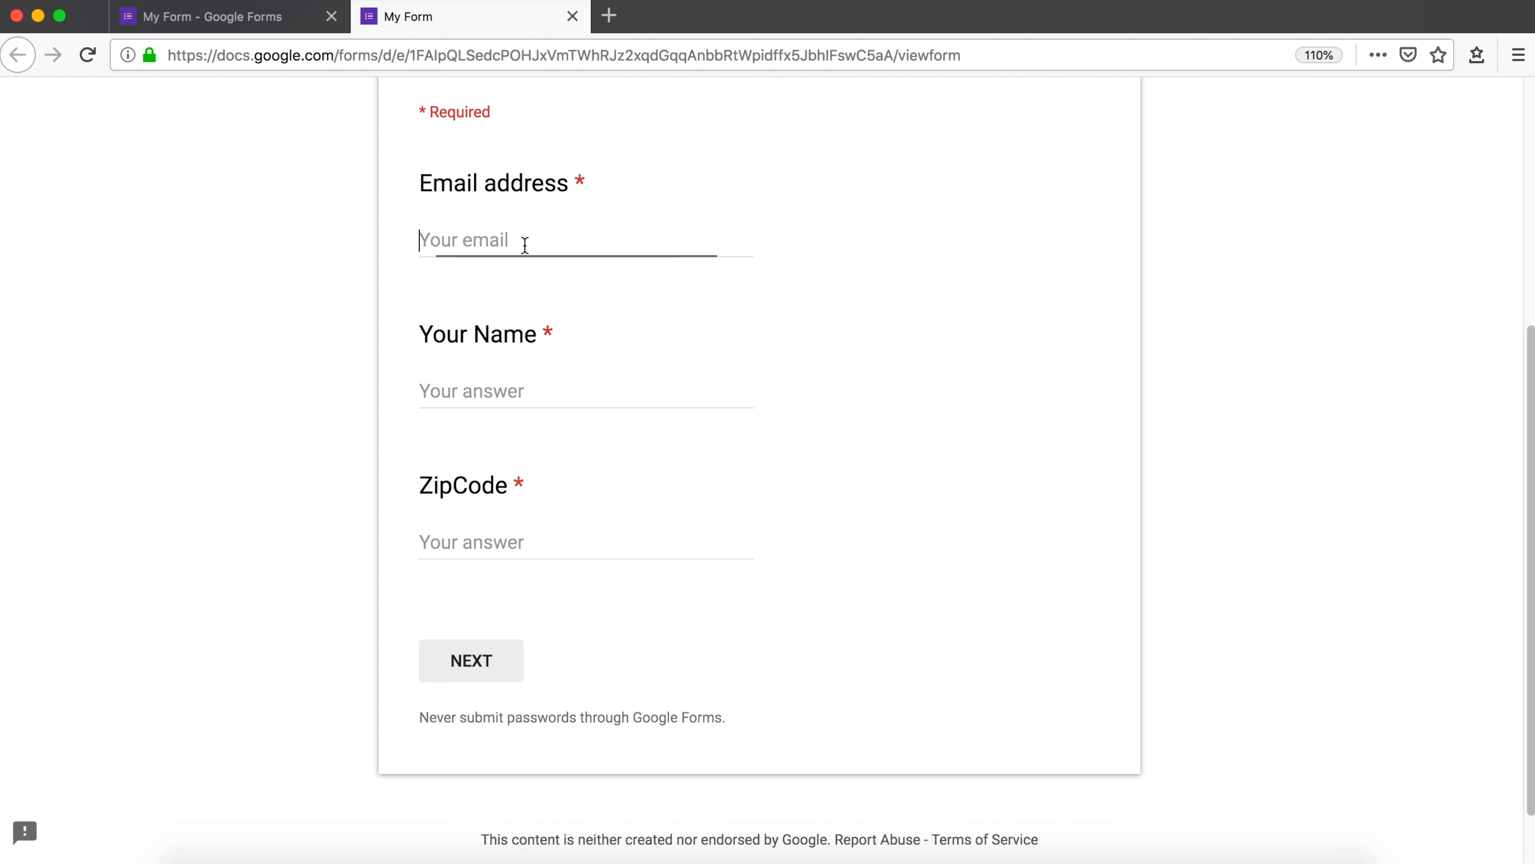
- Fill email, name 'One More Time' and ZipCode 60601, and go Next
text(ch)
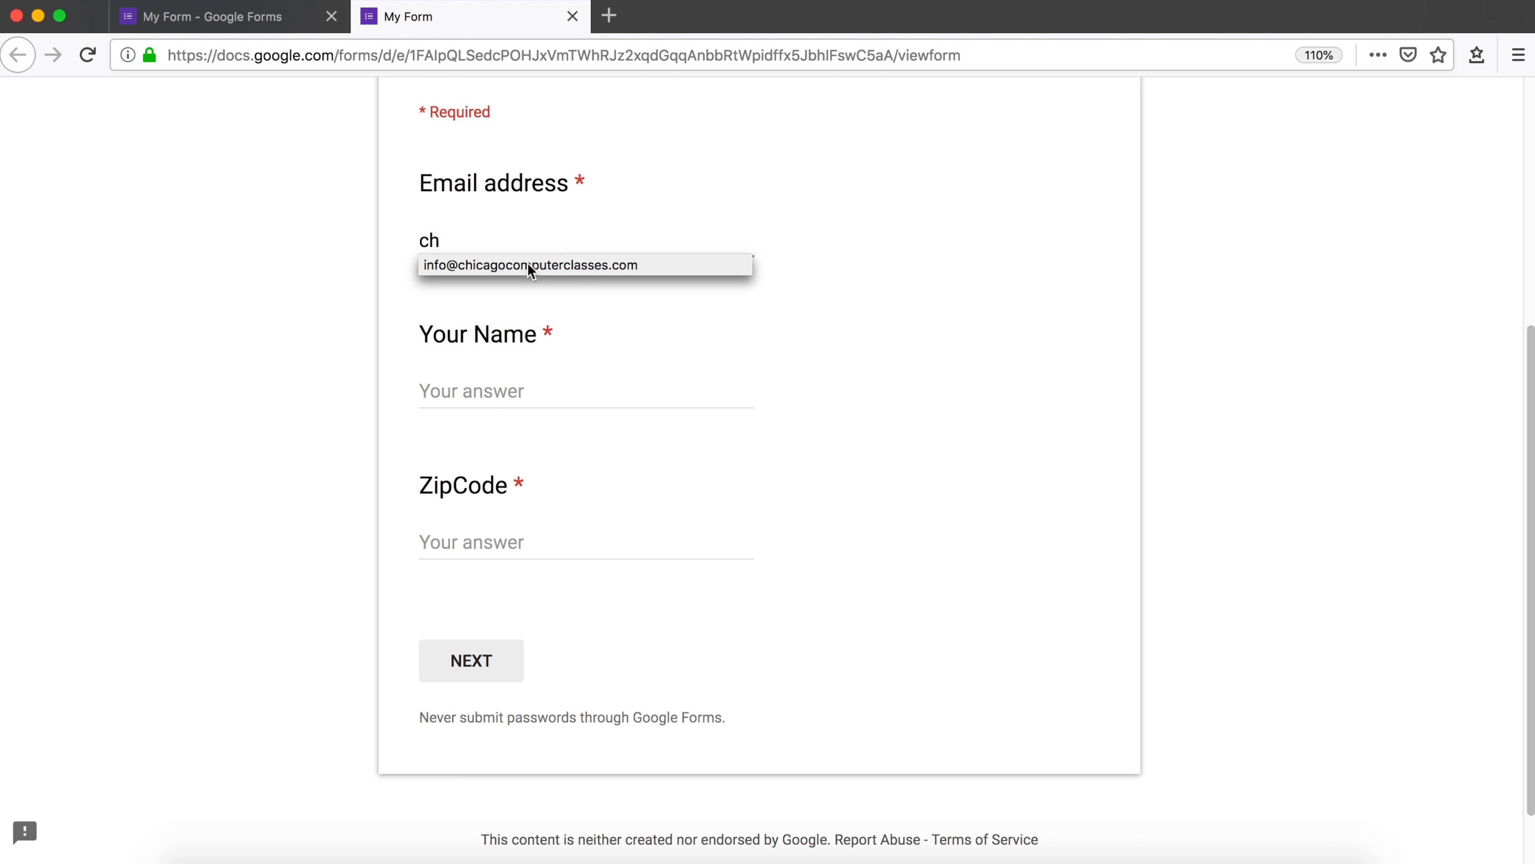
click(532, 265)
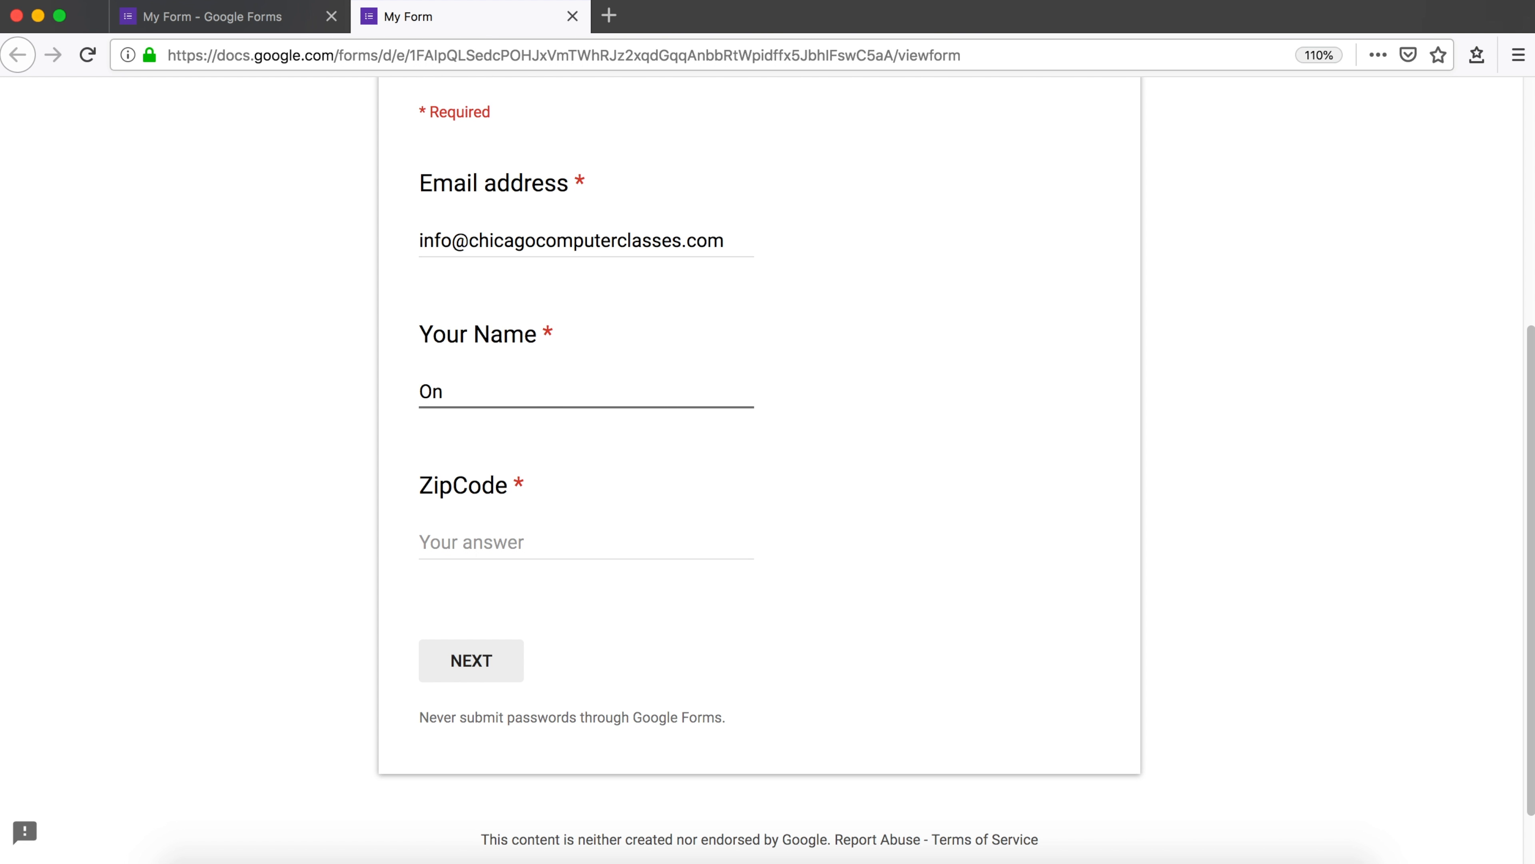
text(e More Time)
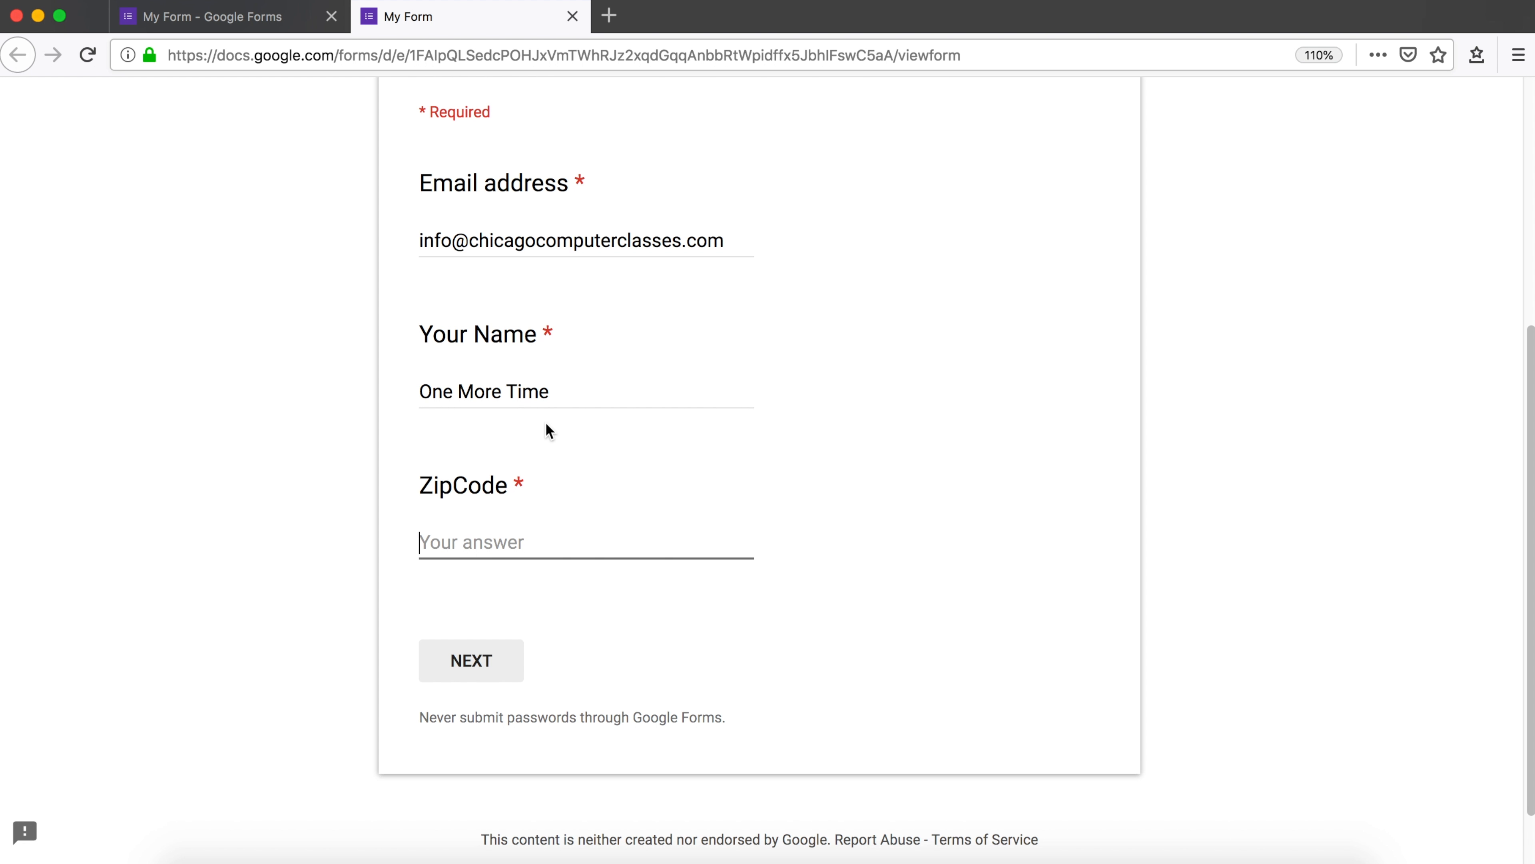
text(60601)
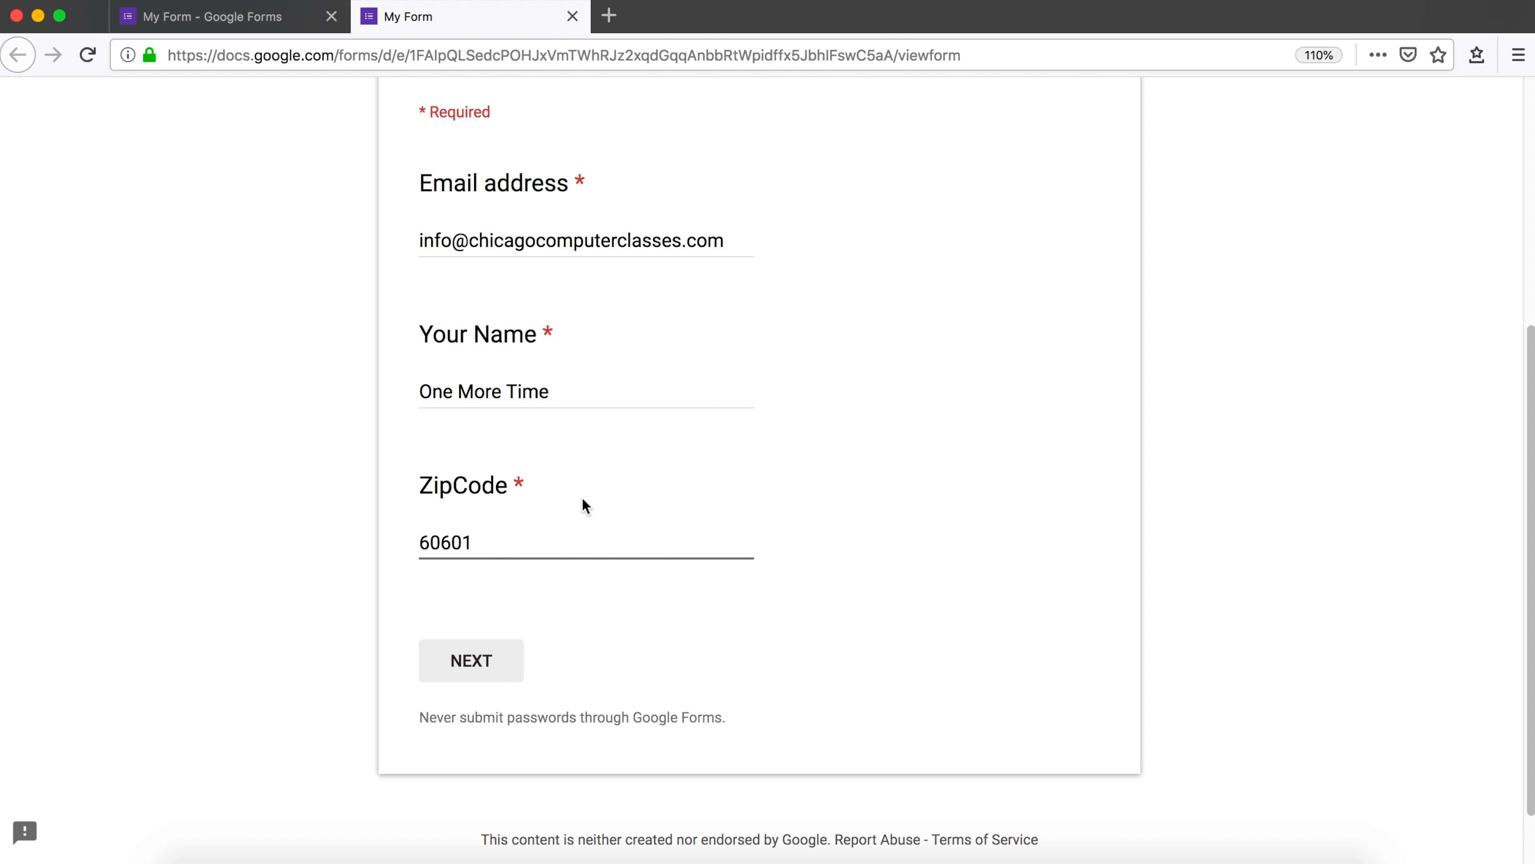
click(471, 660)
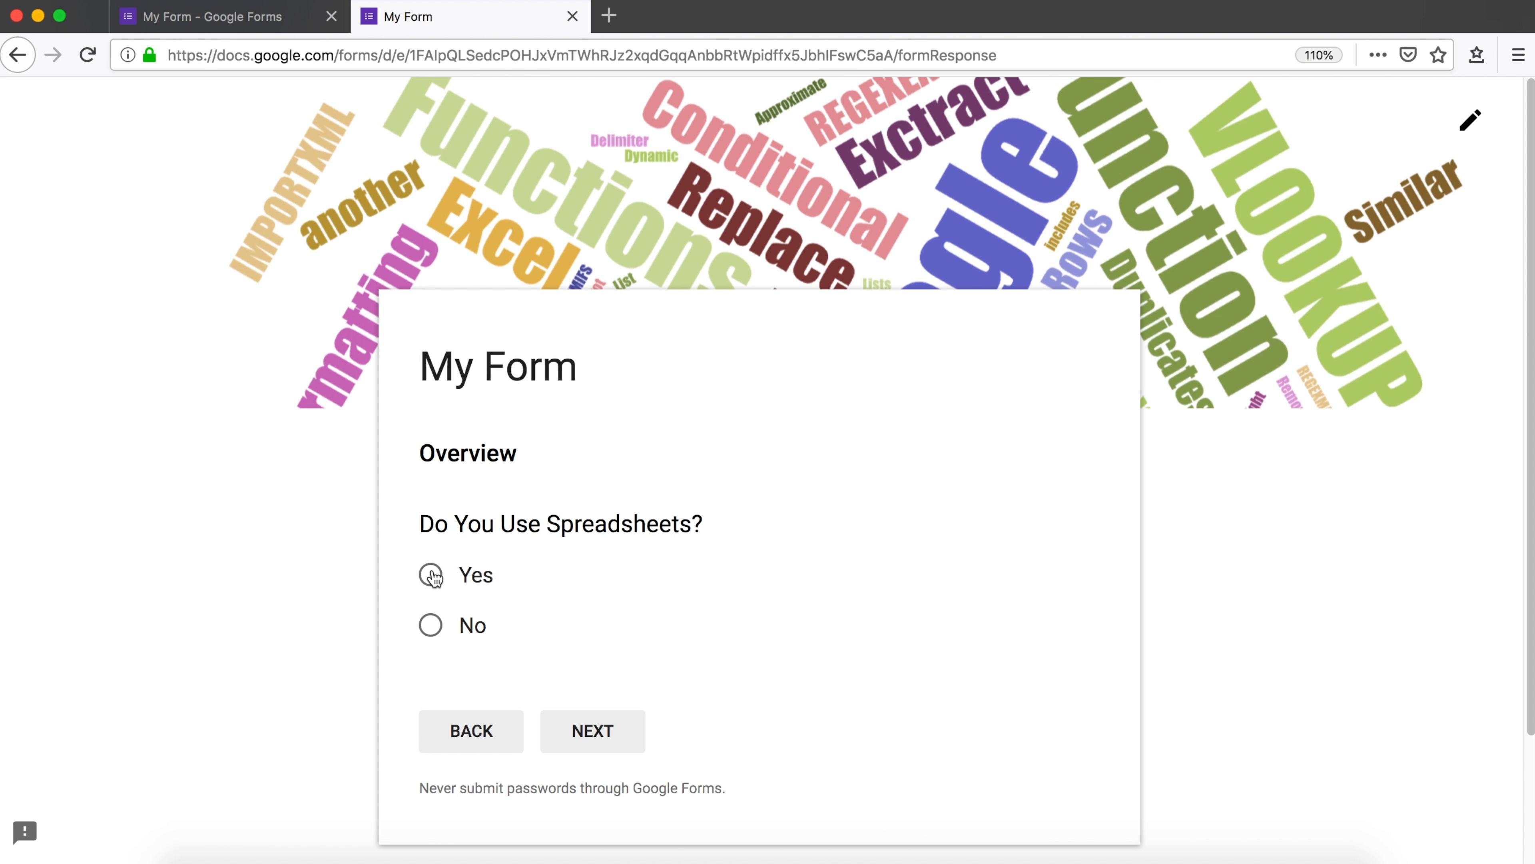
- Answer Yes, reach Technical Questions, pick Google Sheets and Other 'Numbers'
click(430, 575)
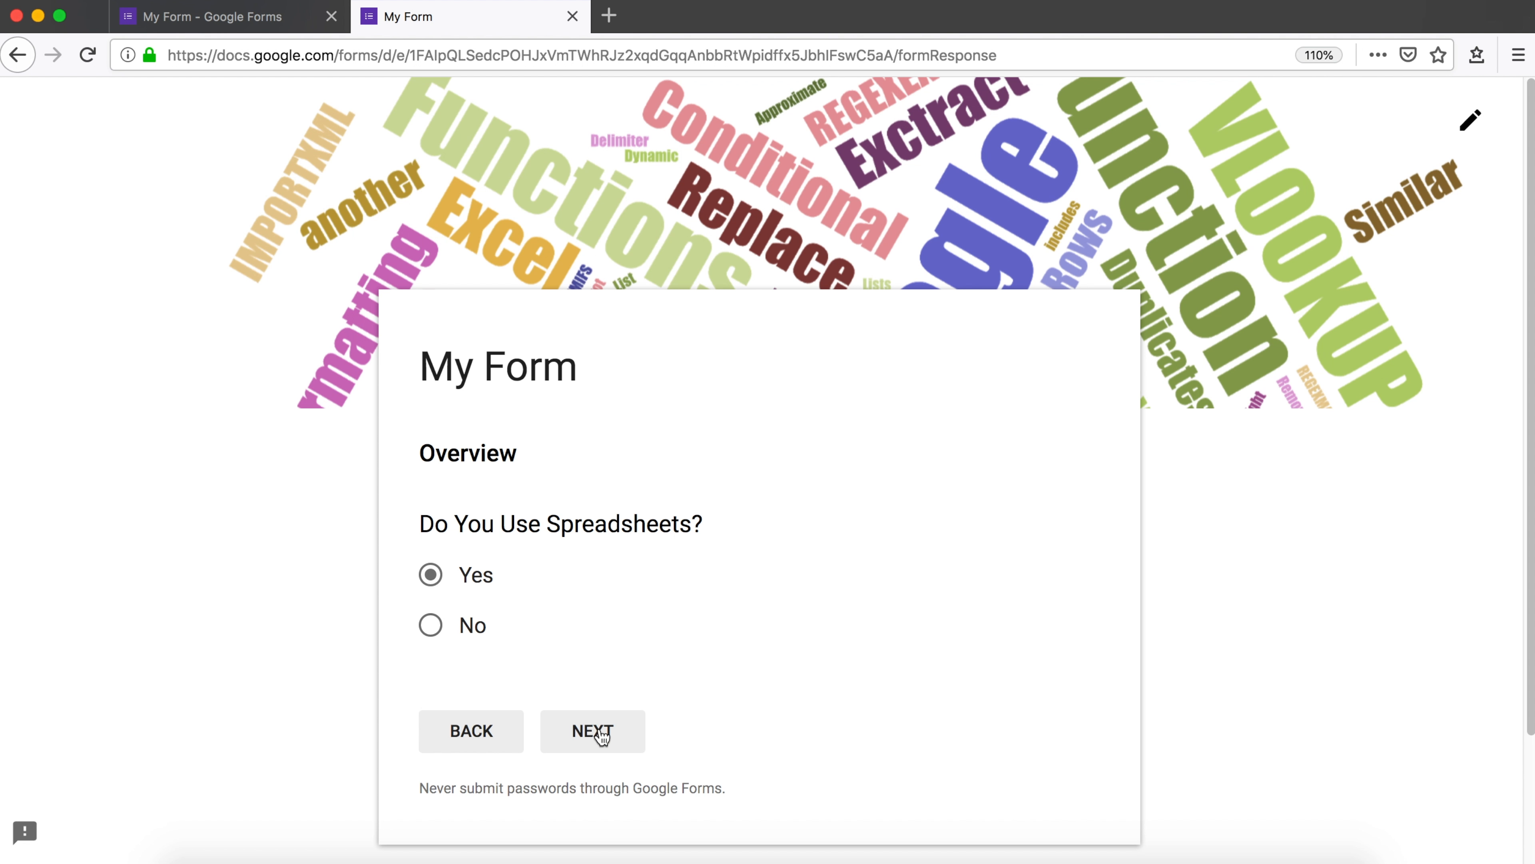
click(592, 730)
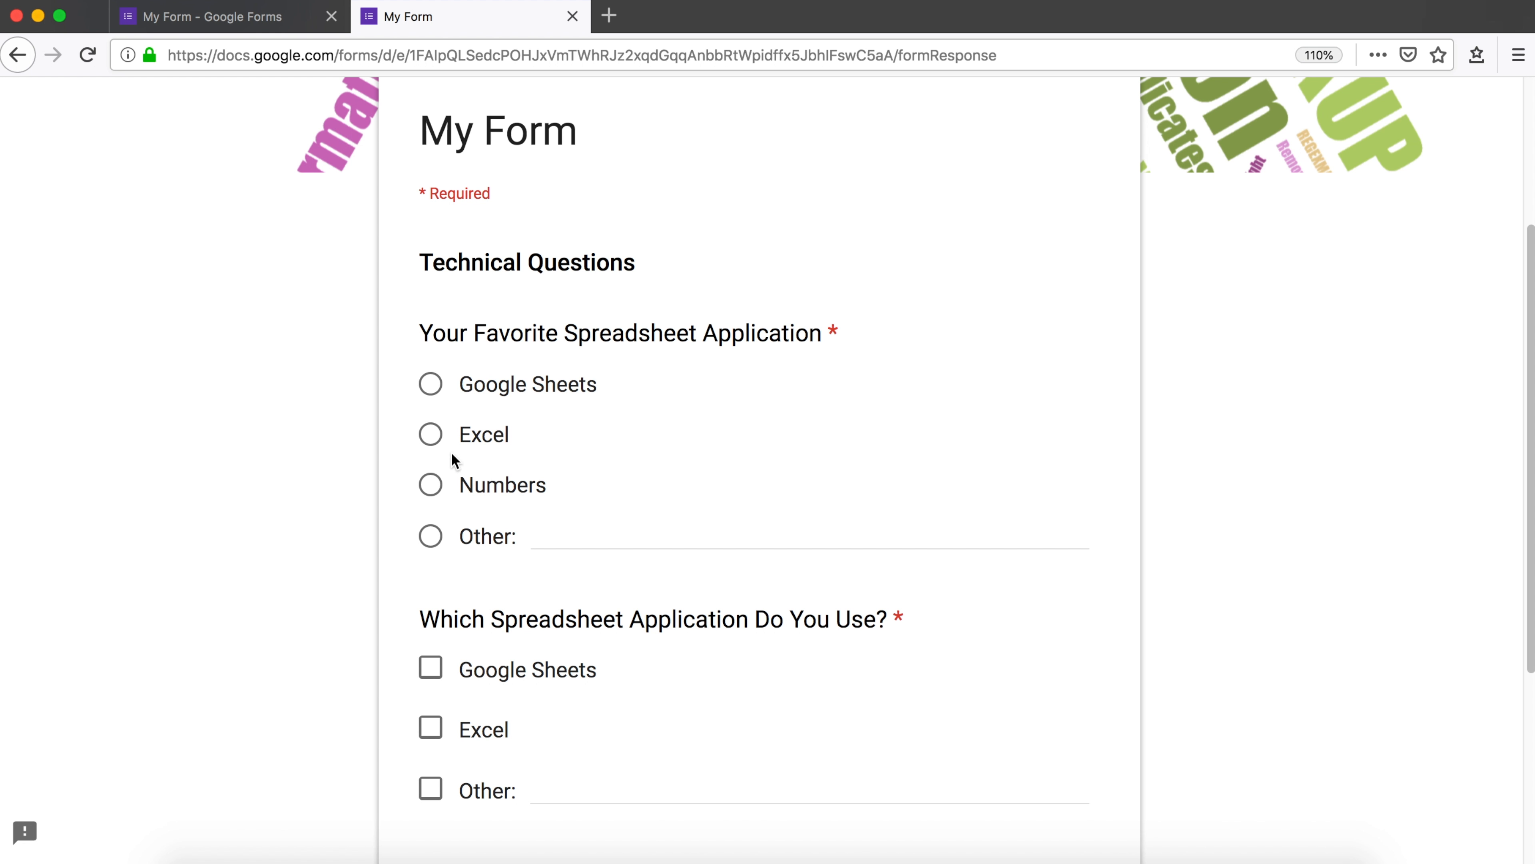
click(430, 383)
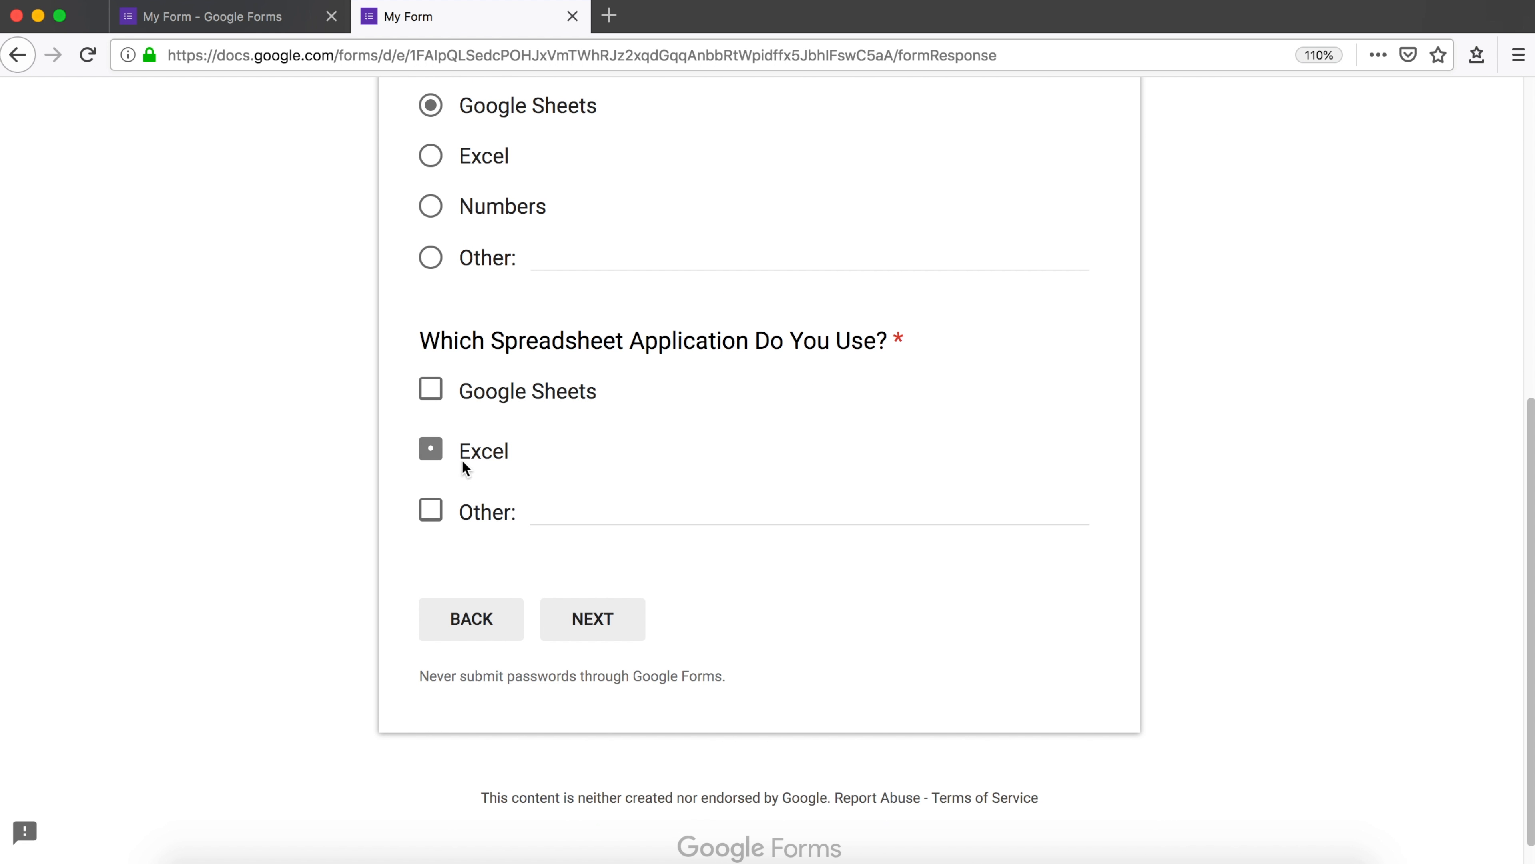
click(430, 390)
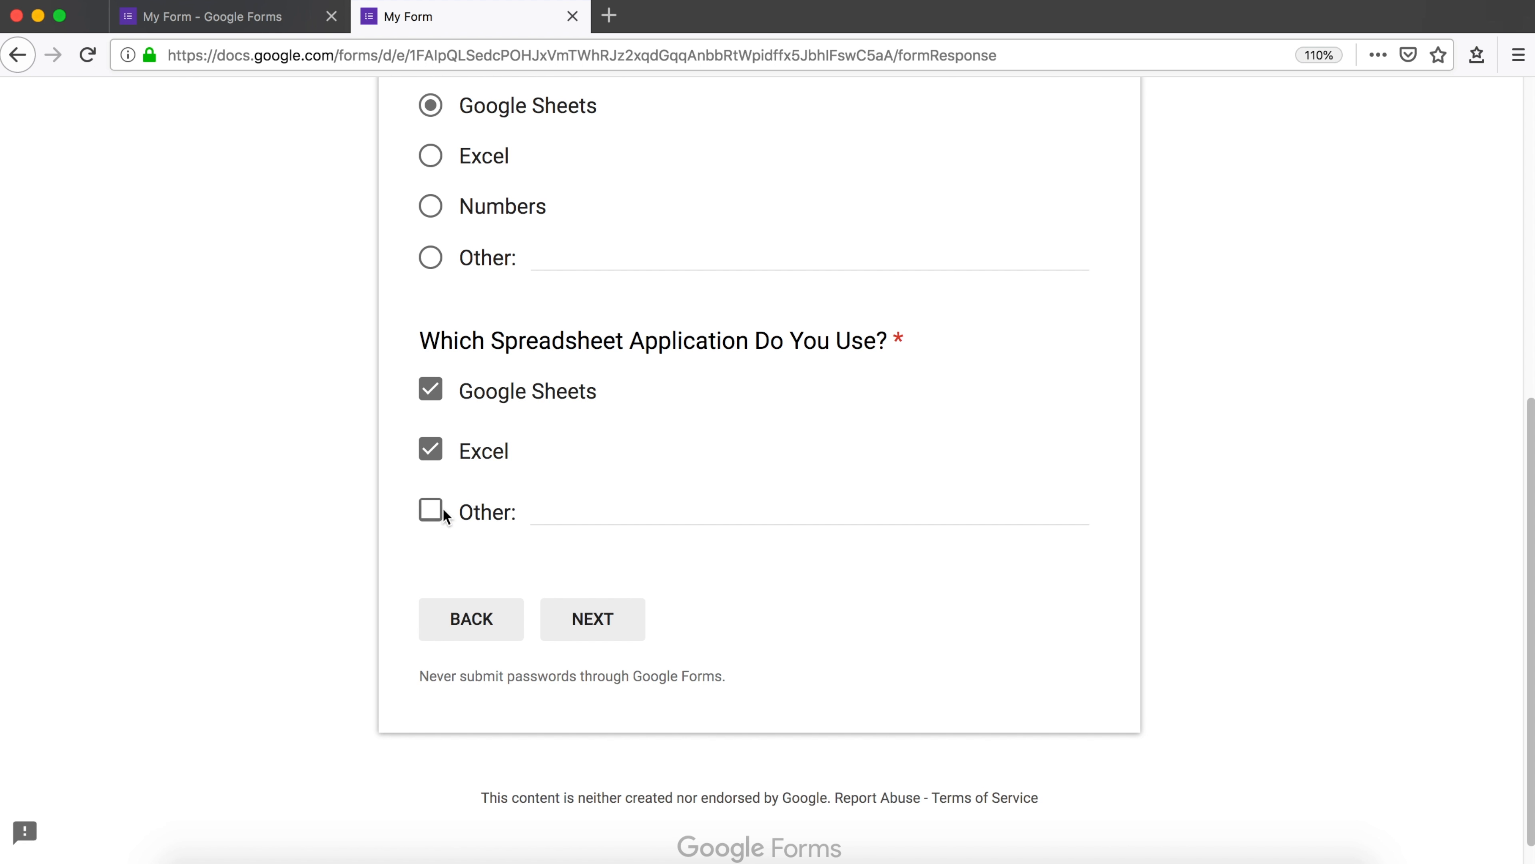
click(431, 511)
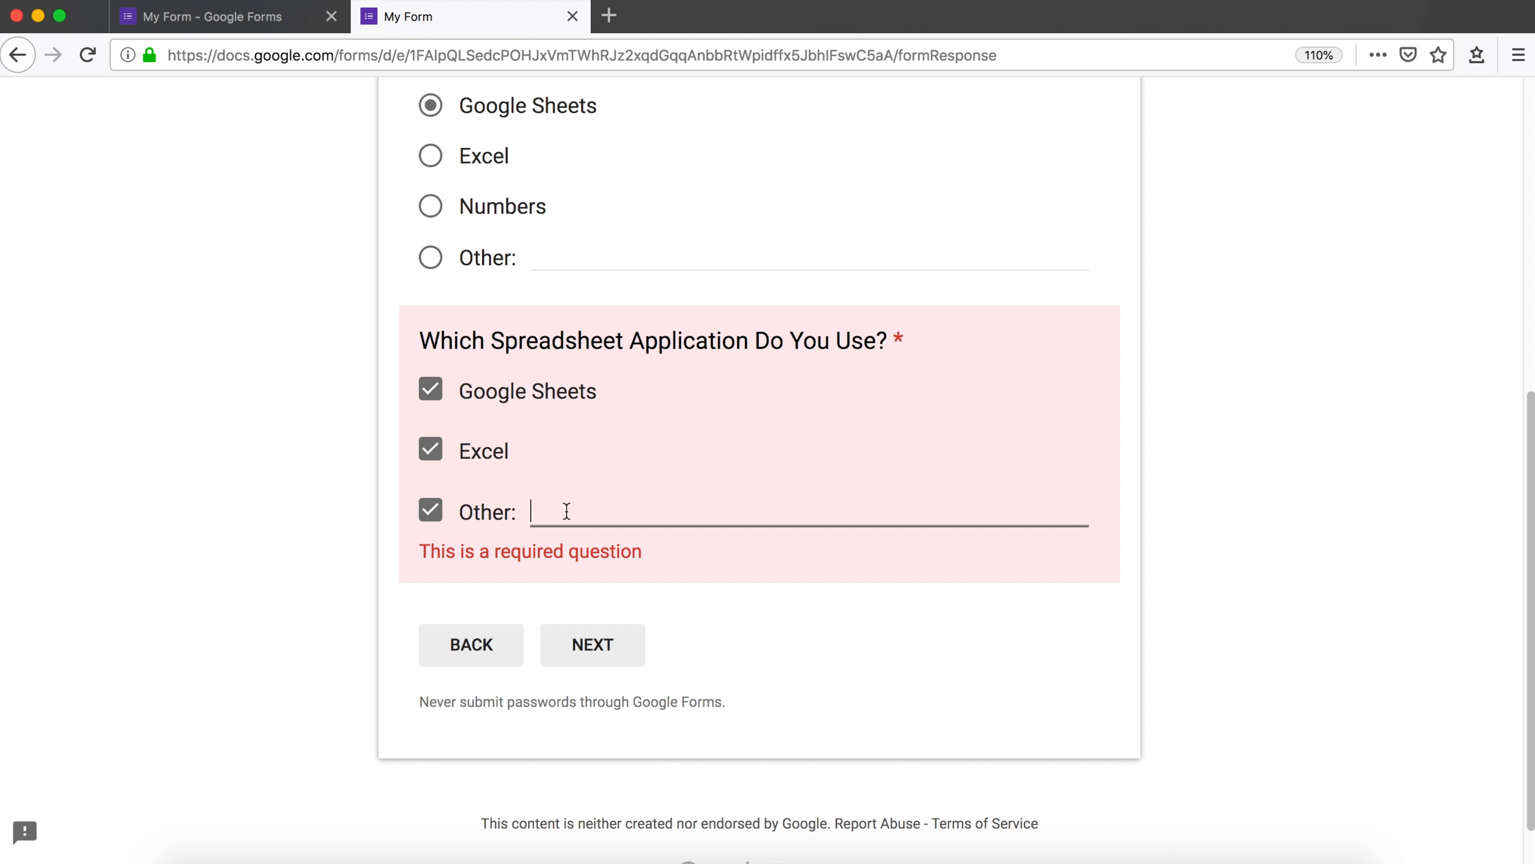
text(Numbers)
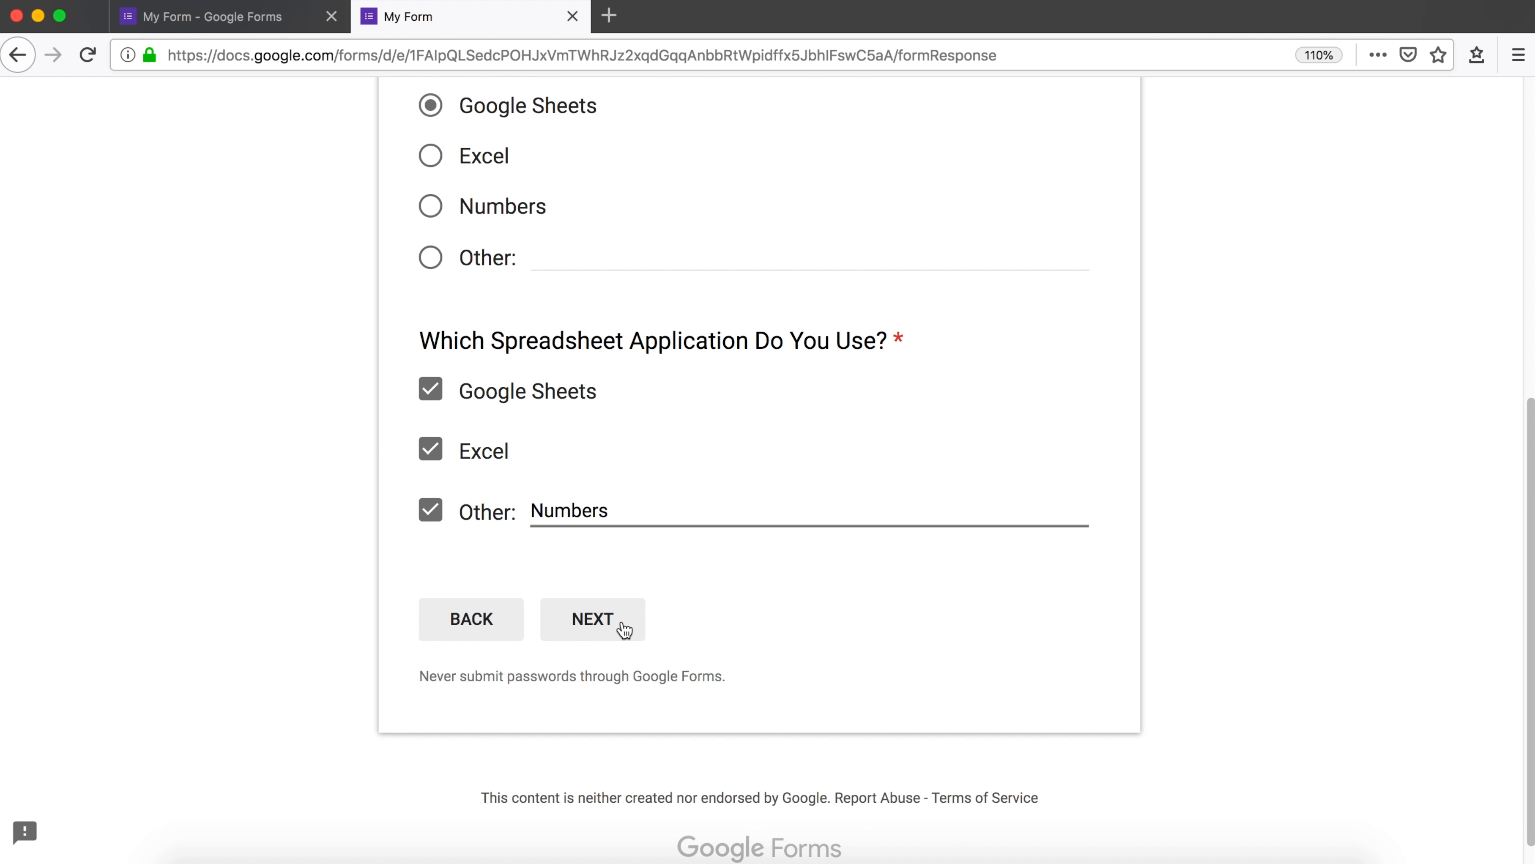
- Continue to Notes and submit, reaching the thank-you page
click(592, 618)
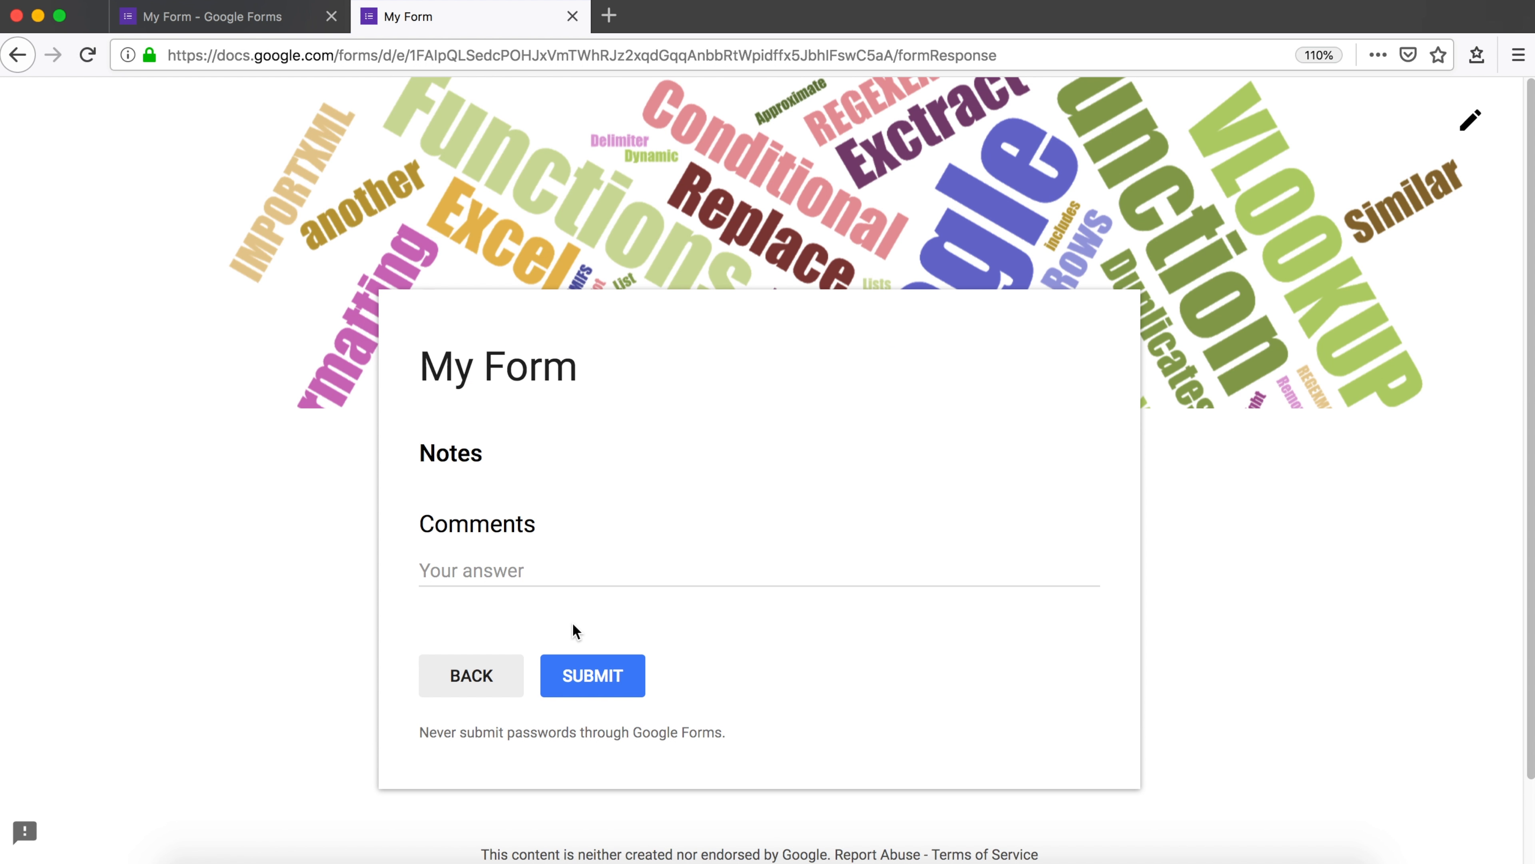
mouse_move(605, 677)
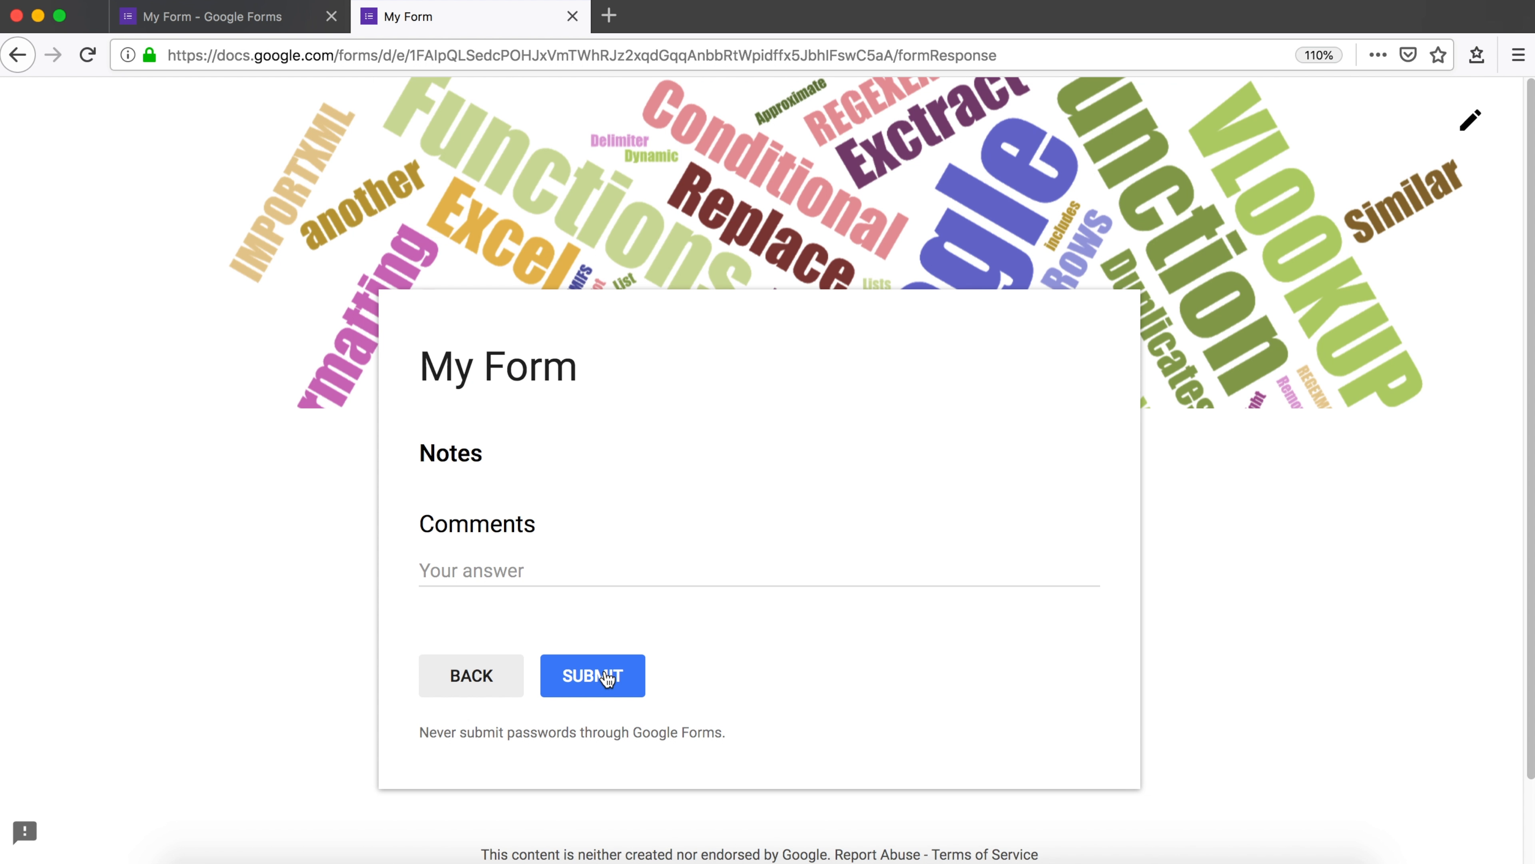
click(593, 676)
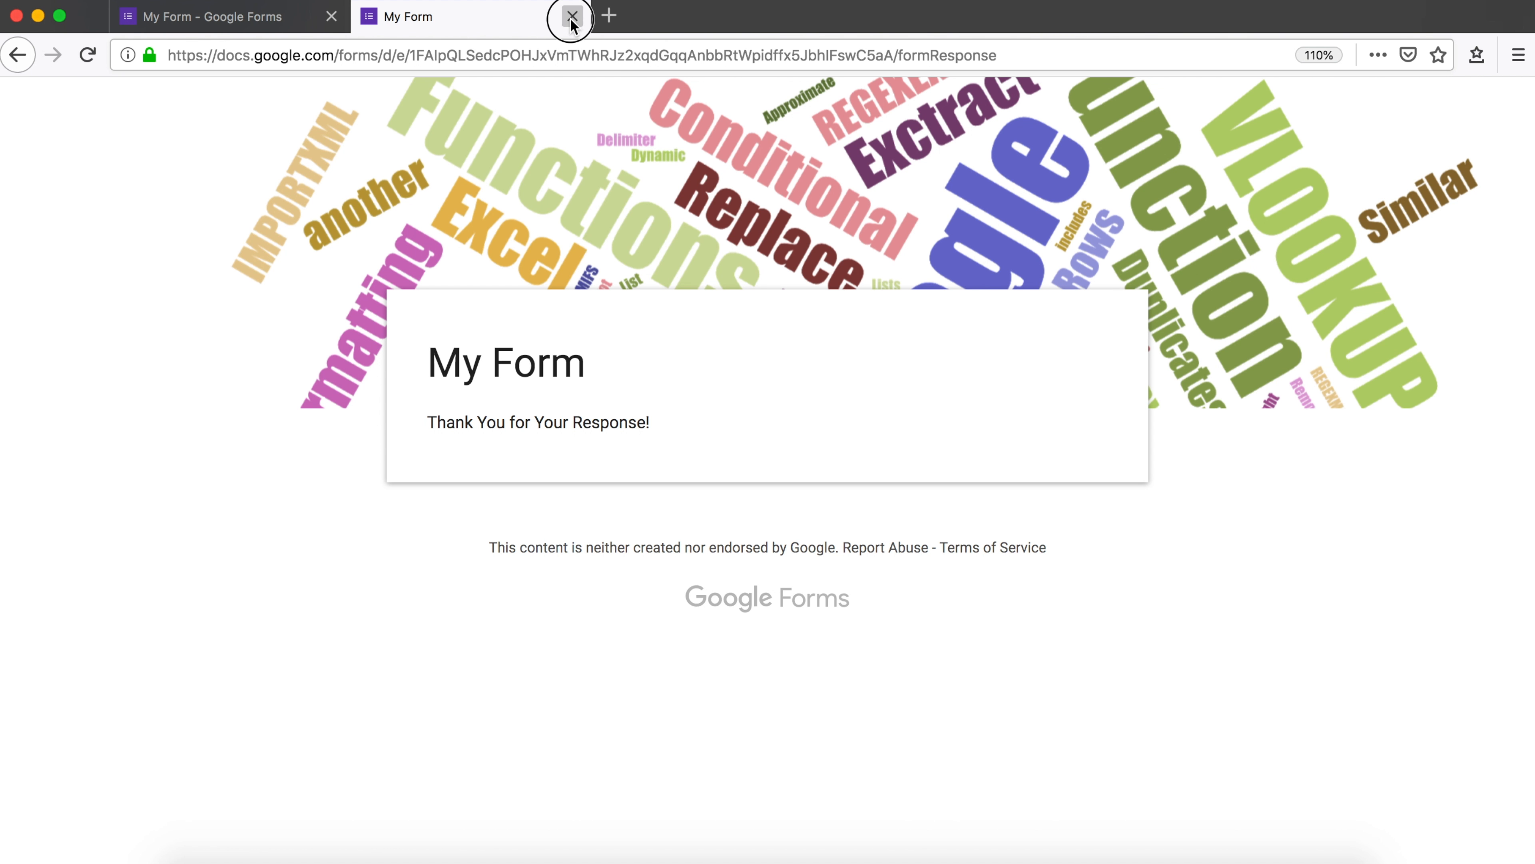
- Return to the editor and keep 'Do You Use Spreadsheets?' as multiple choice with its Yes/No routing
click(571, 17)
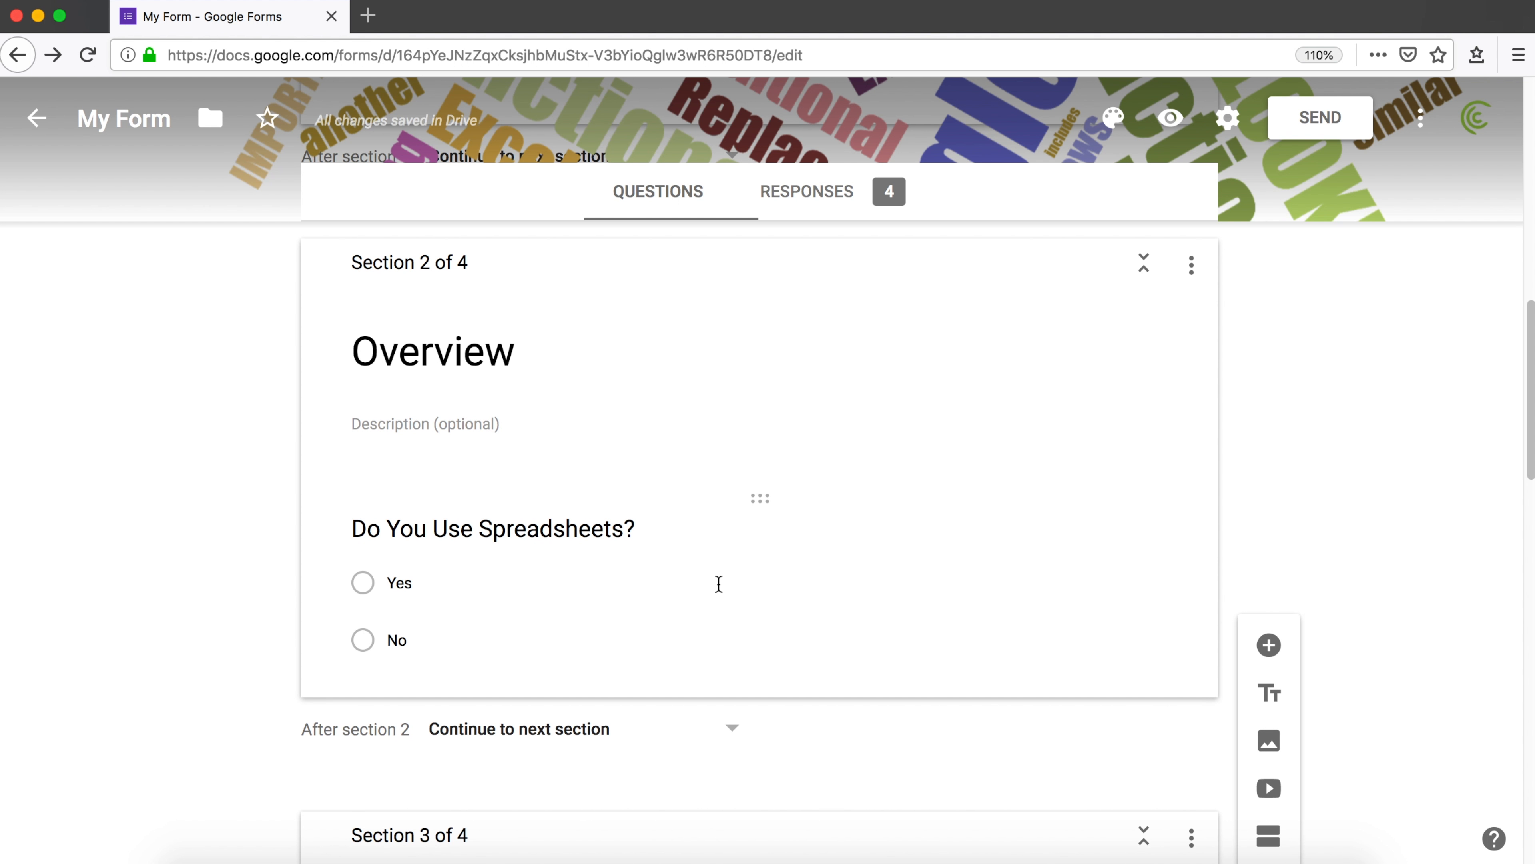
mouse_move(808, 433)
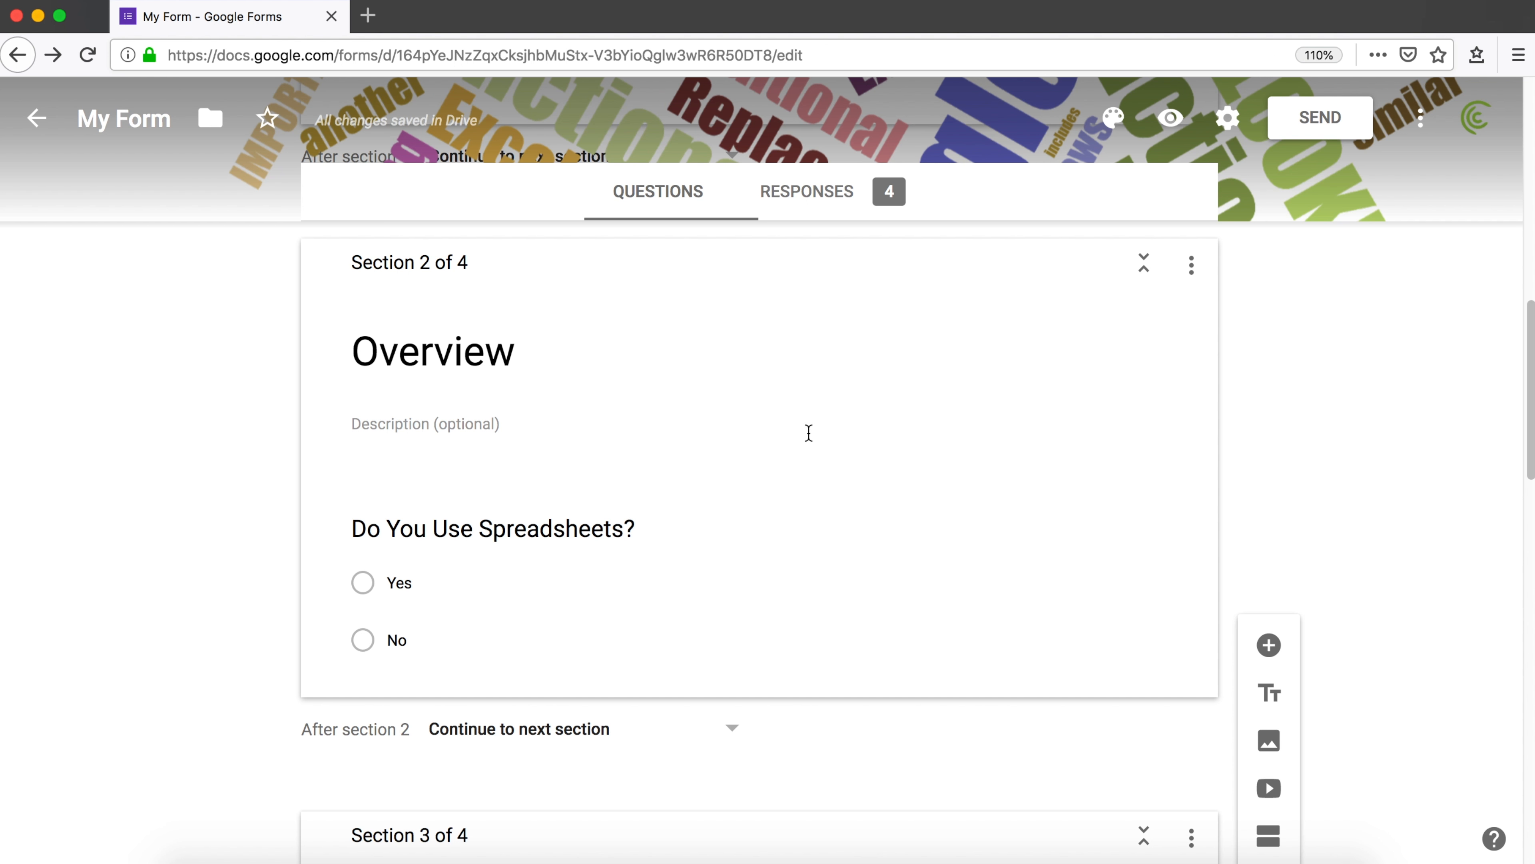
scroll(down, 3)
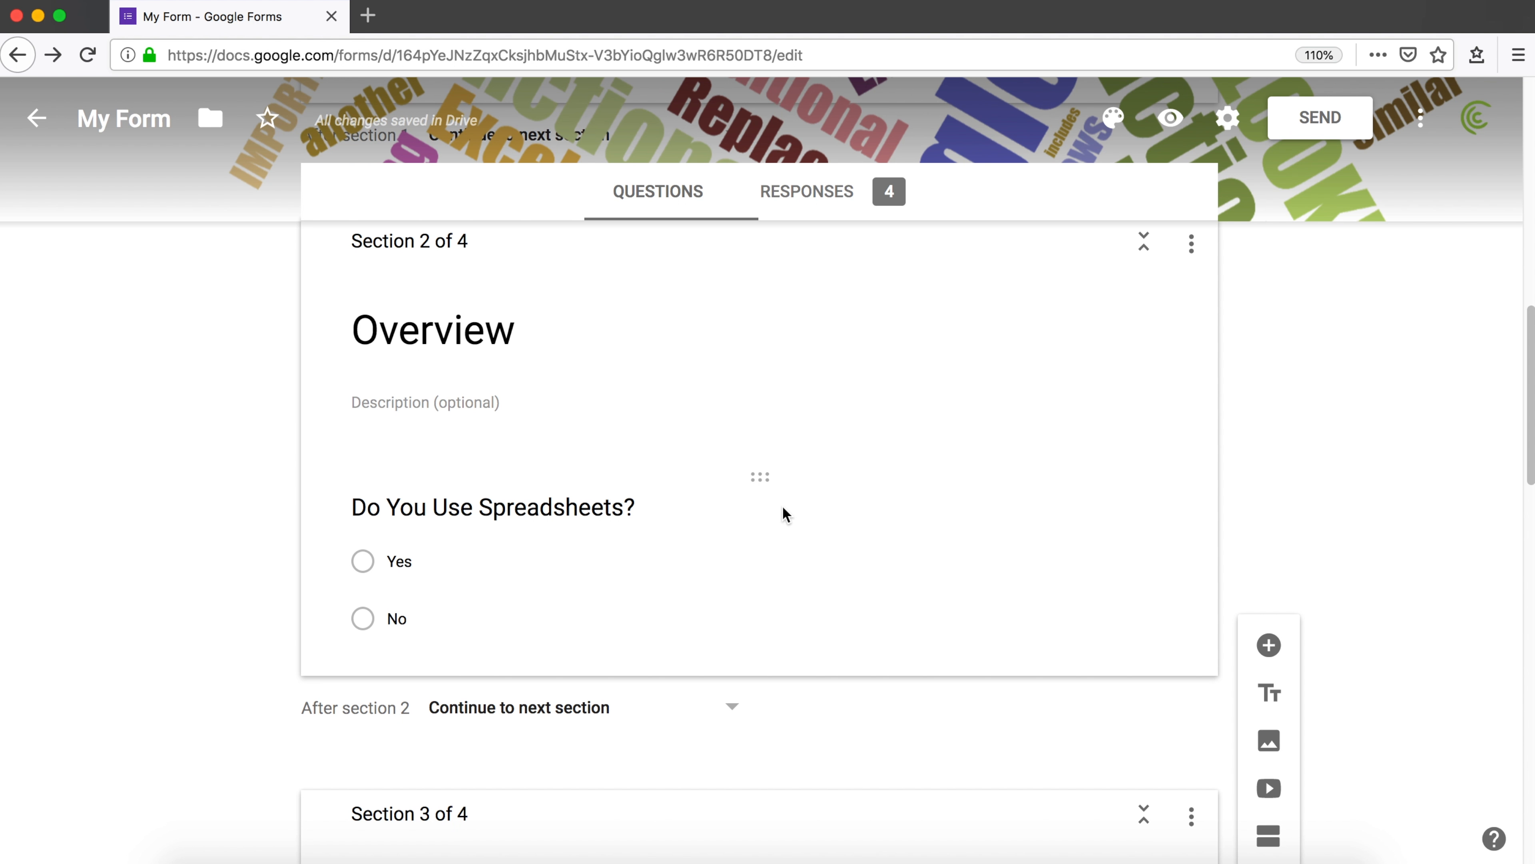
click(492, 507)
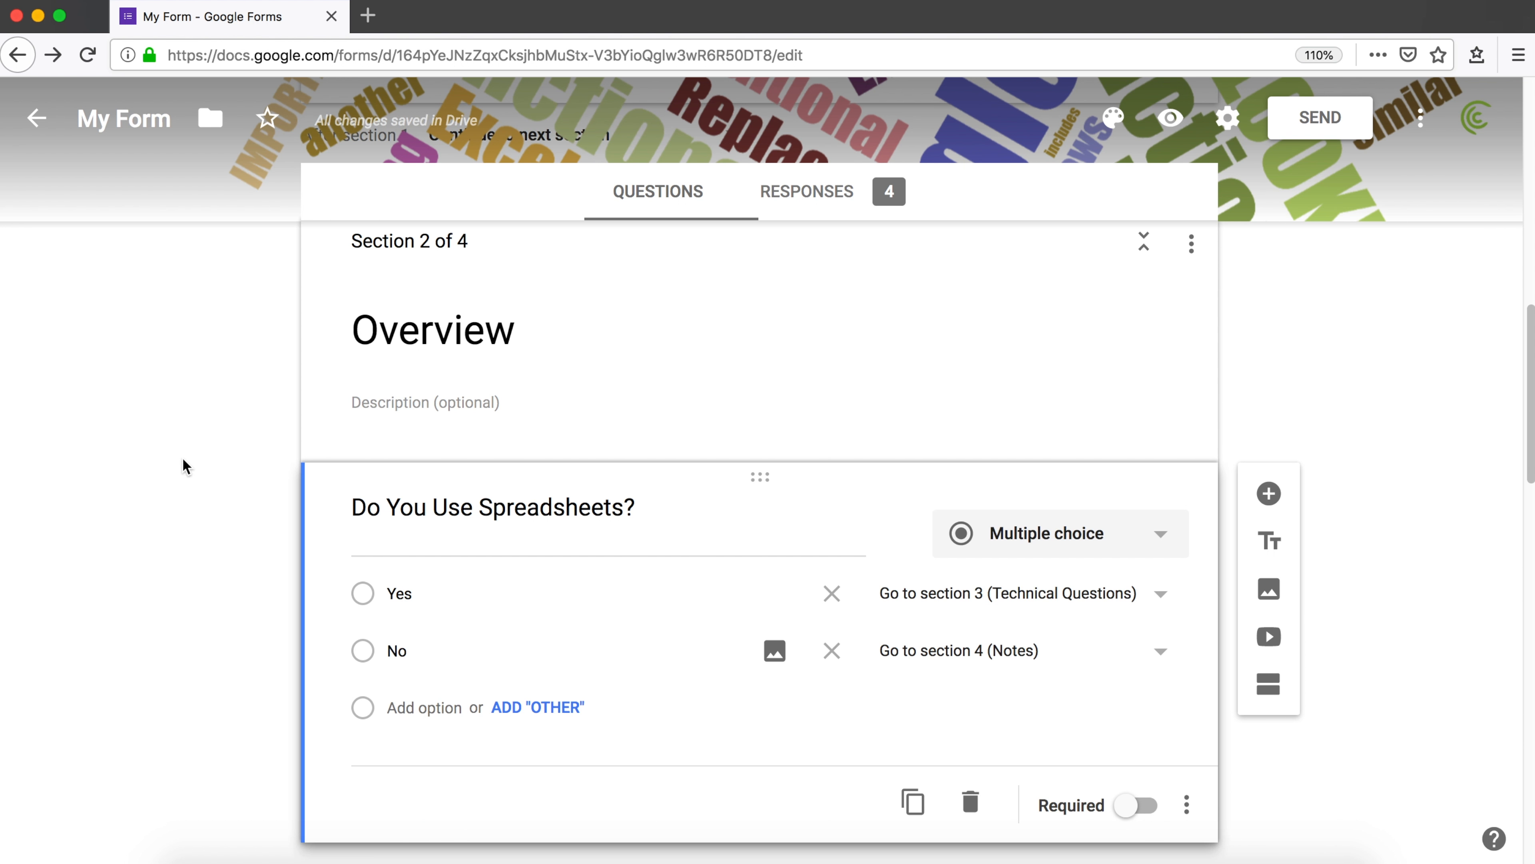
click(1057, 533)
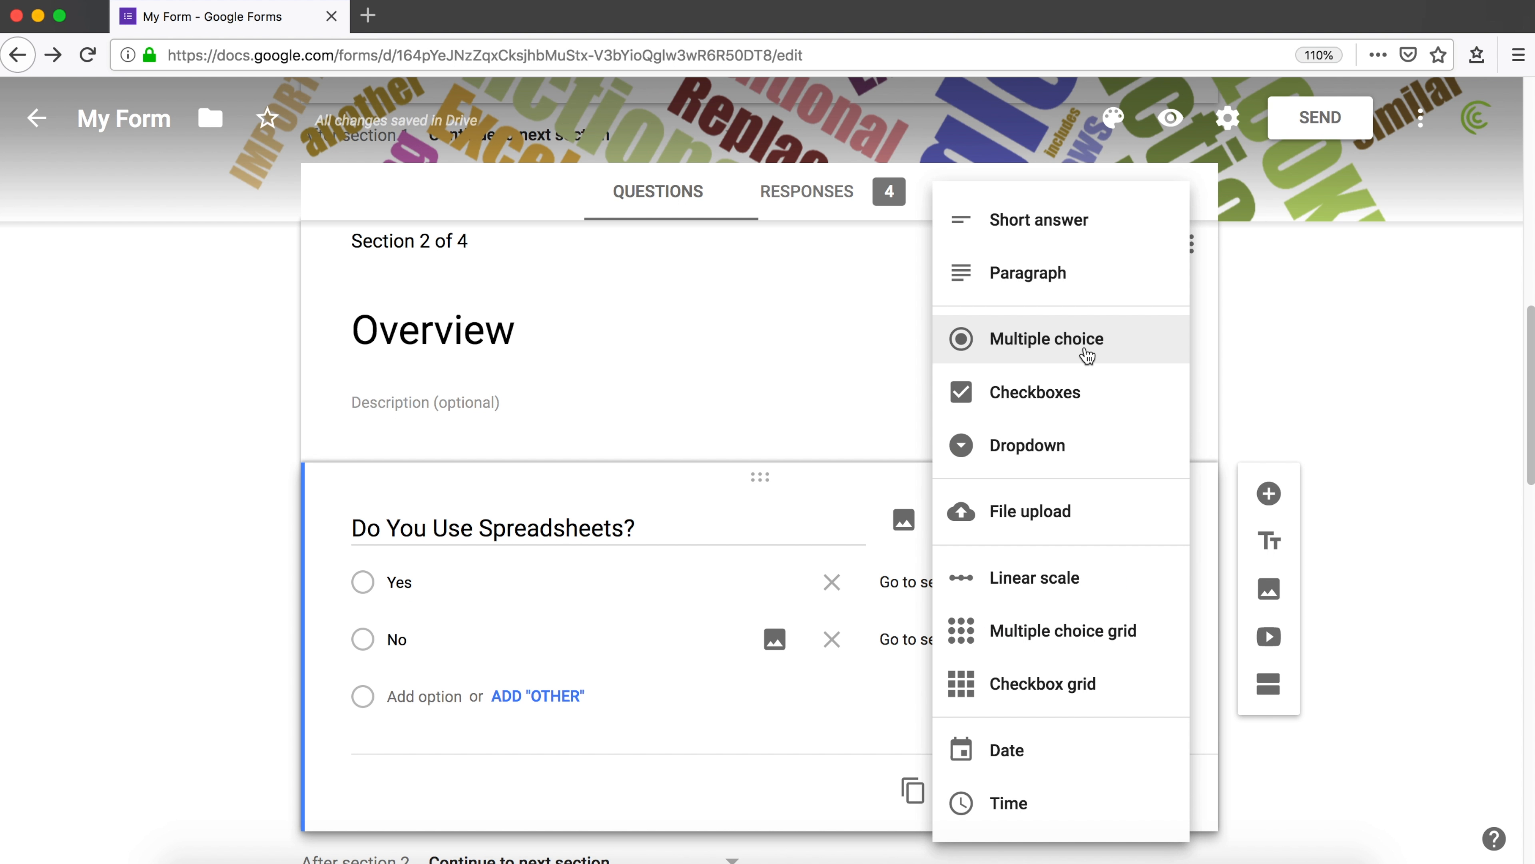
click(1046, 339)
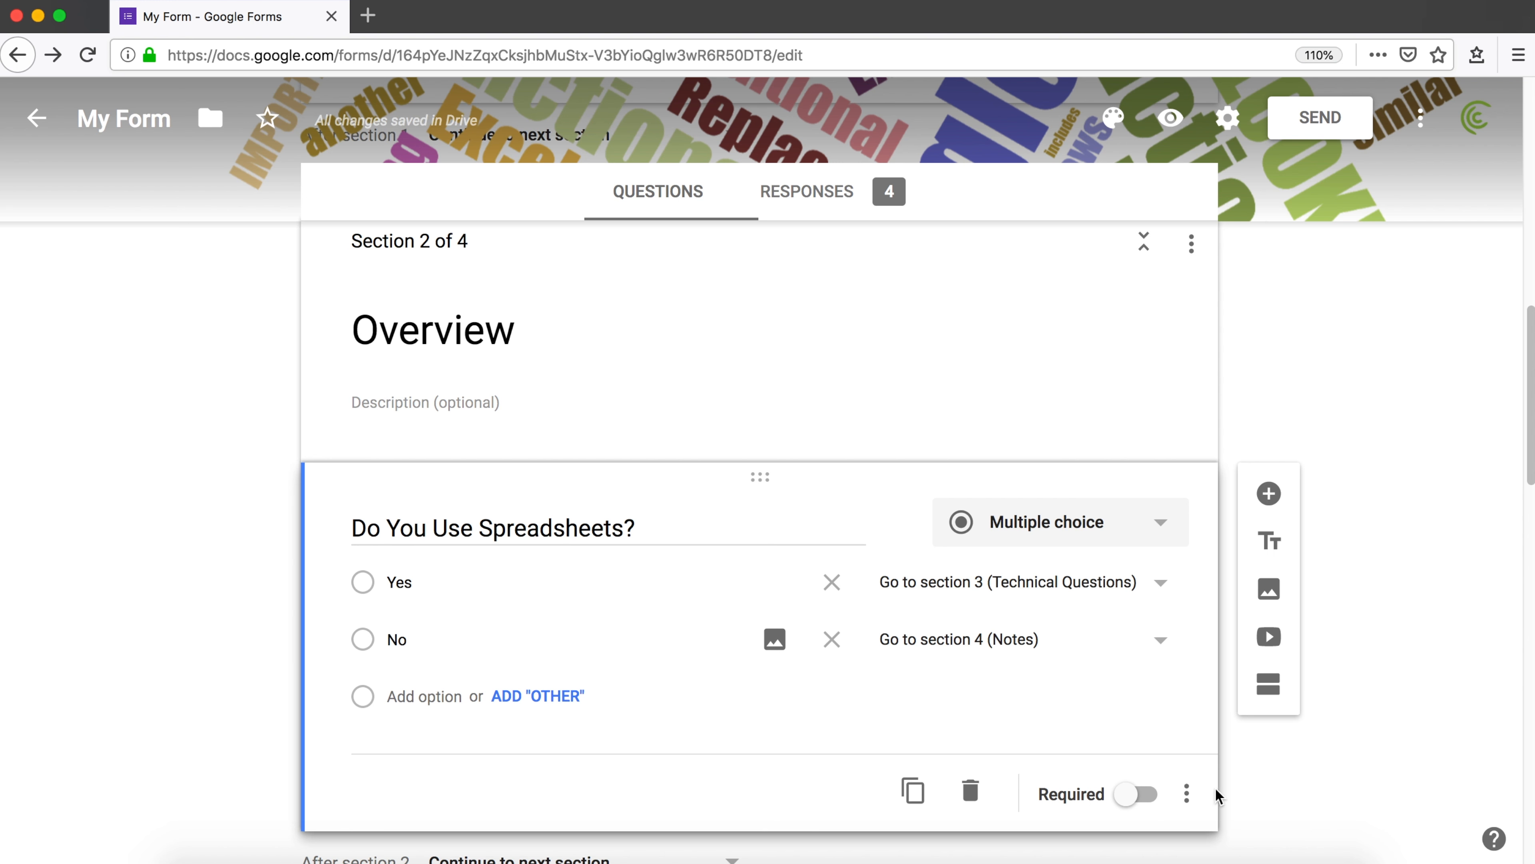
click(1186, 795)
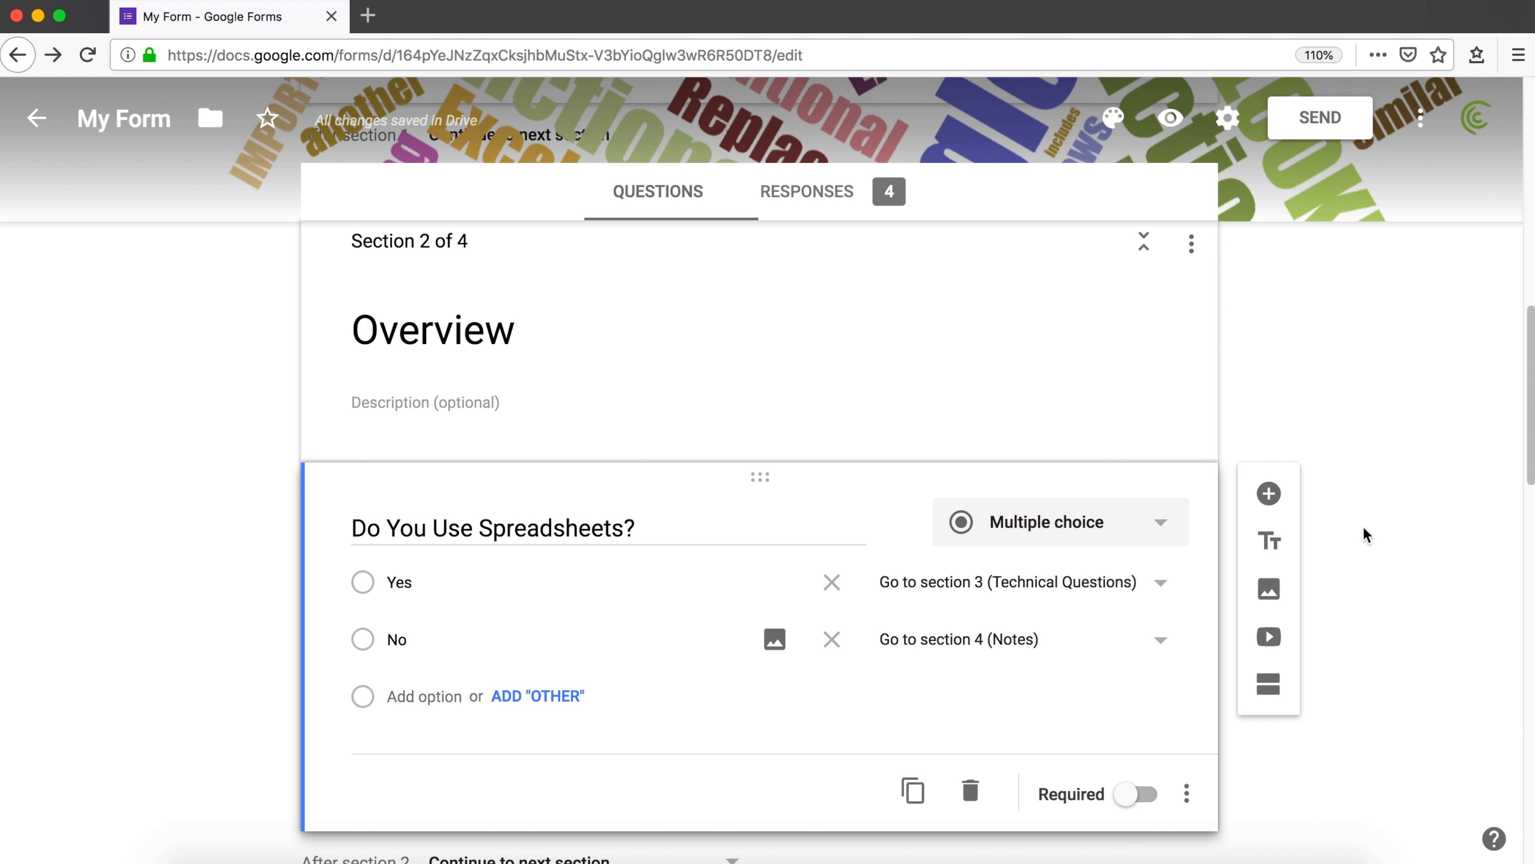
mouse_move(974, 612)
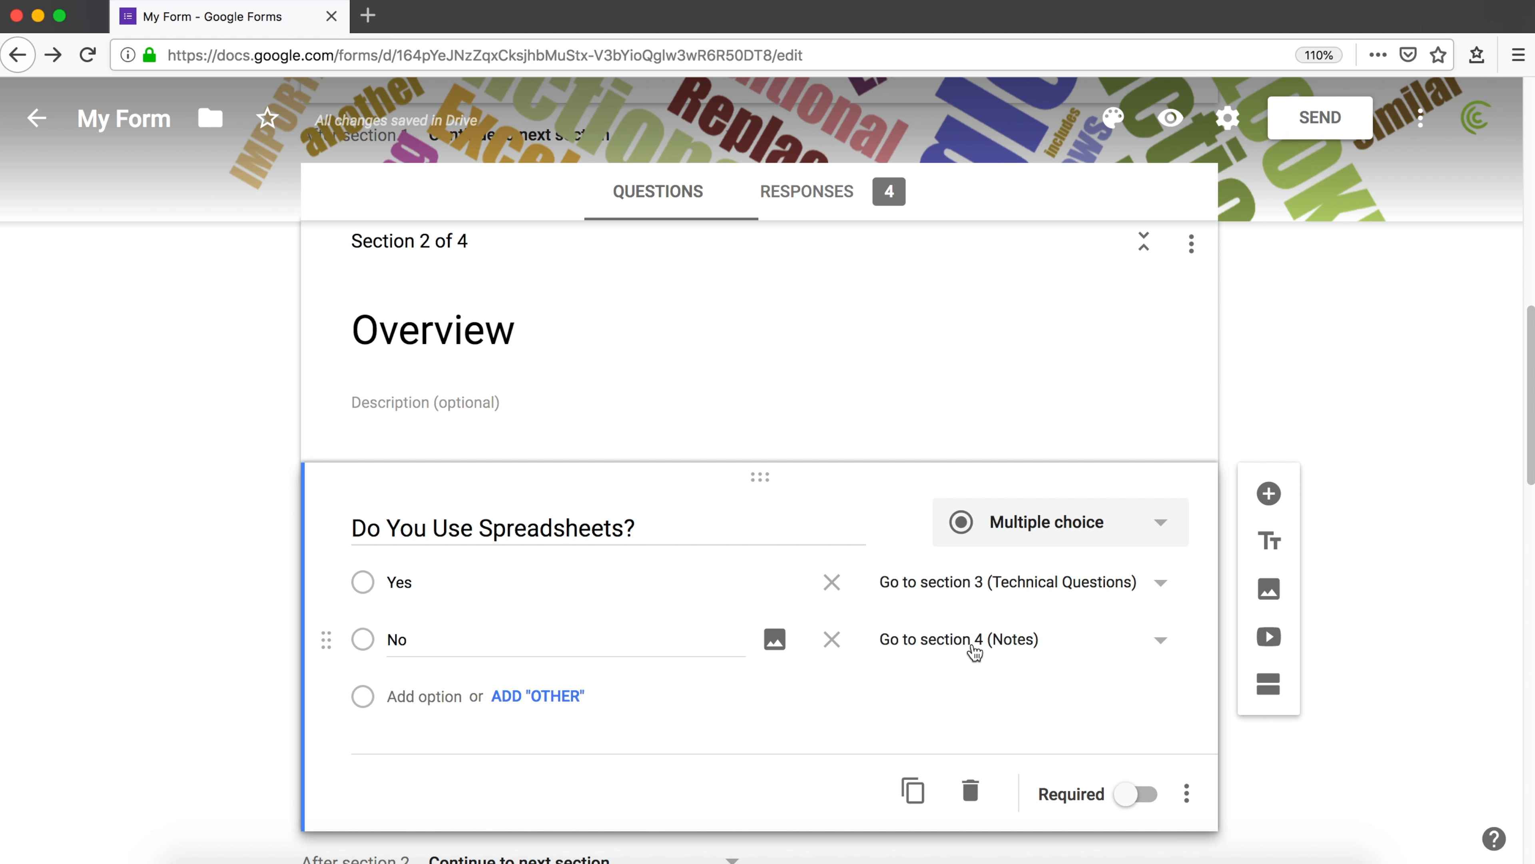
mouse_move(607, 659)
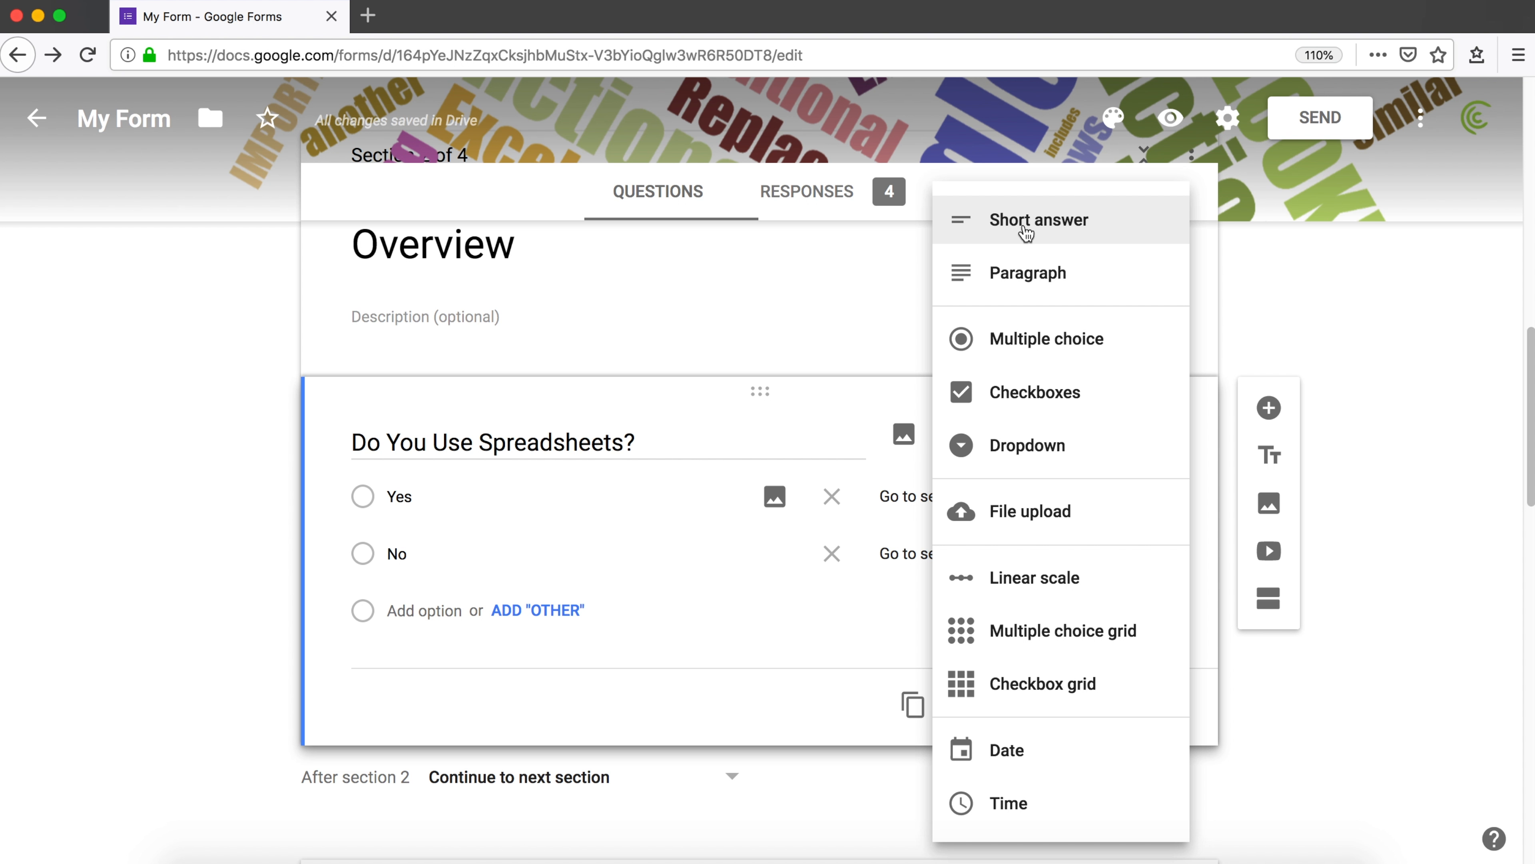
mouse_move(1050, 631)
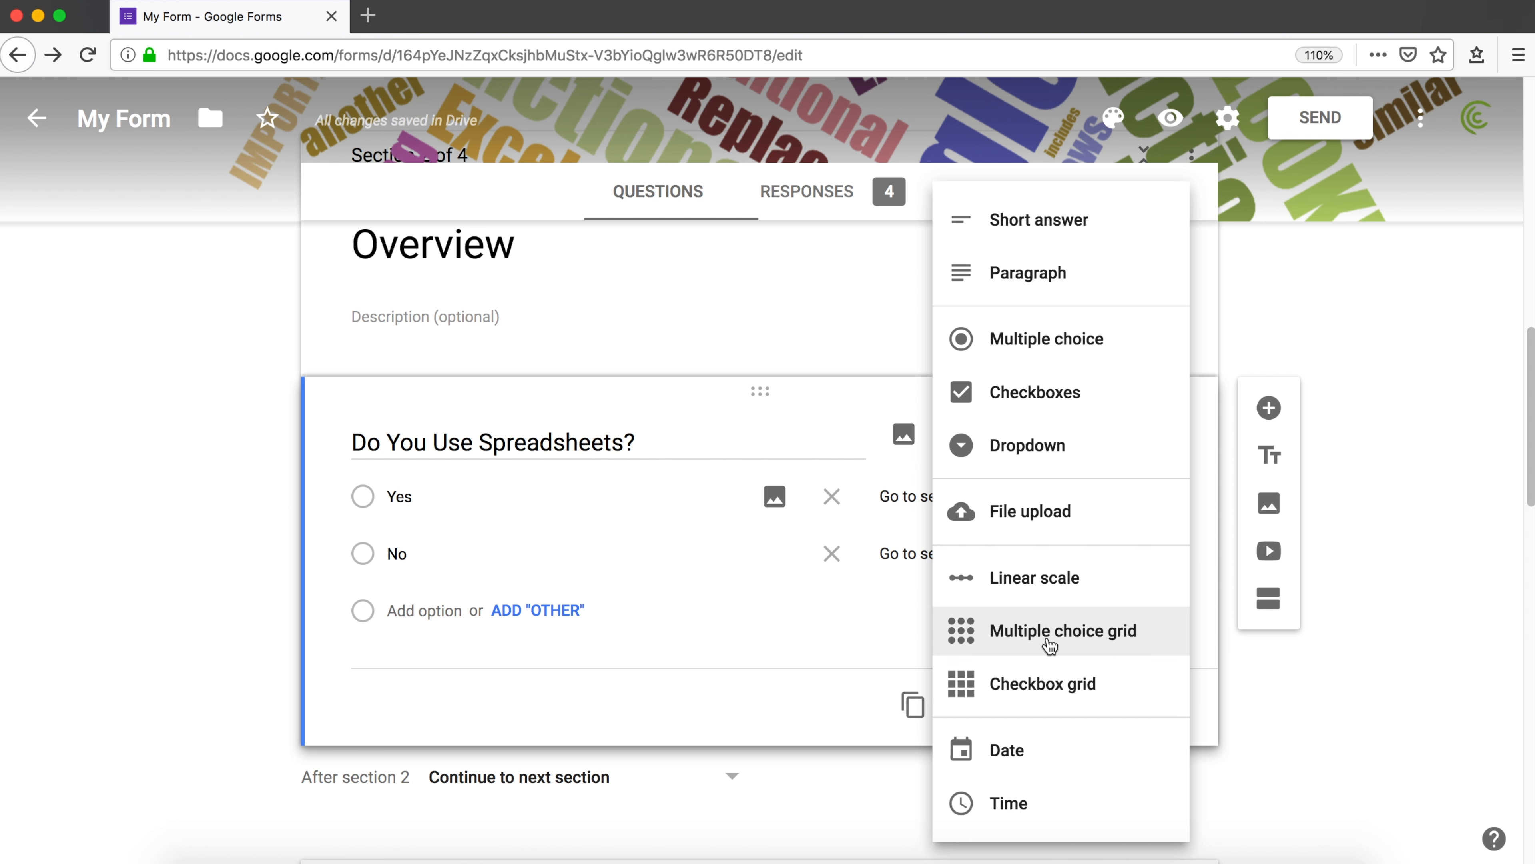
mouse_move(1047, 338)
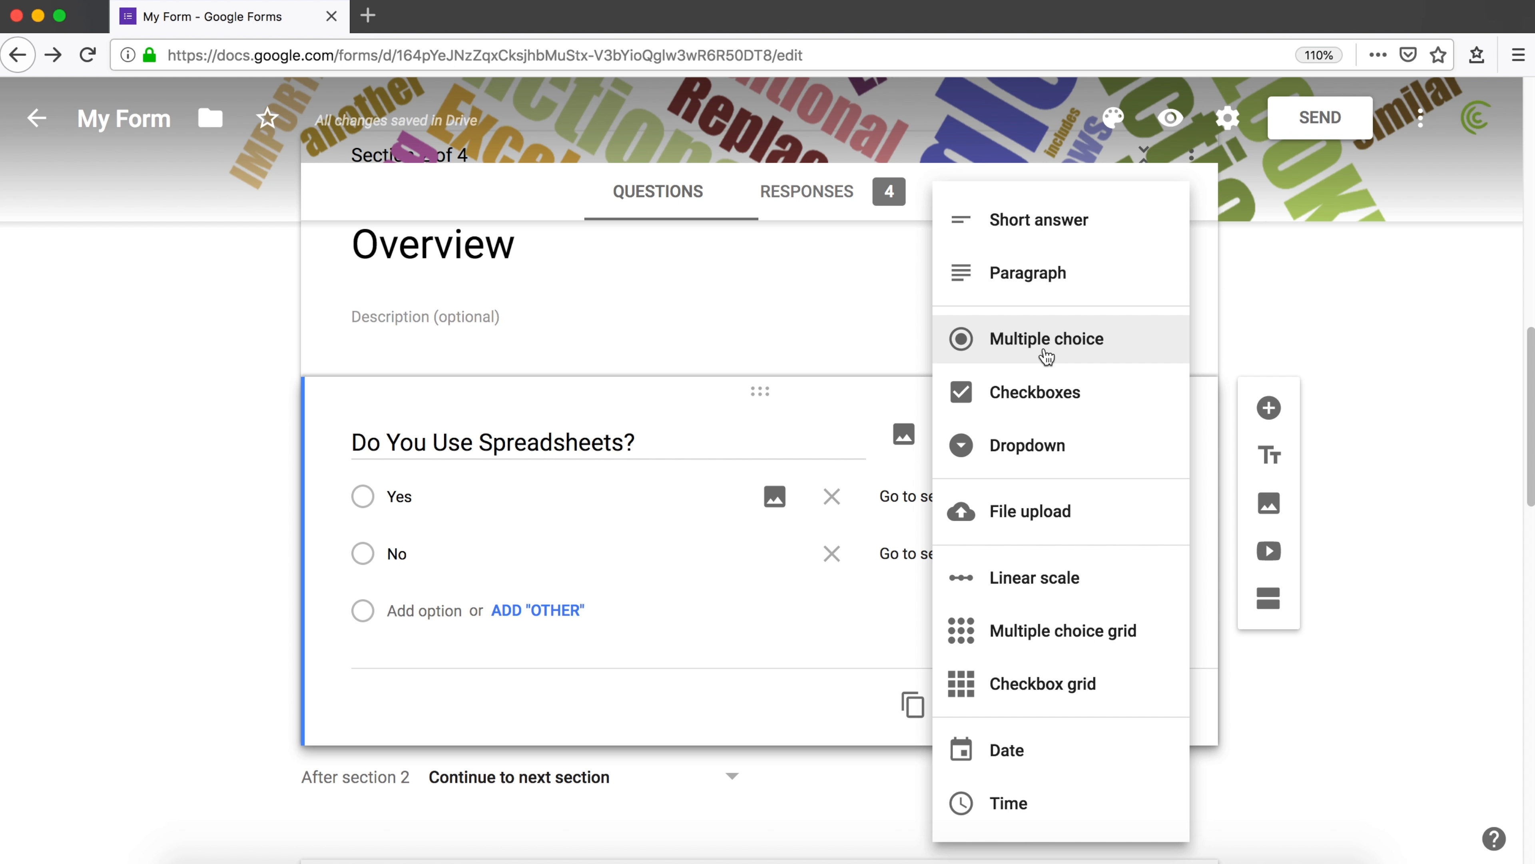
mouse_move(1096, 351)
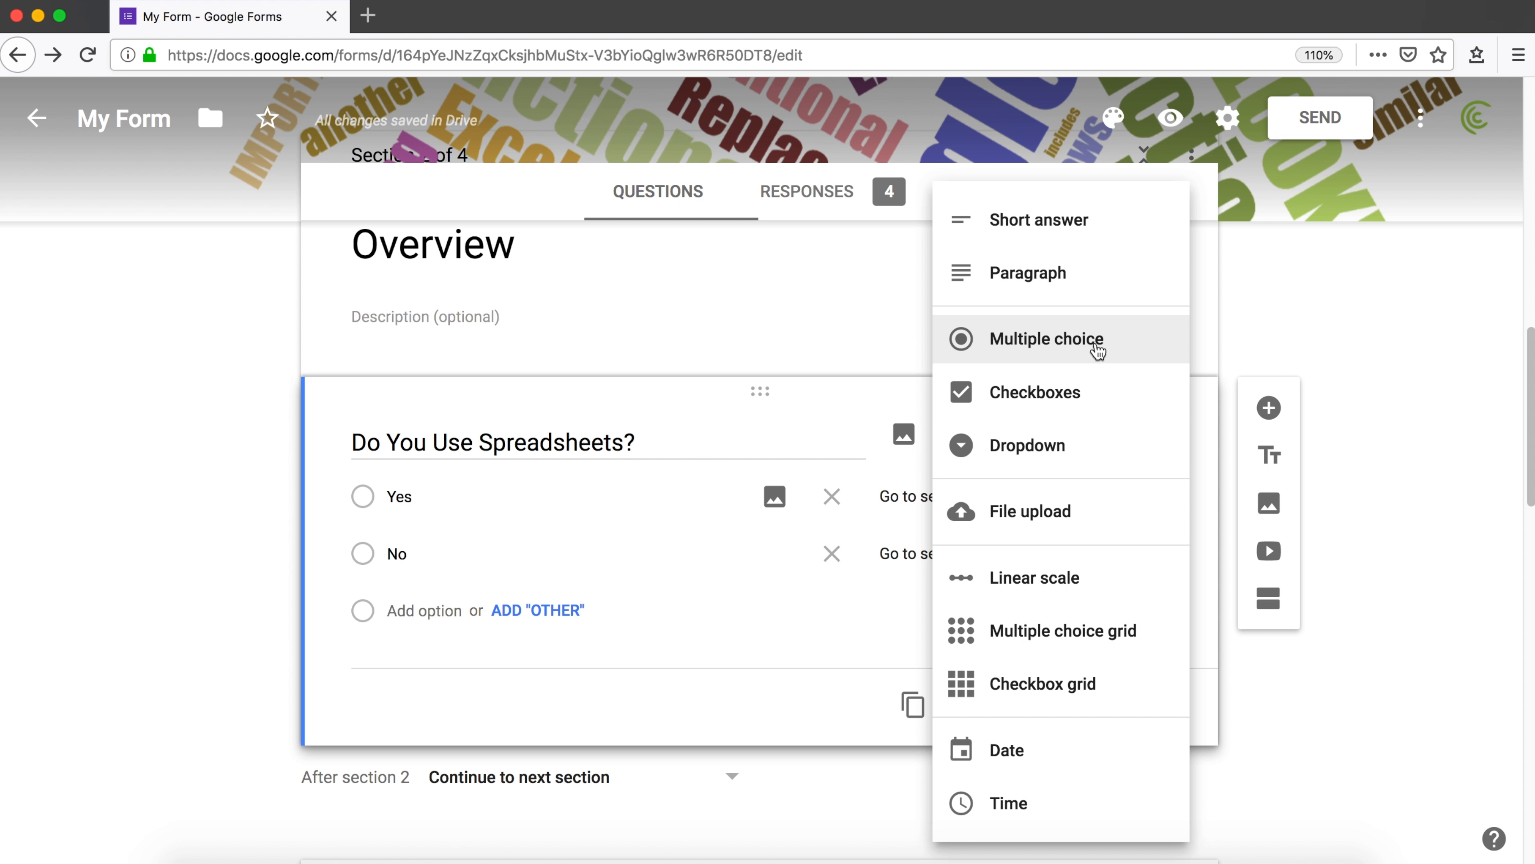
mouse_move(1026, 446)
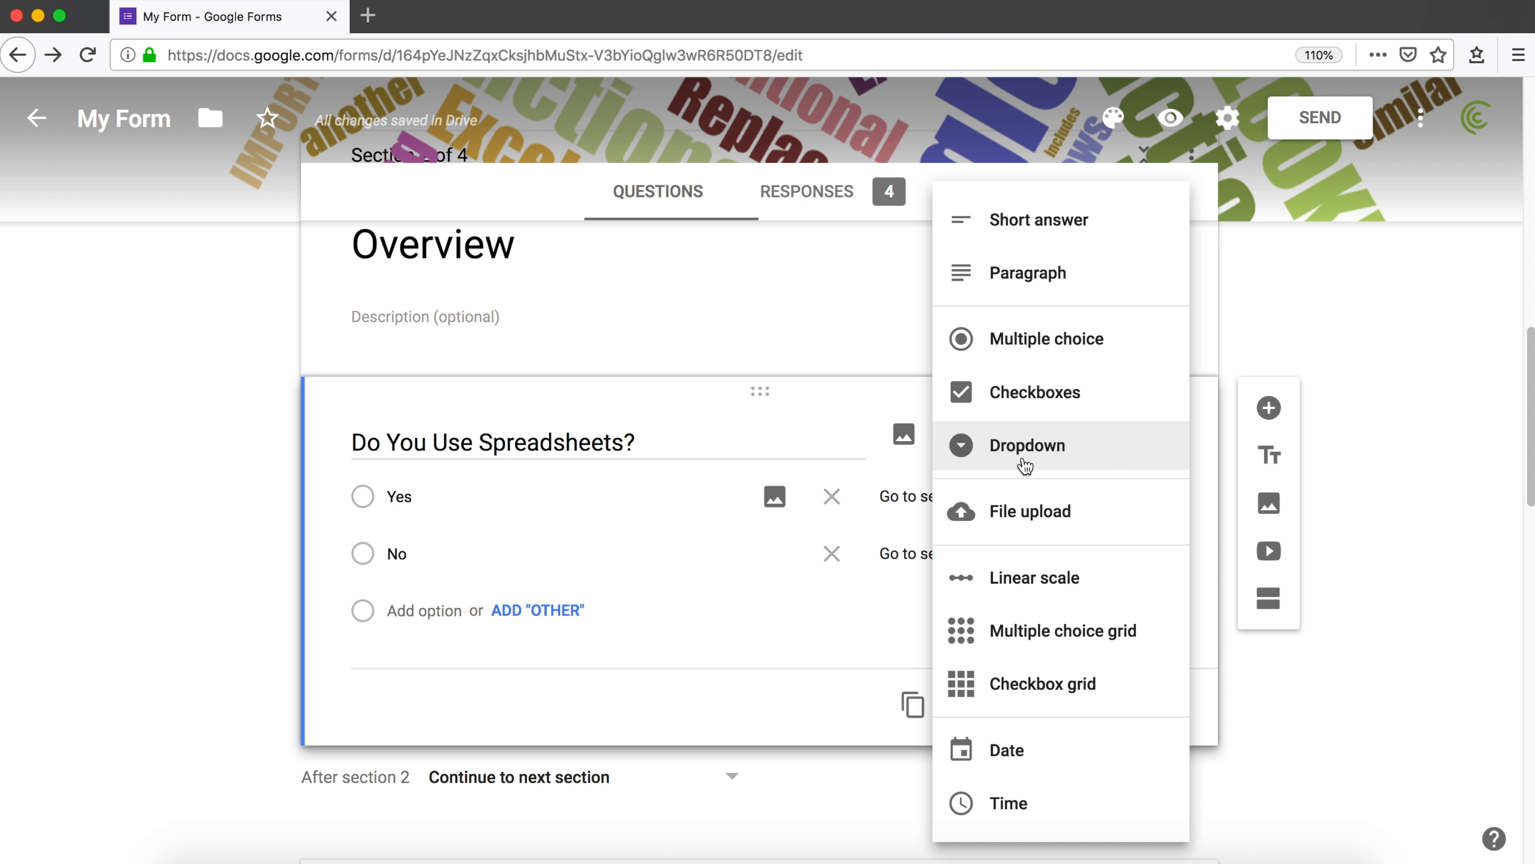
mouse_move(1047, 337)
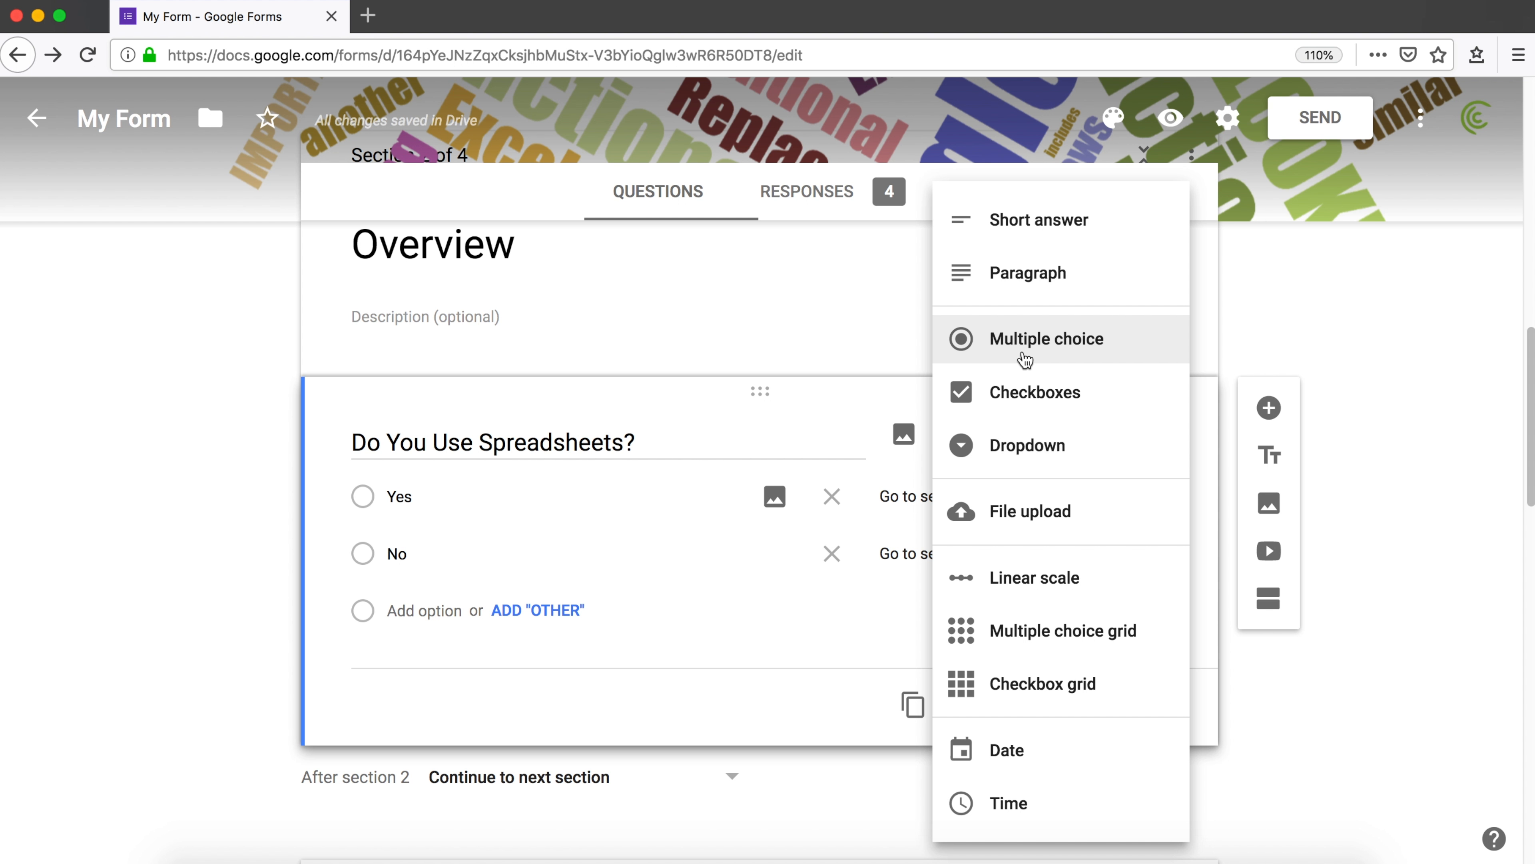
mouse_move(1027, 446)
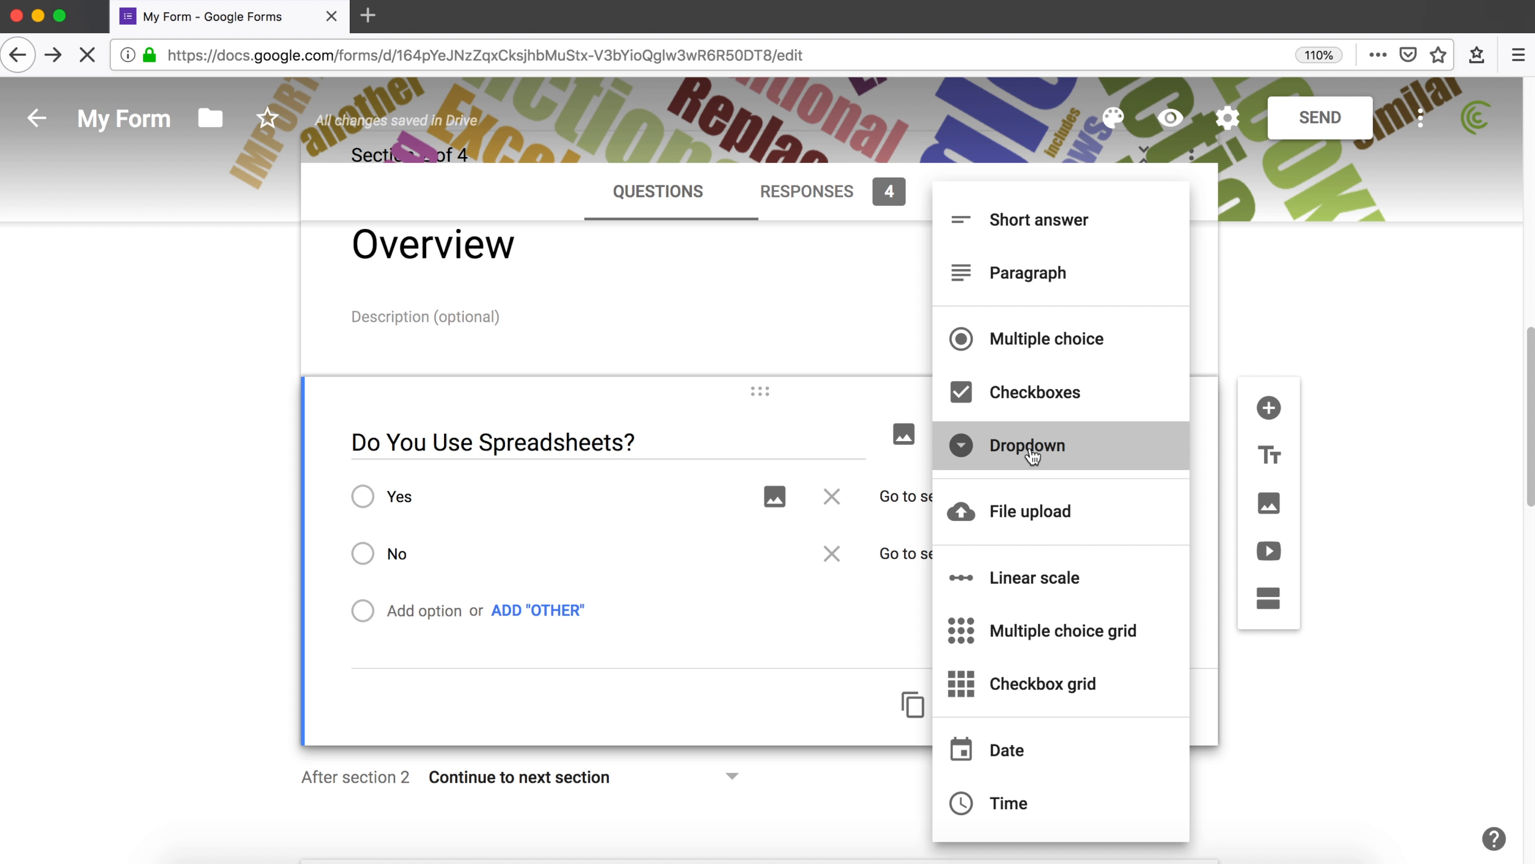
- Switch 'Do You Use Spreadsheets?' through Dropdown to Checkboxes, dropping its section routing
click(1027, 445)
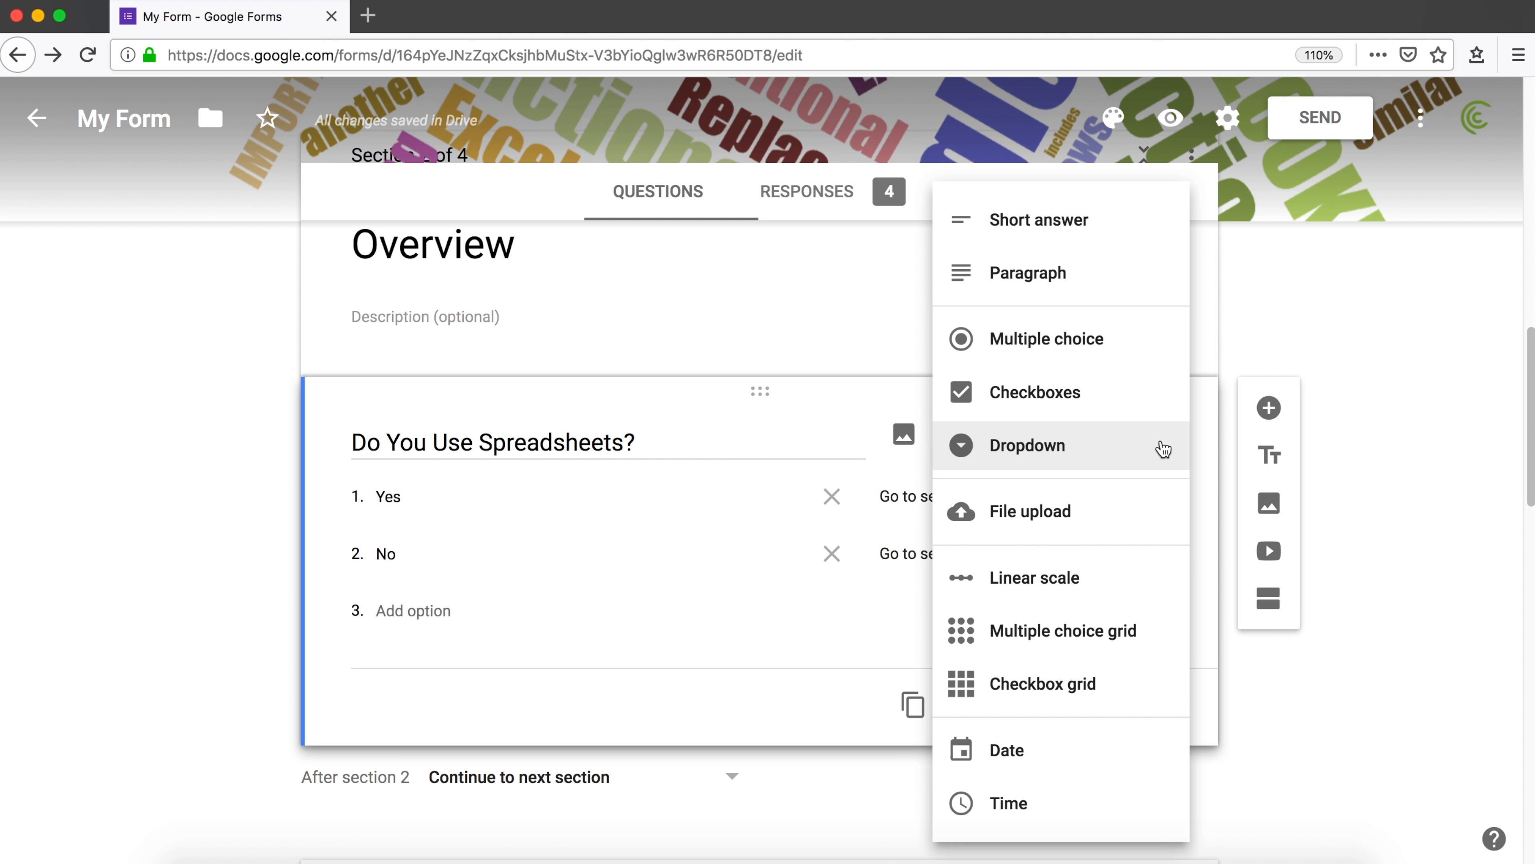
mouse_move(1144, 448)
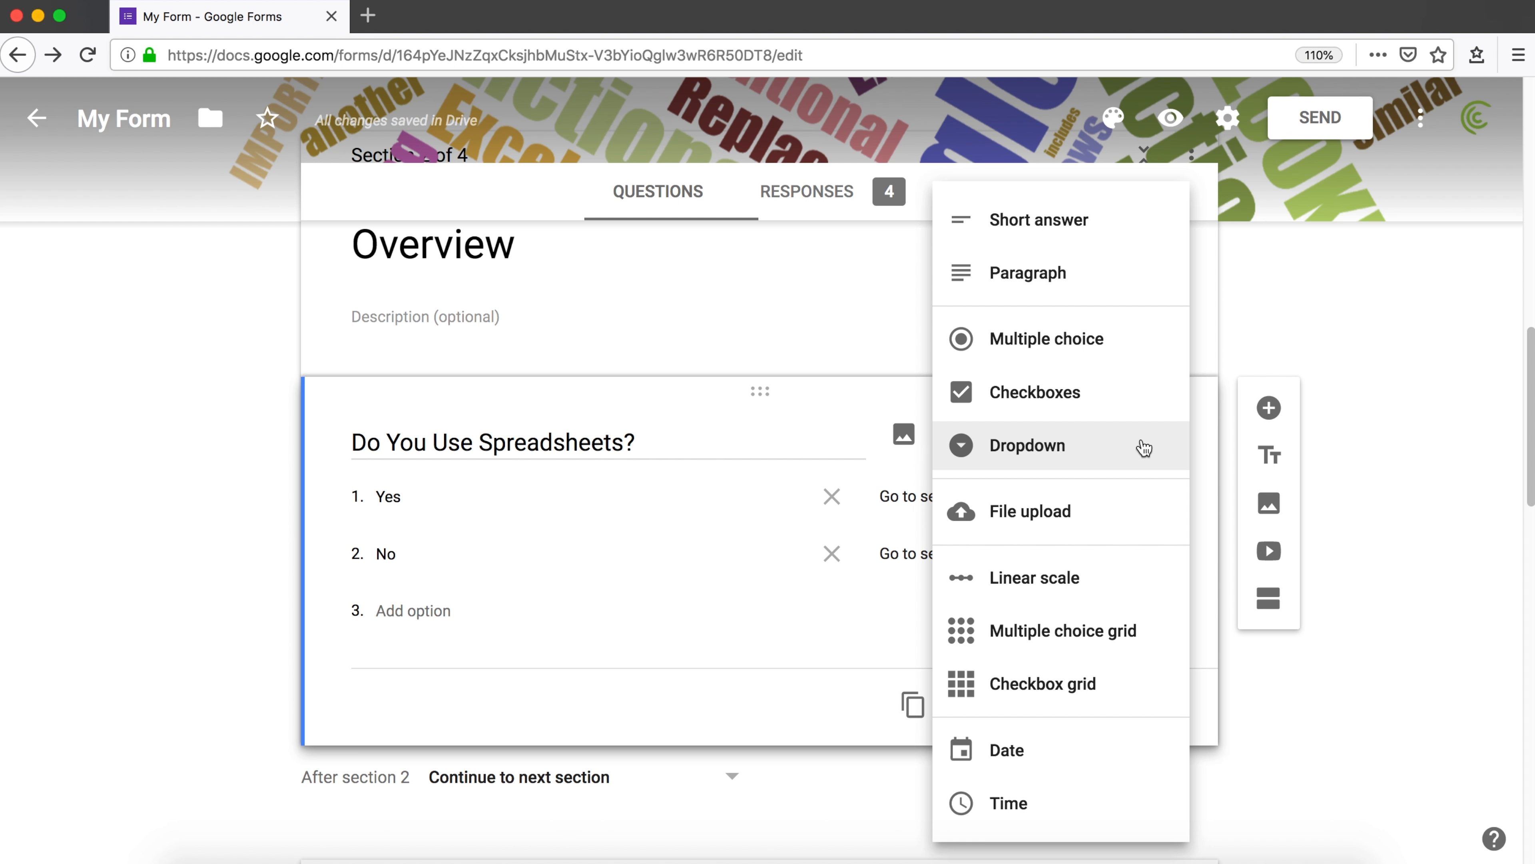
click(1033, 392)
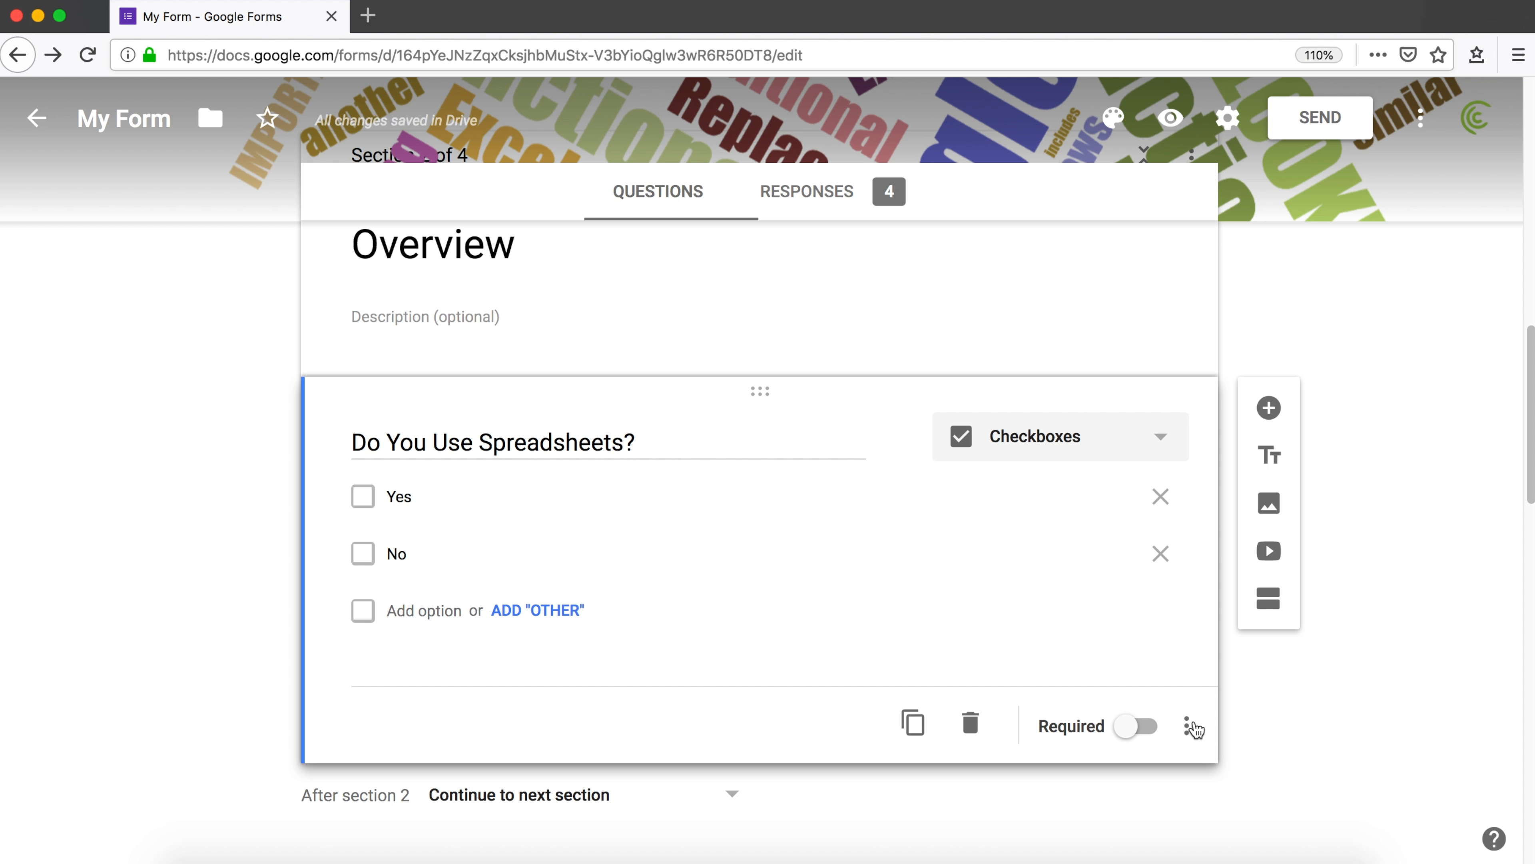
click(1194, 726)
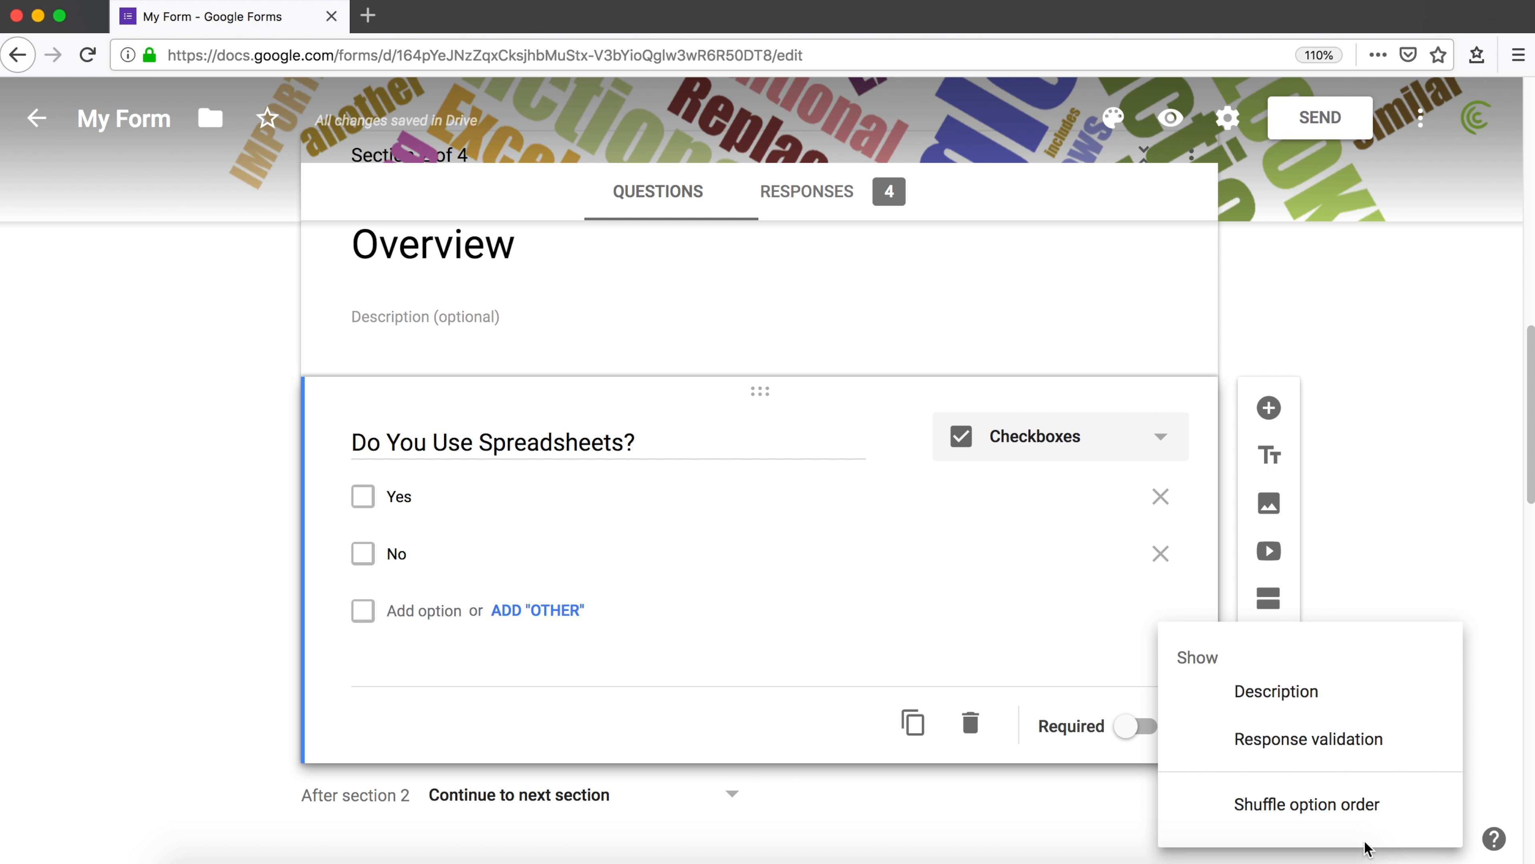
mouse_move(1383, 789)
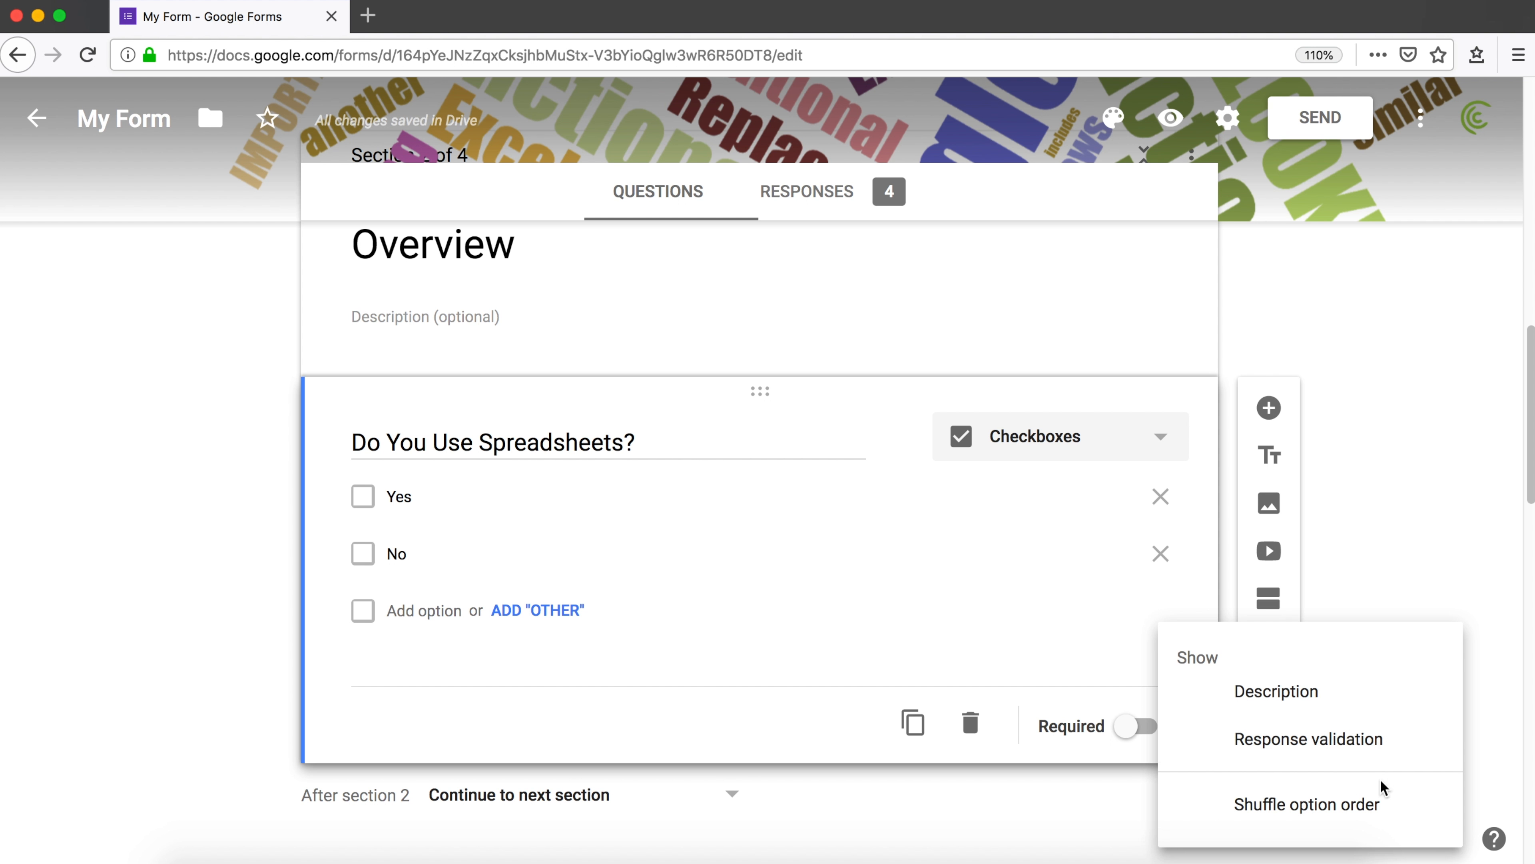